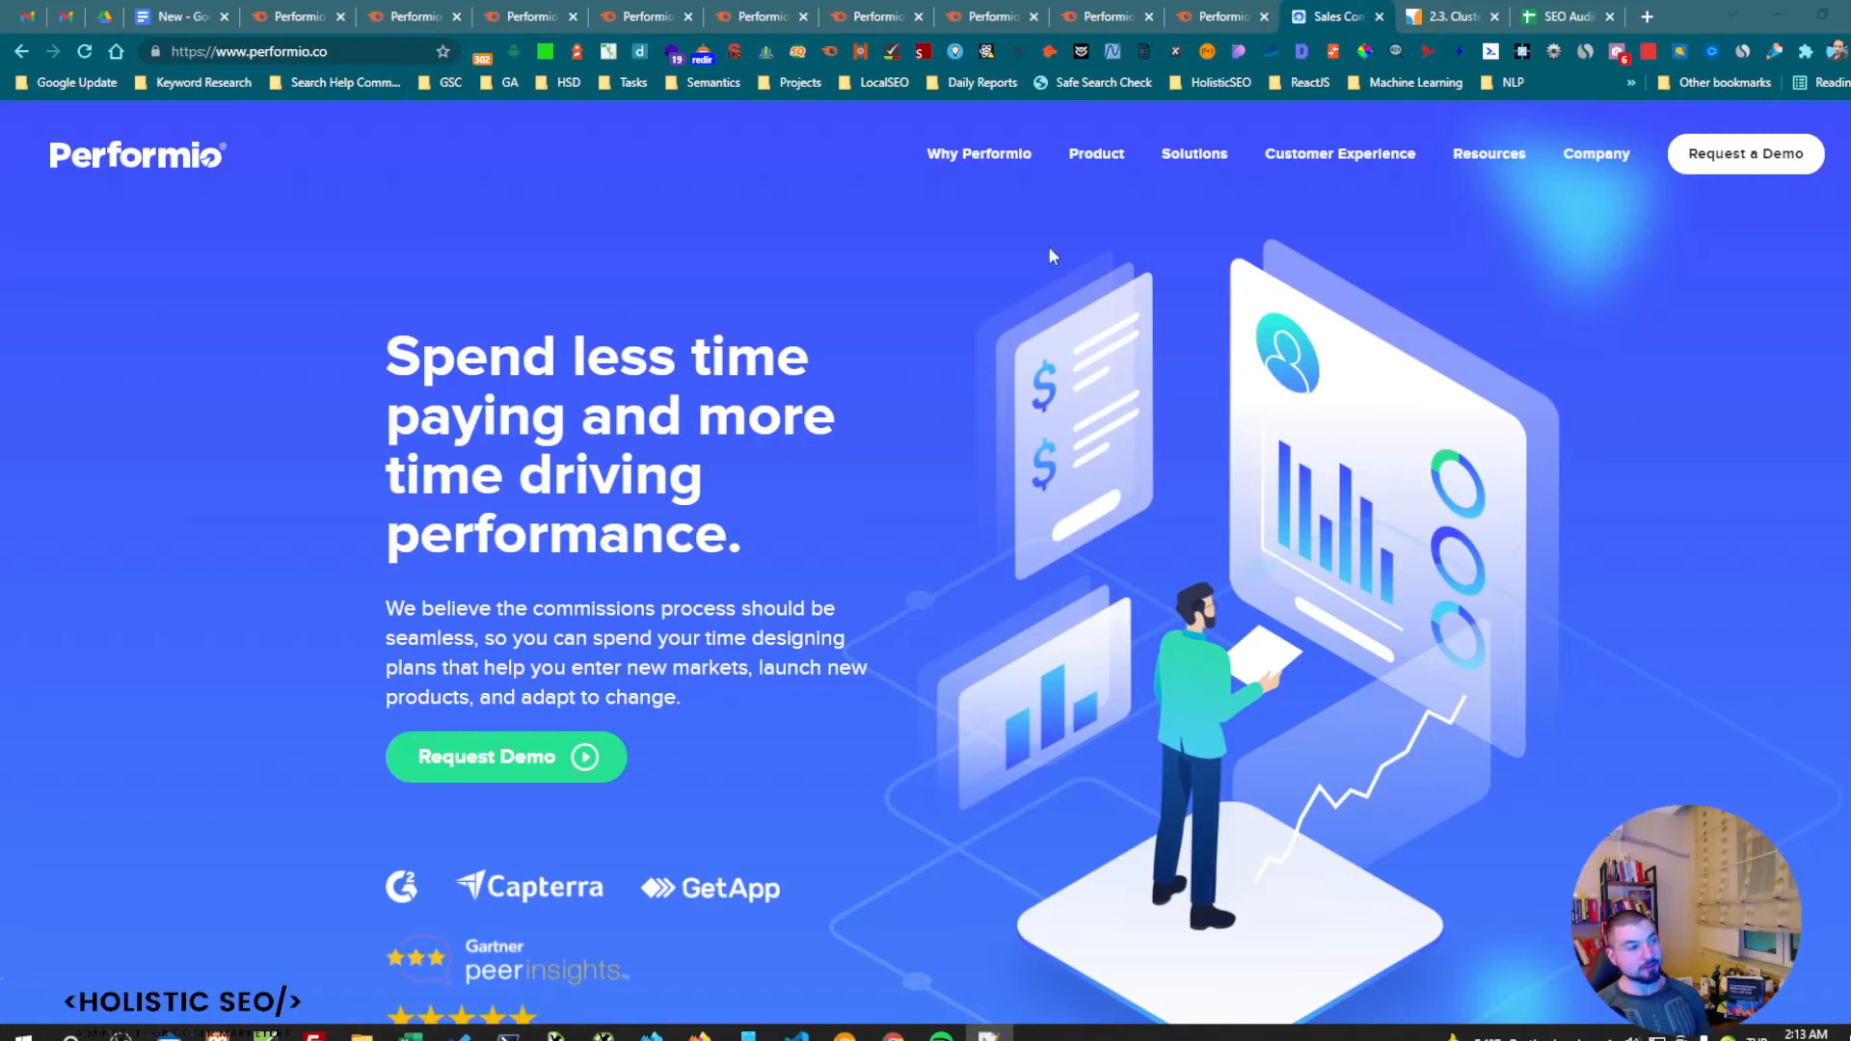
mouse_move(810, 242)
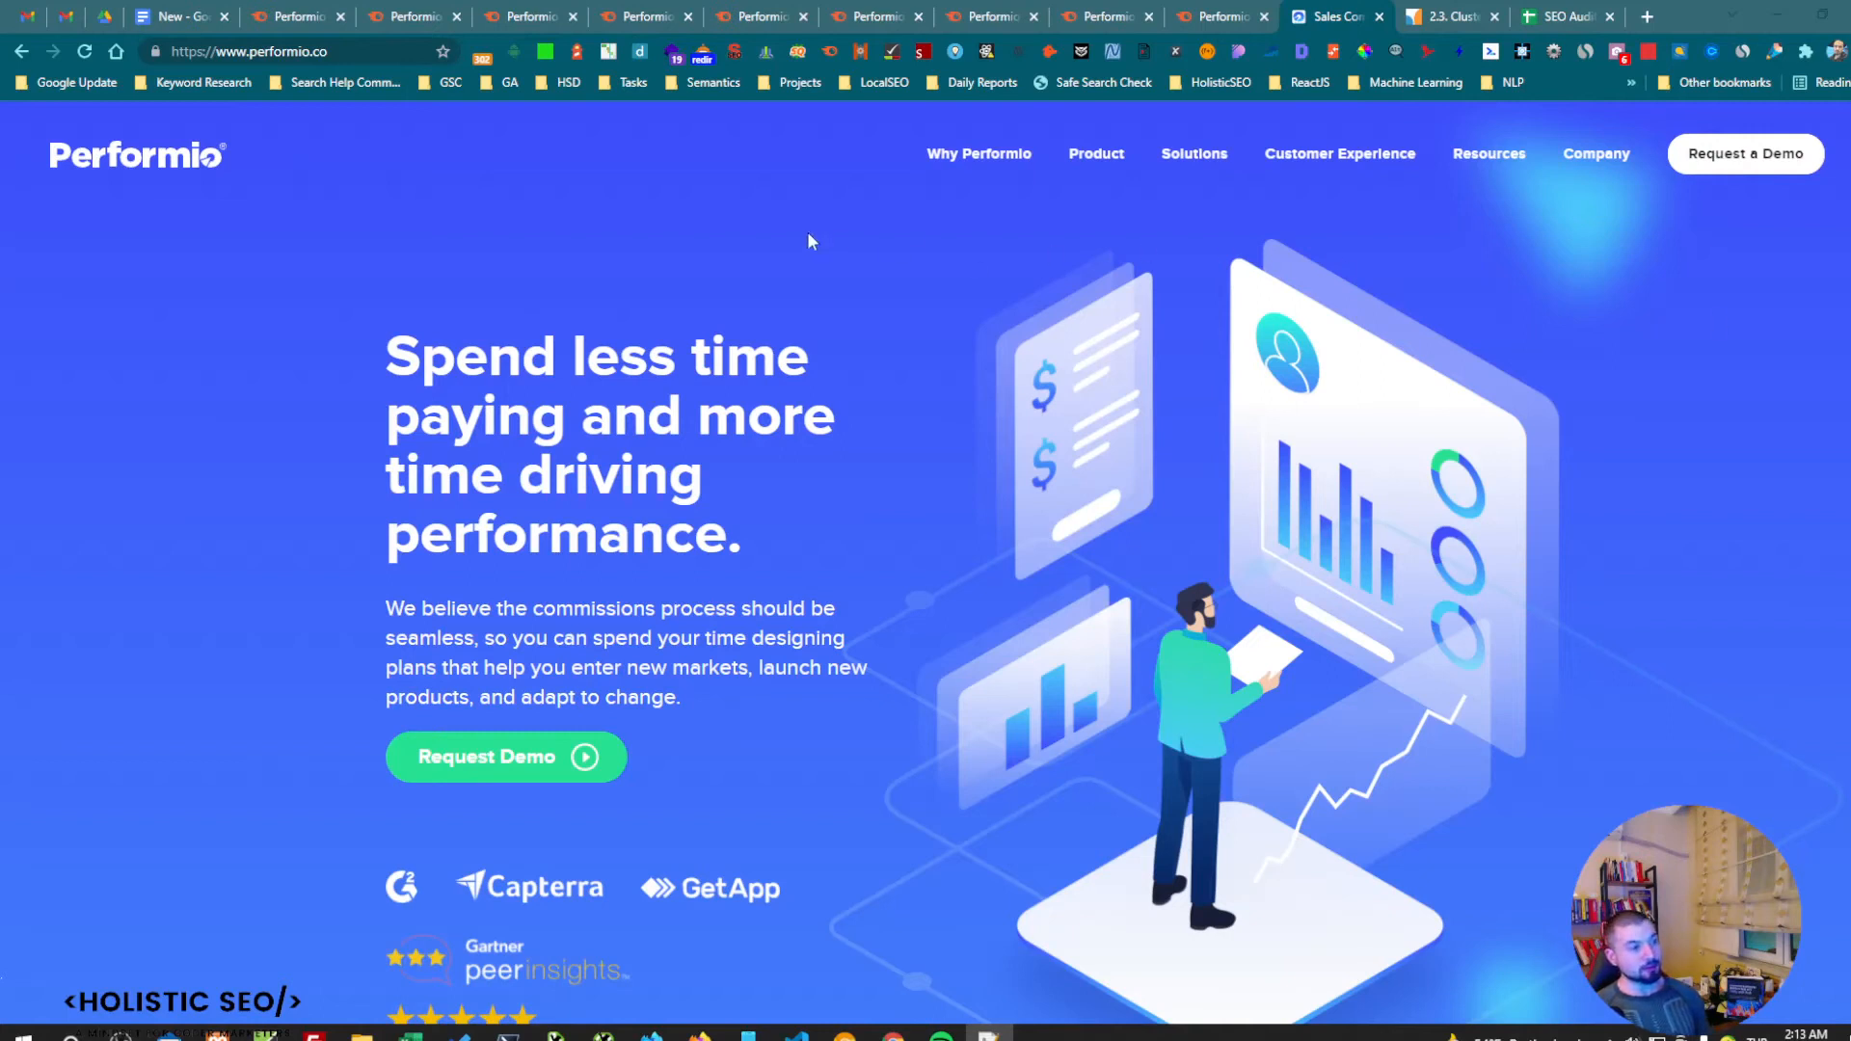
mouse_move(407, 204)
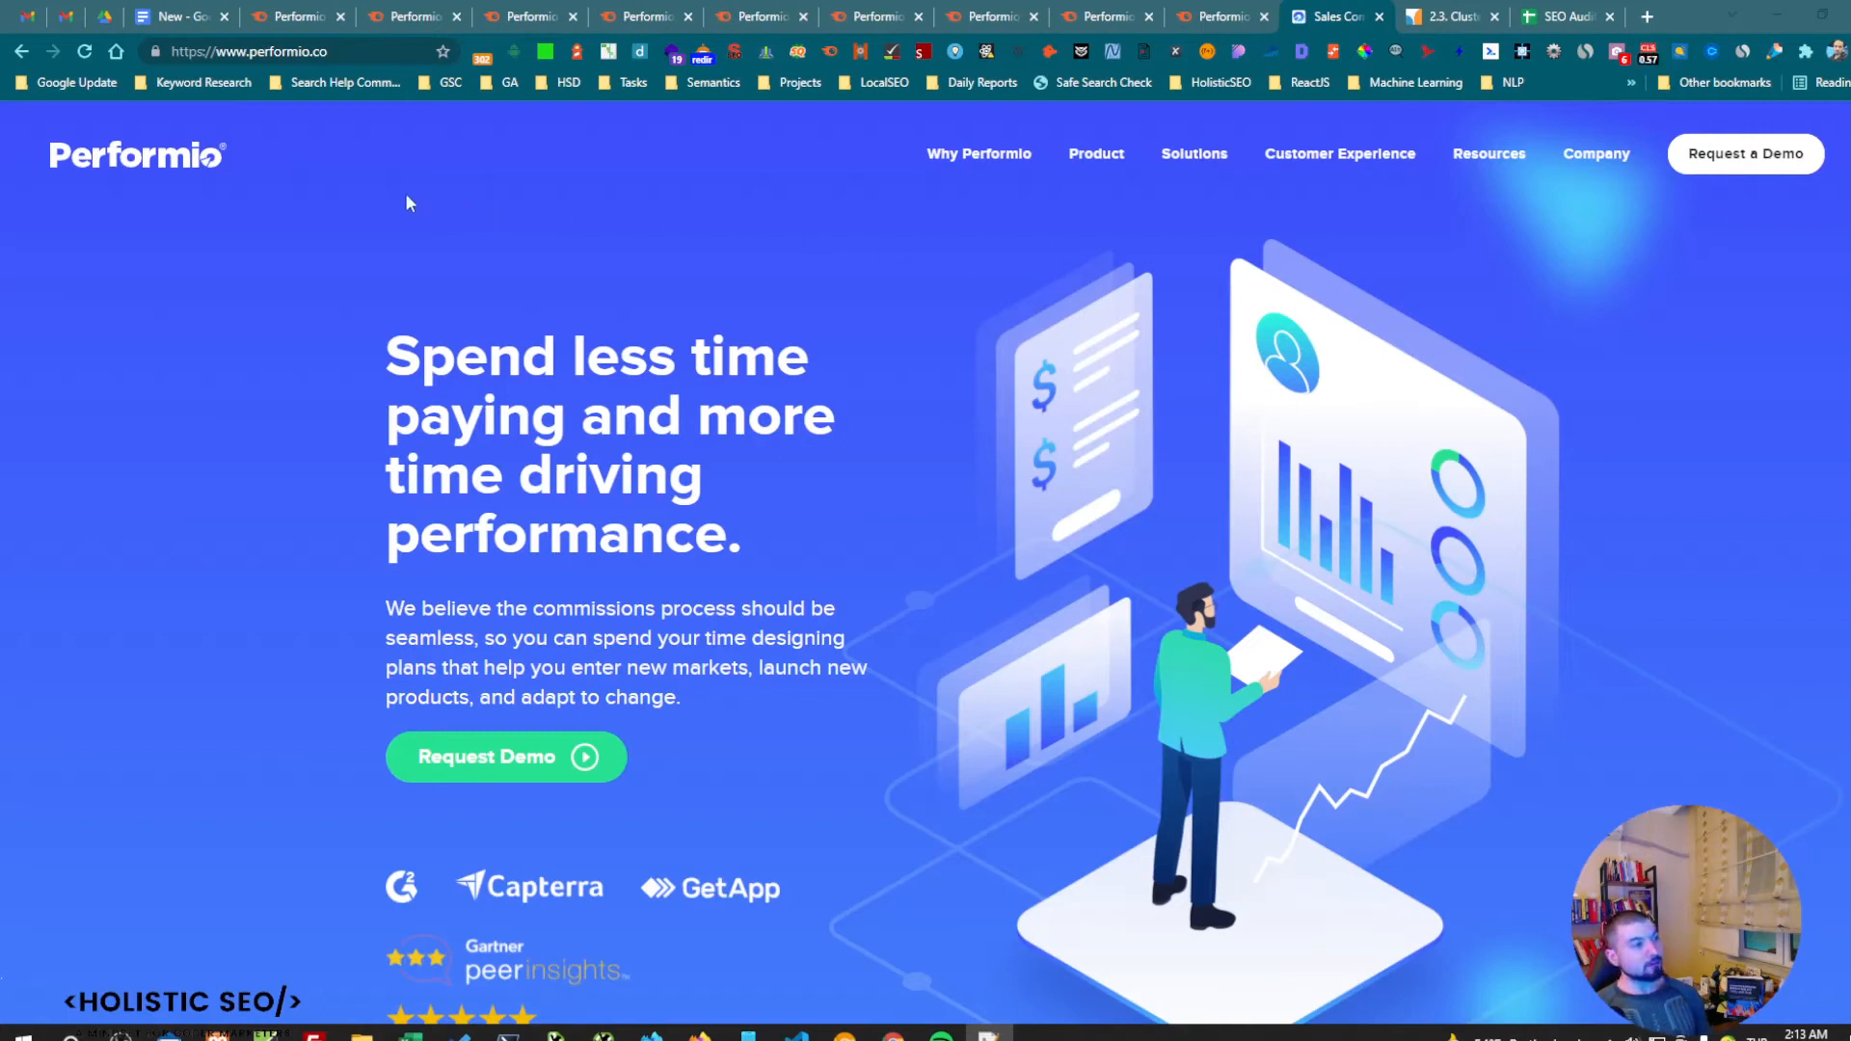
mouse_move(499, 294)
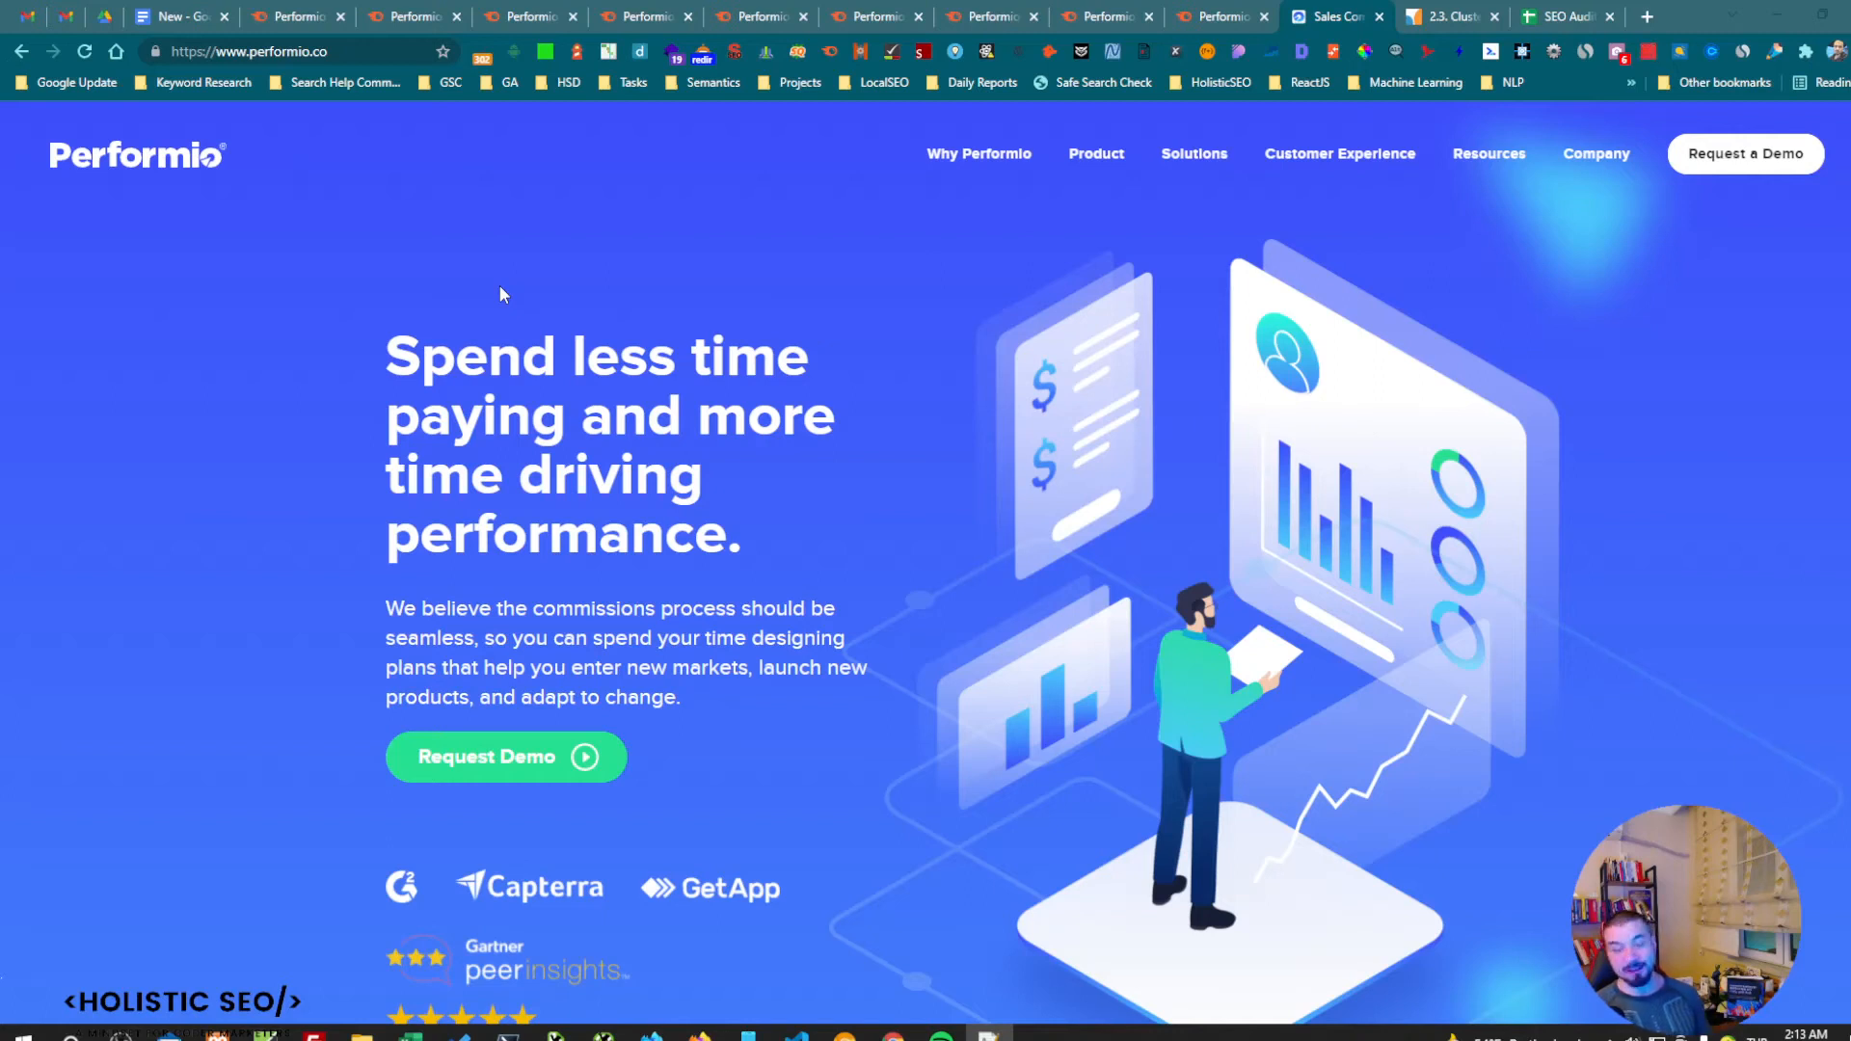
mouse_move(824, 331)
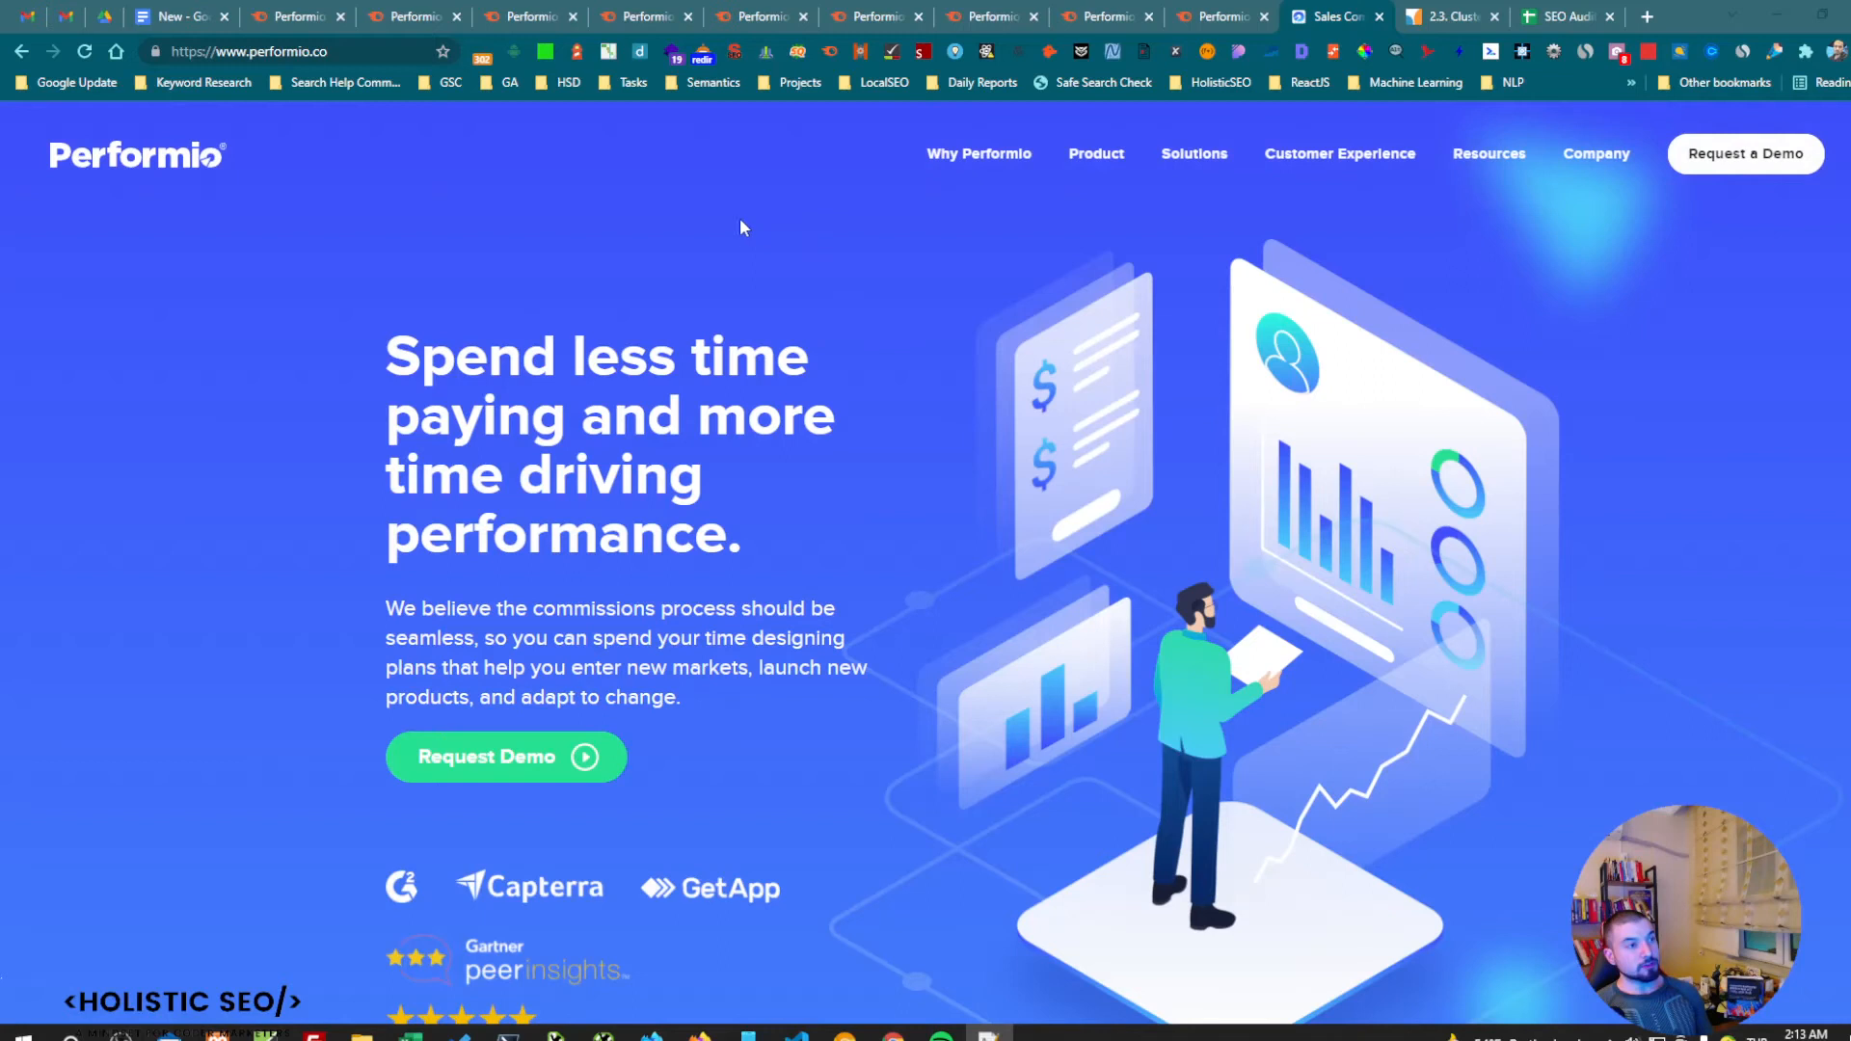
mouse_move(779, 216)
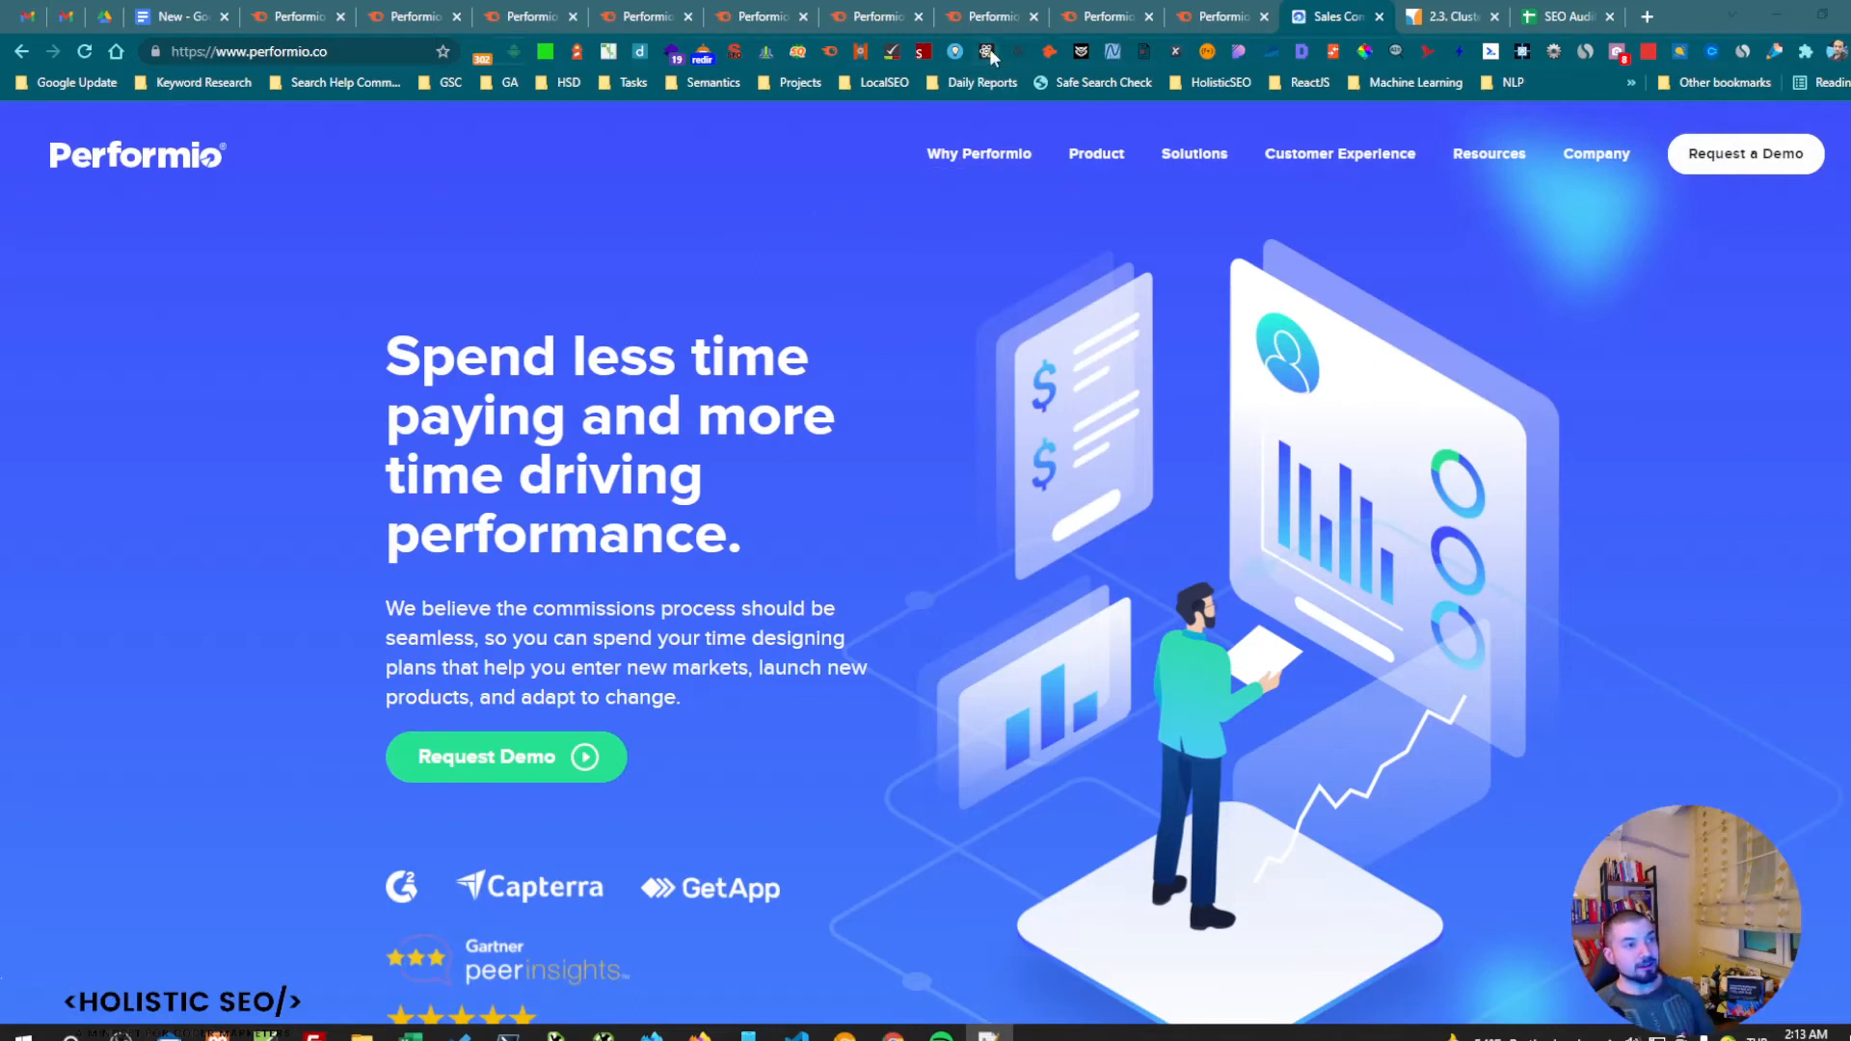
mouse_move(984, 52)
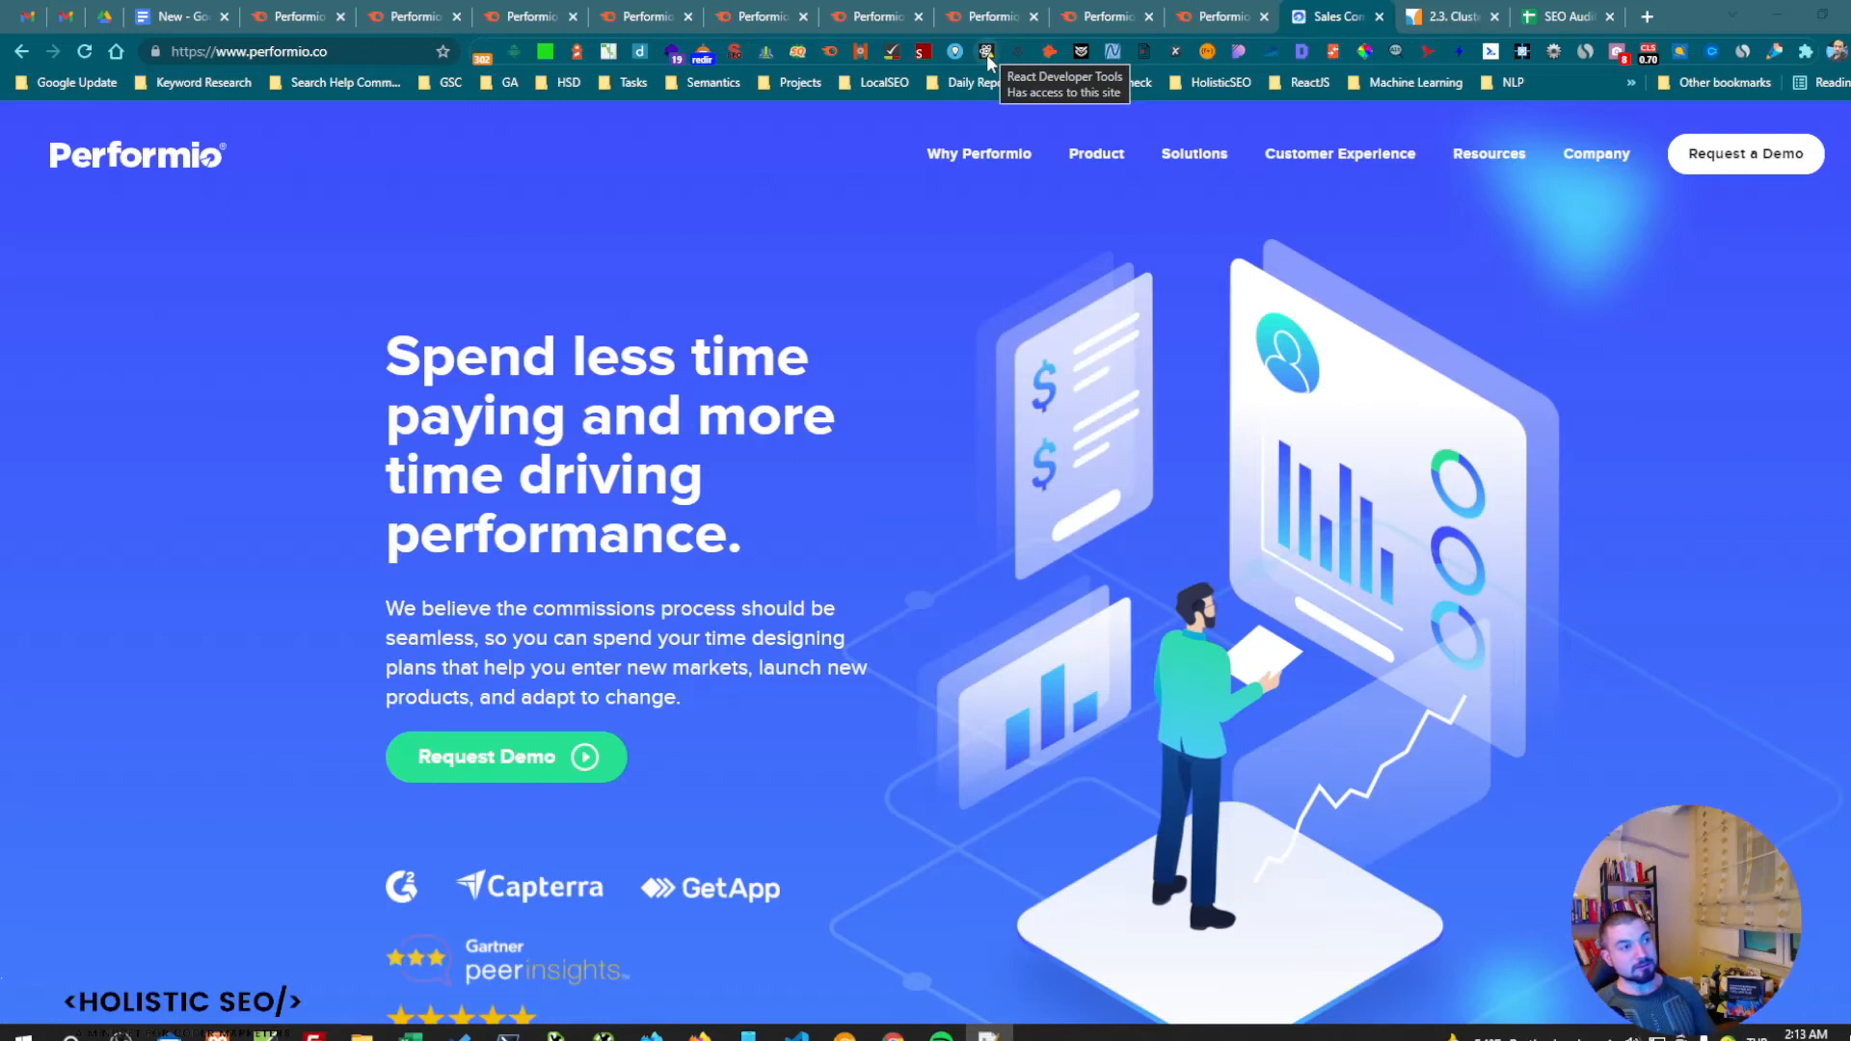
mouse_move(990, 305)
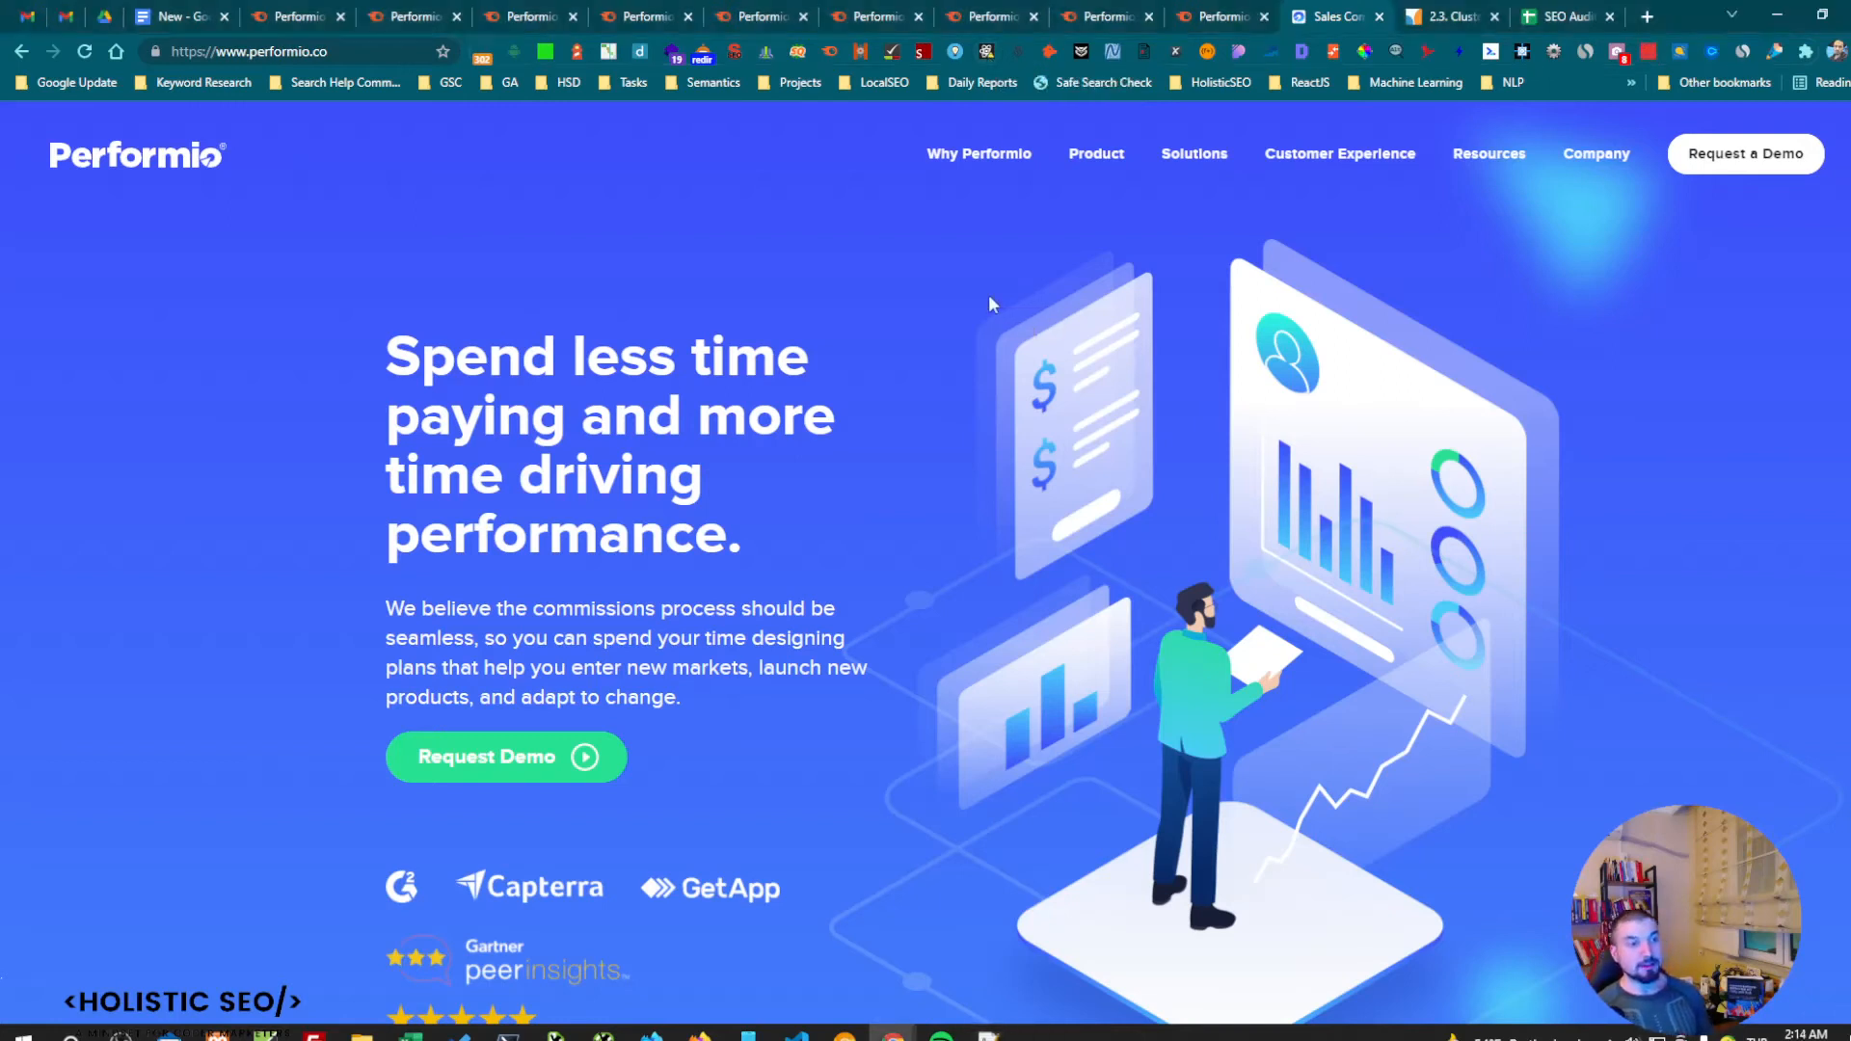
Open DevTools with the Performio homepage in responsive device view and scroll the page.
key(F12)
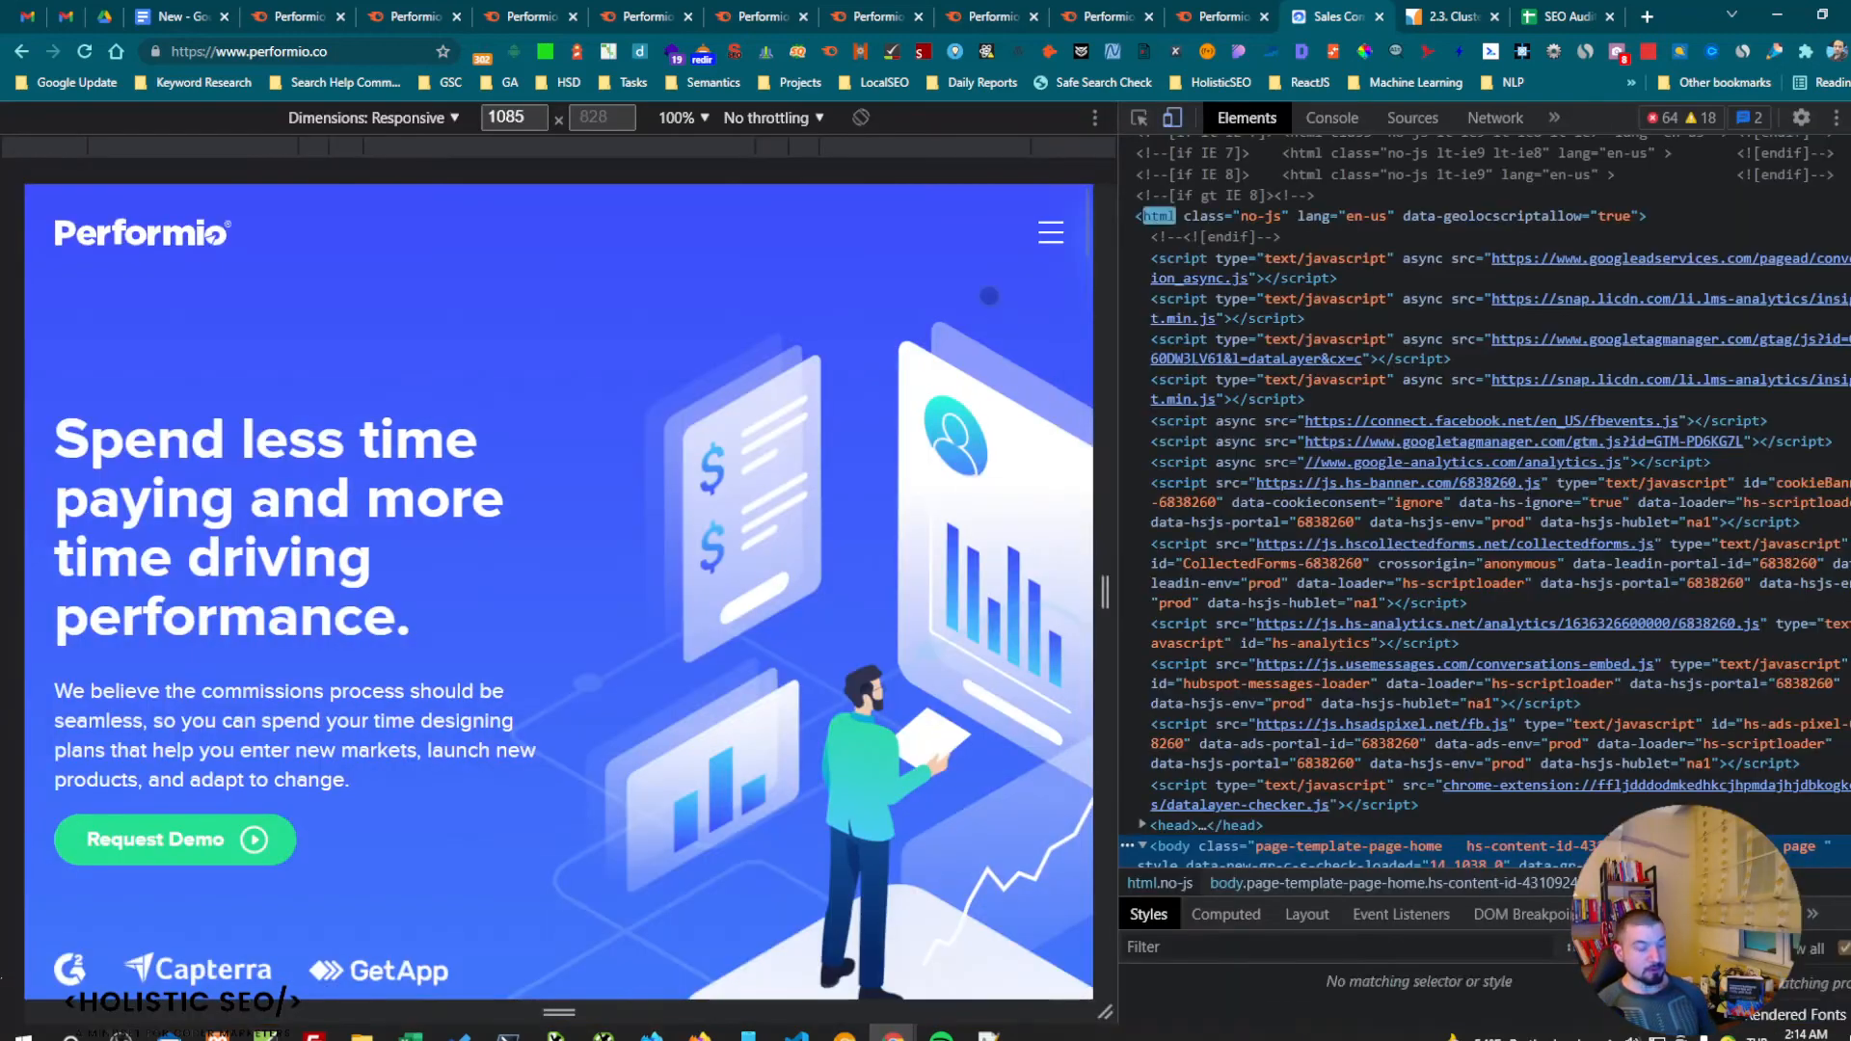
text(disa)
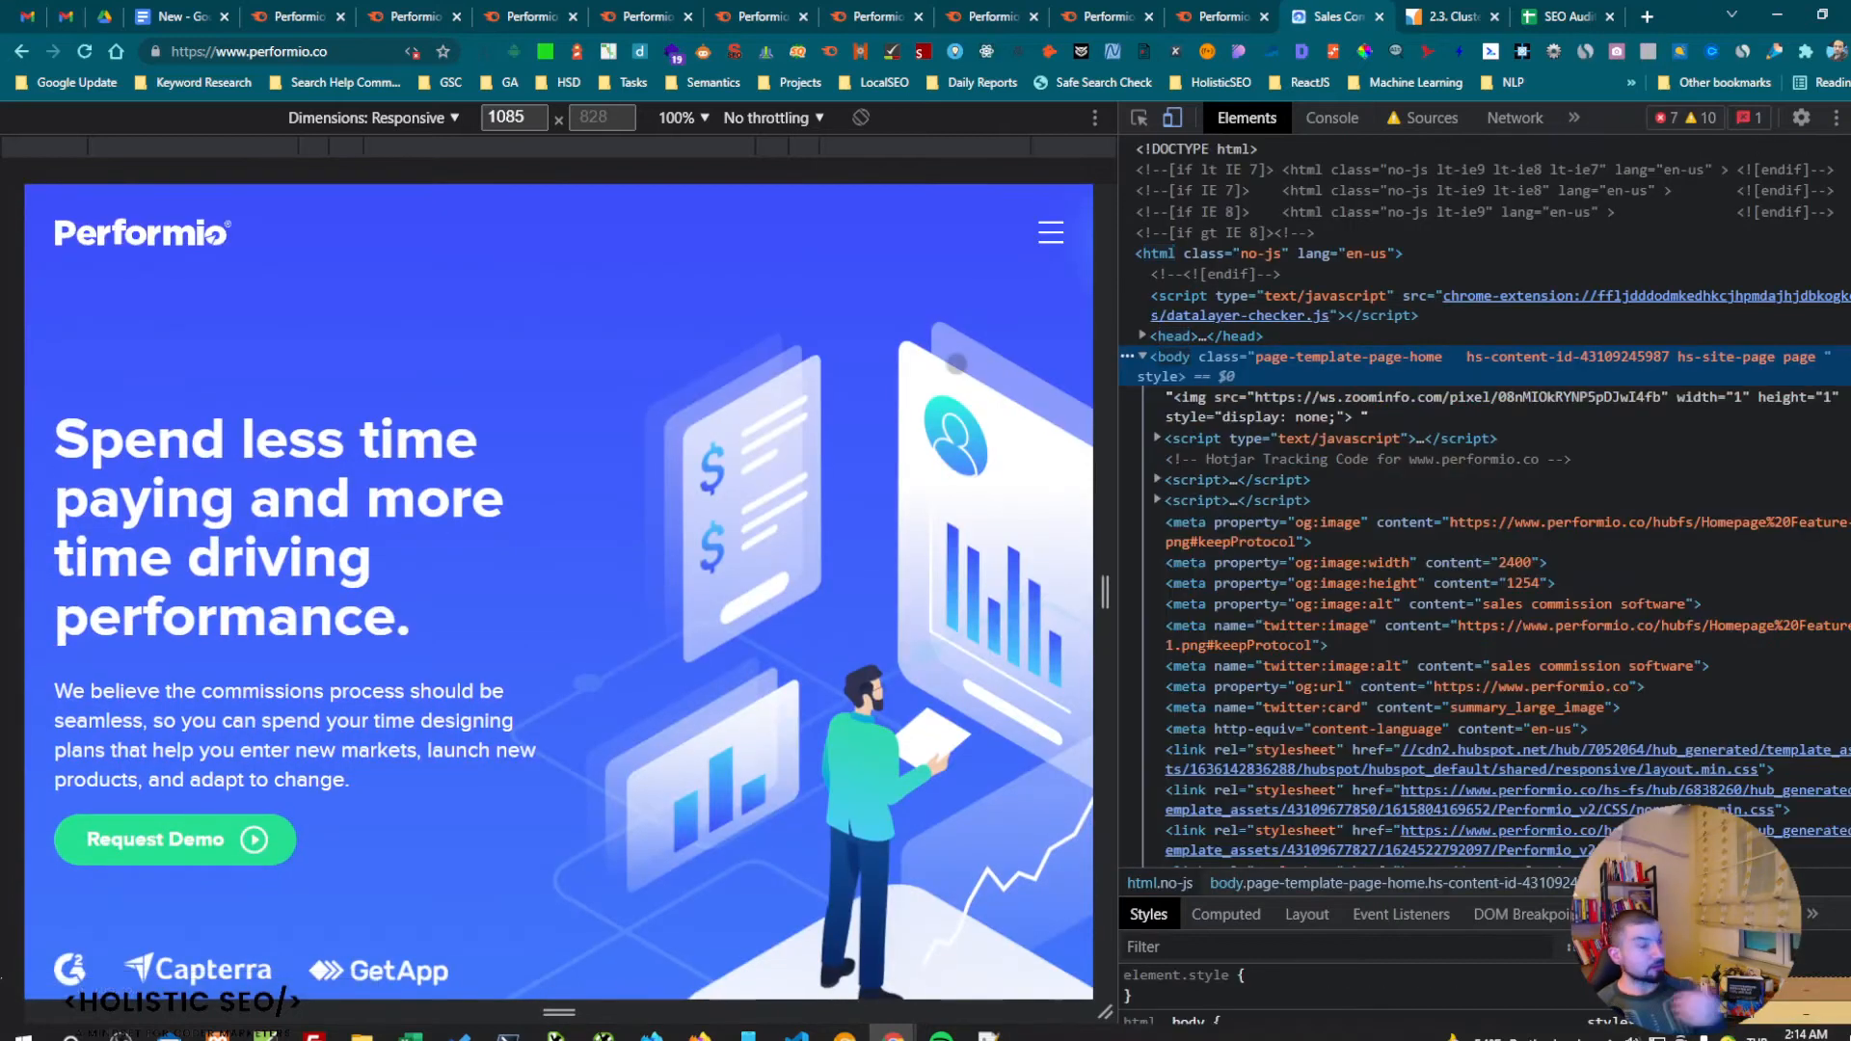
scroll(down, 3)
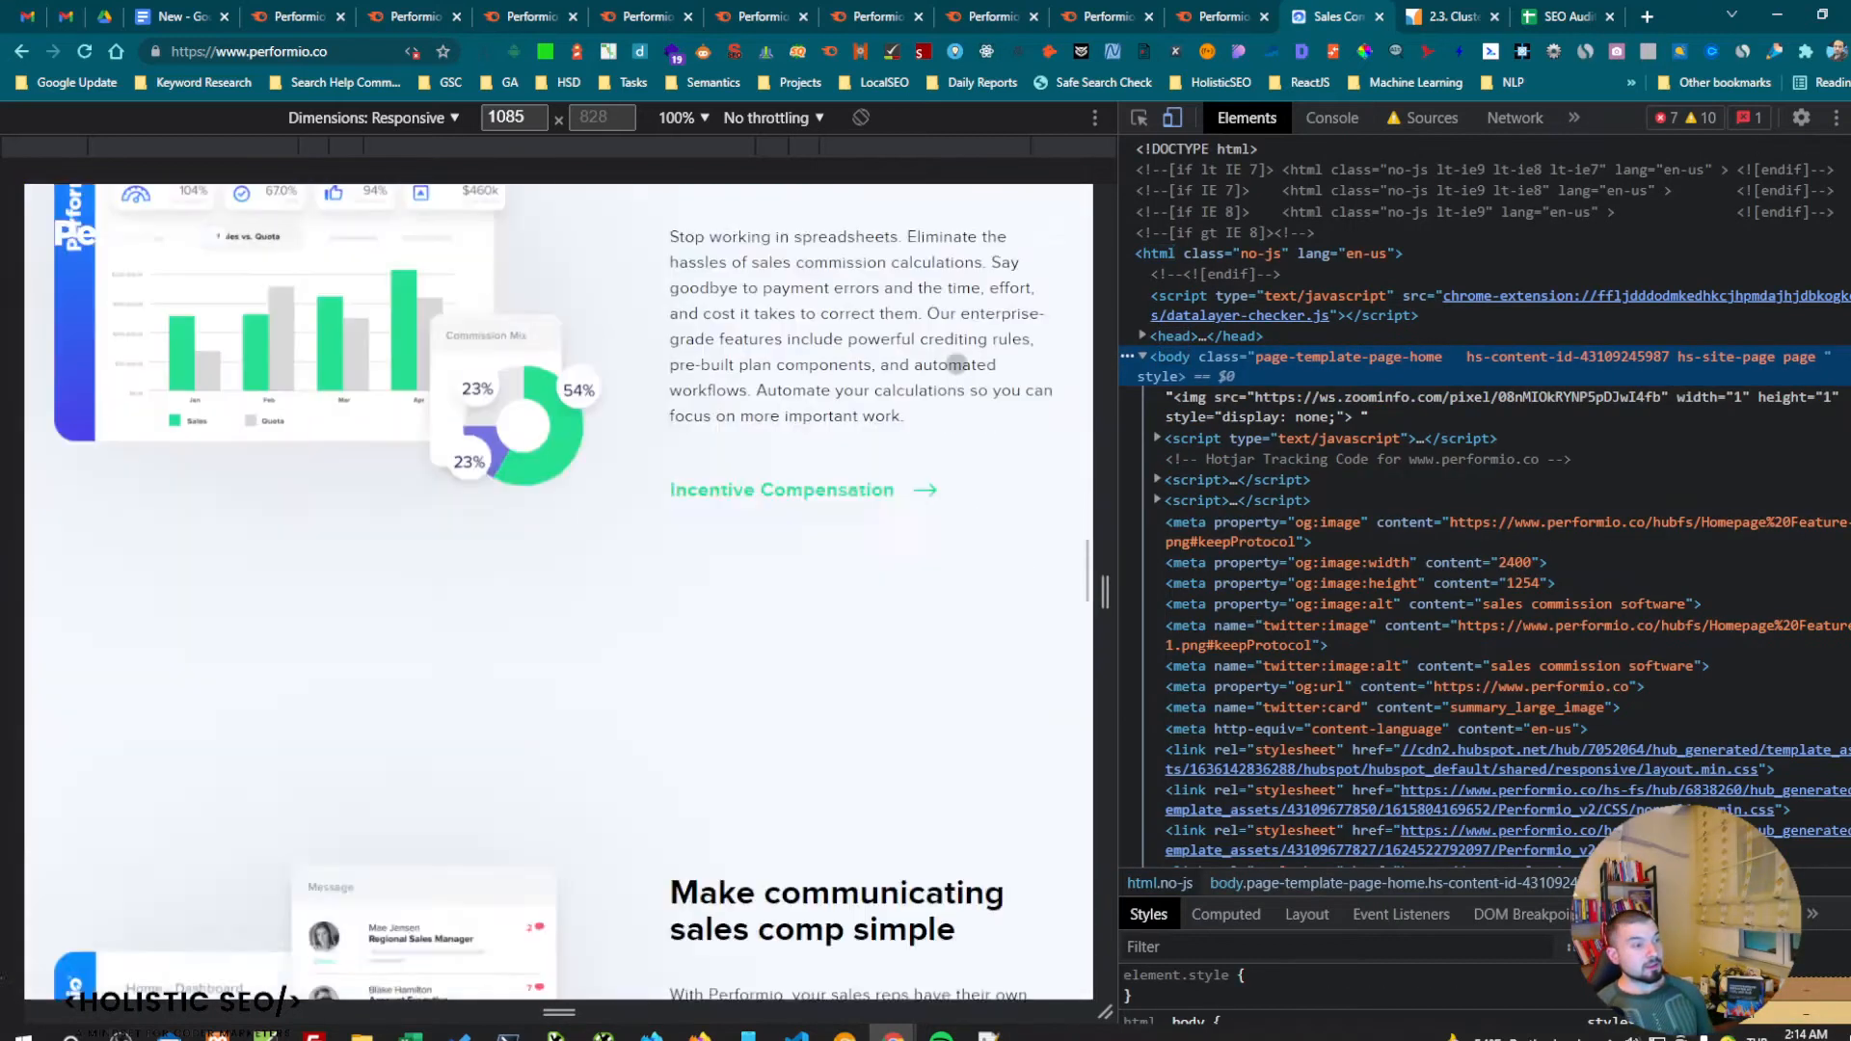
scroll(down, 3)
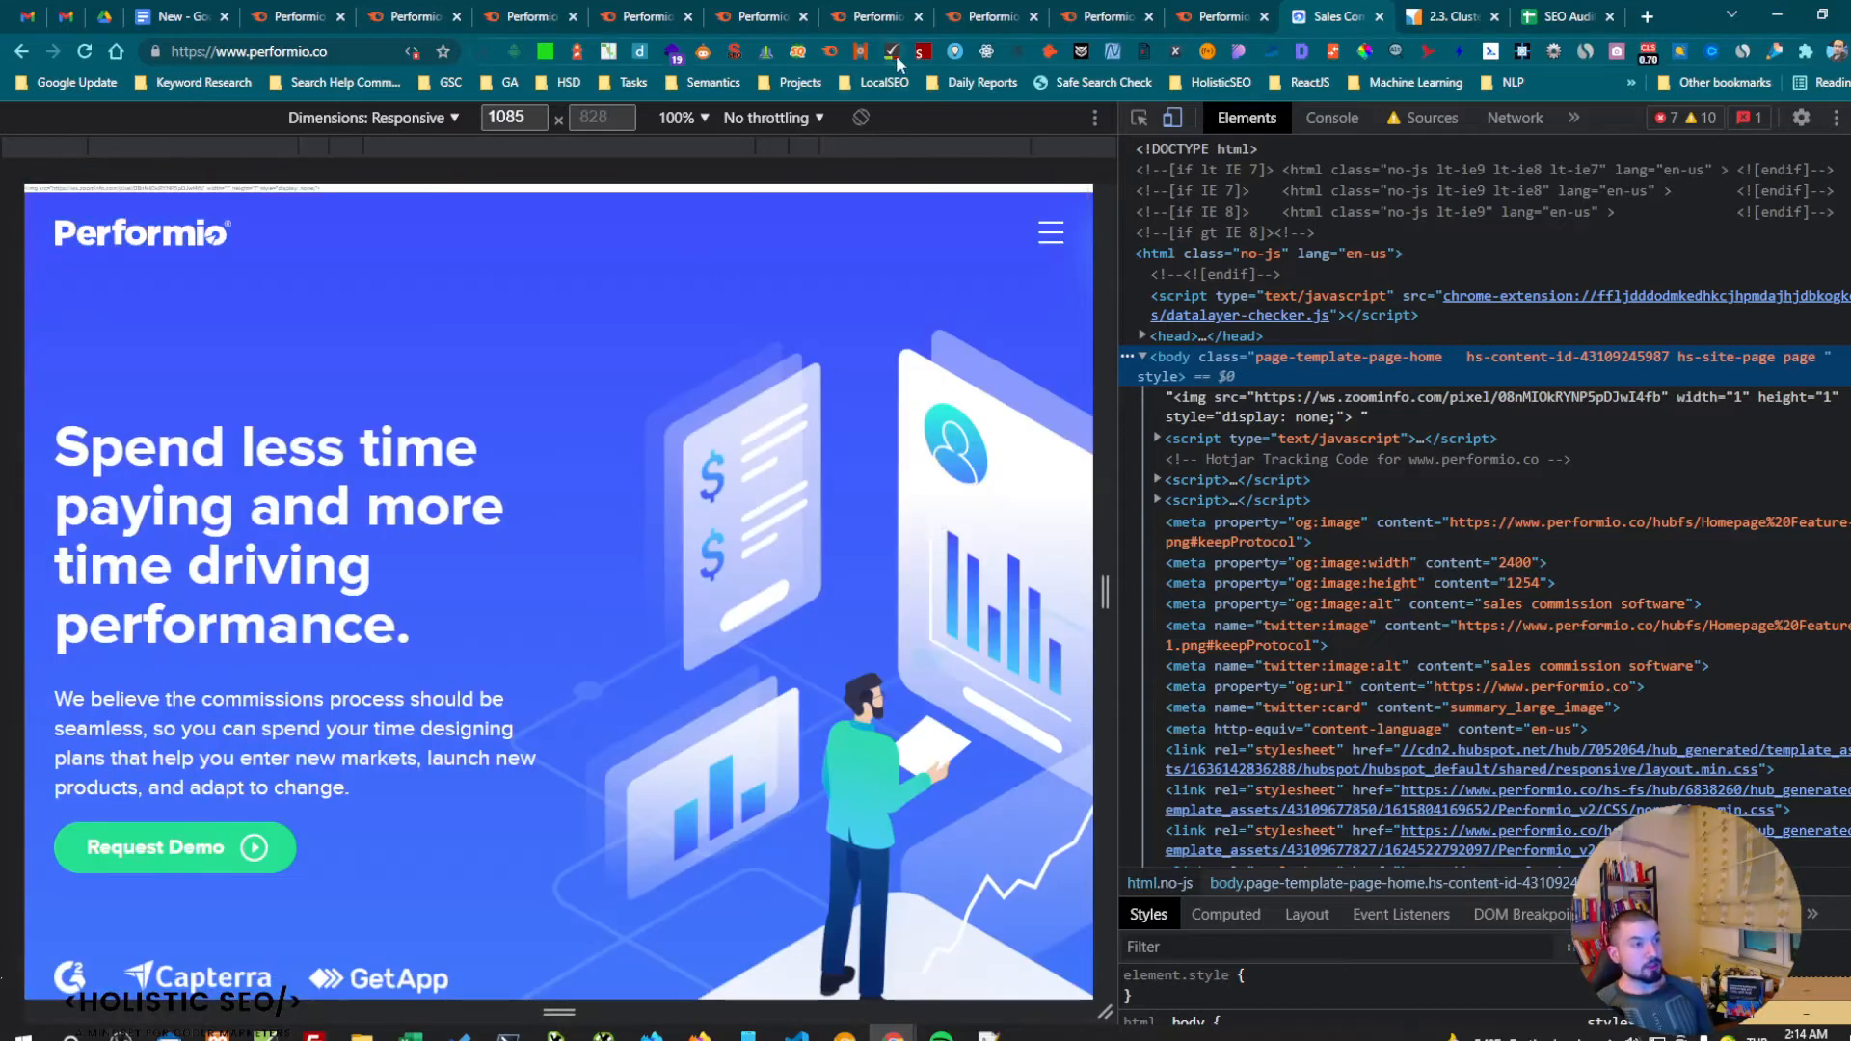
Run Check My Links: 91 links, 17 valid, 74 redirecting, none invalid.
click(891, 51)
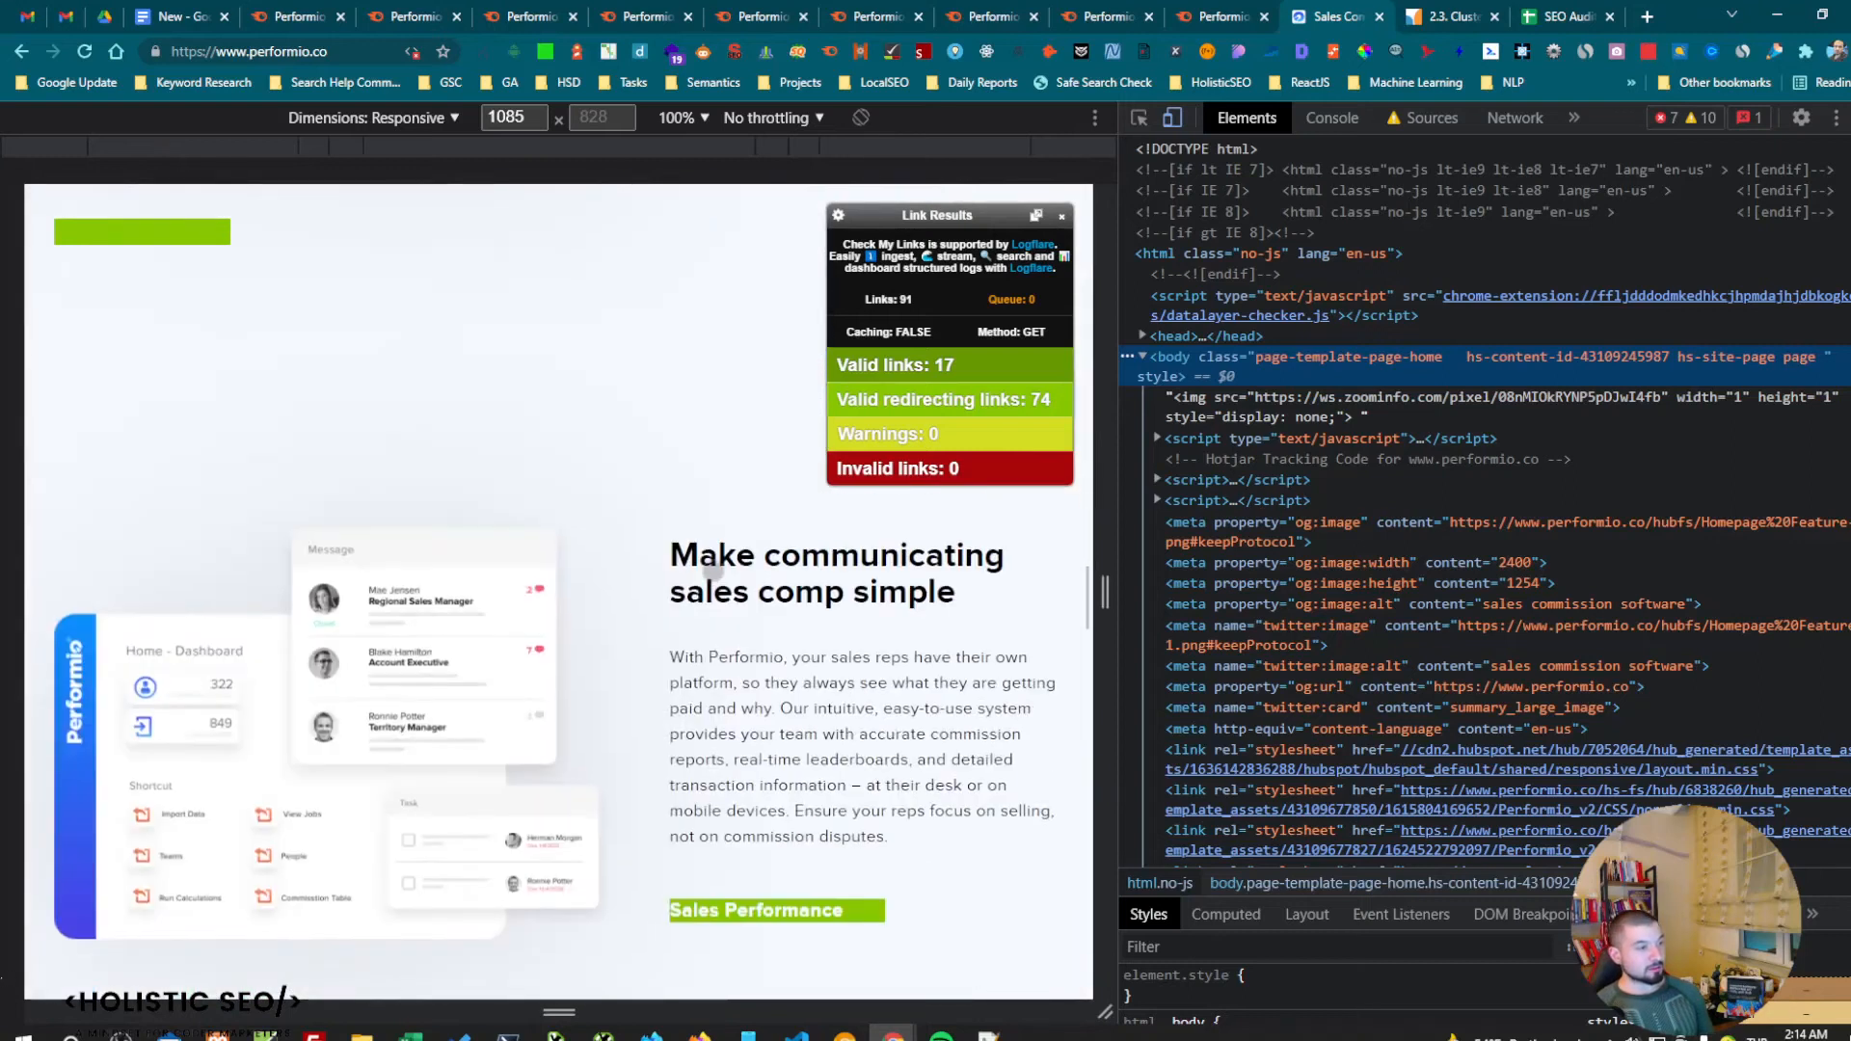
scroll(down, 3)
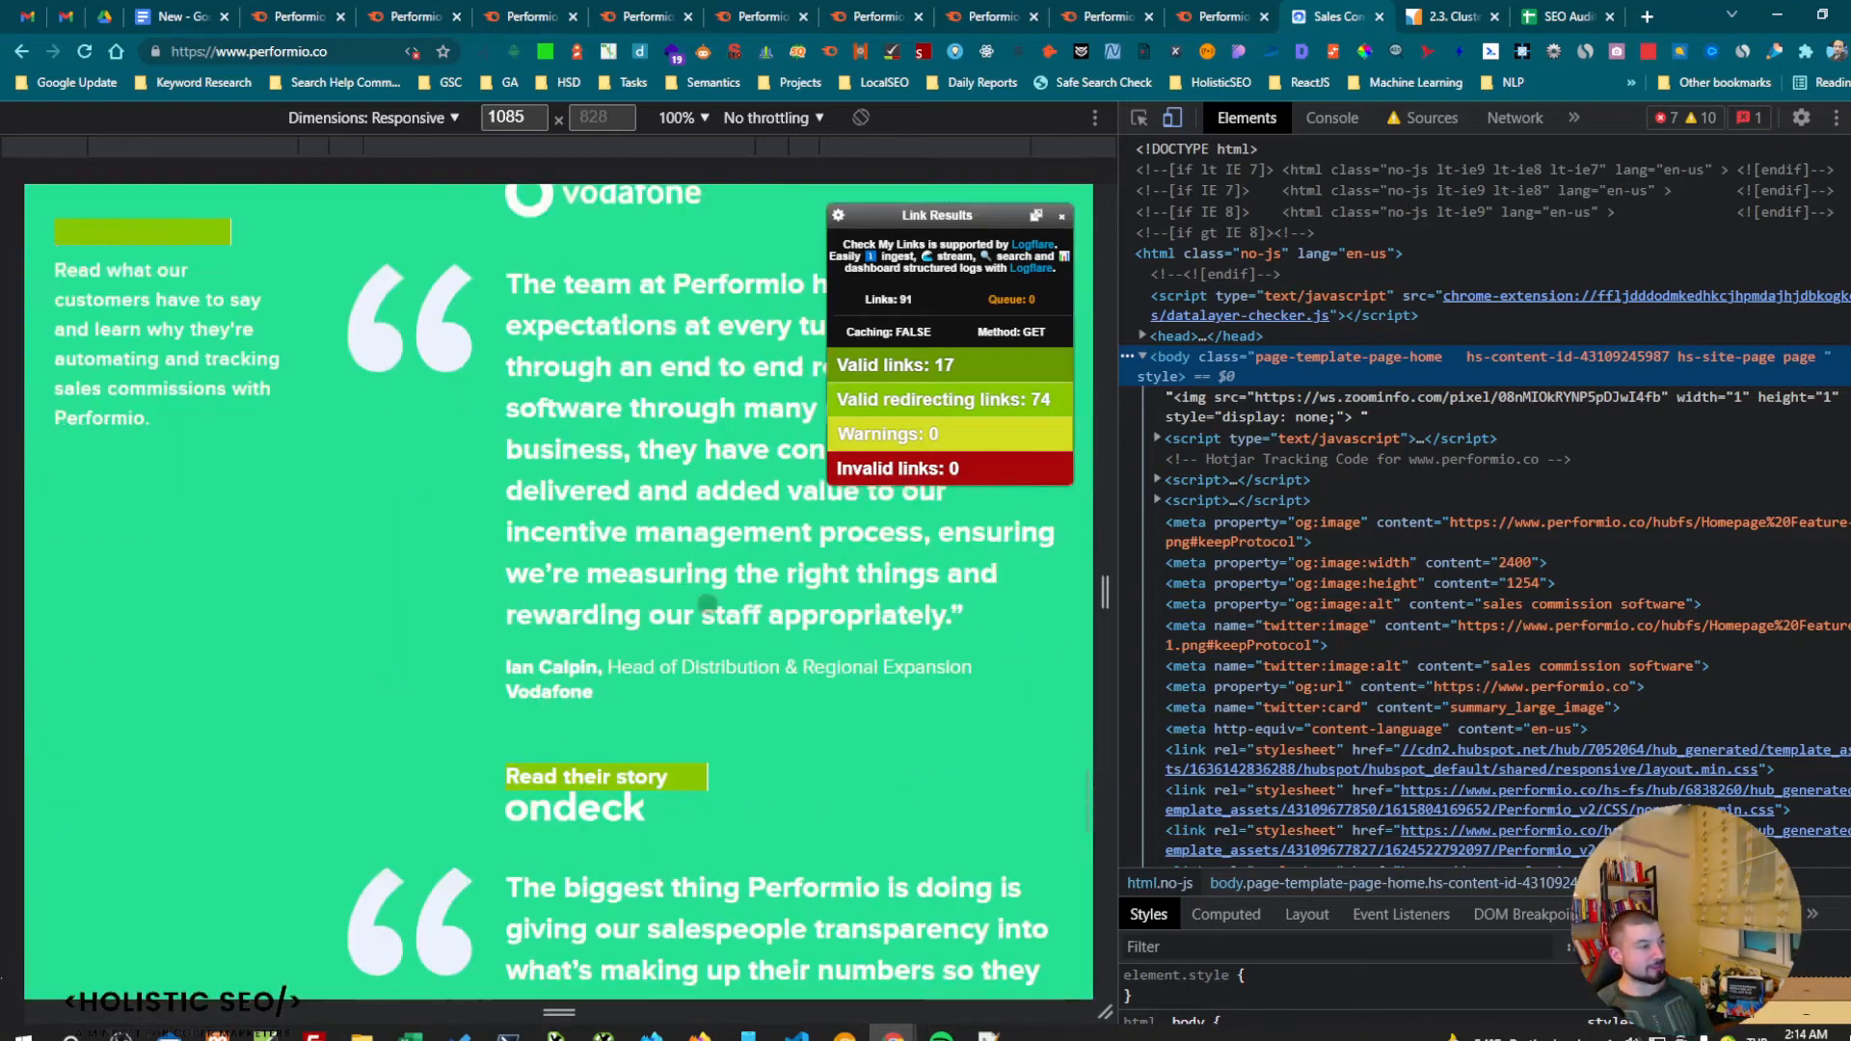
scroll(down, 3)
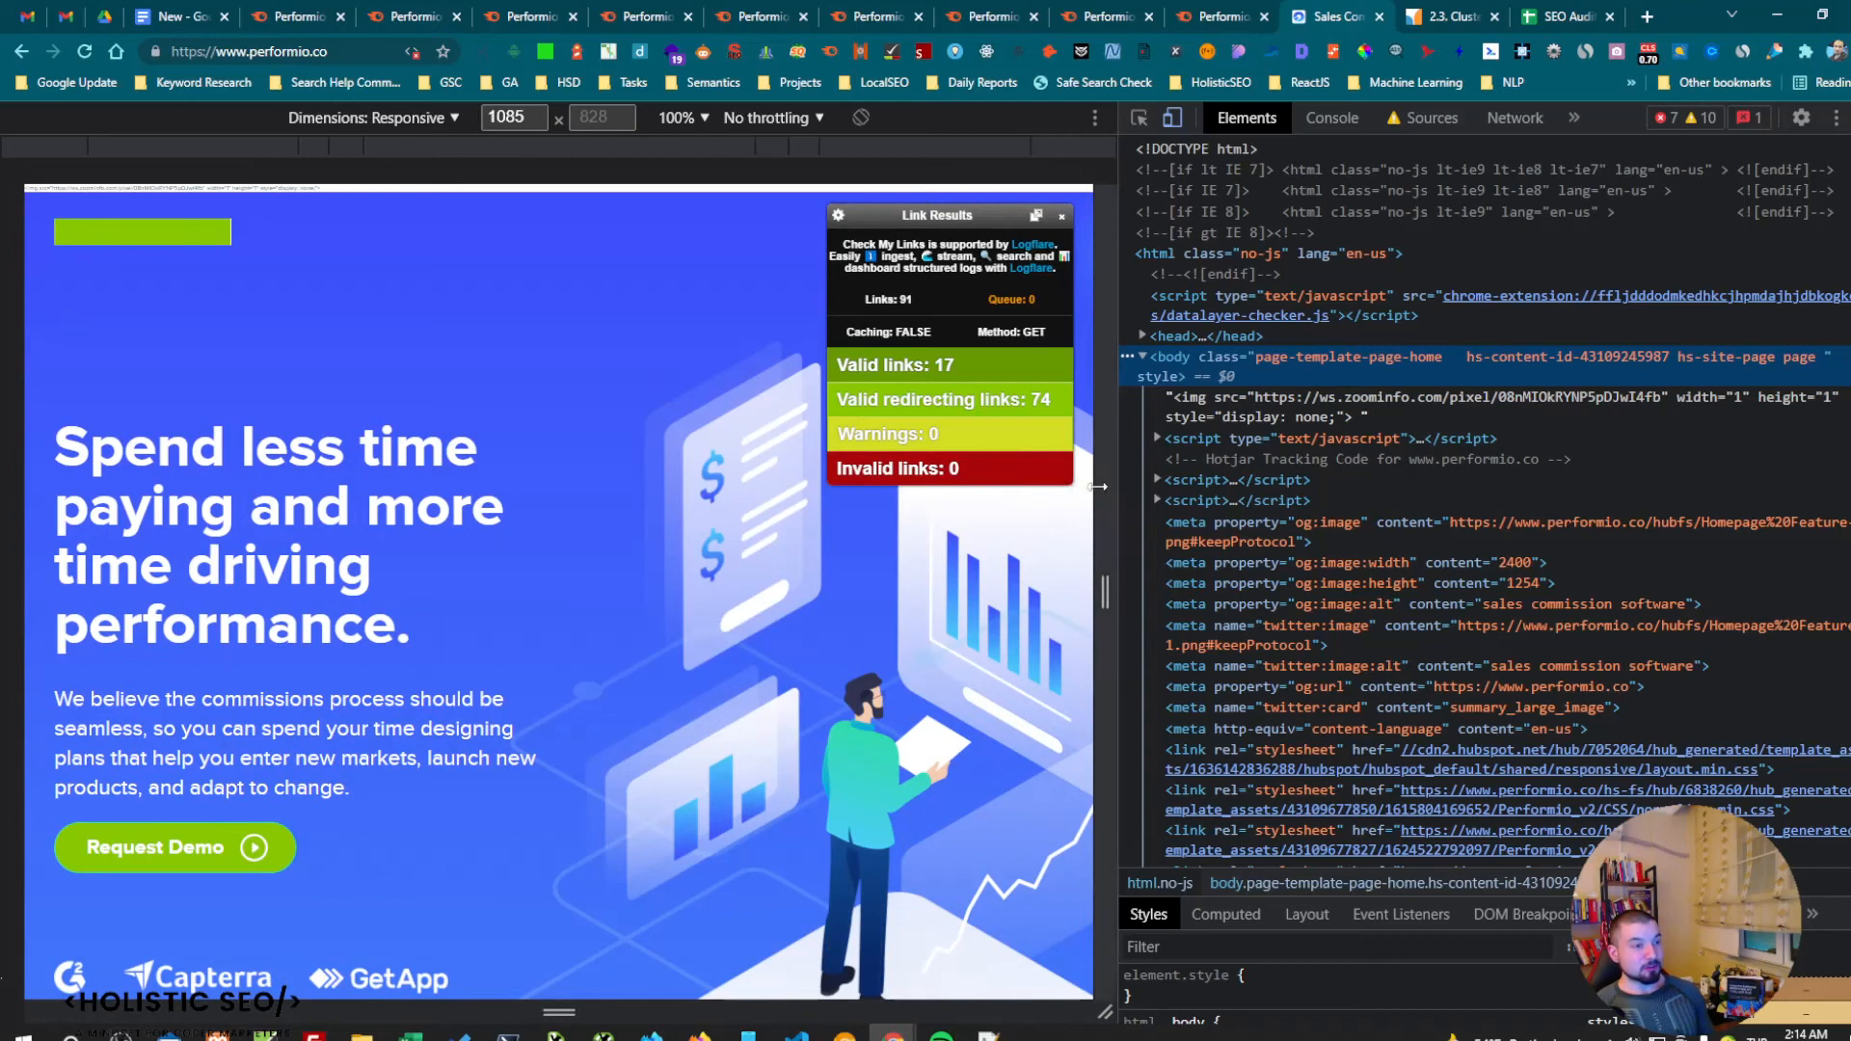
Review the homepage's HTML validator warnings and page timing: 52 requests, 1481ms total.
click(1573, 117)
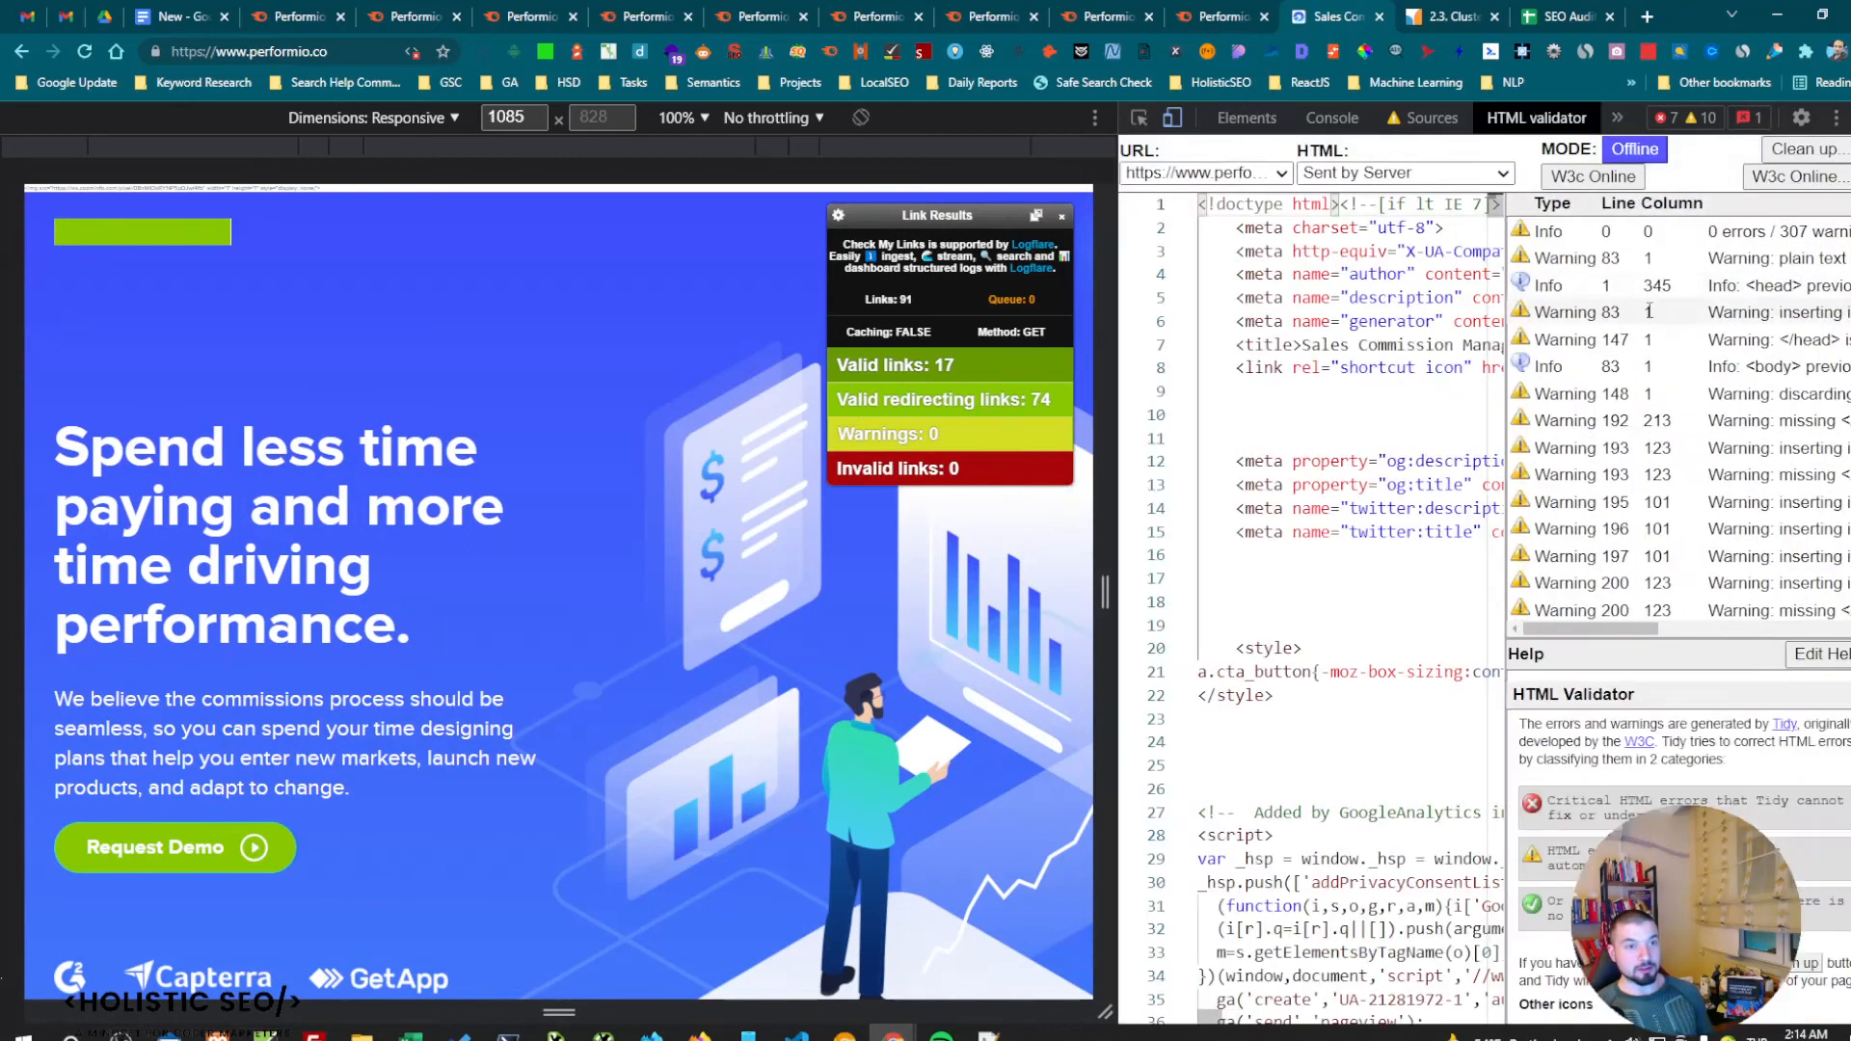
scroll(down, 3)
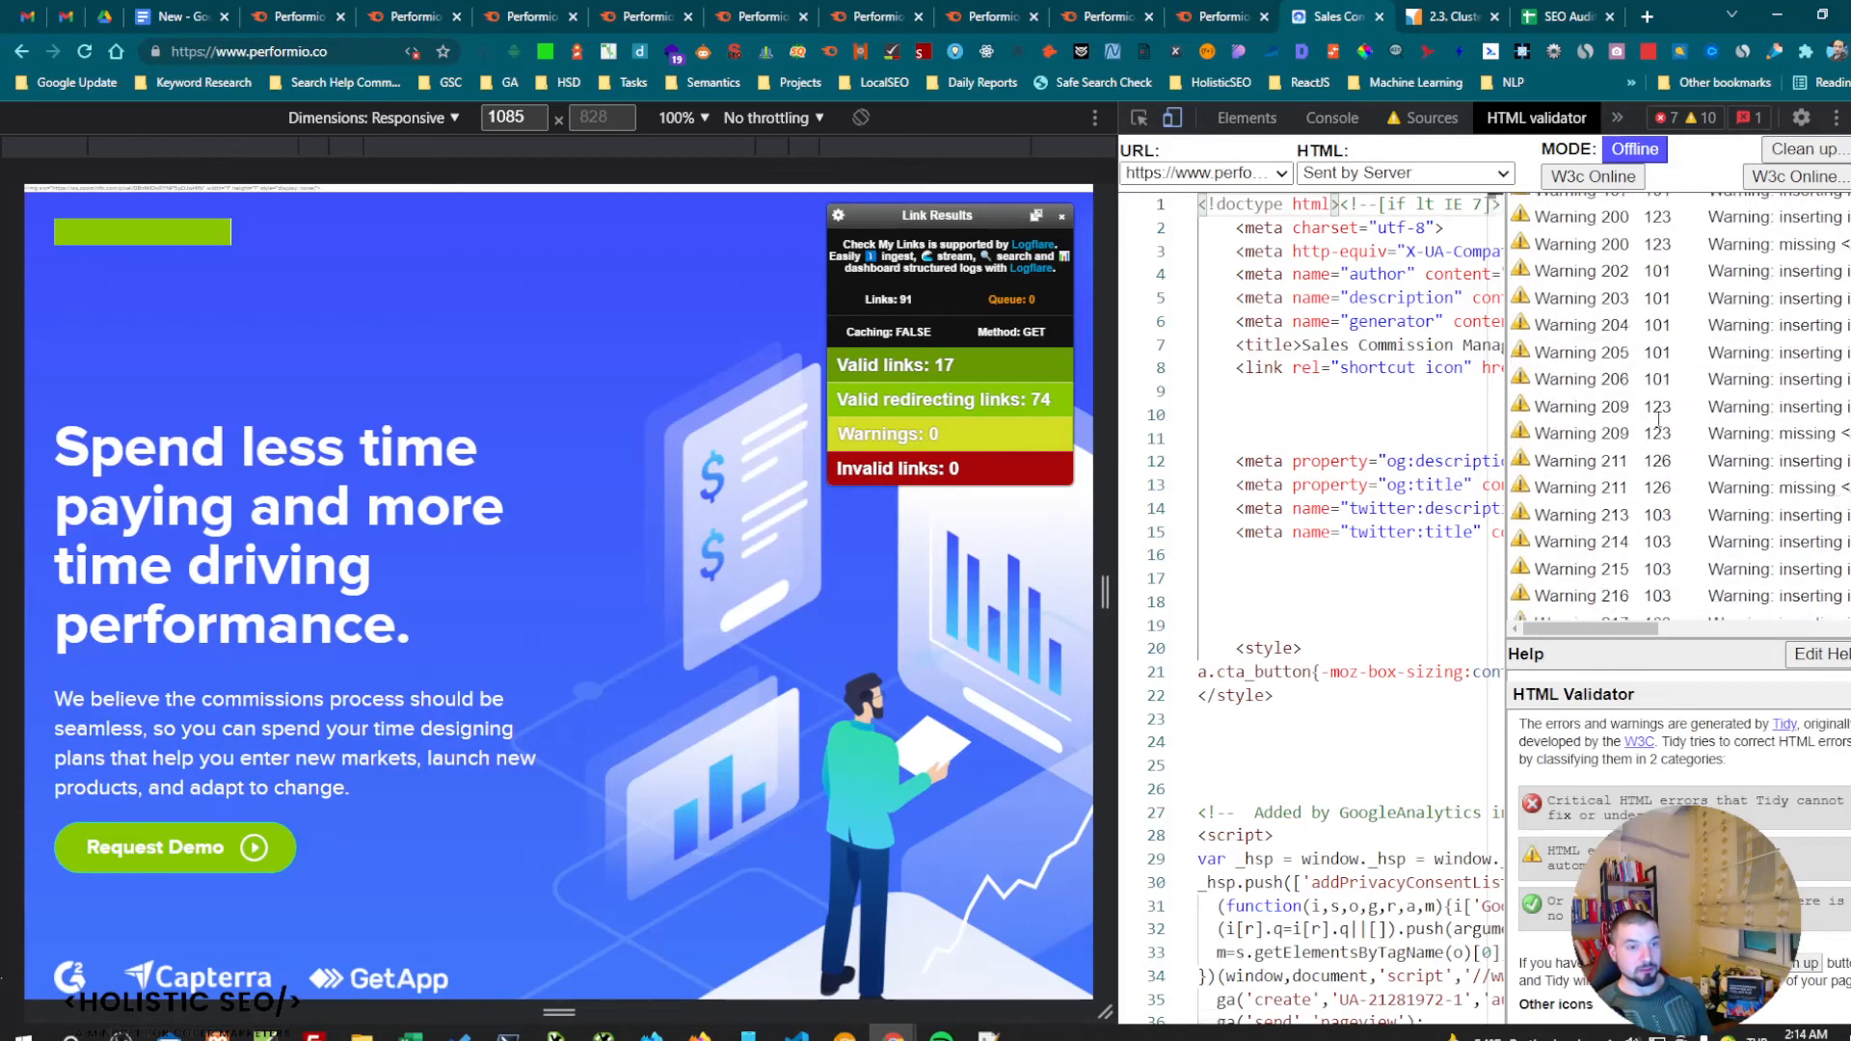
scroll(down, 3)
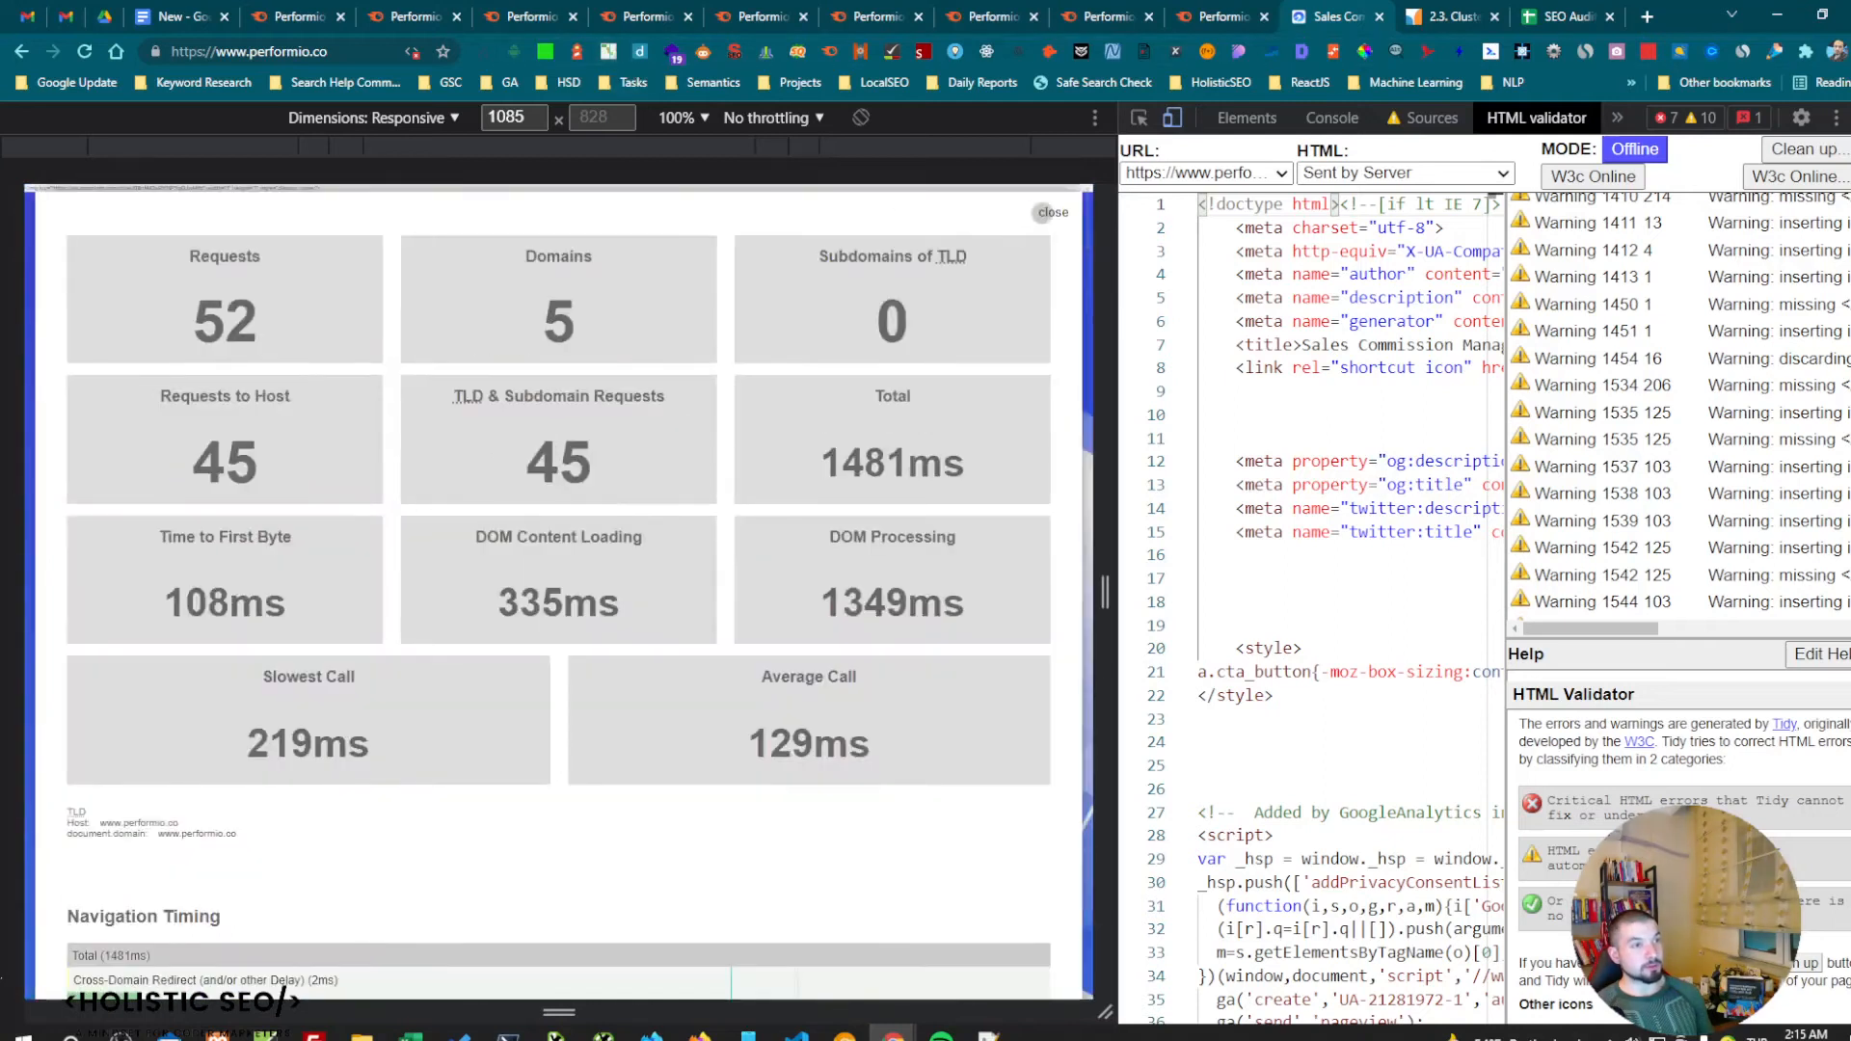
click(1050, 212)
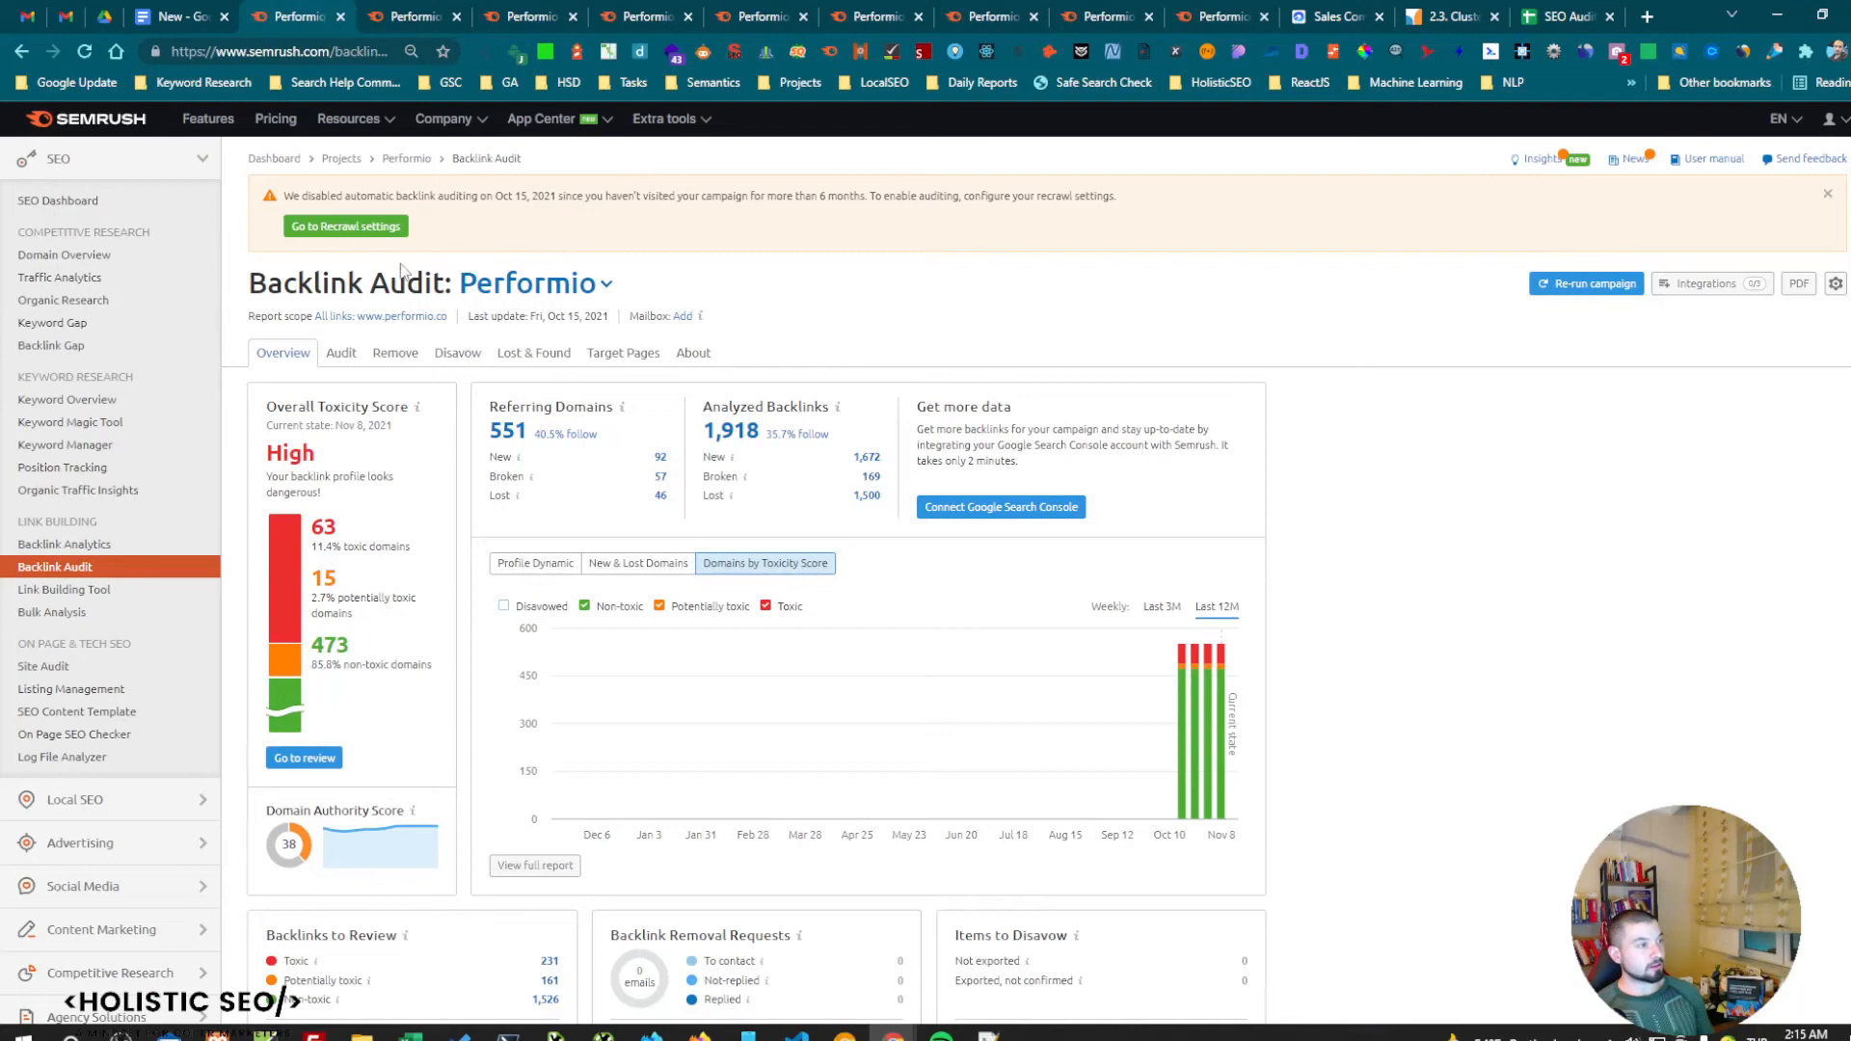
mouse_move(324, 527)
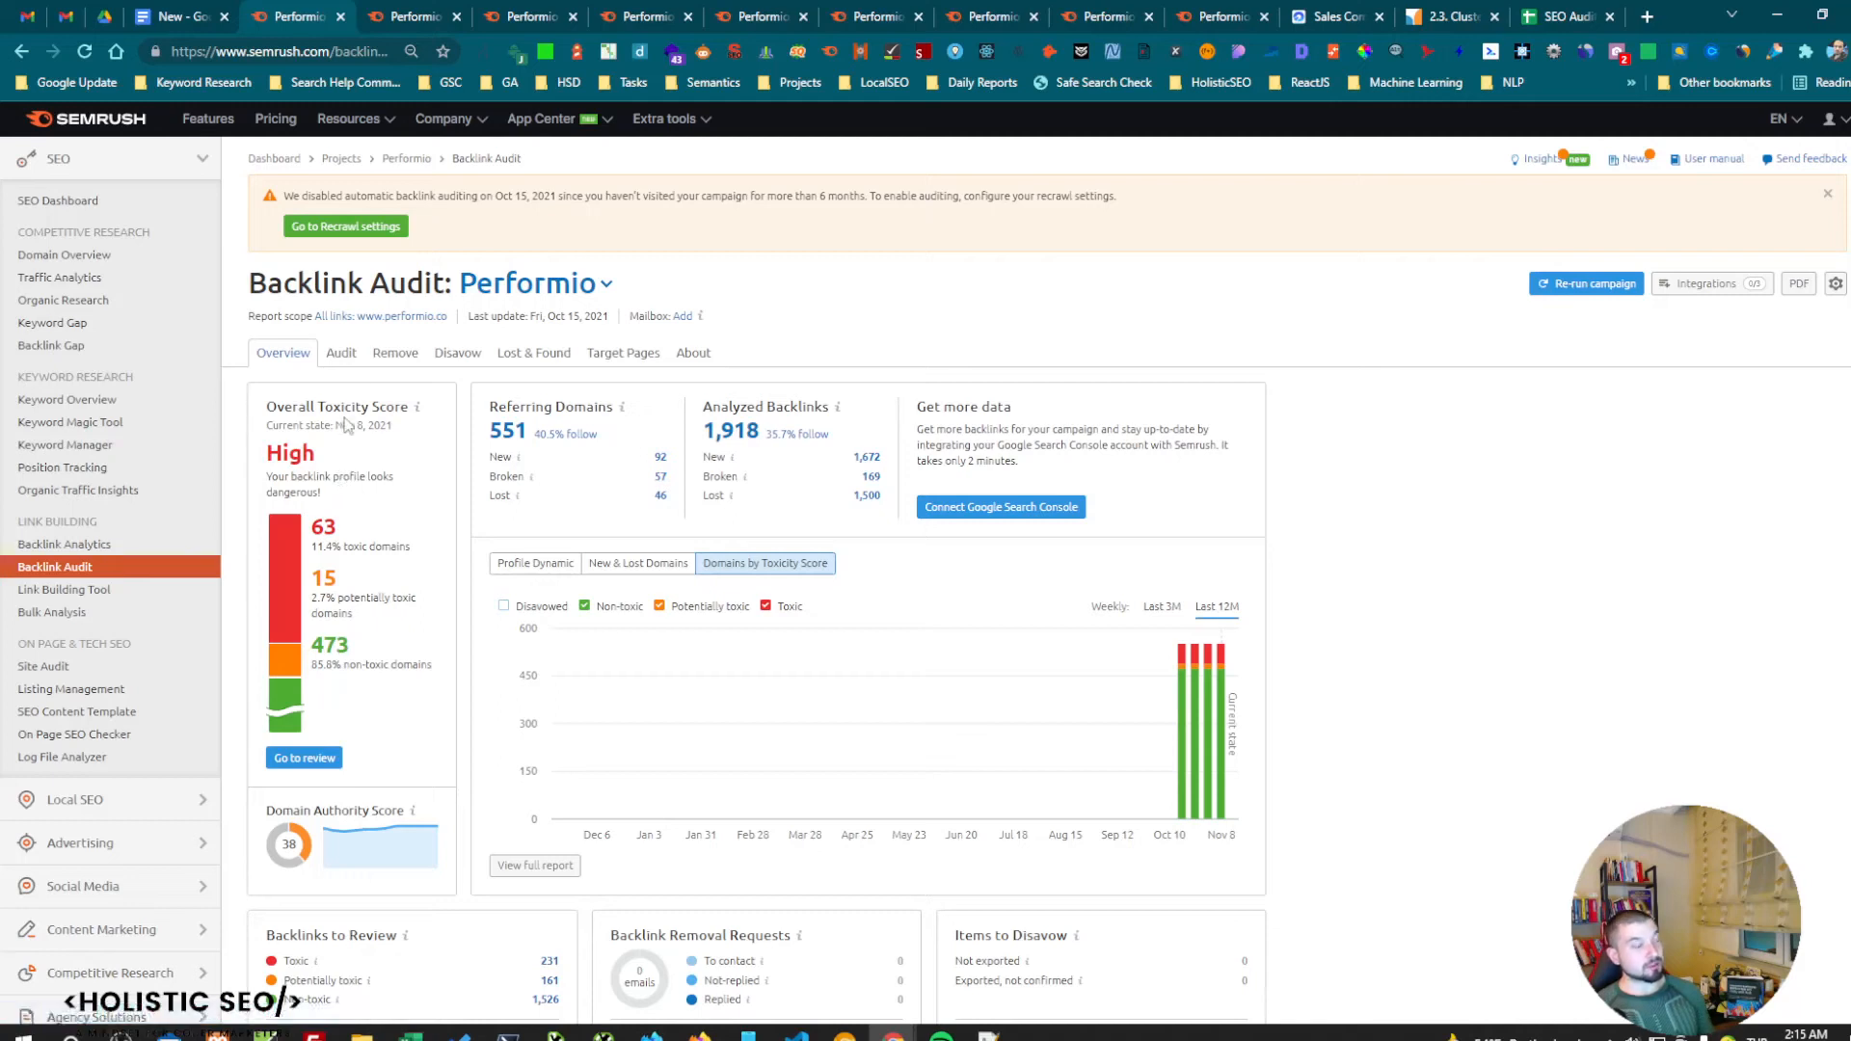
mouse_move(345, 416)
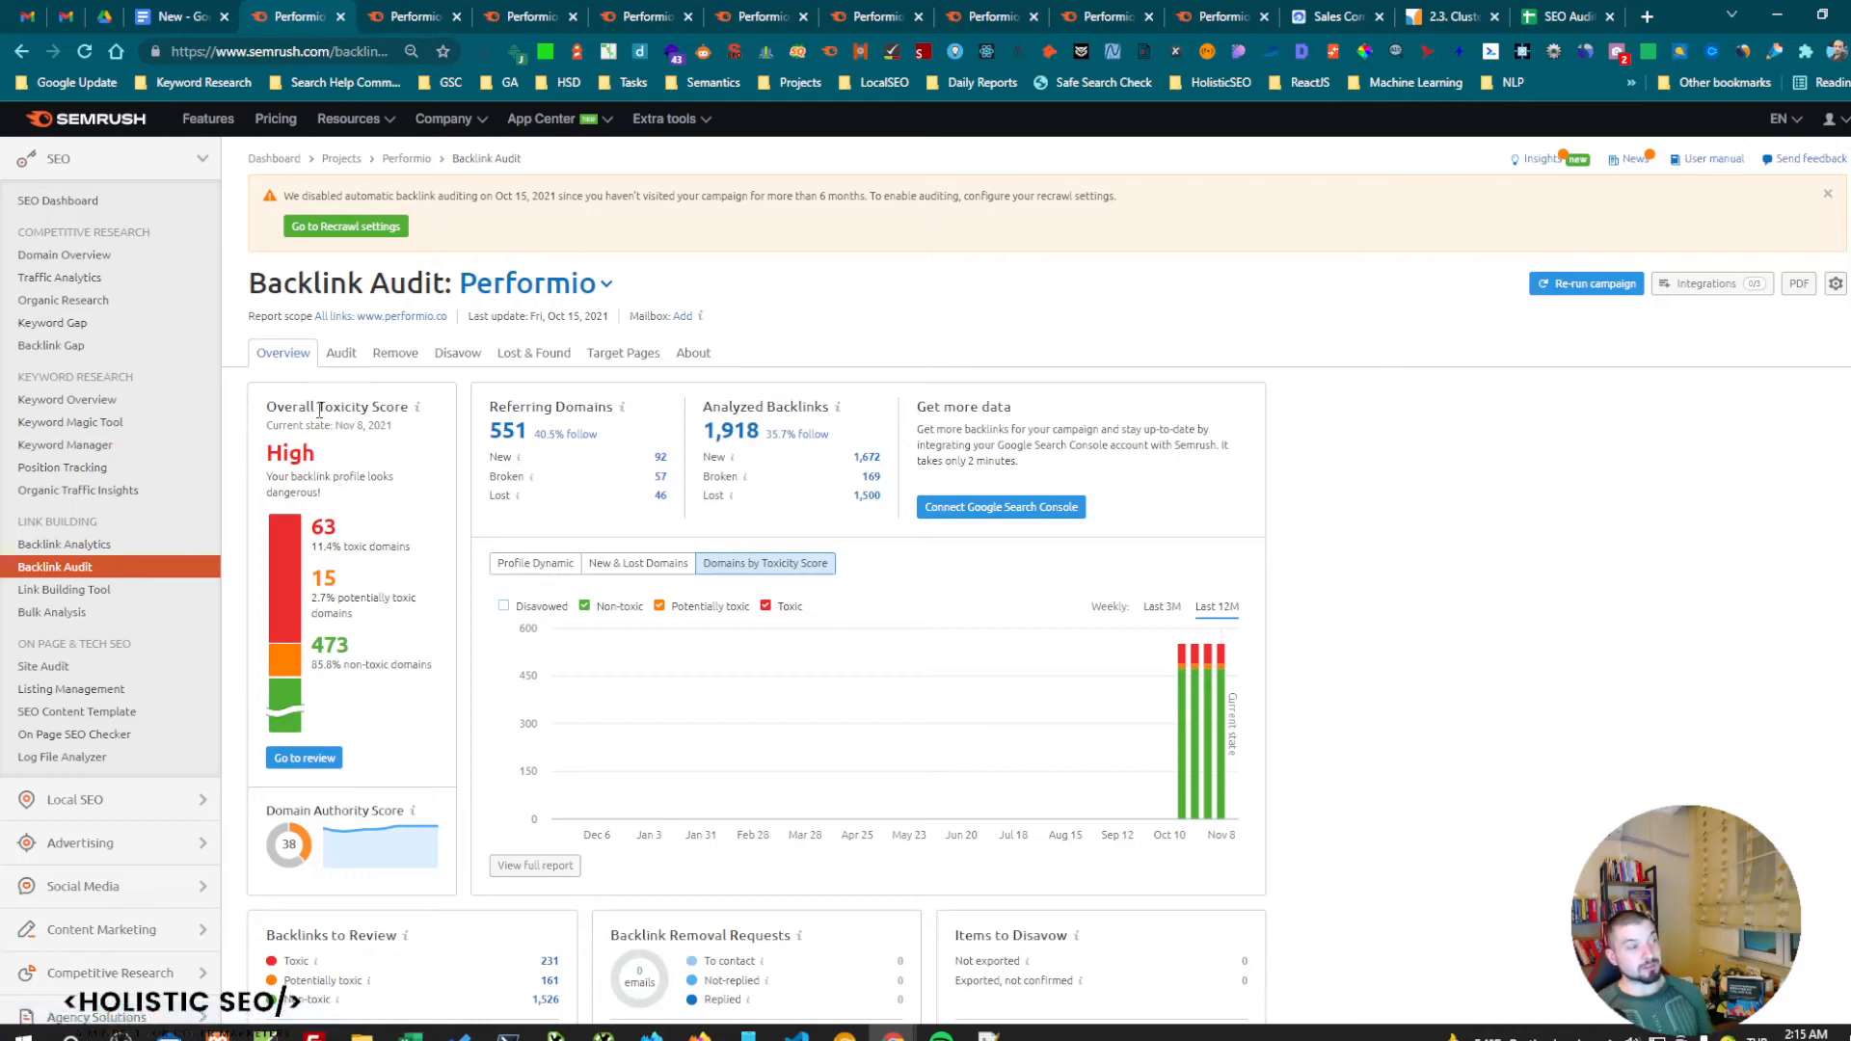
Highlight the Toxicity heading on Performio's High Overall Toxicity Score card.
double_click(346, 406)
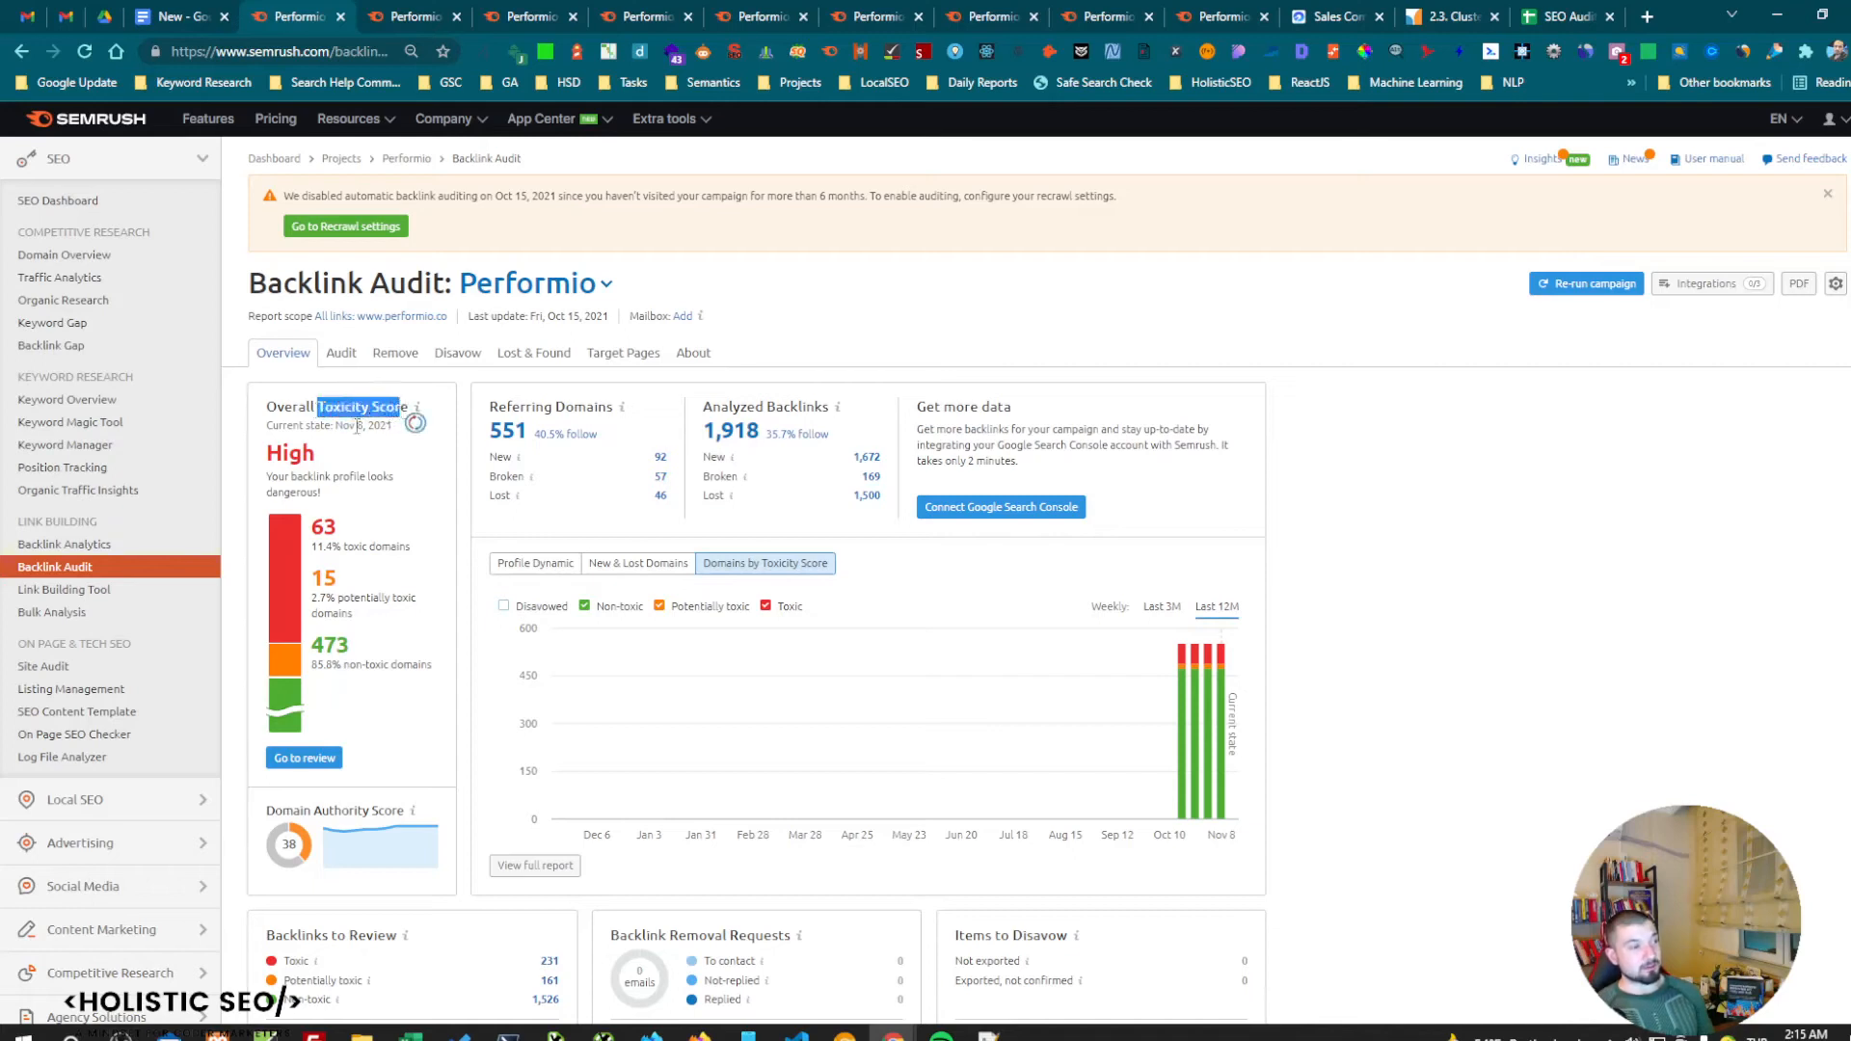
mouse_move(315, 444)
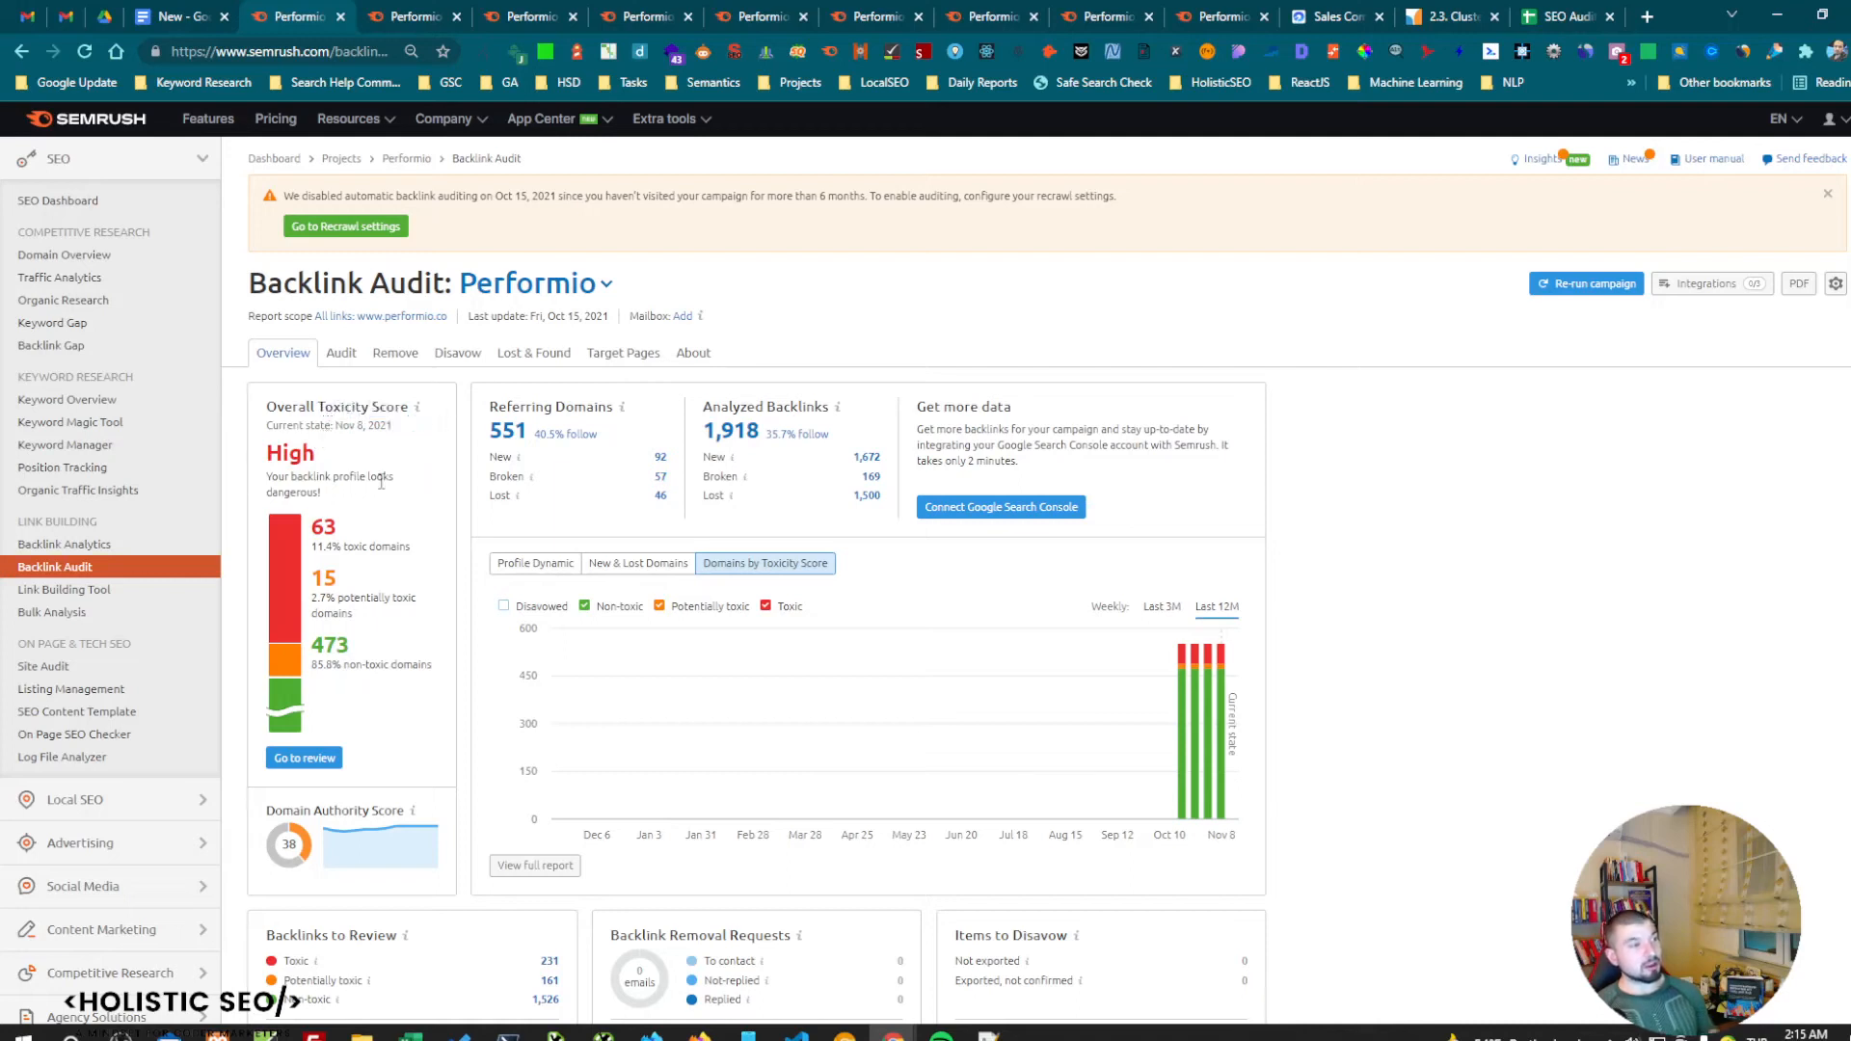
List Performio's 63 toxic domains at 60–100 toxicity and scroll through them.
click(342, 353)
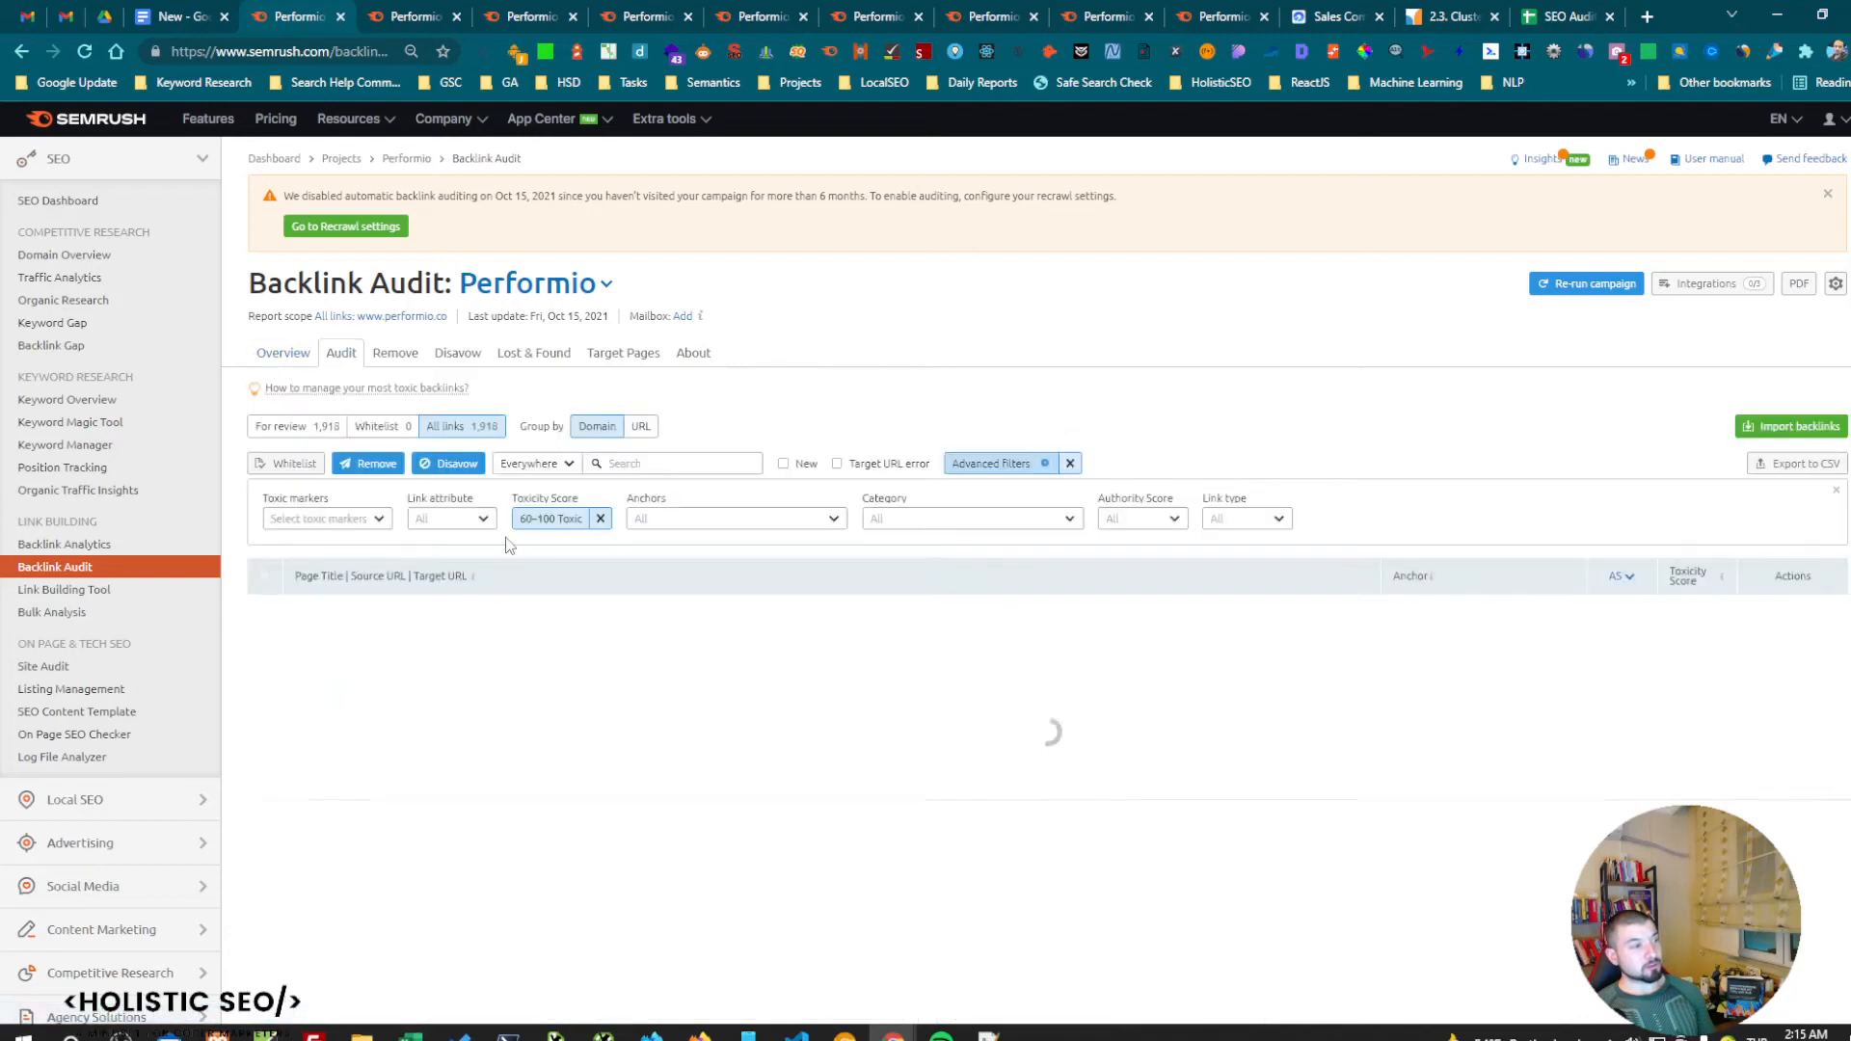
scroll(down, 3)
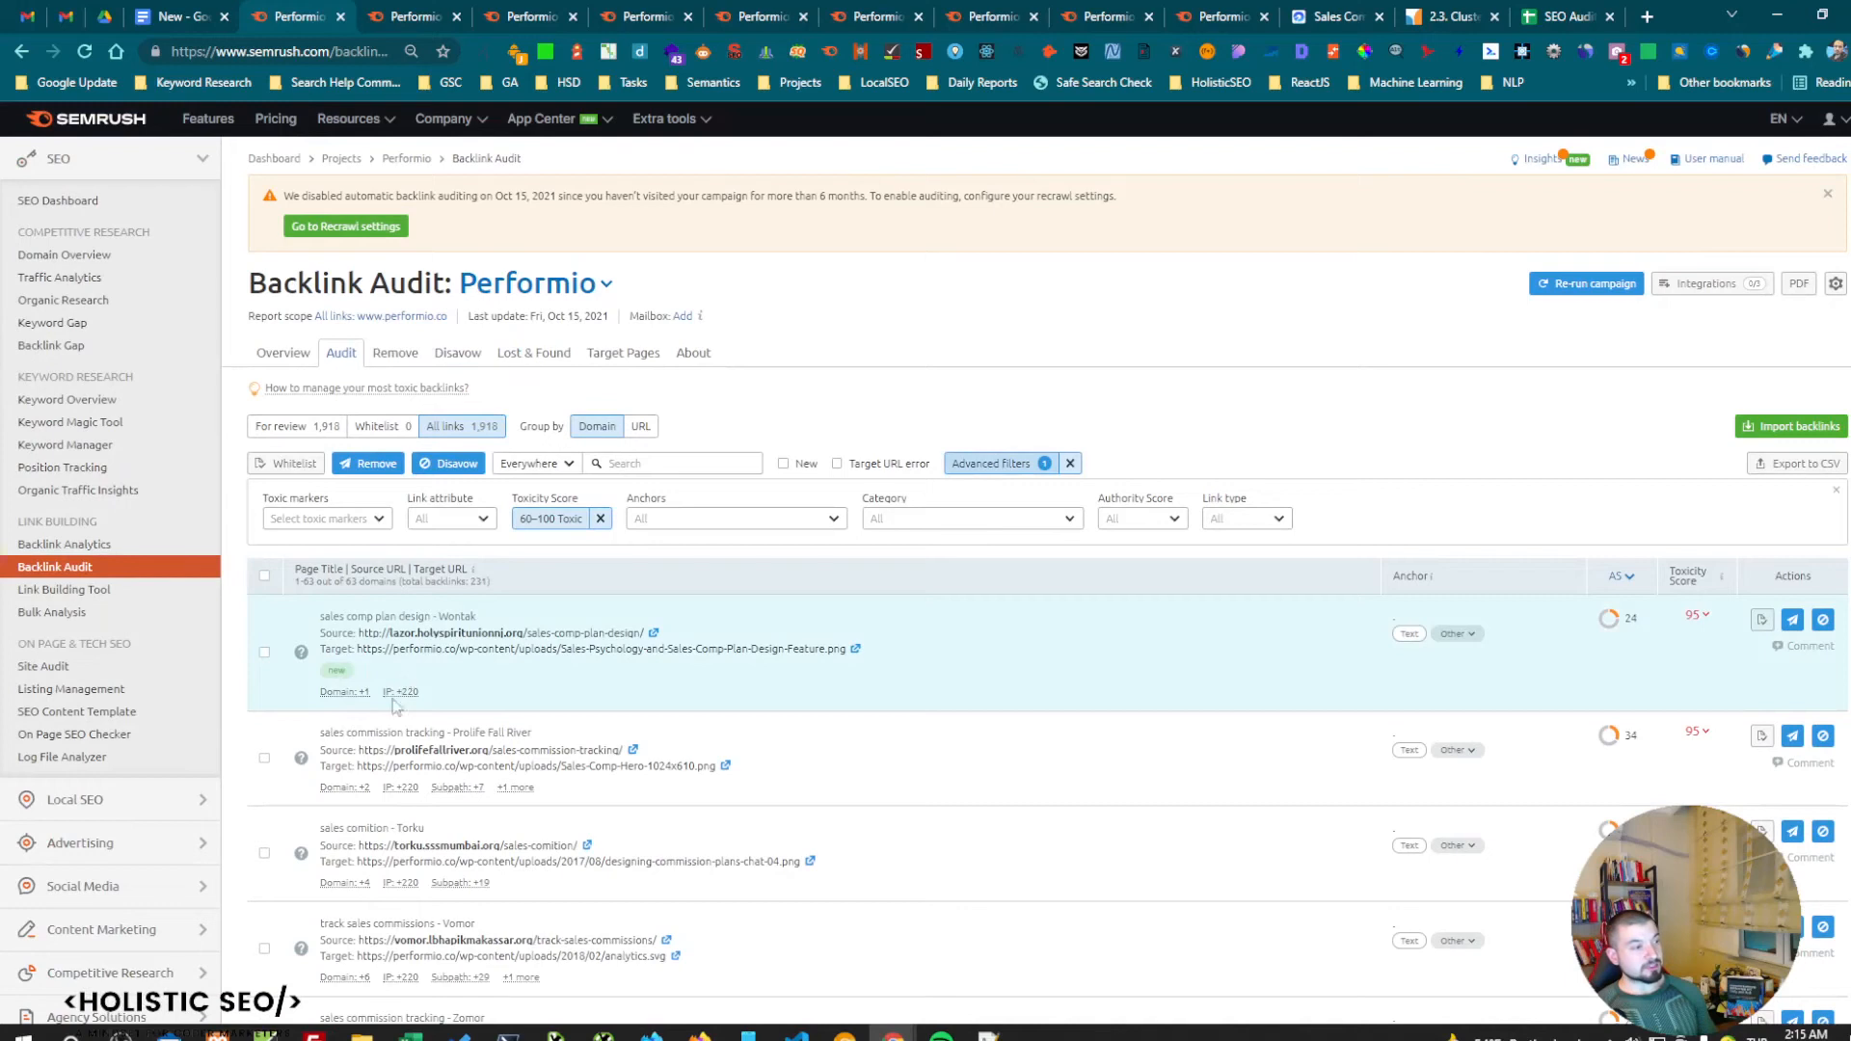
mouse_move(400, 692)
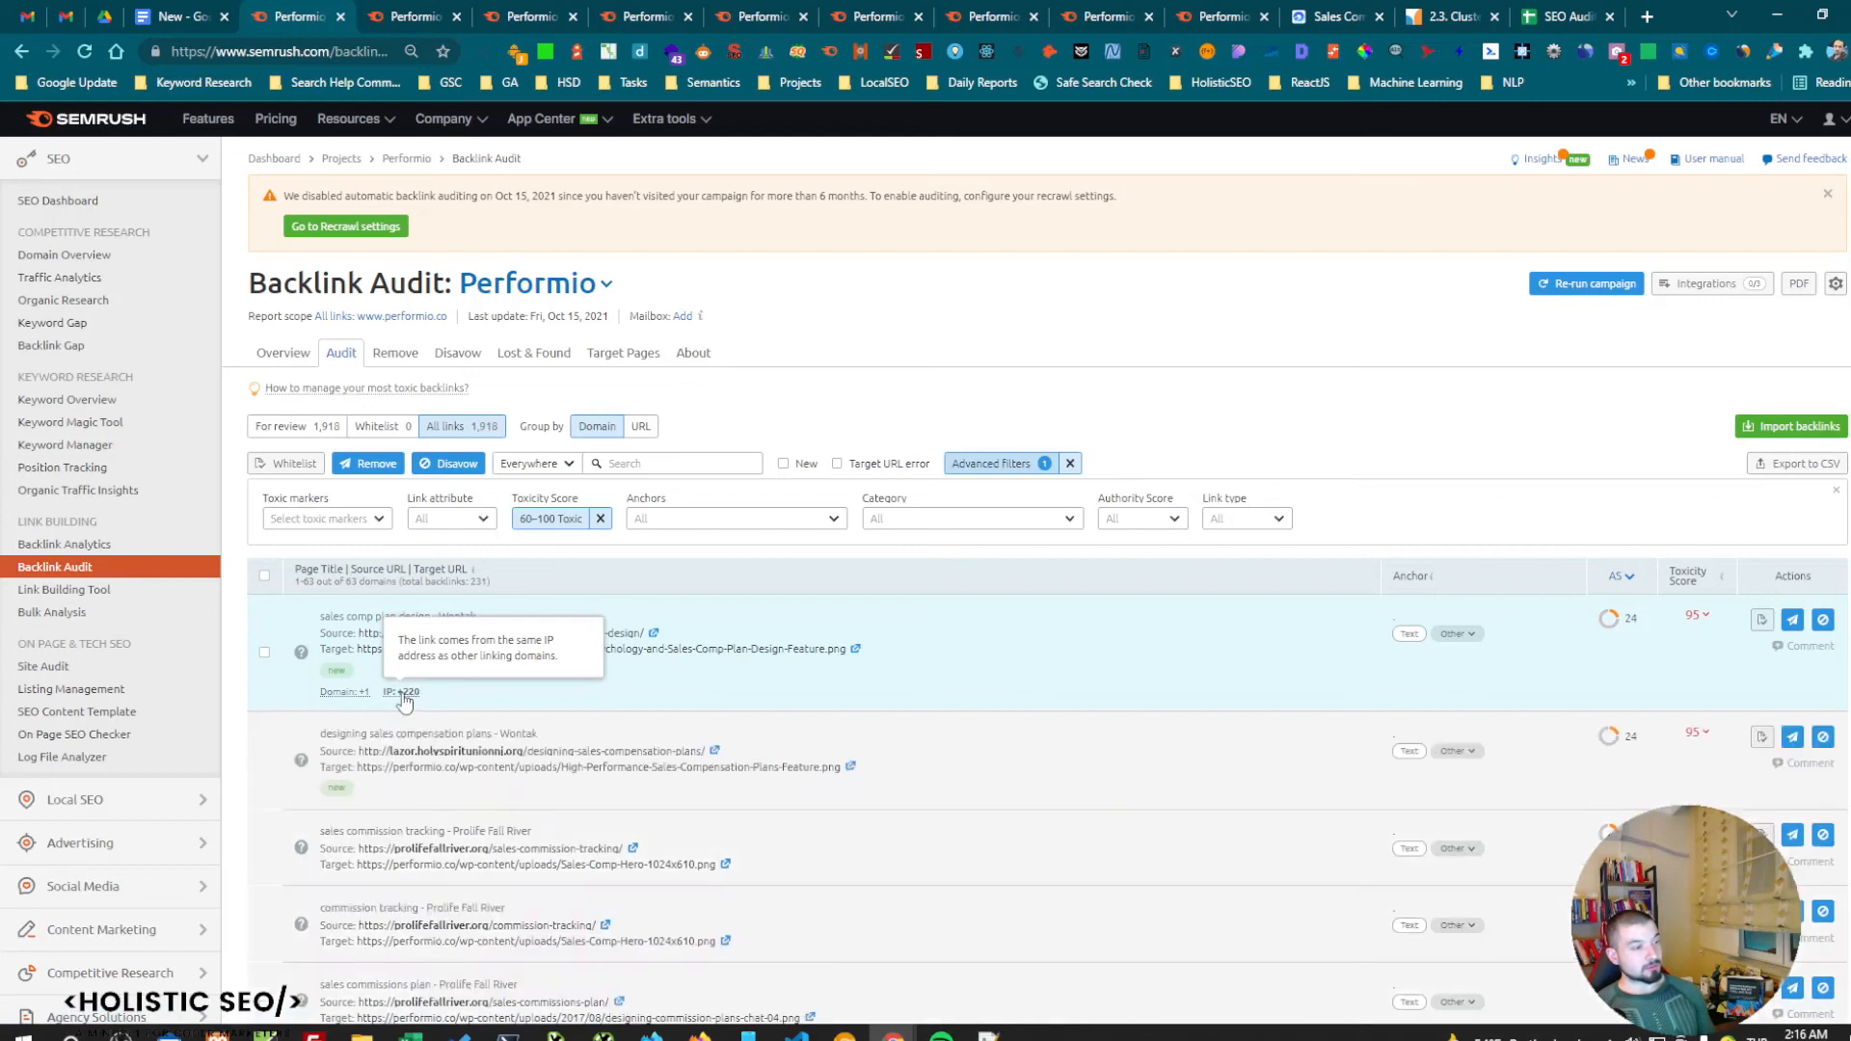
scroll(down, 3)
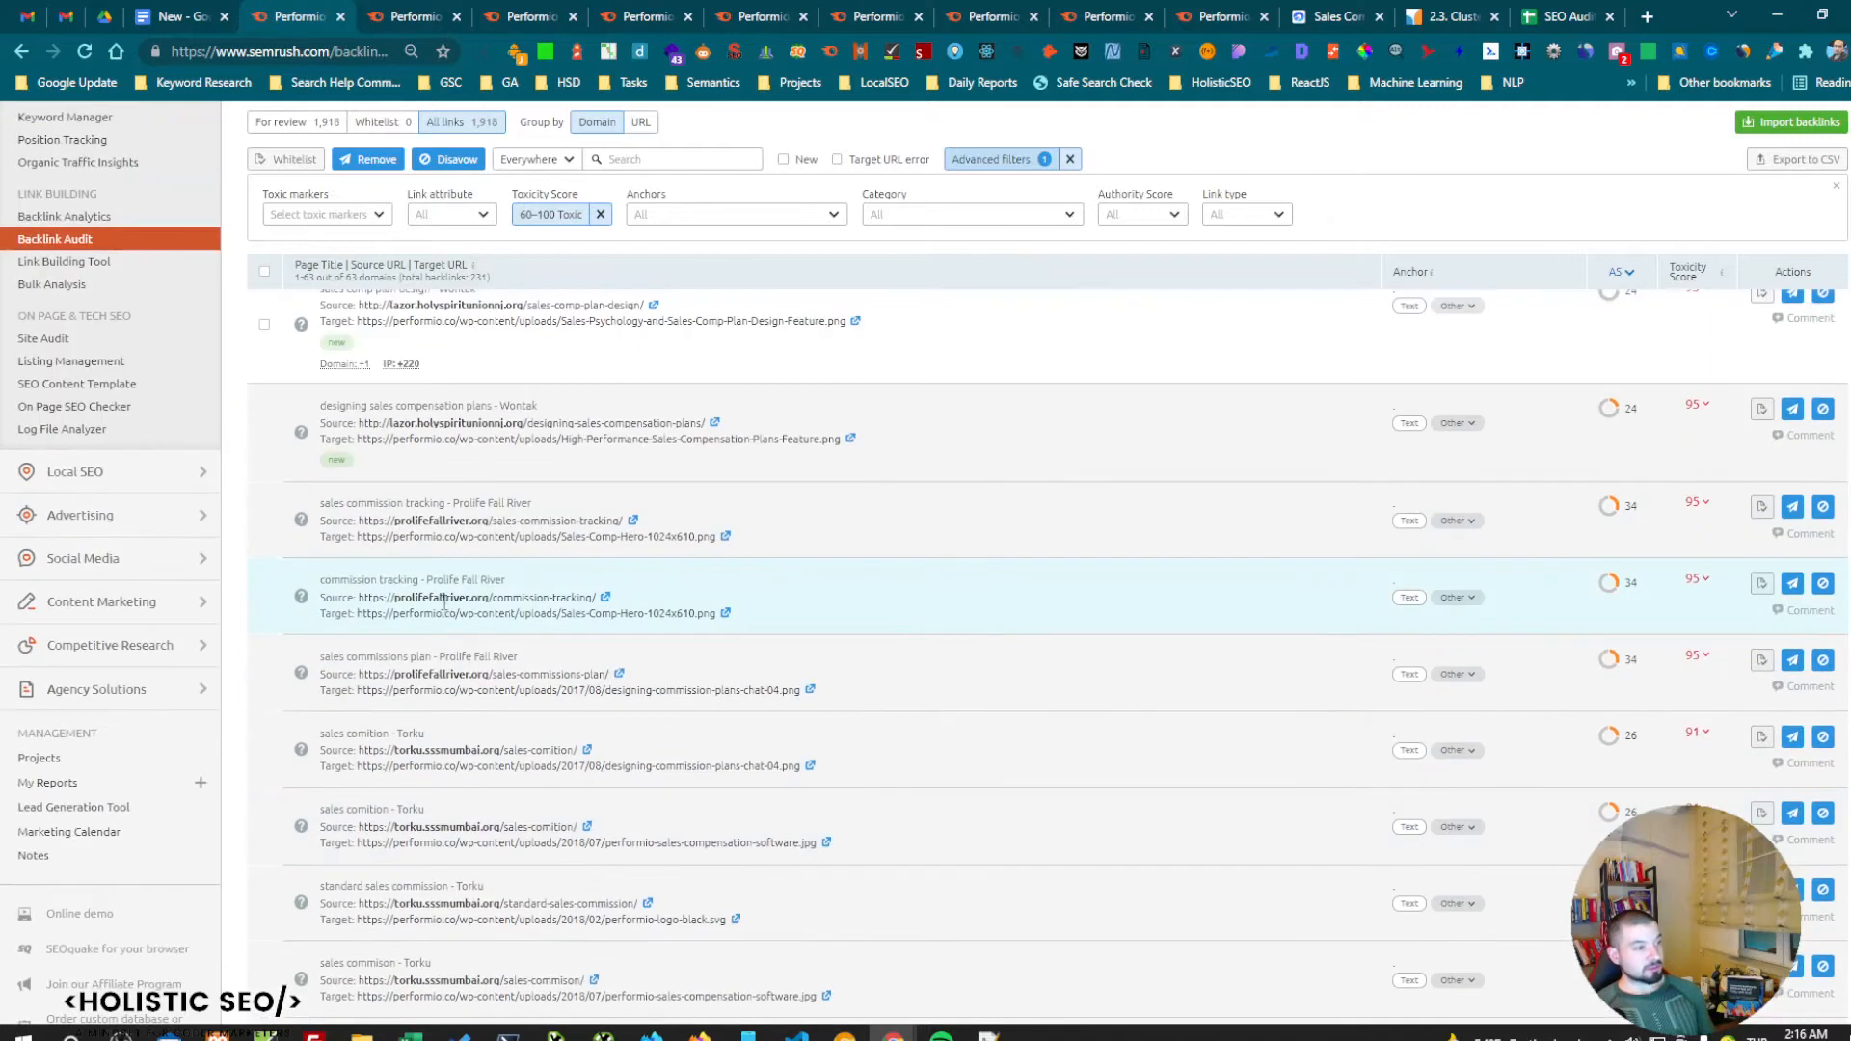
scroll(down, 3)
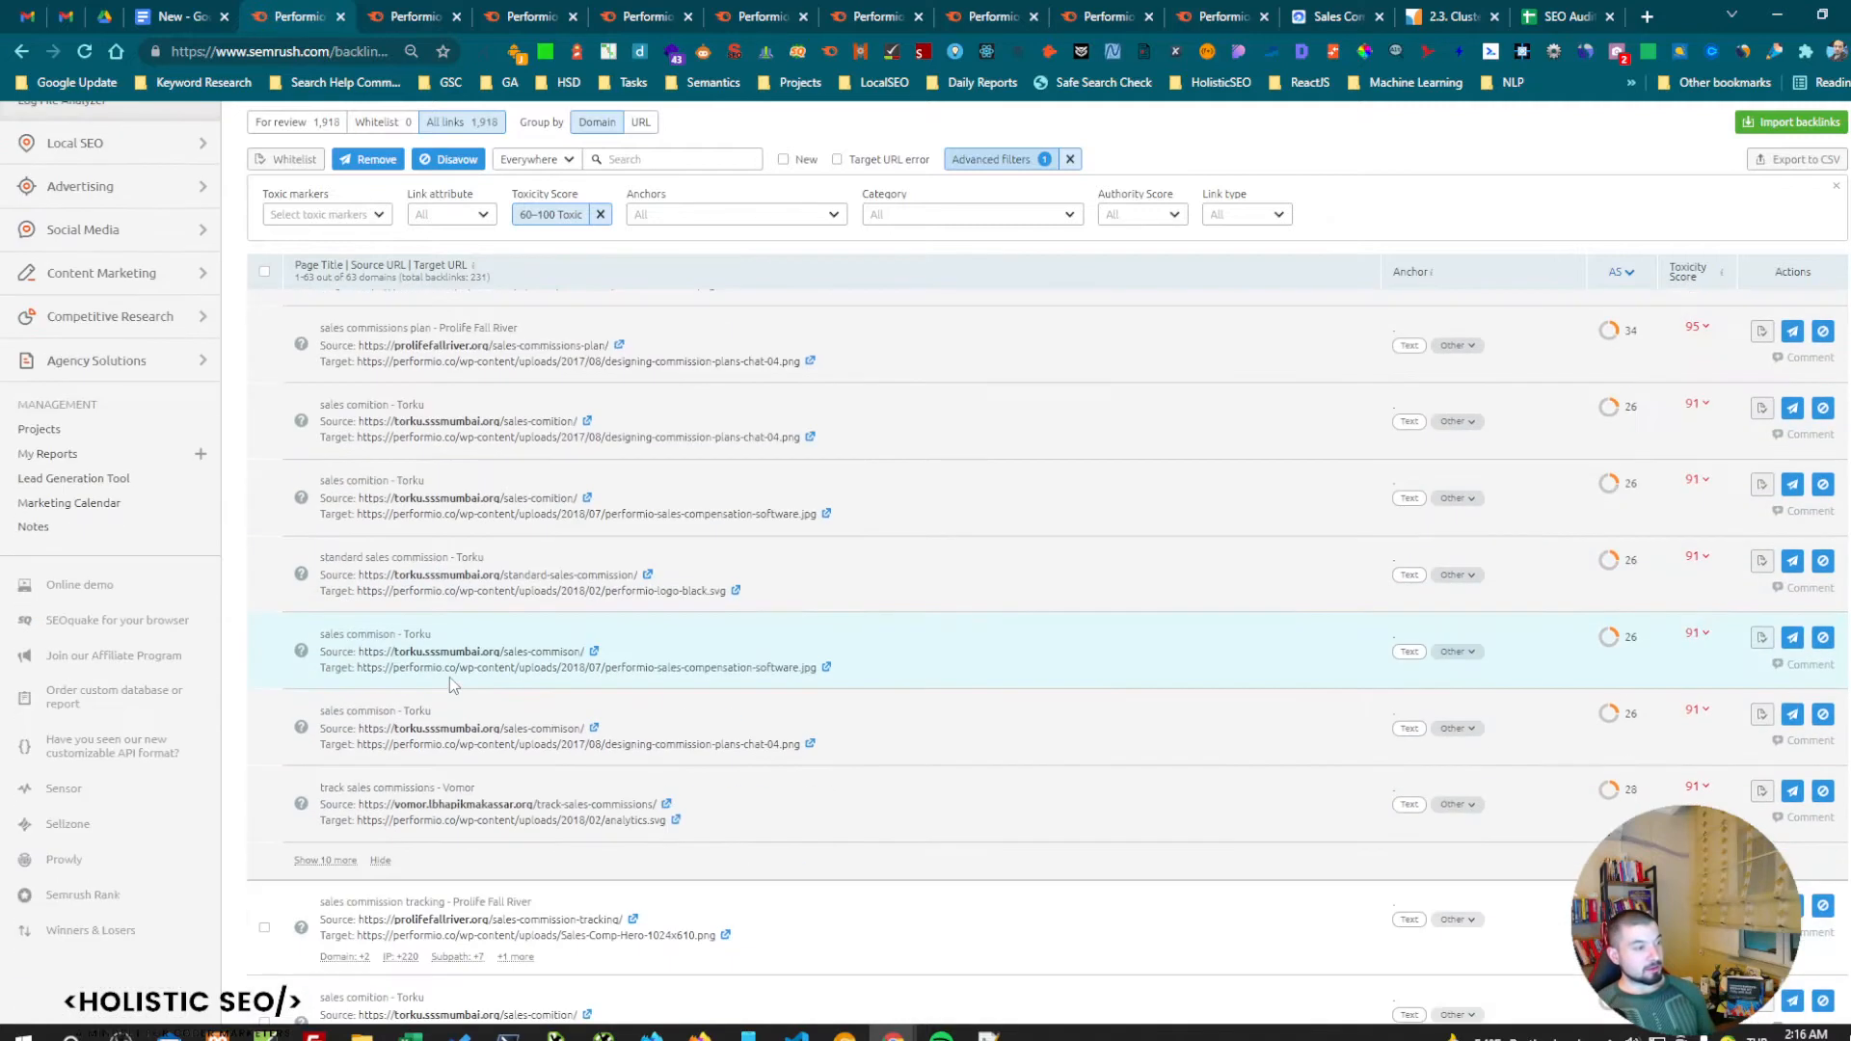
mouse_move(454, 820)
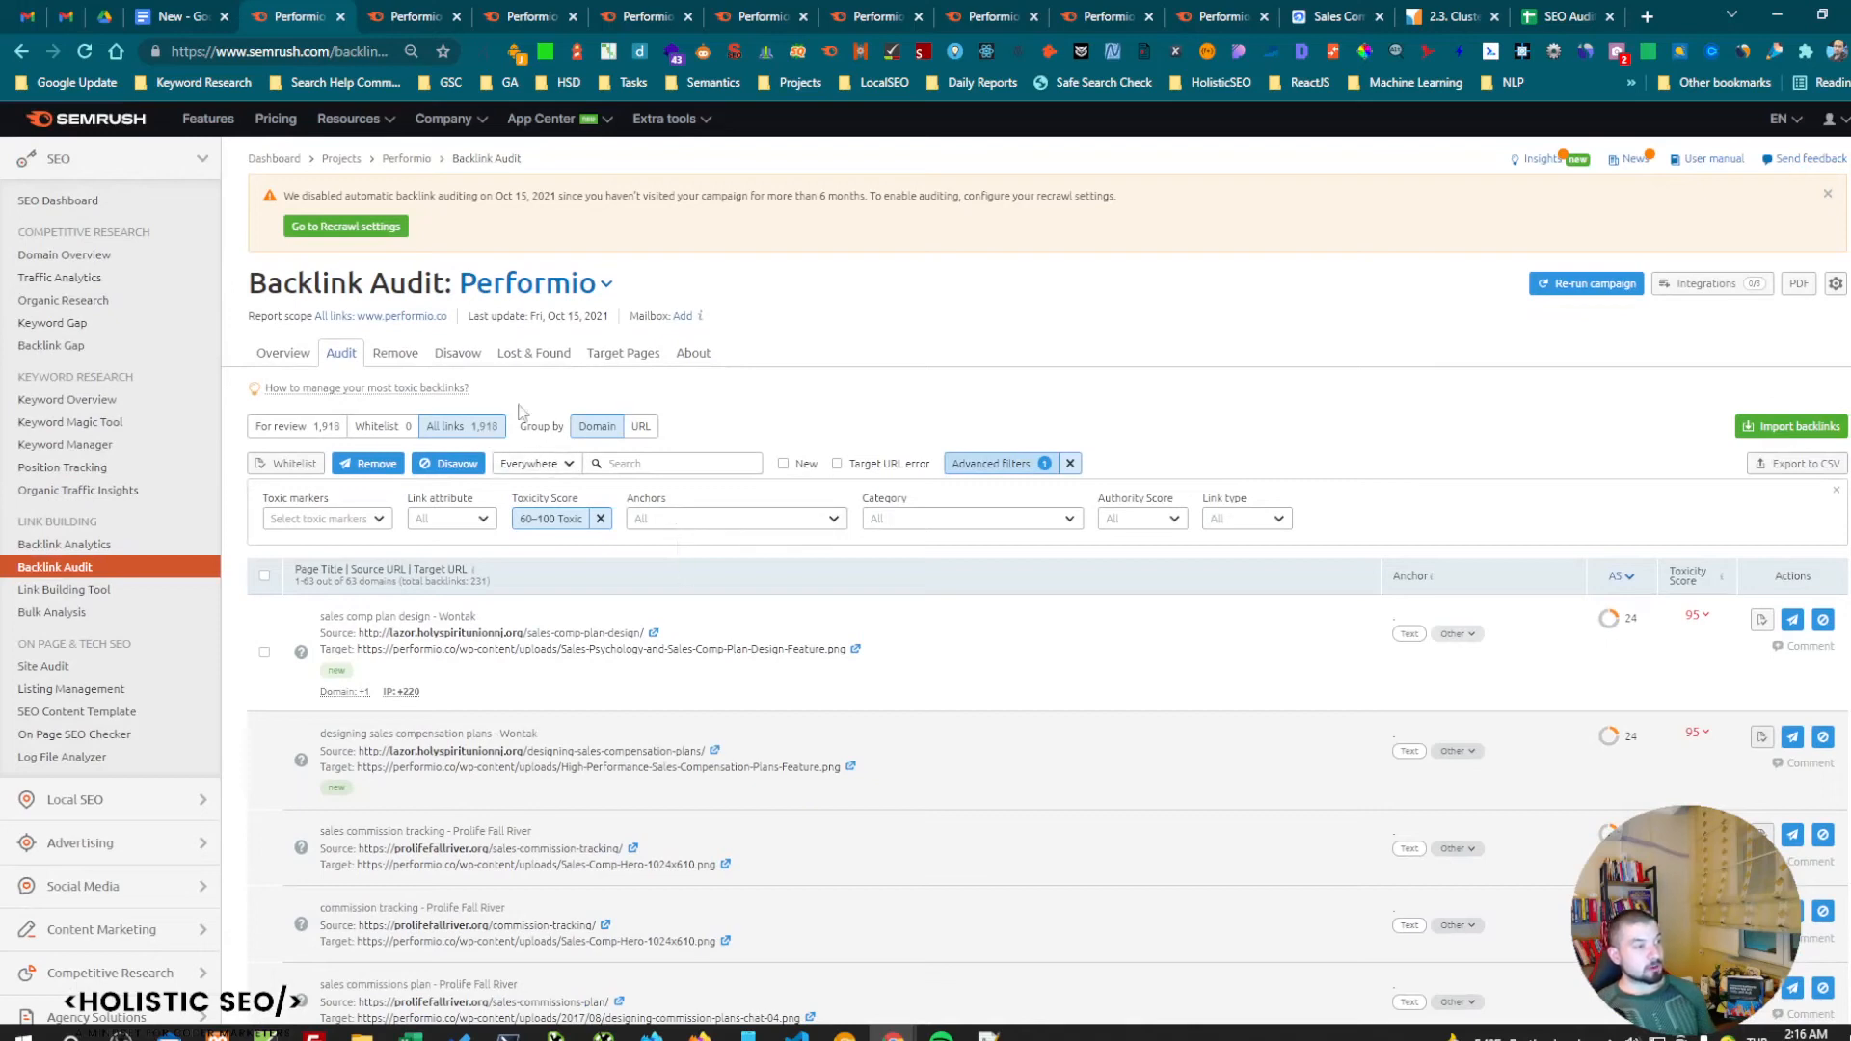
mouse_move(532, 406)
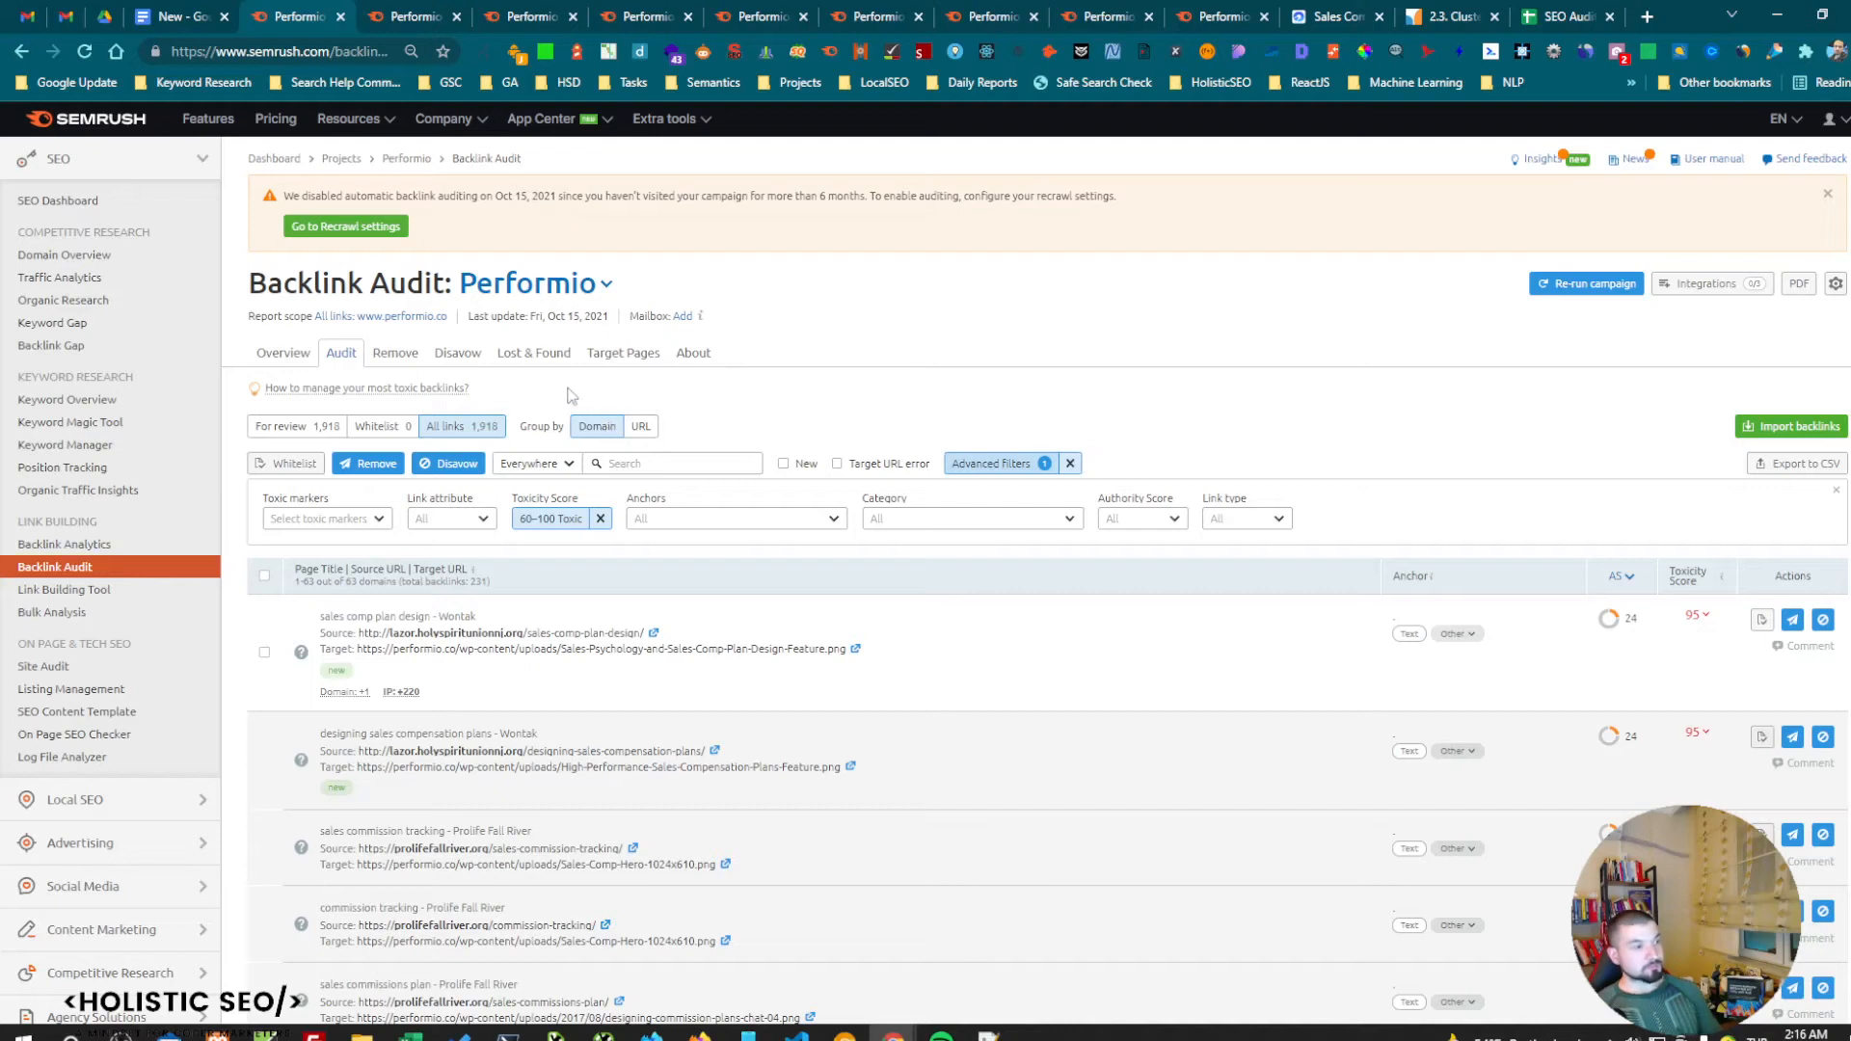
mouse_move(309, 364)
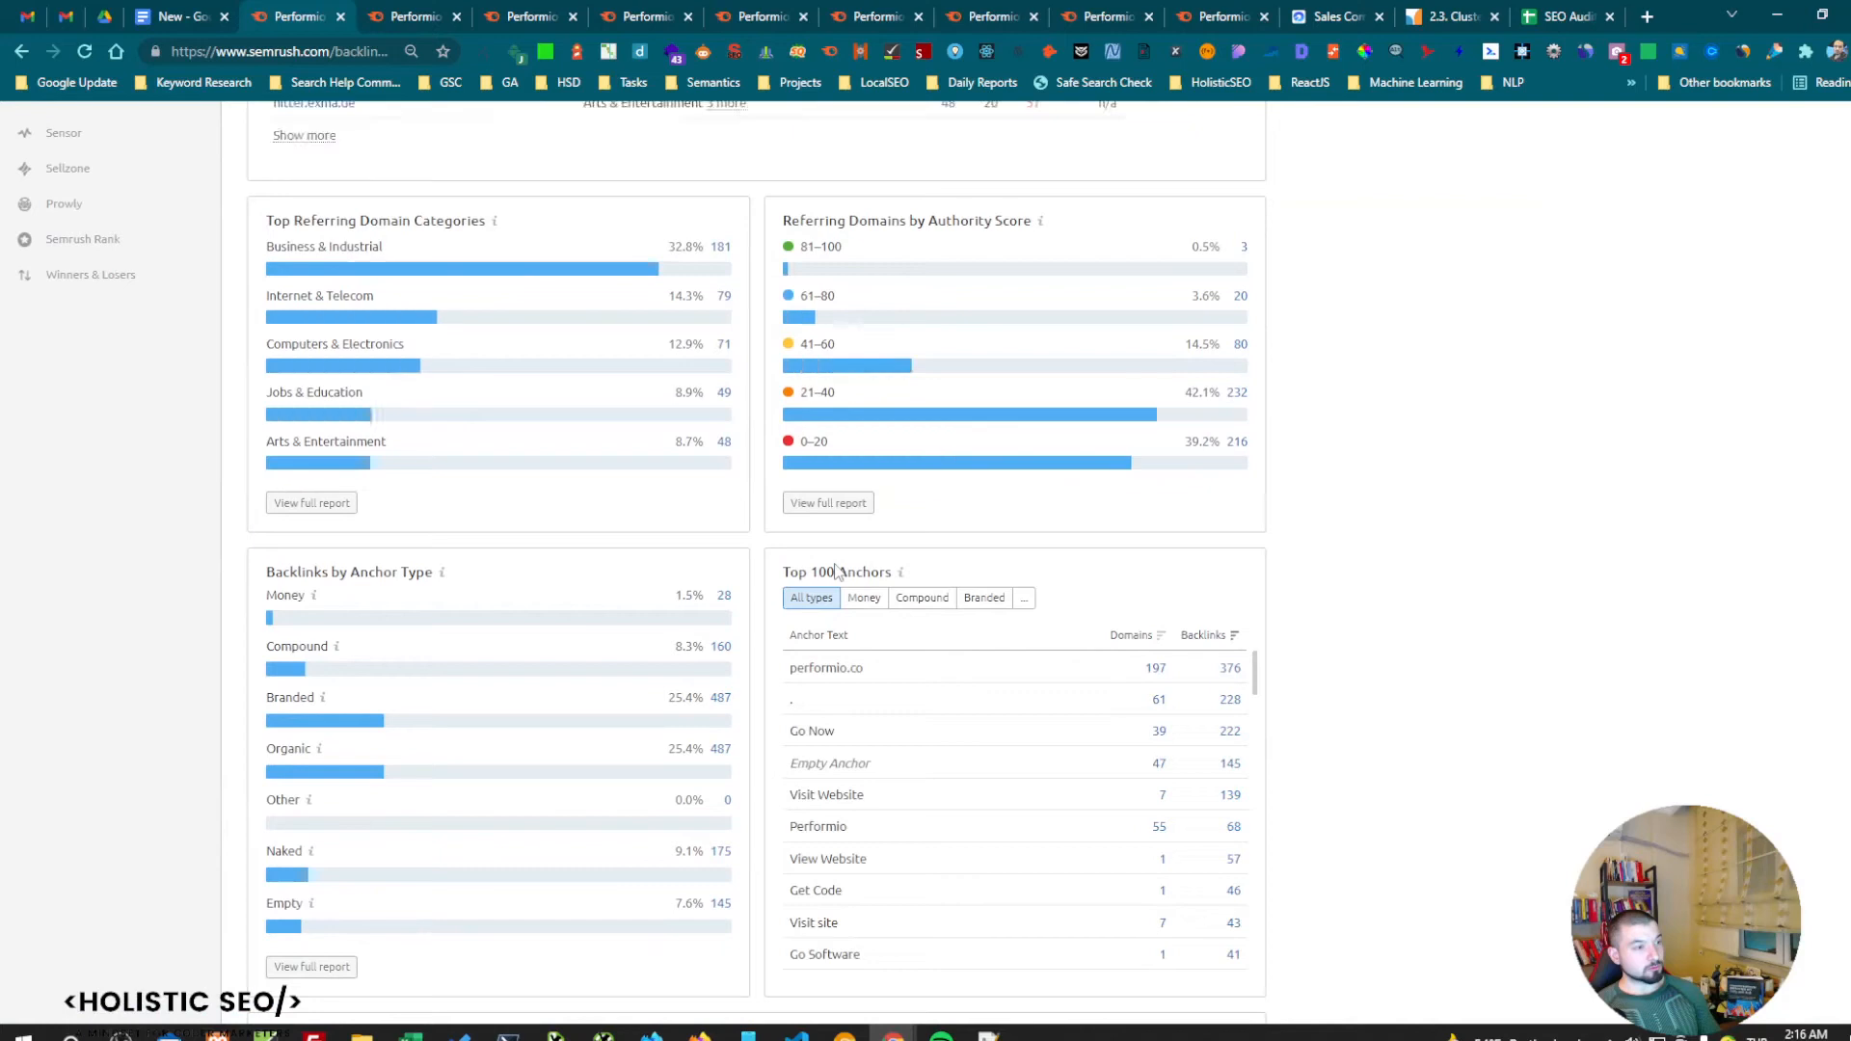
scroll(down, 3)
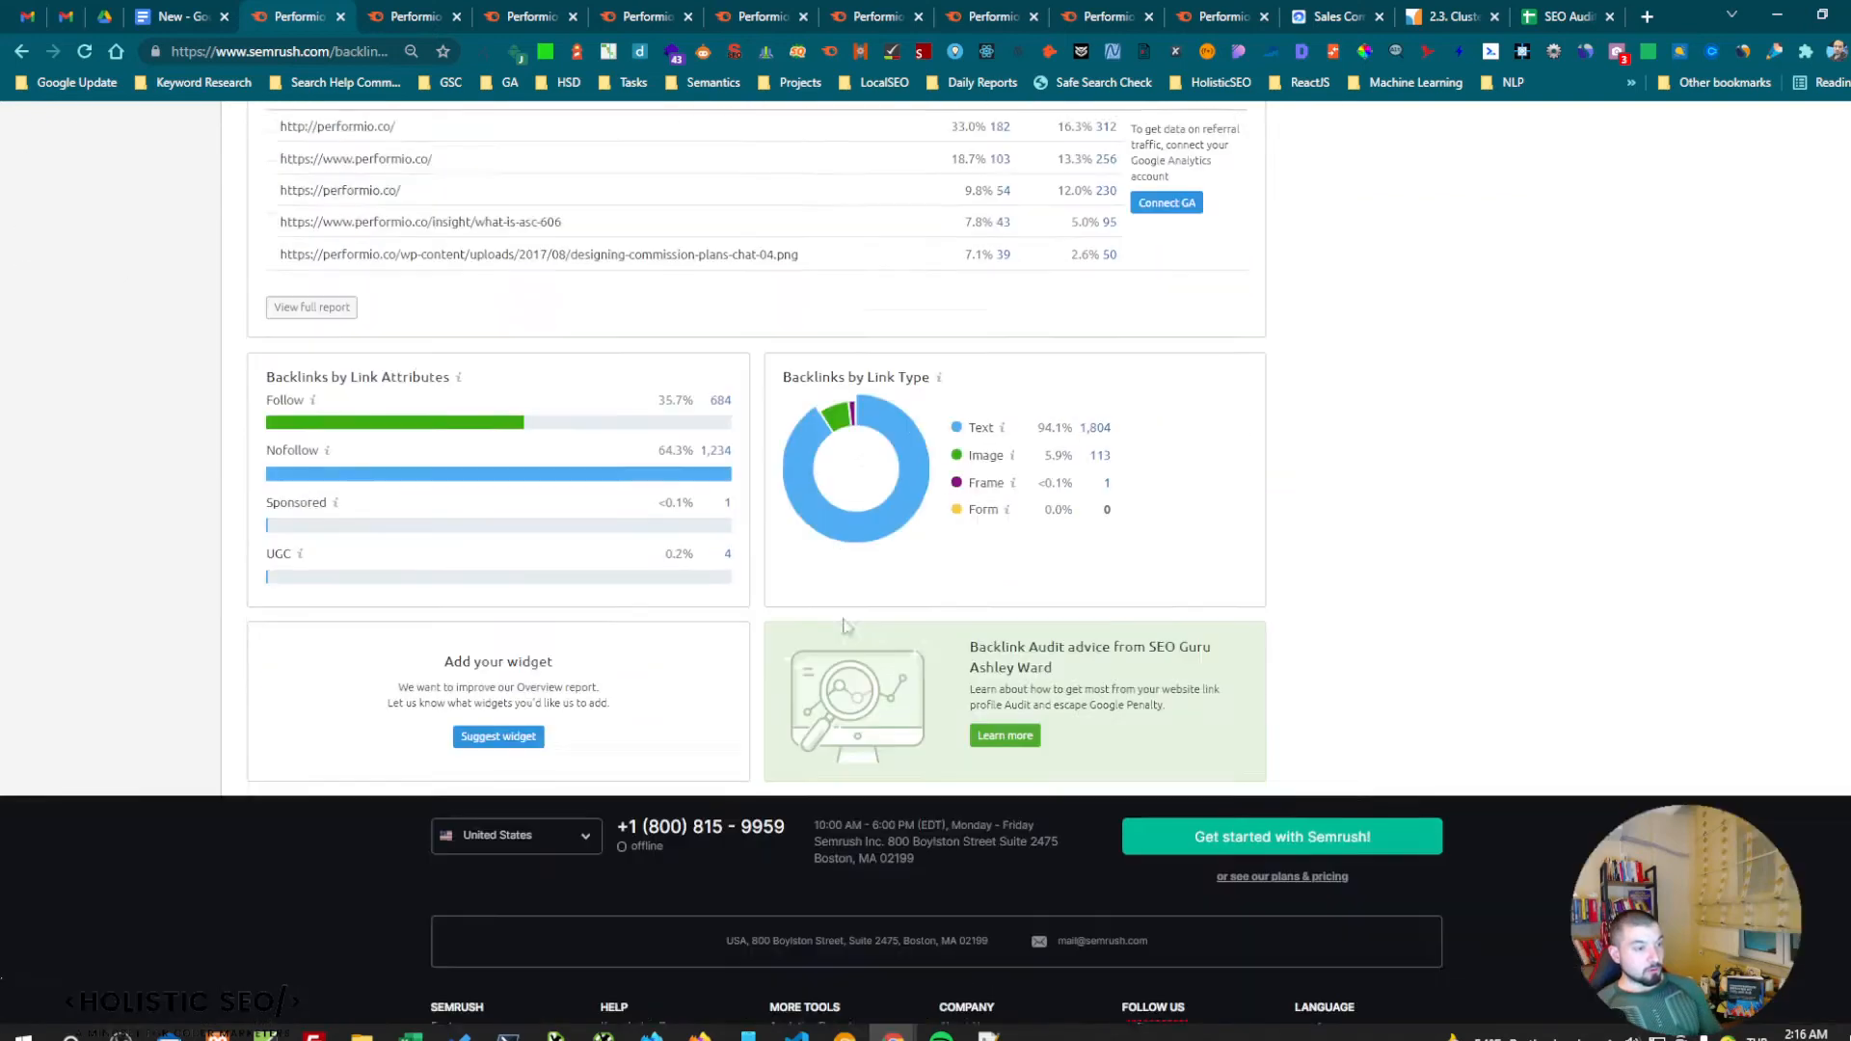
scroll(up, 3)
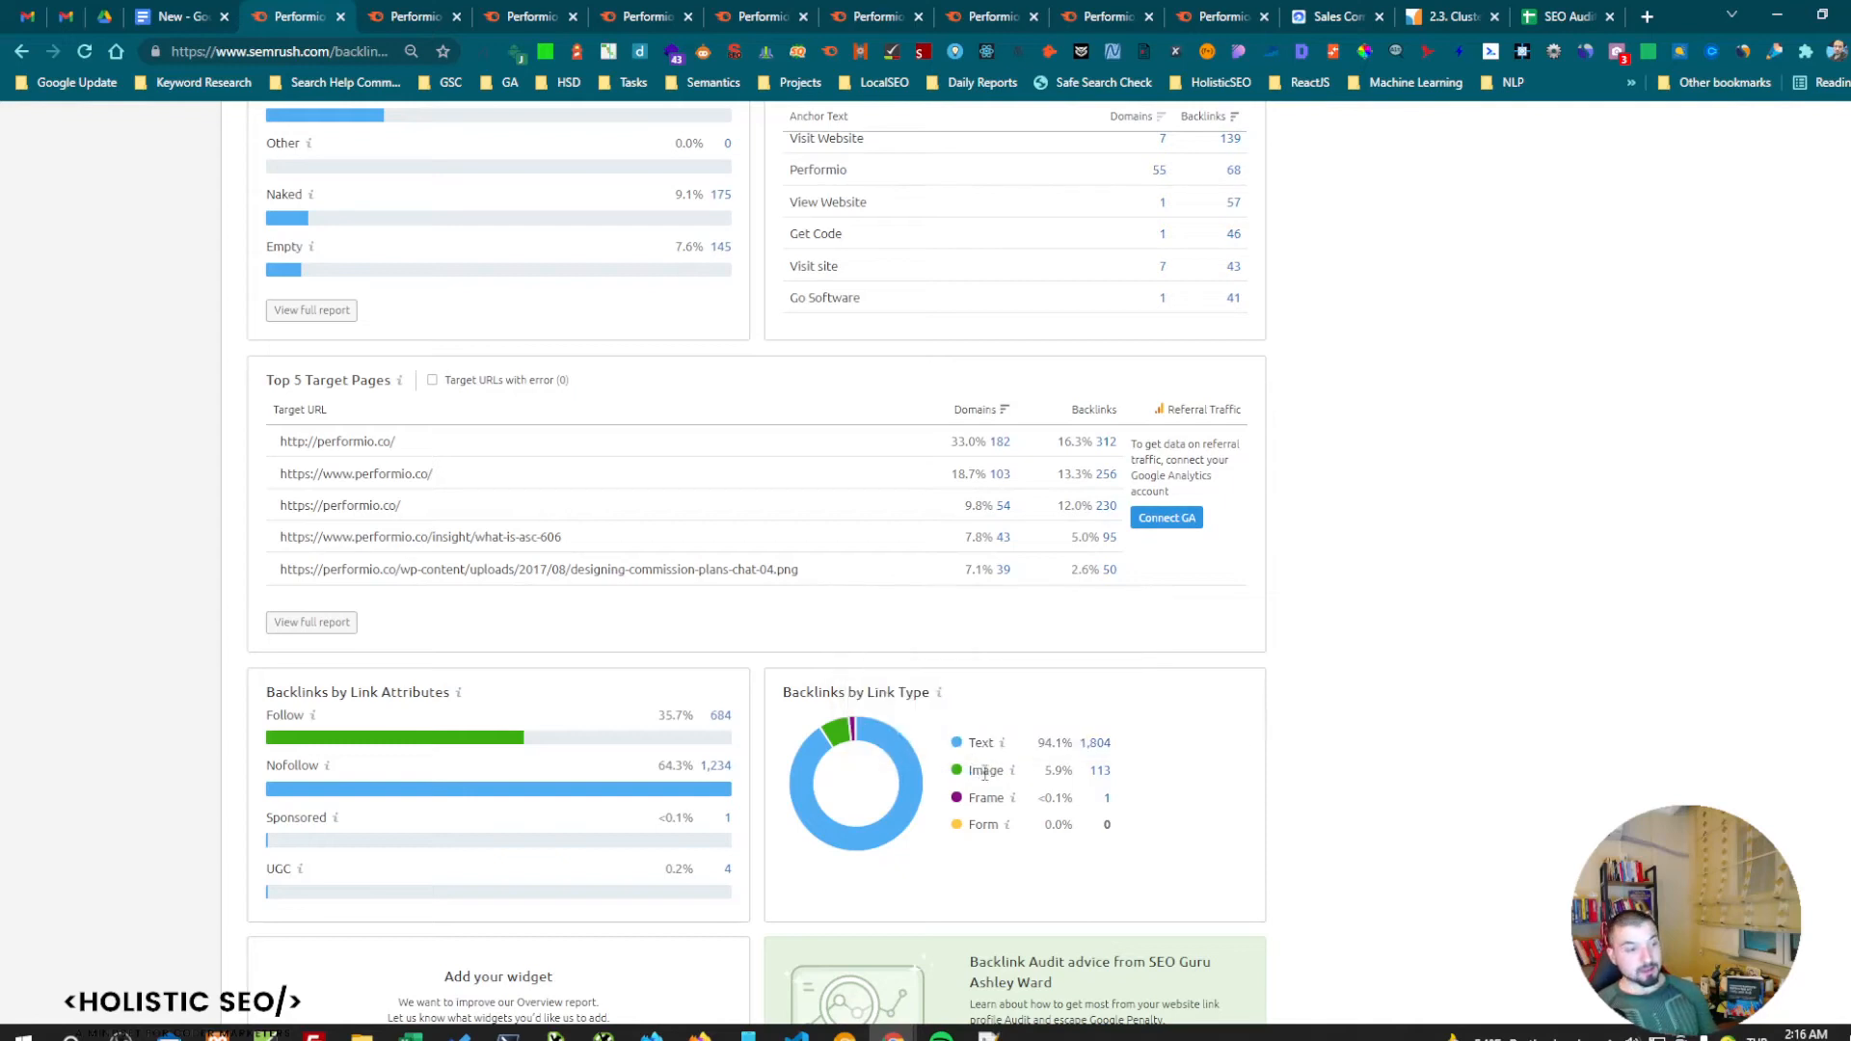
double_click(984, 770)
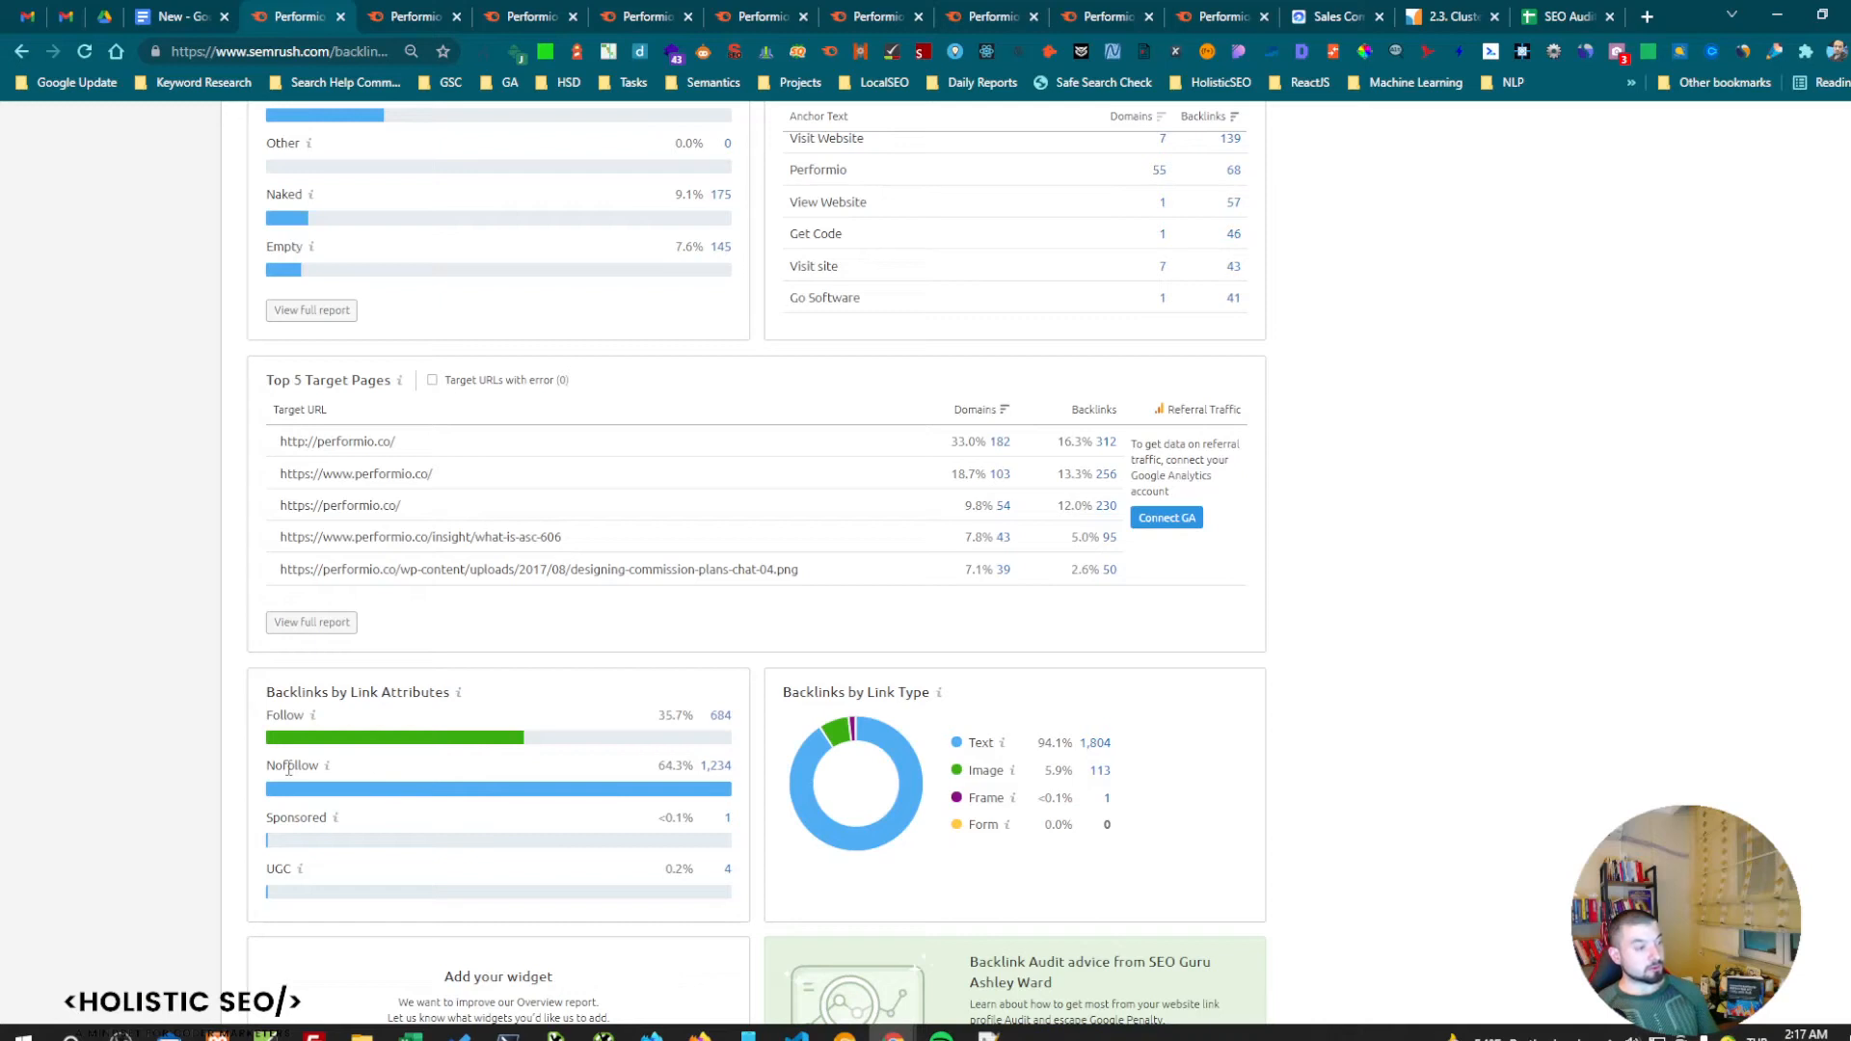
mouse_move(296, 780)
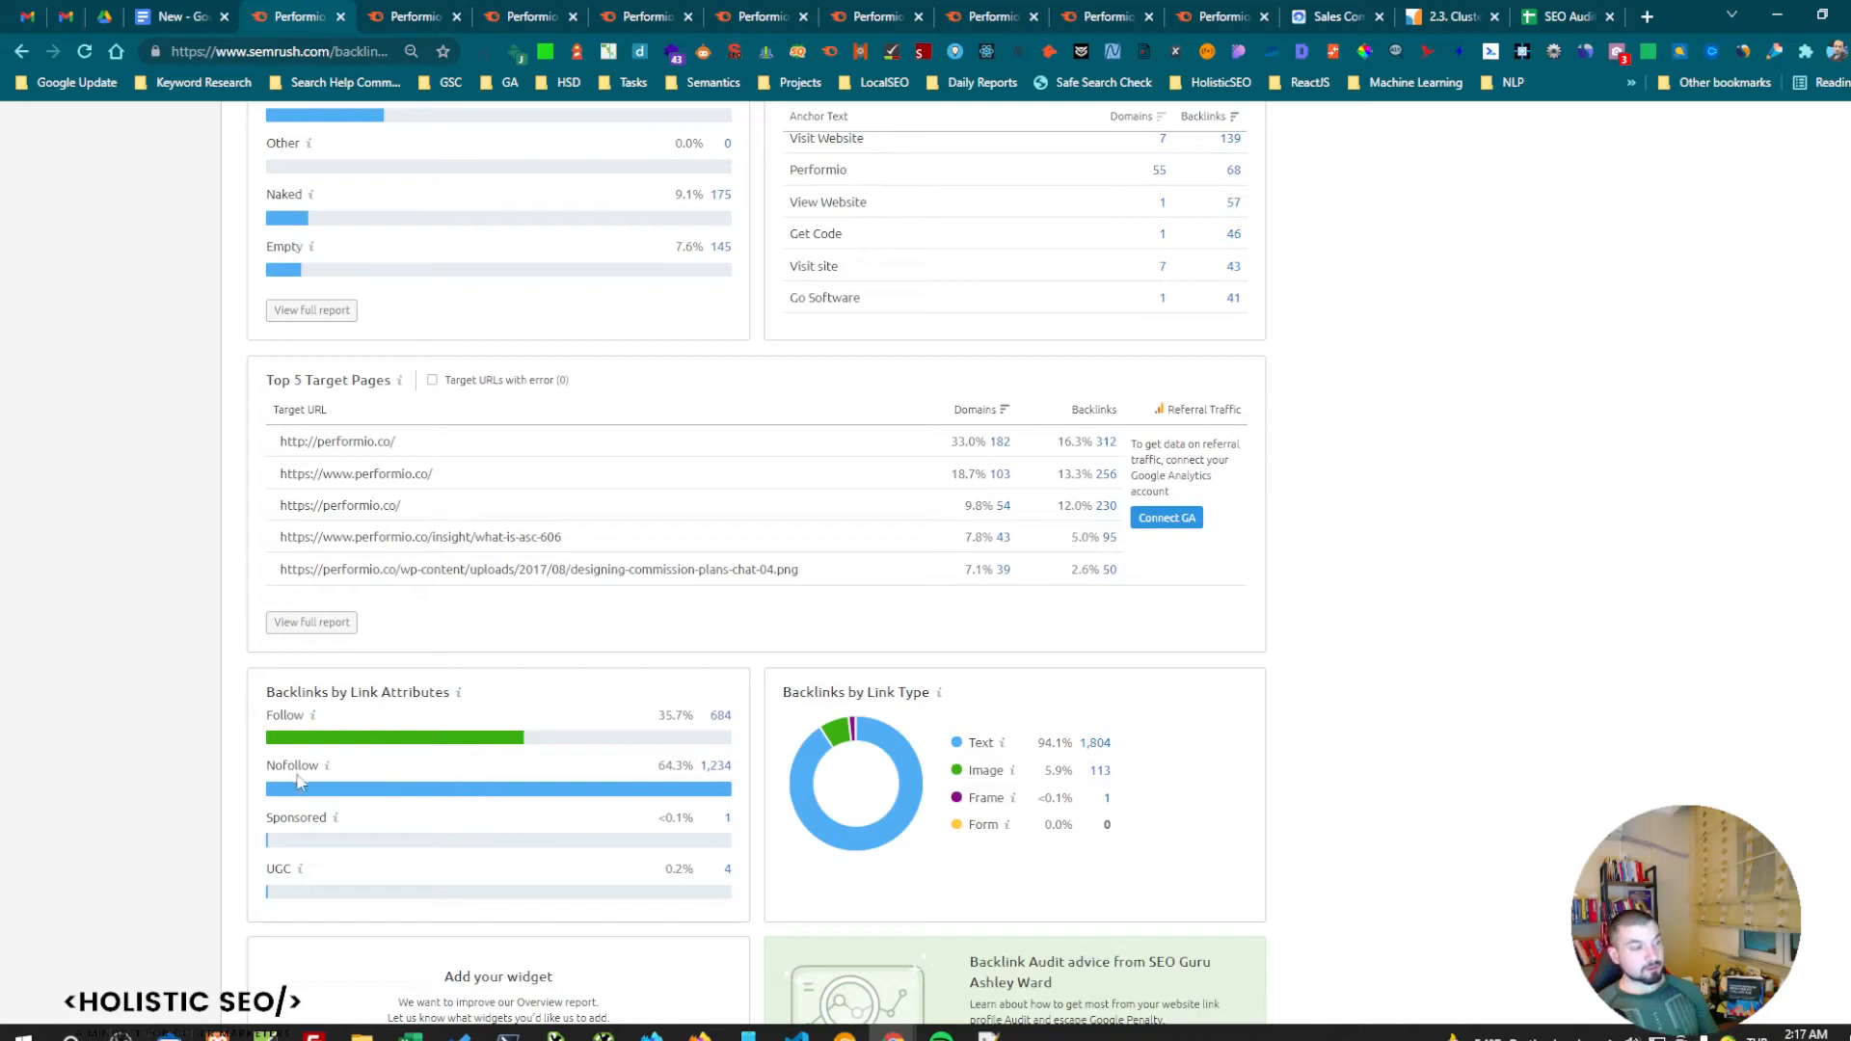
mouse_move(346, 772)
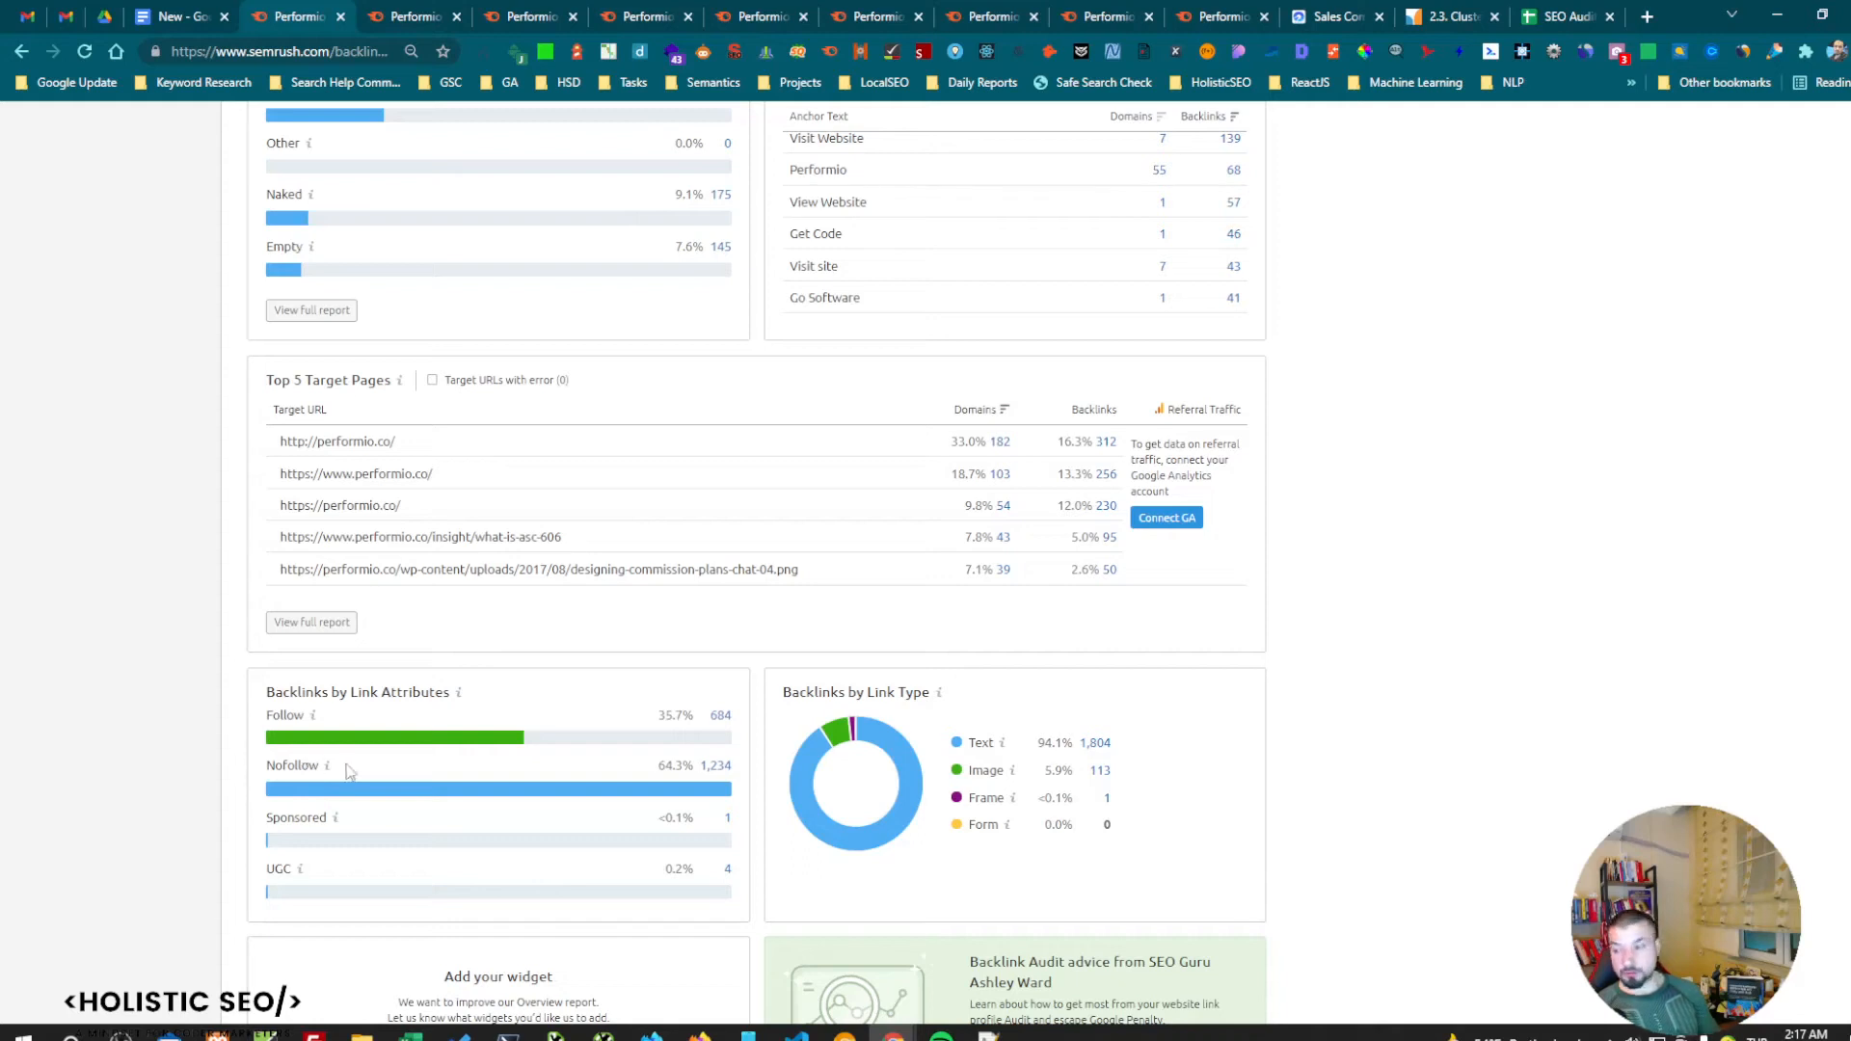
scroll(down, 3)
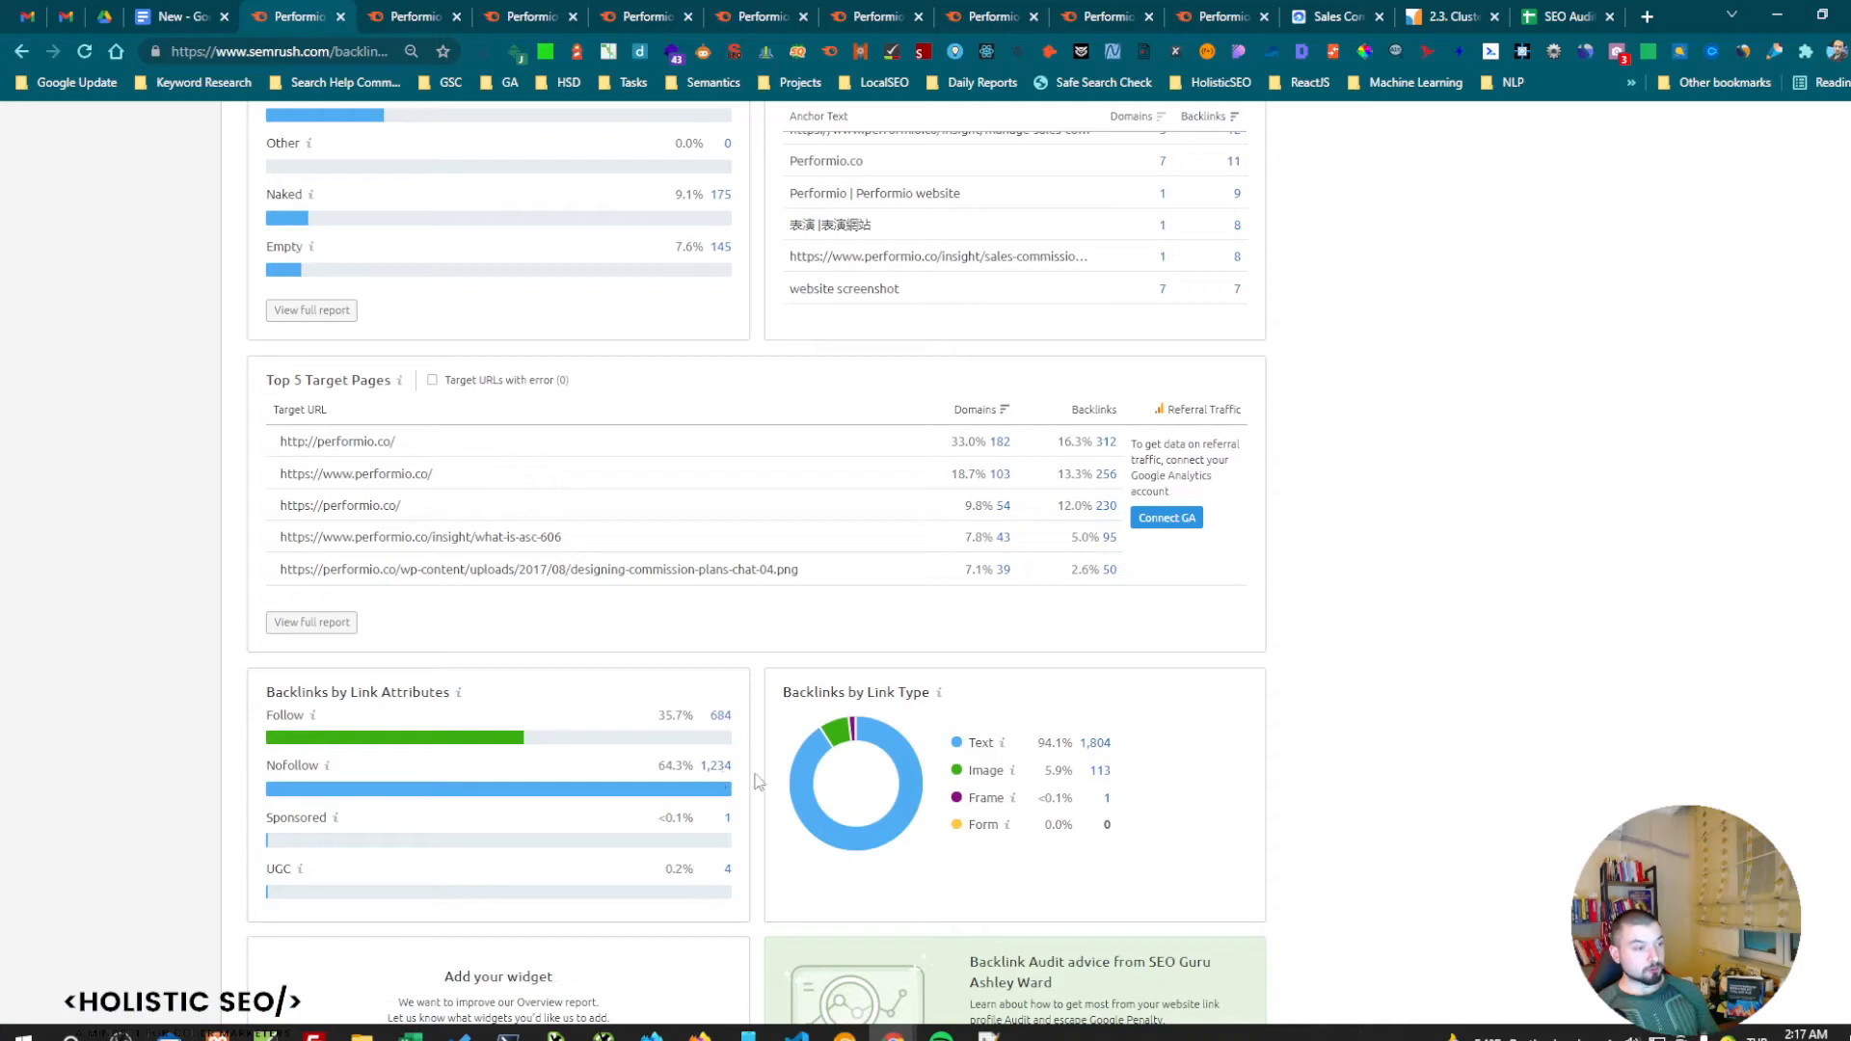
mouse_move(611, 777)
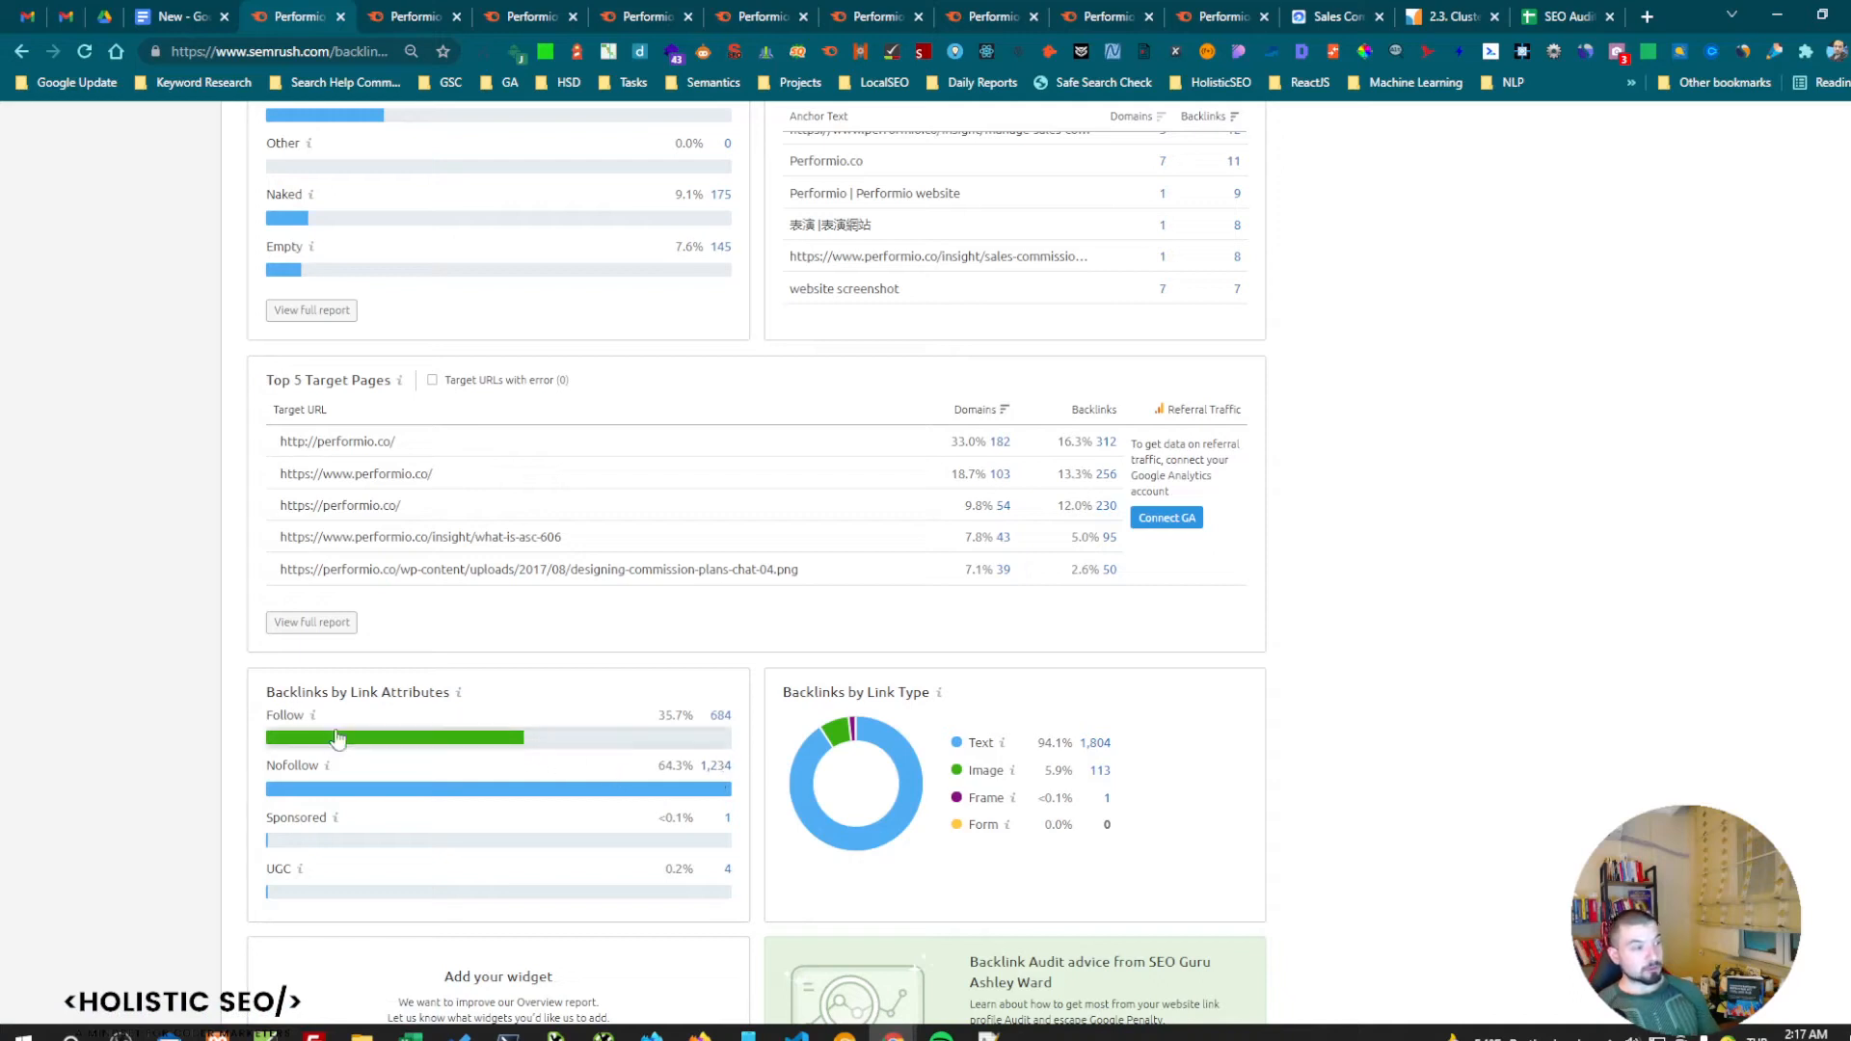
mouse_move(719, 721)
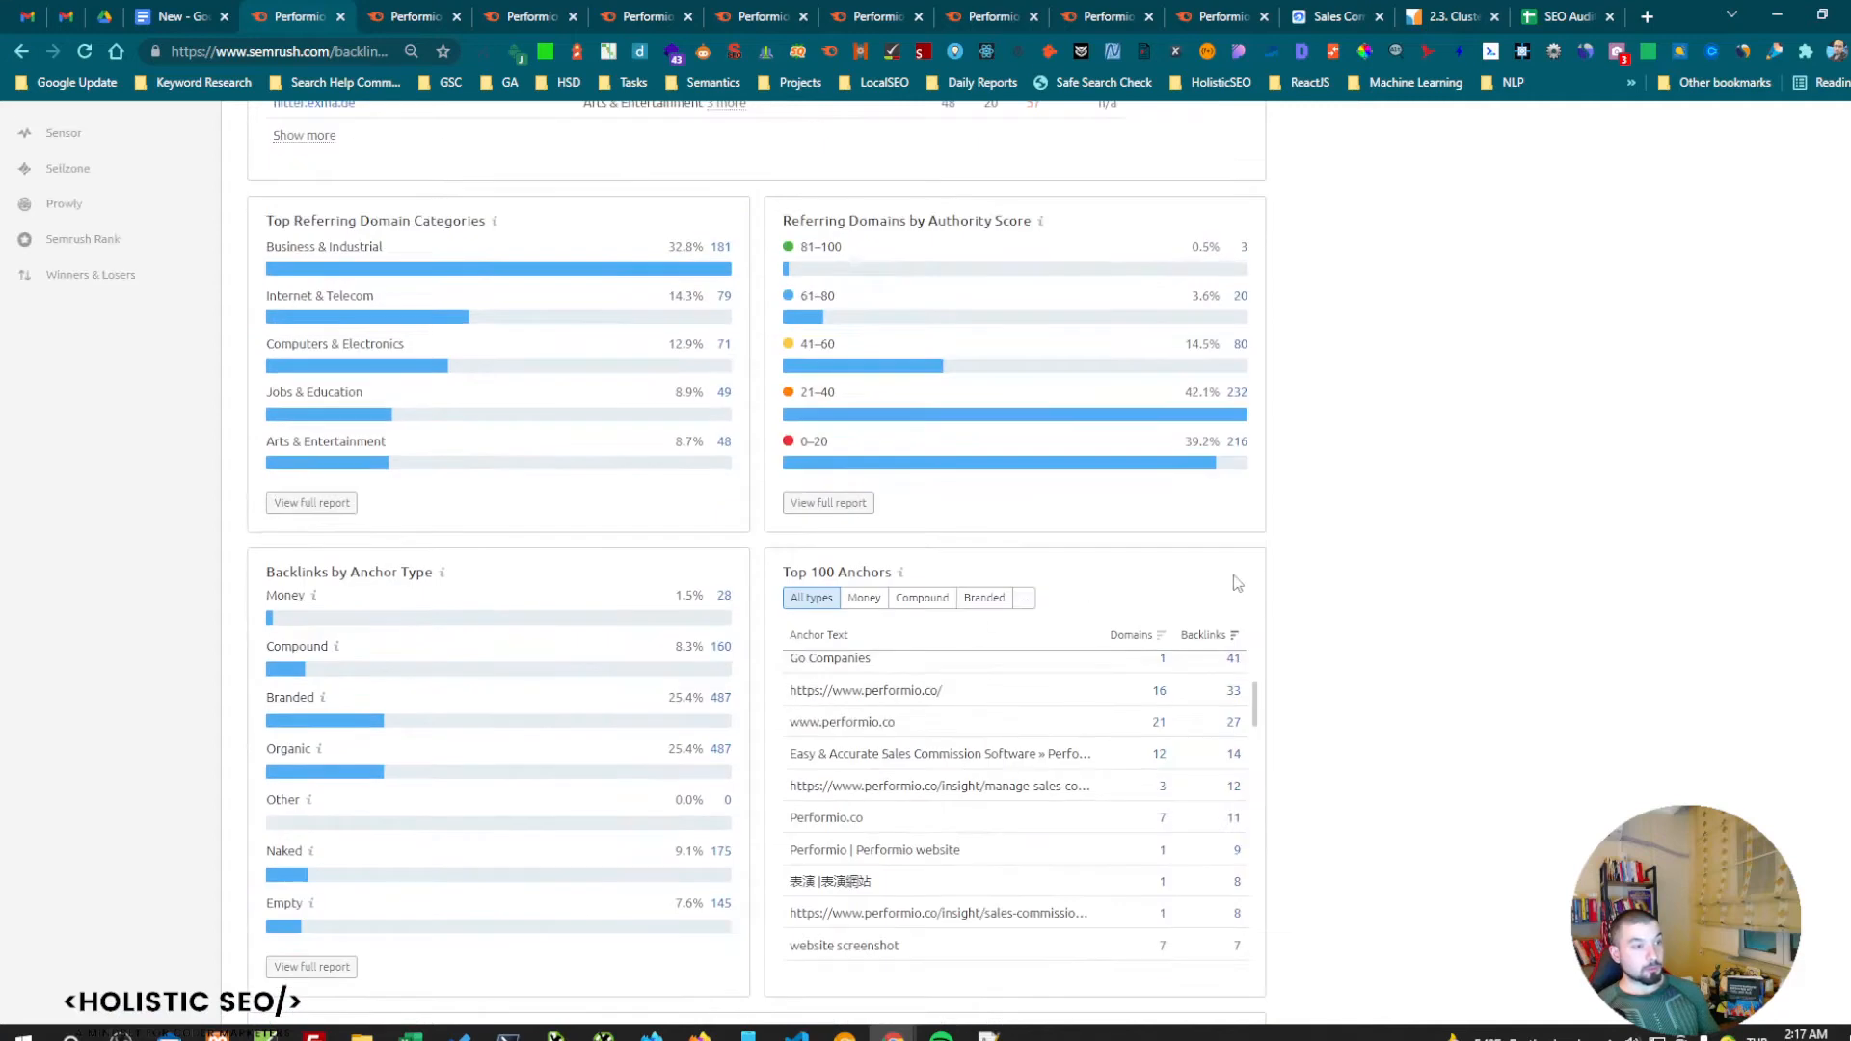
scroll(down, 3)
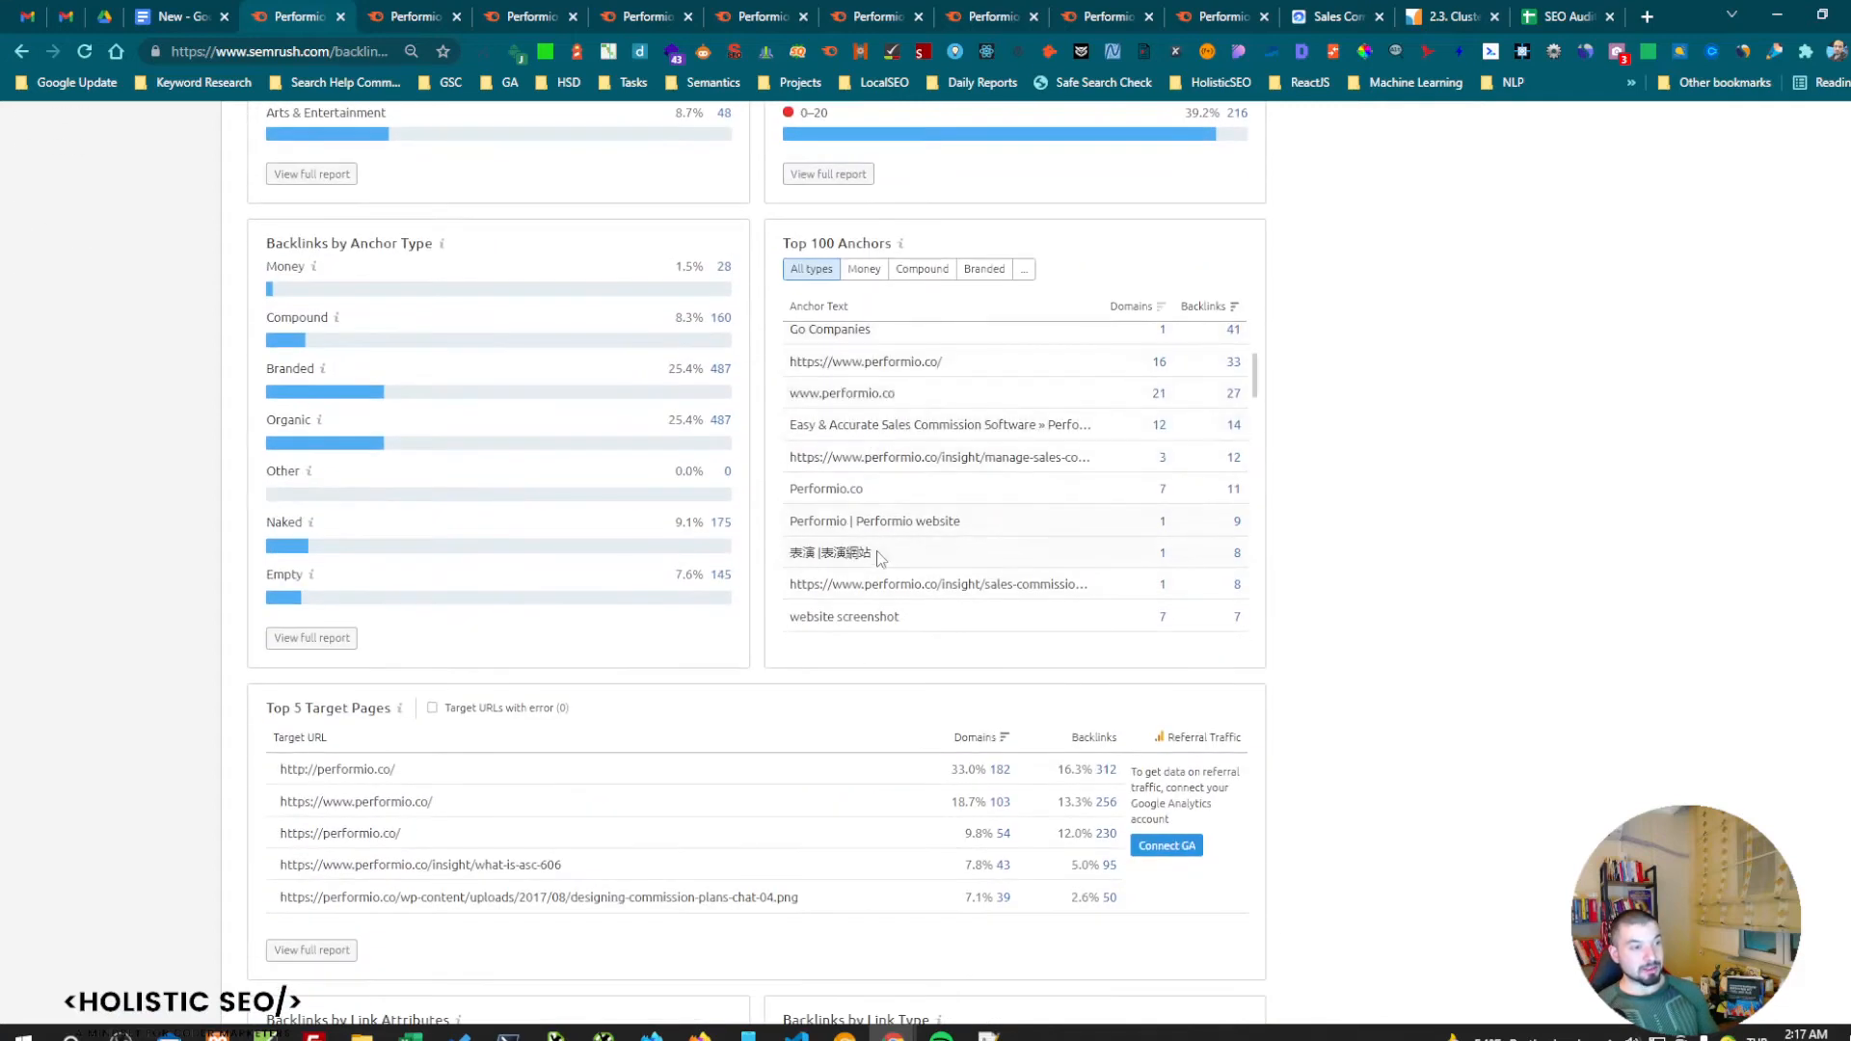
double_click(831, 553)
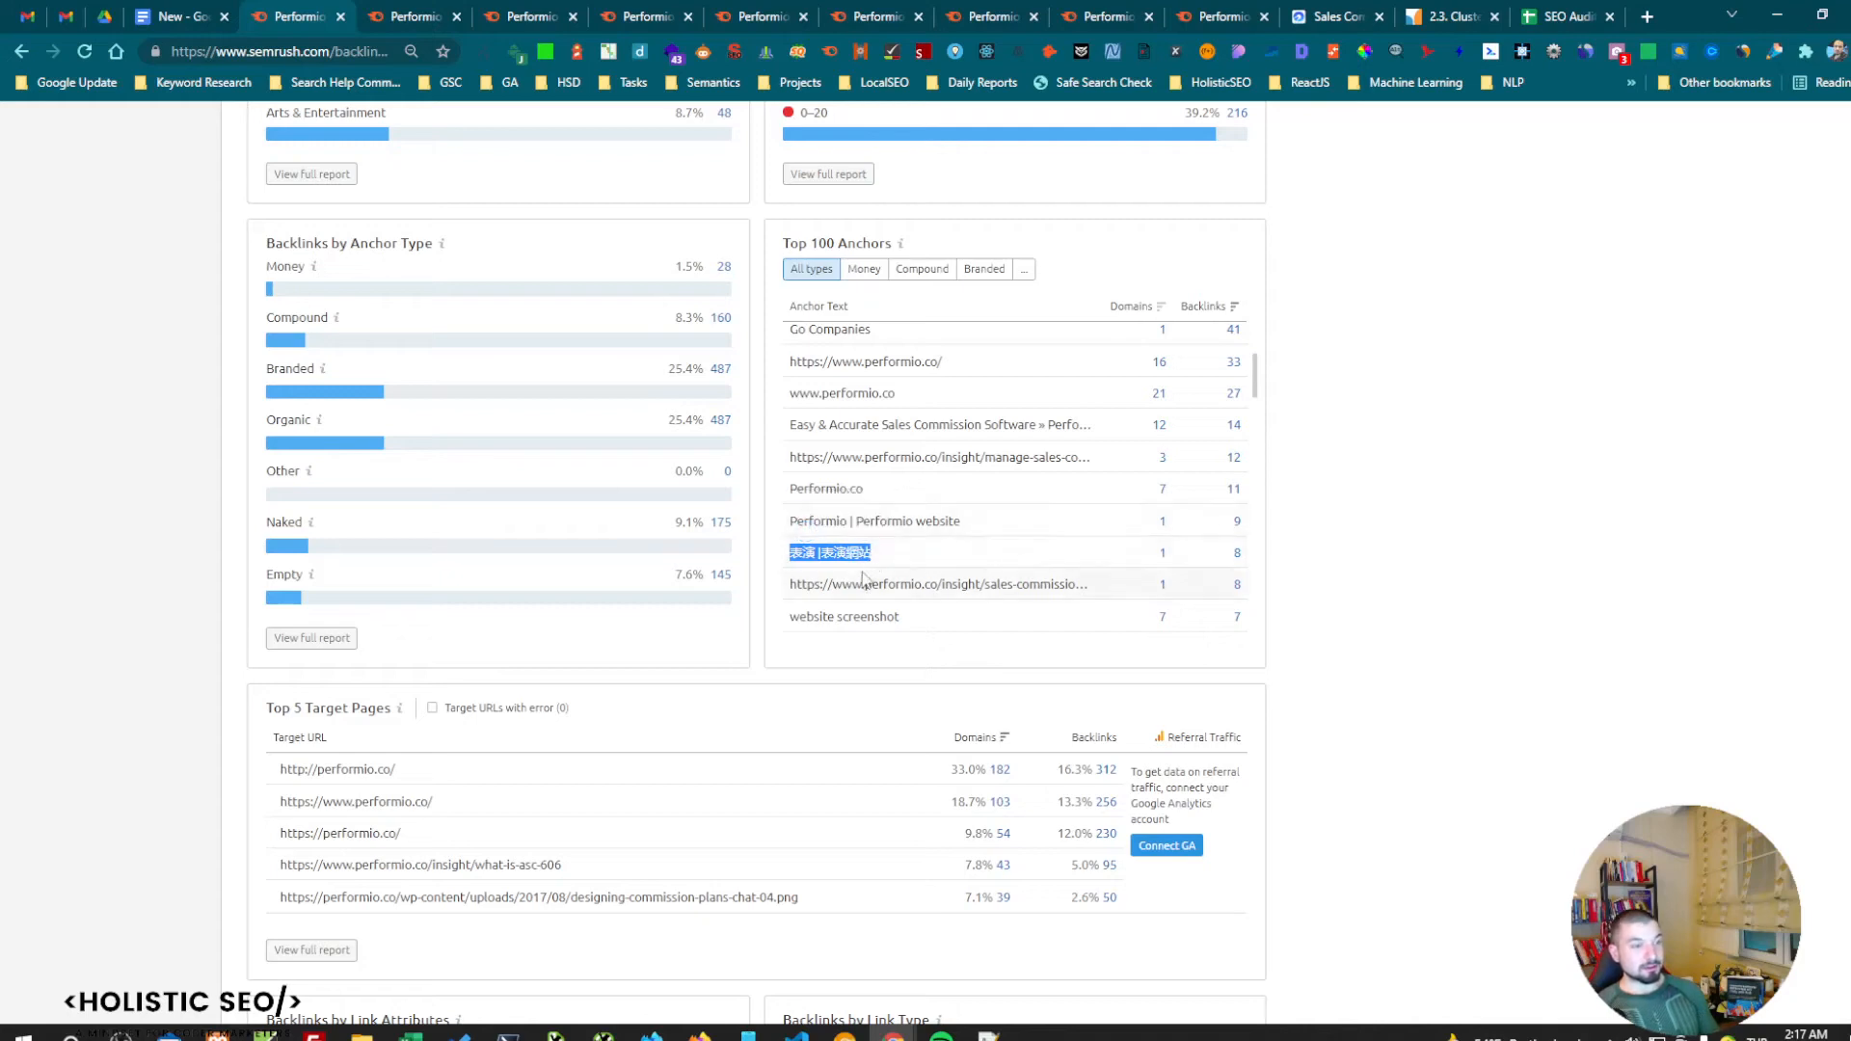
scroll(down, 3)
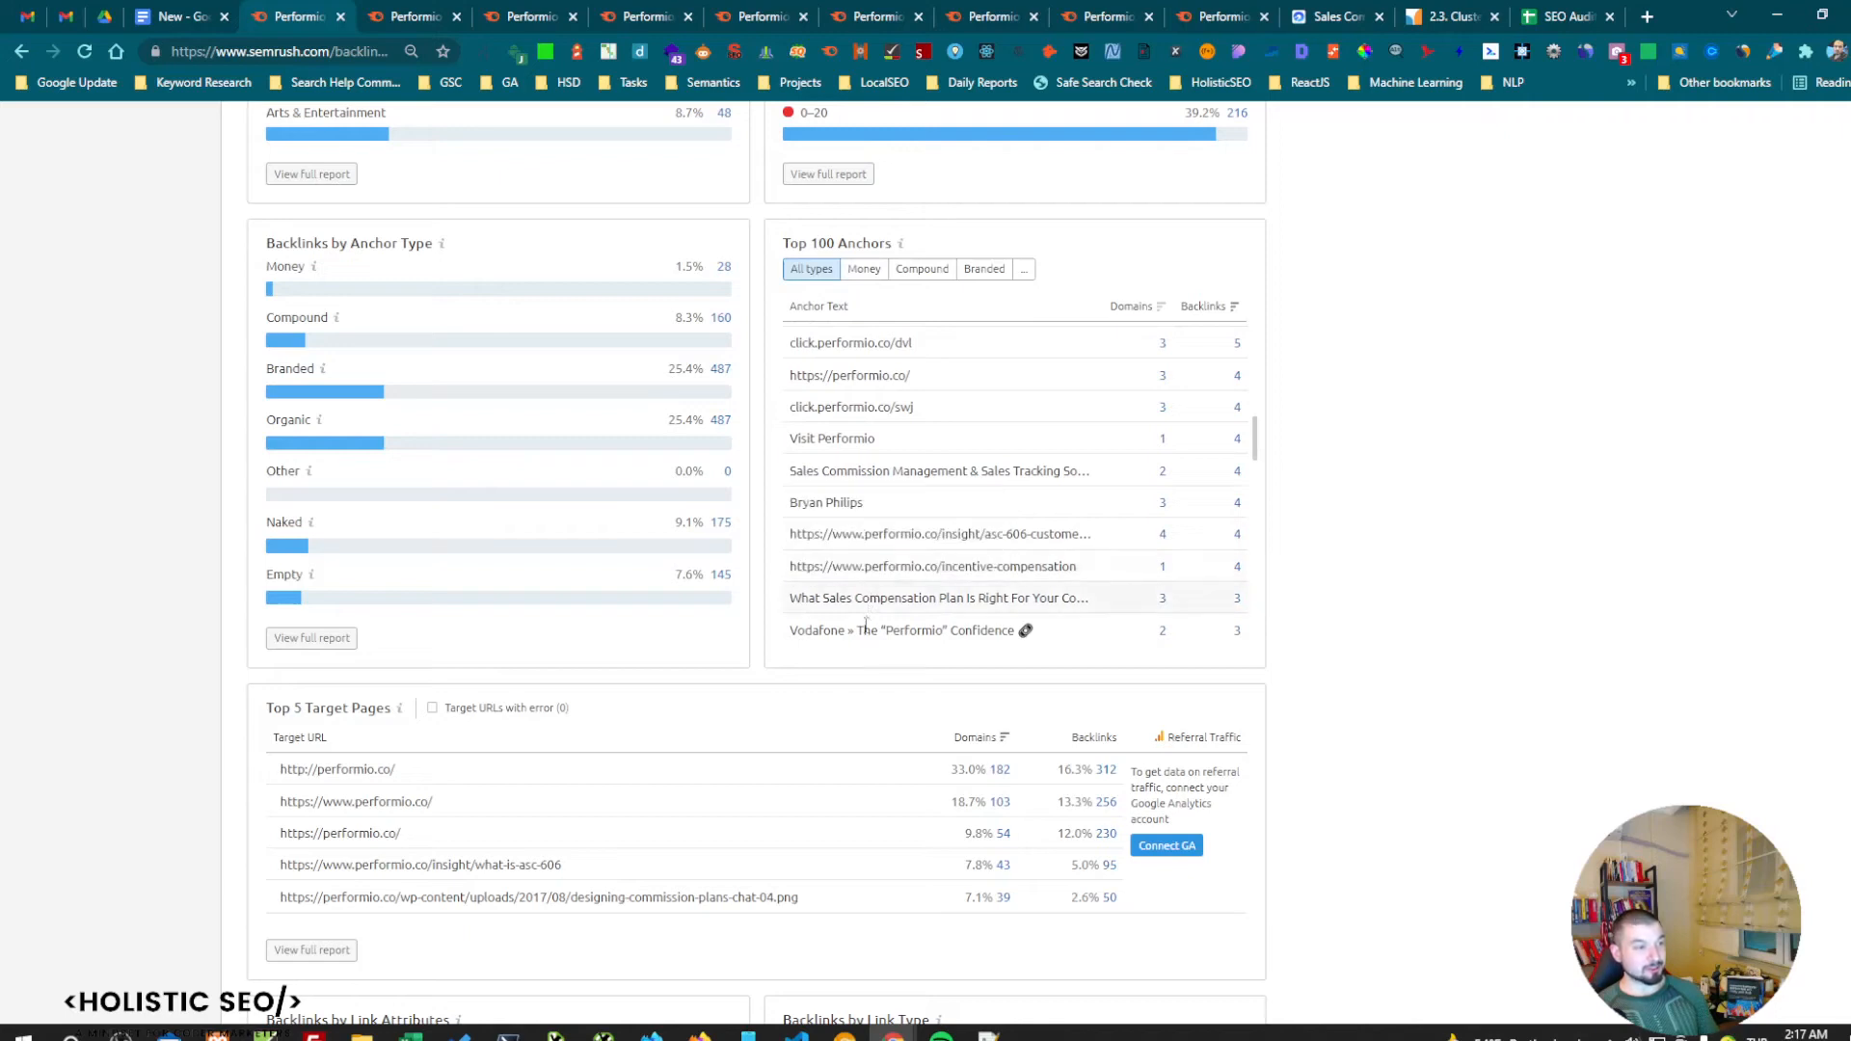
mouse_move(866, 438)
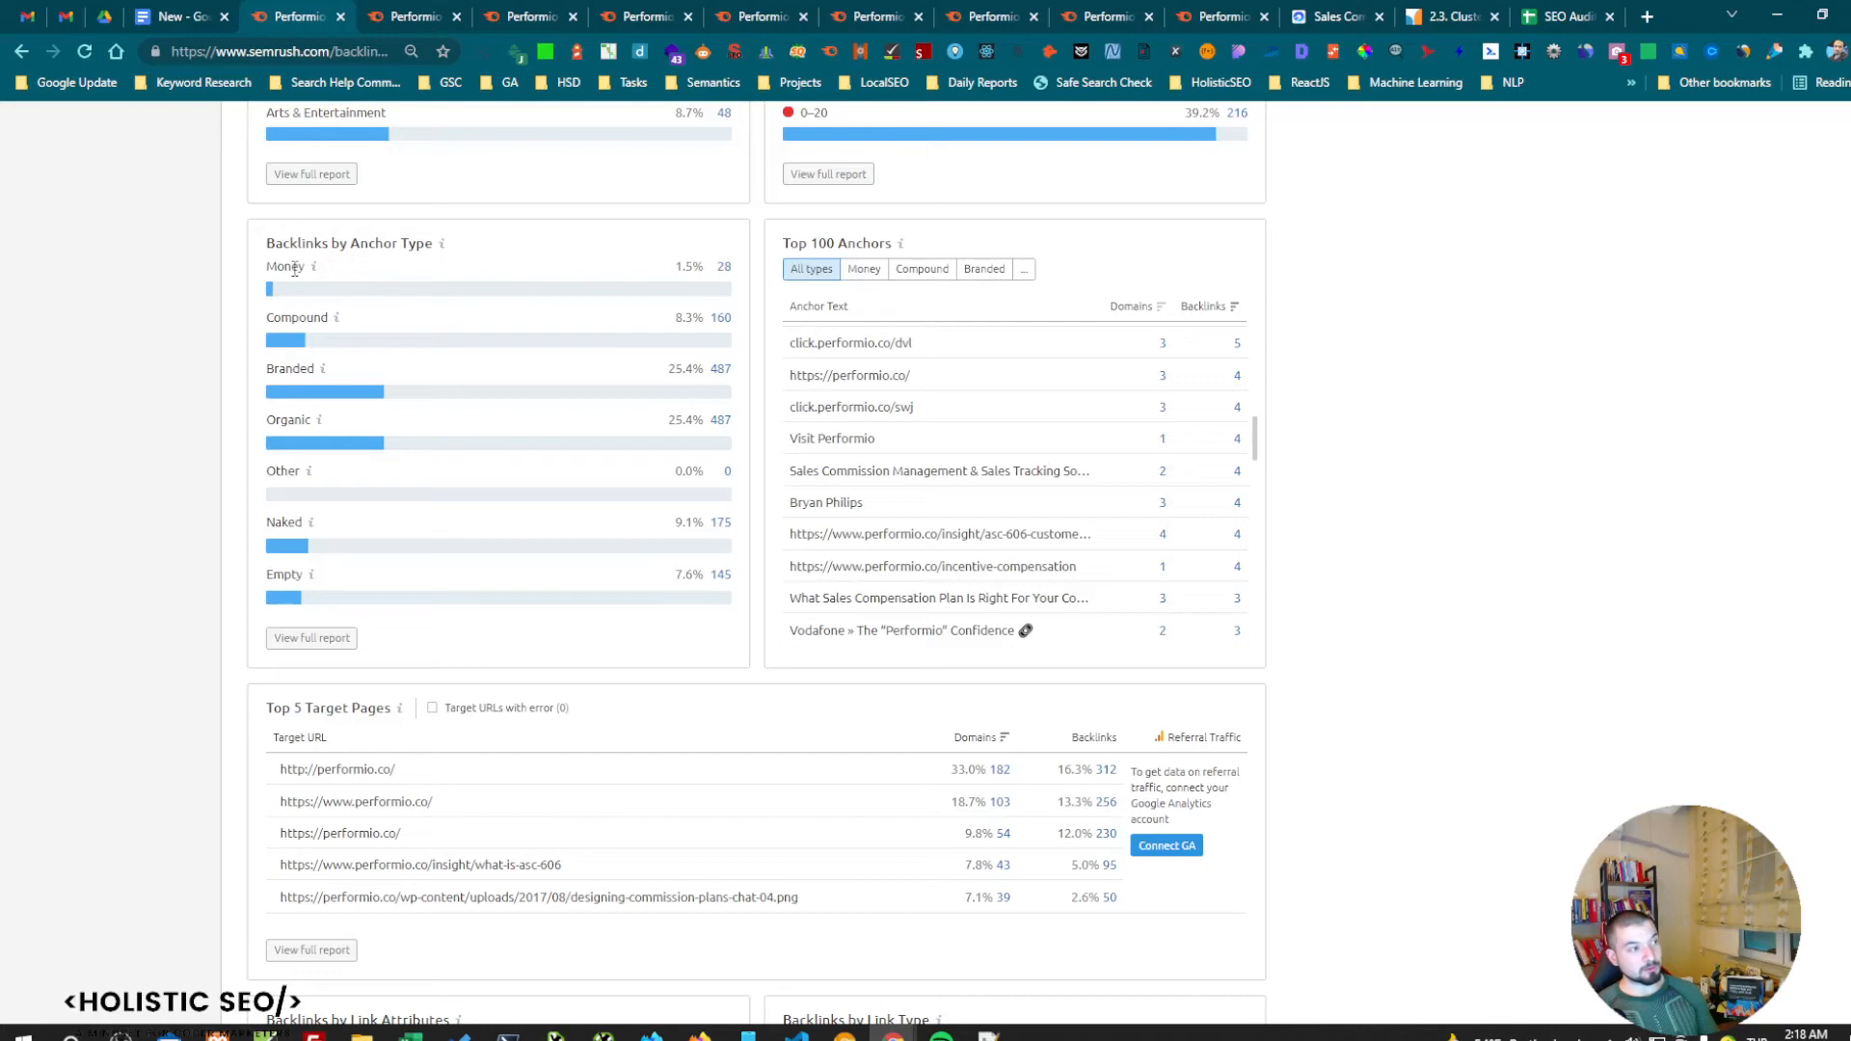
double_click(283, 266)
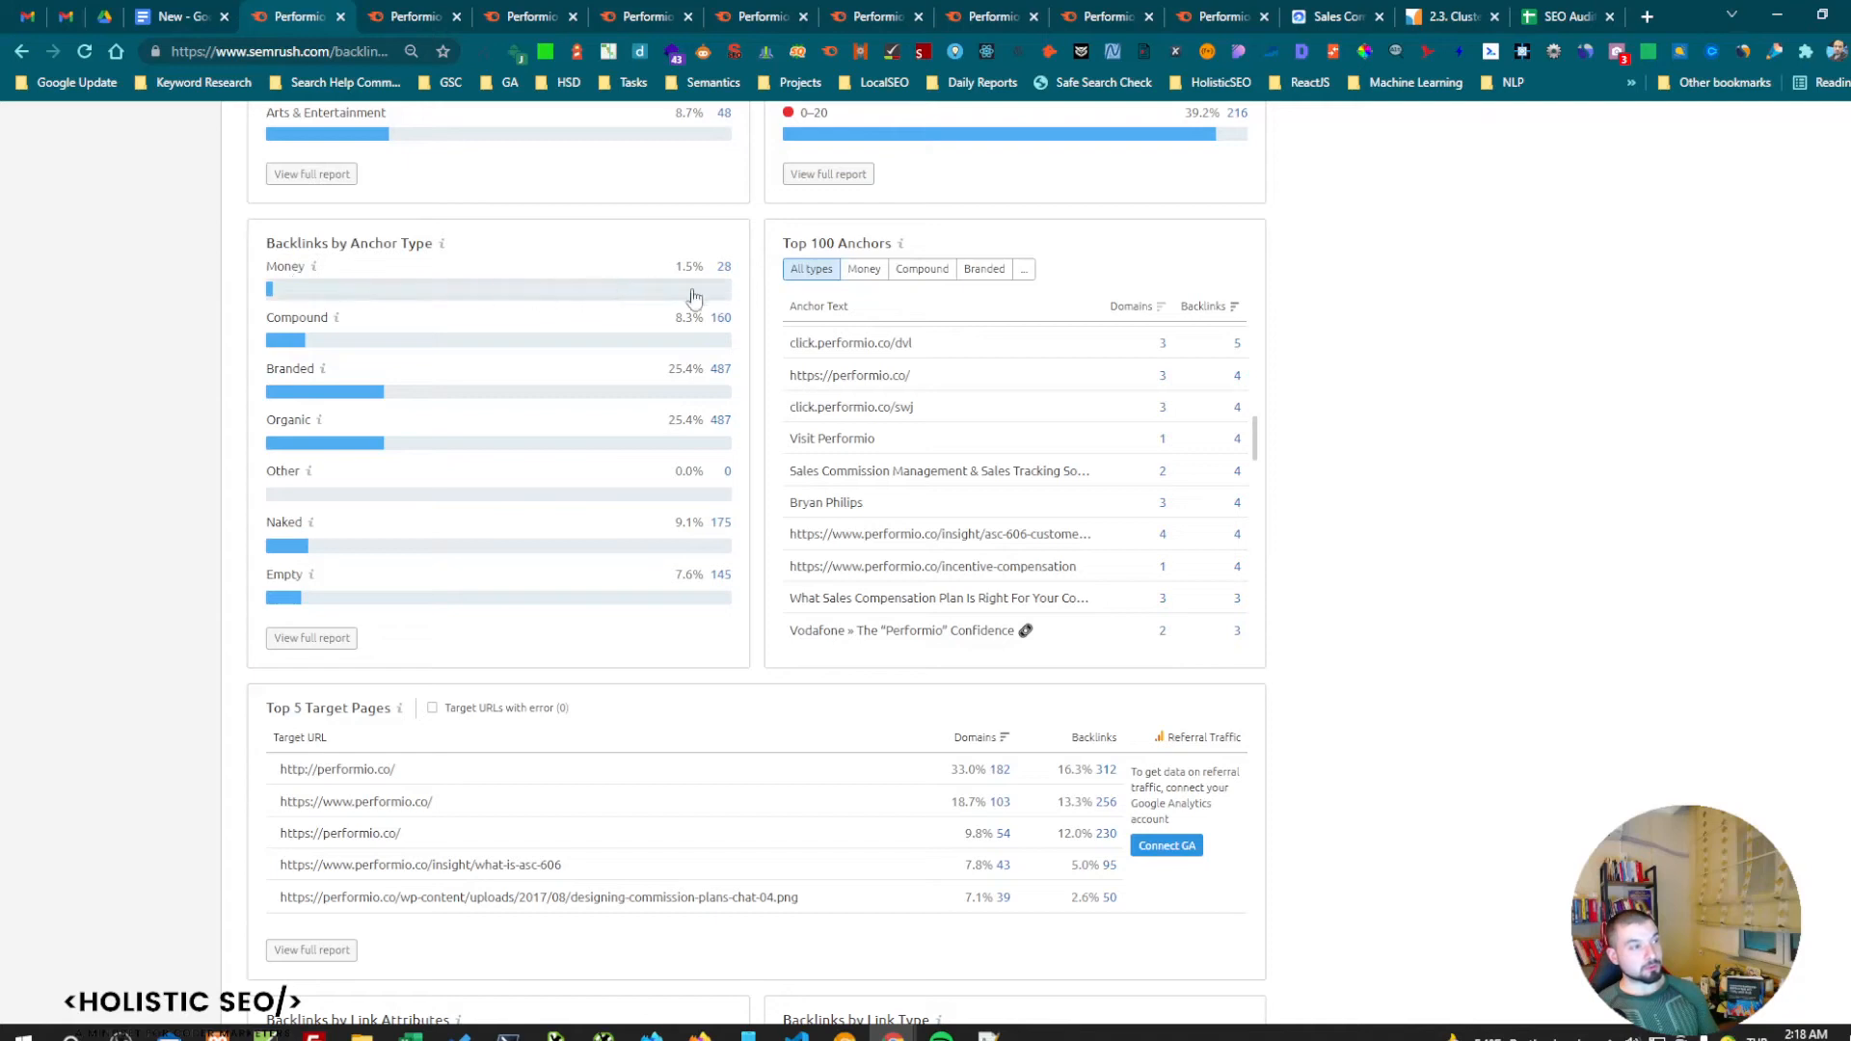
mouse_move(478, 305)
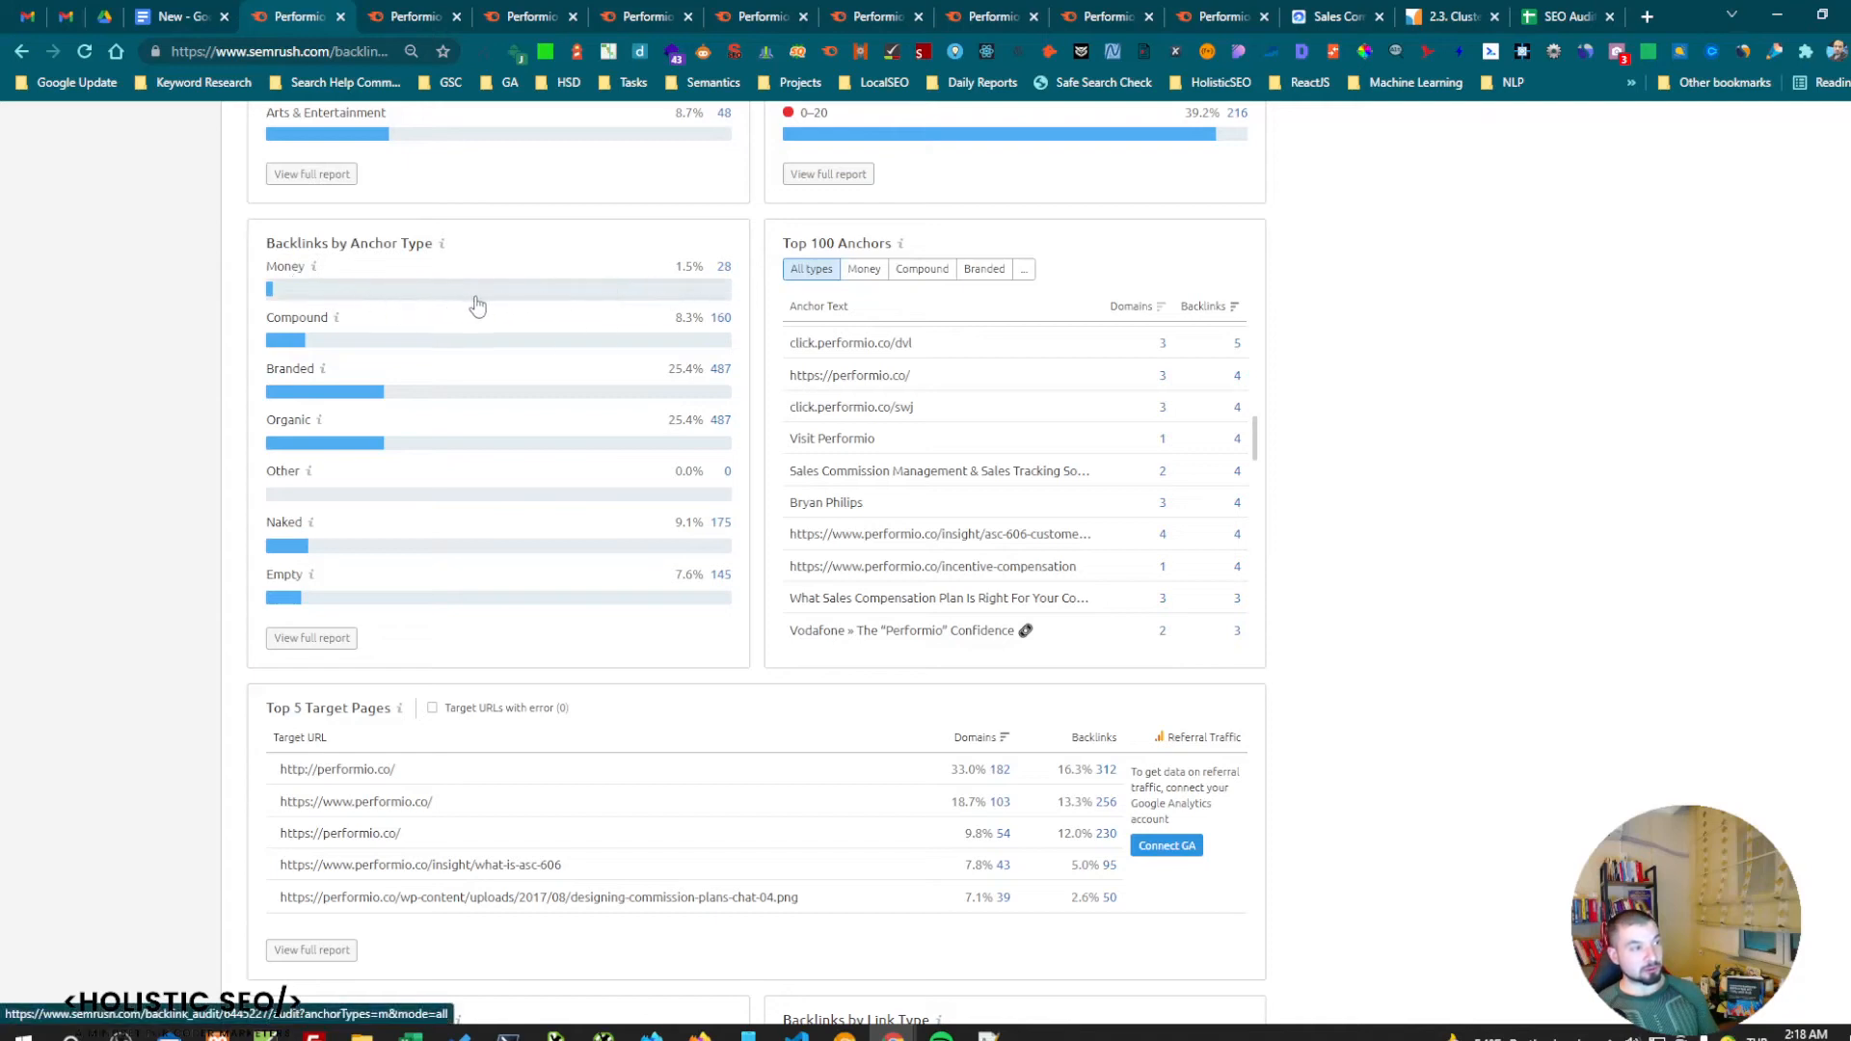
Scroll the Backlink Audit overview to Top 100 Referring Domains and the category charts.
scroll(up, 3)
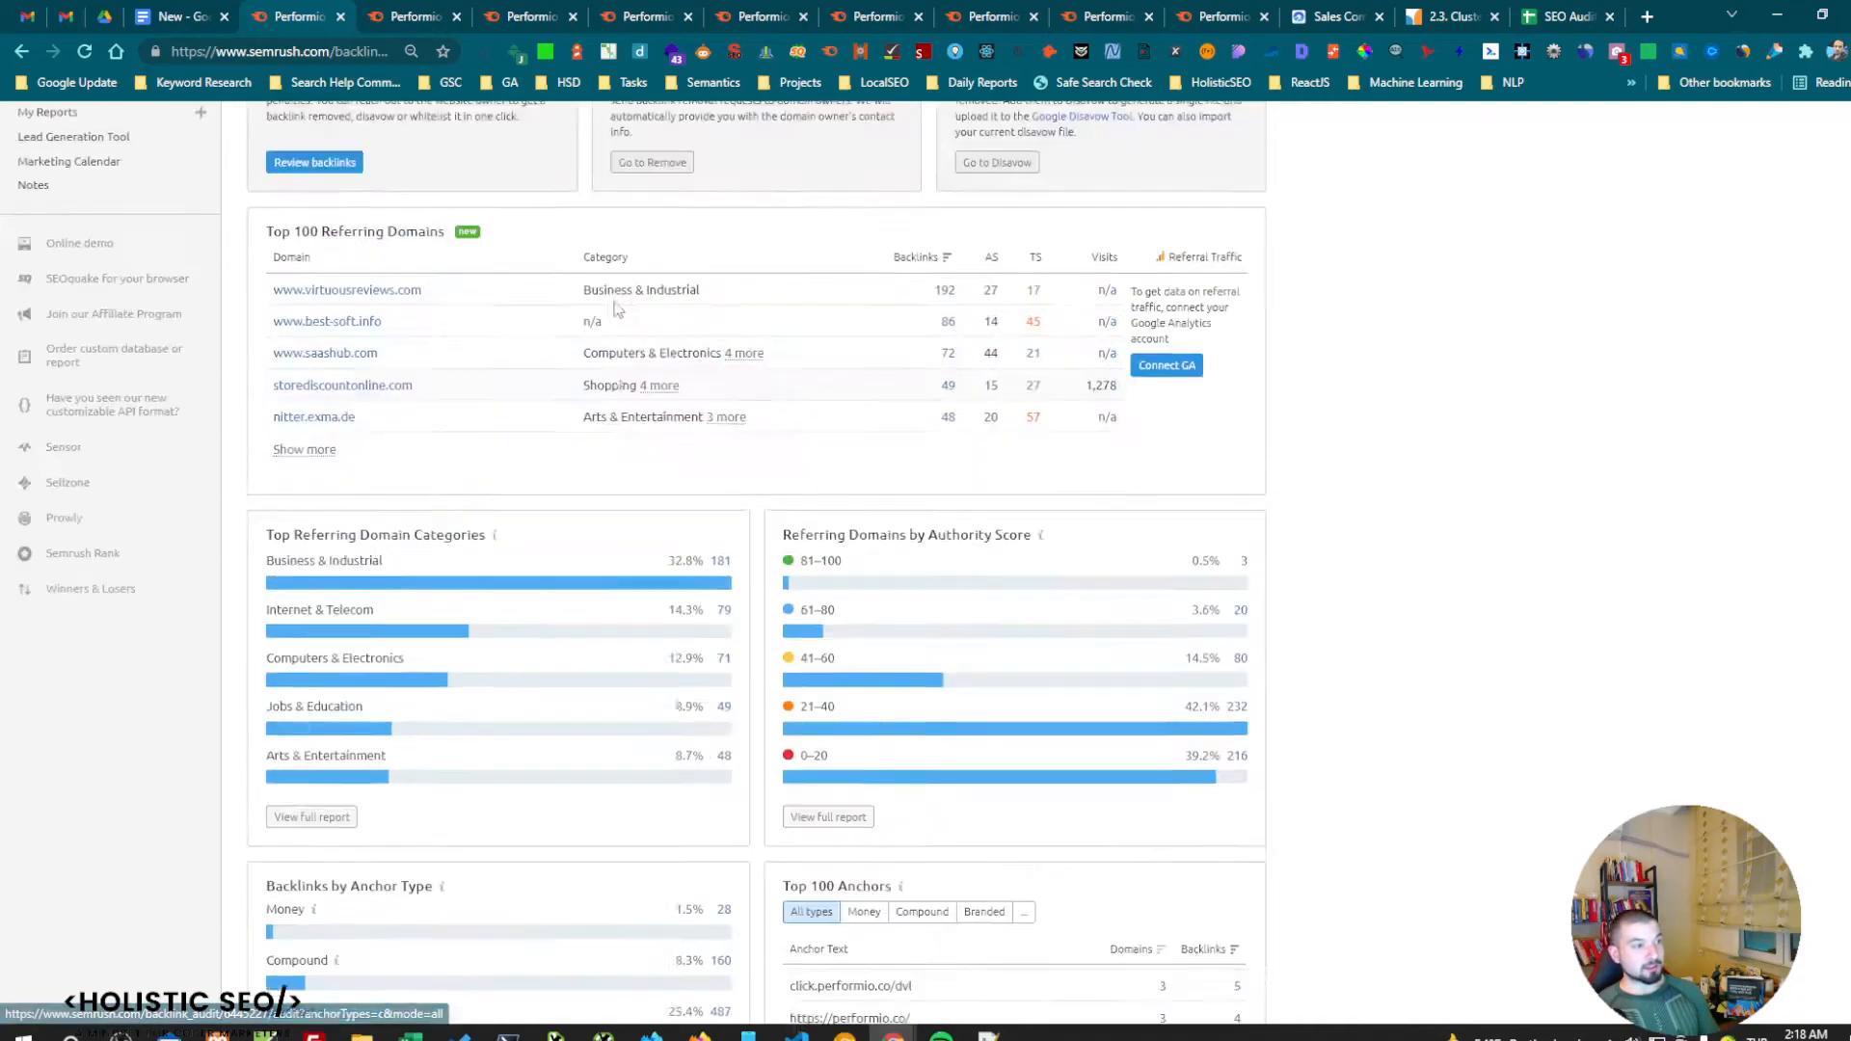
scroll(down, 3)
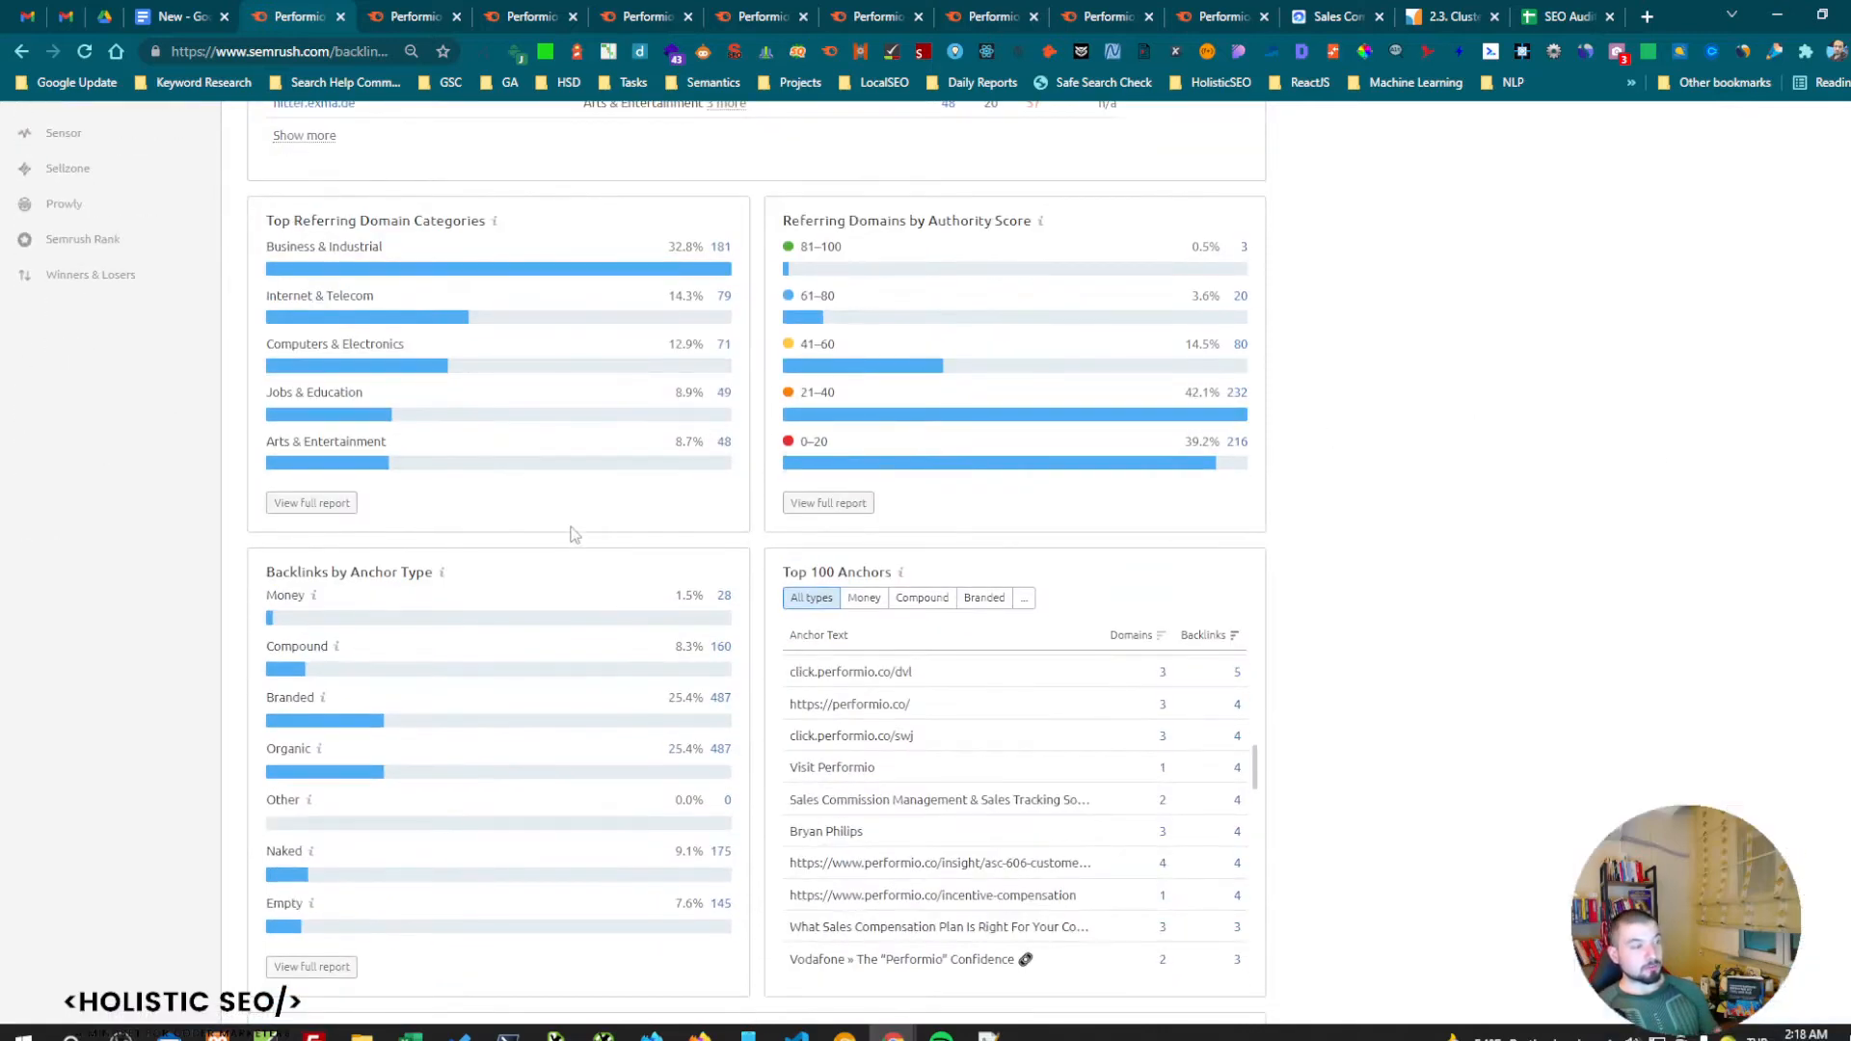
mouse_move(301, 622)
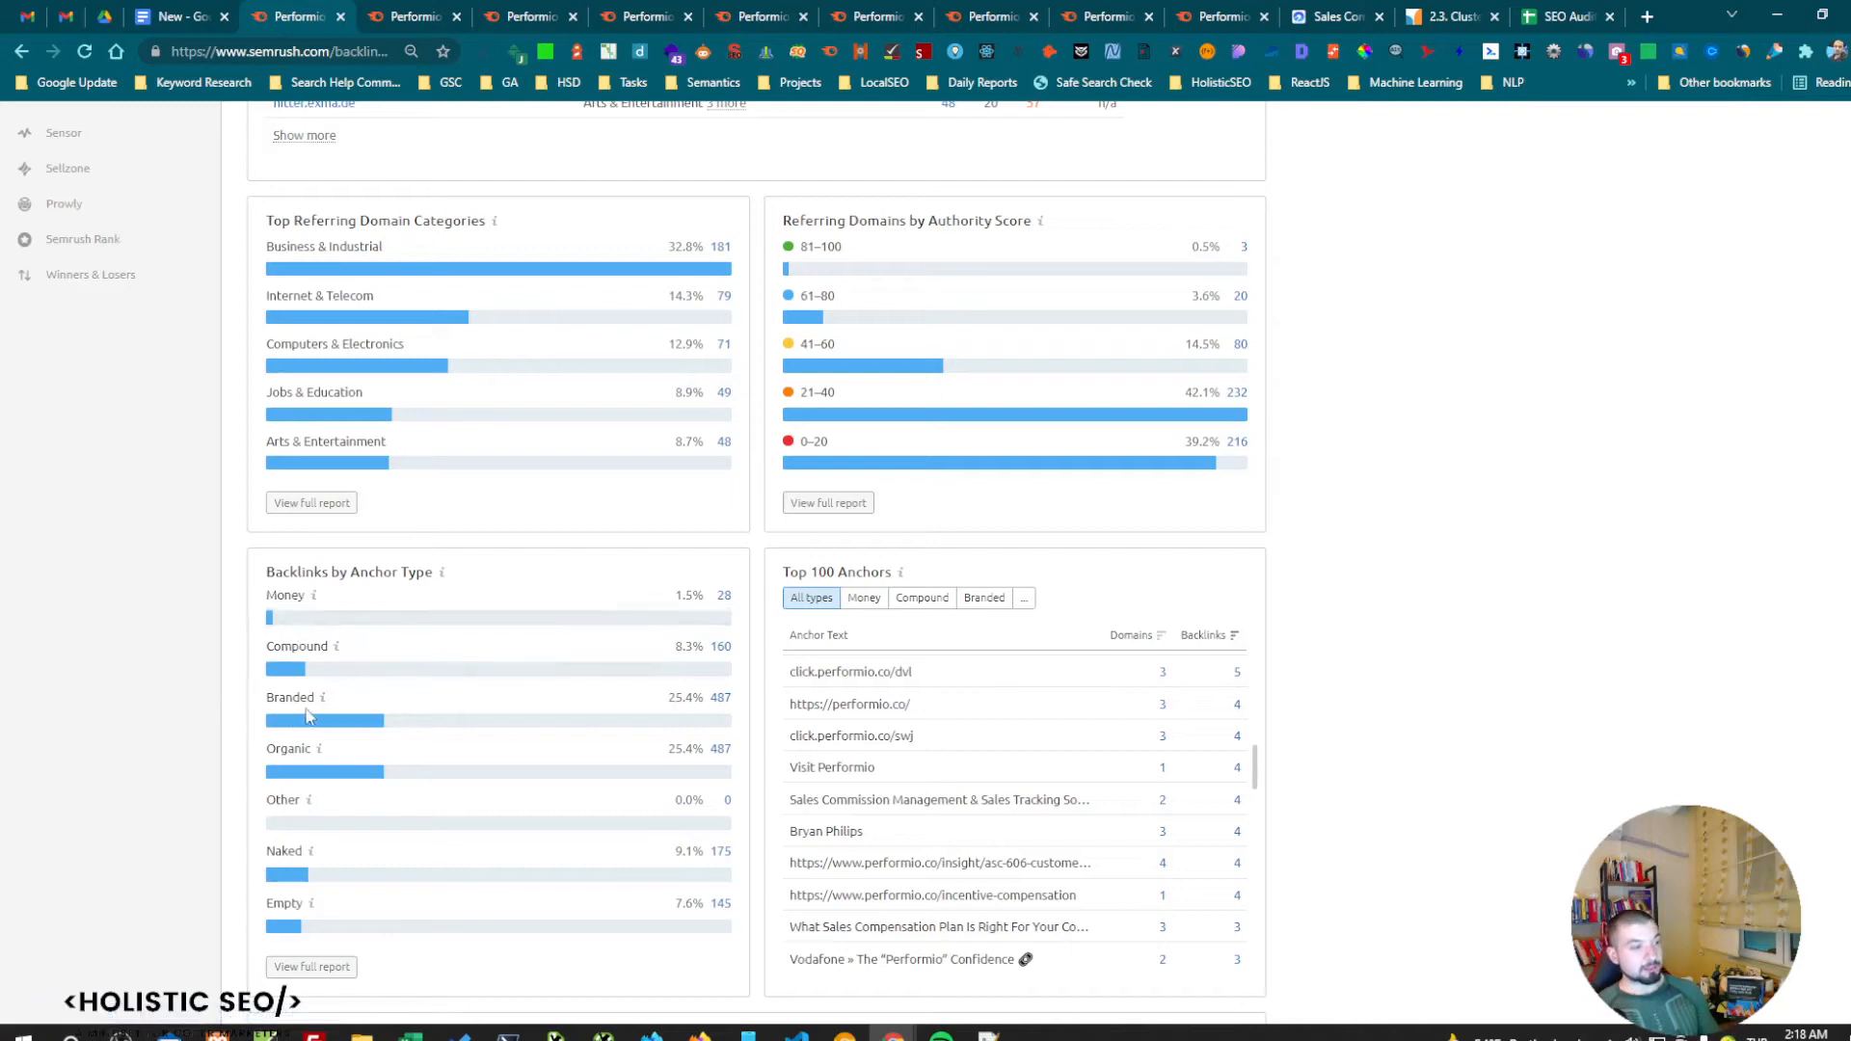
mouse_move(280, 646)
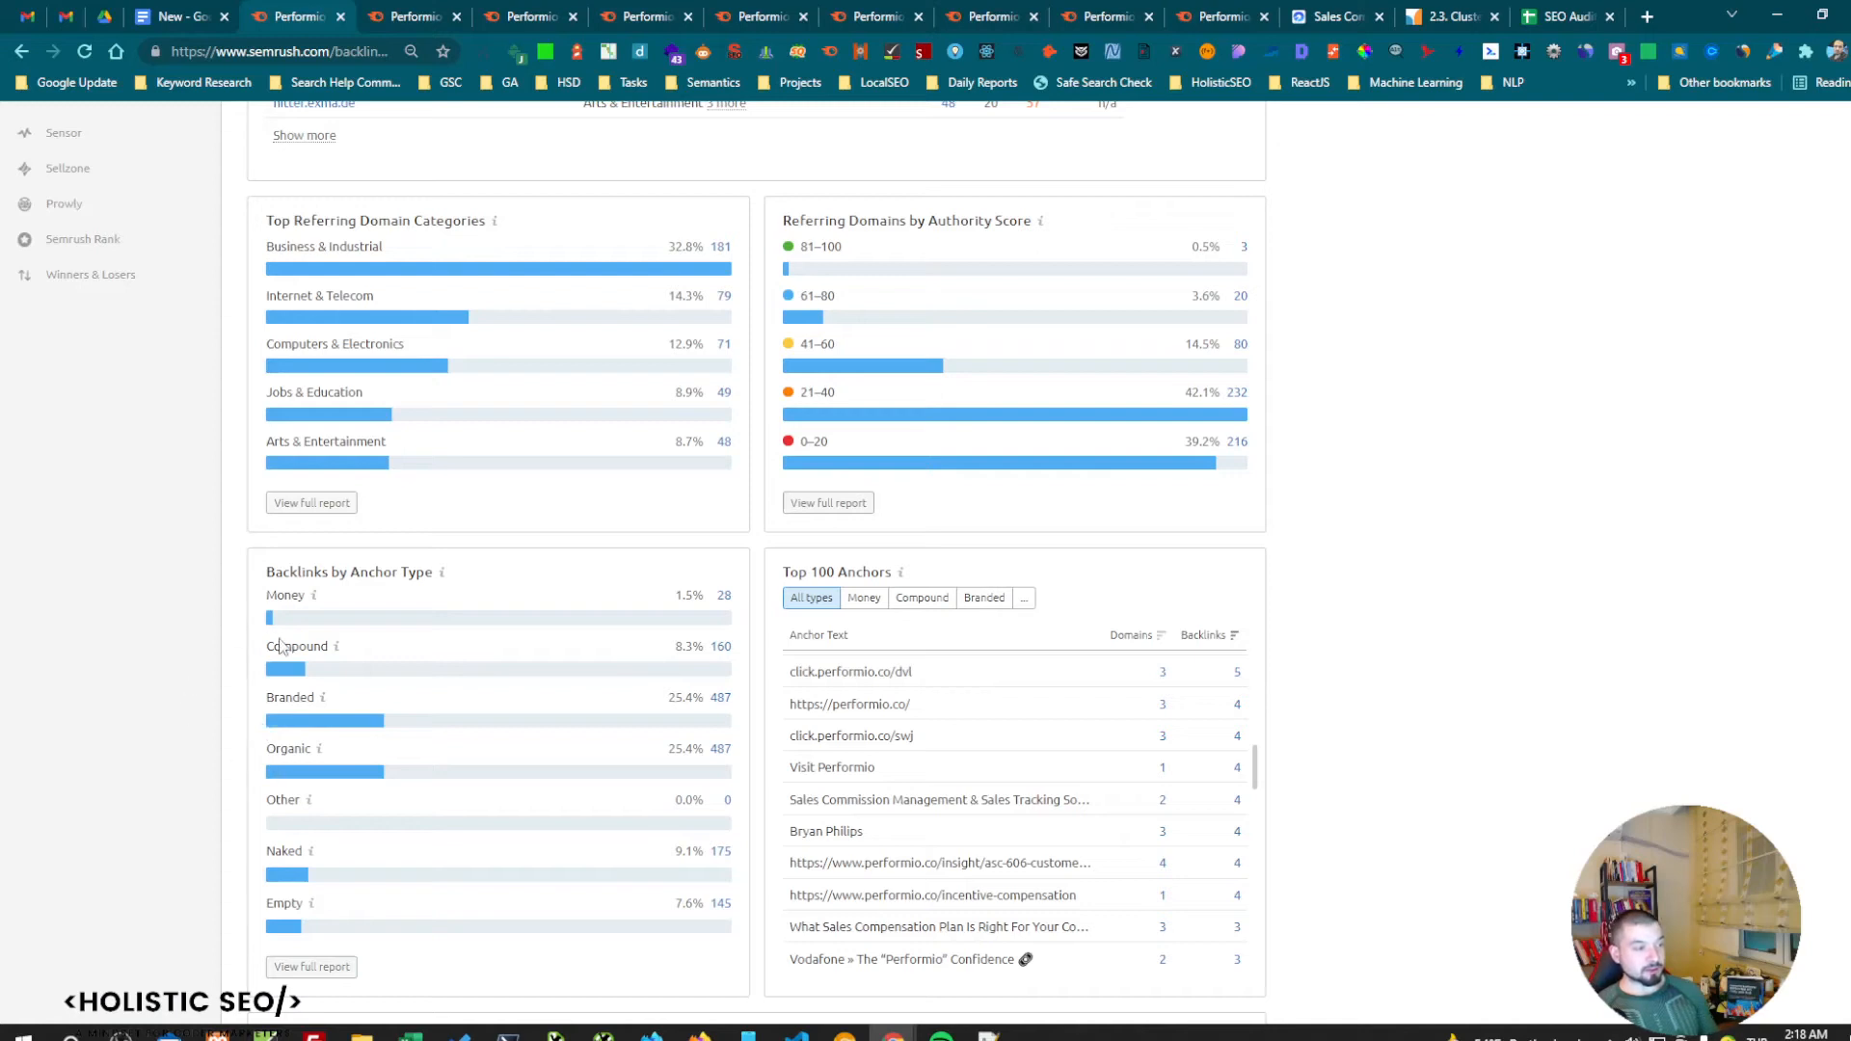
mouse_move(289, 673)
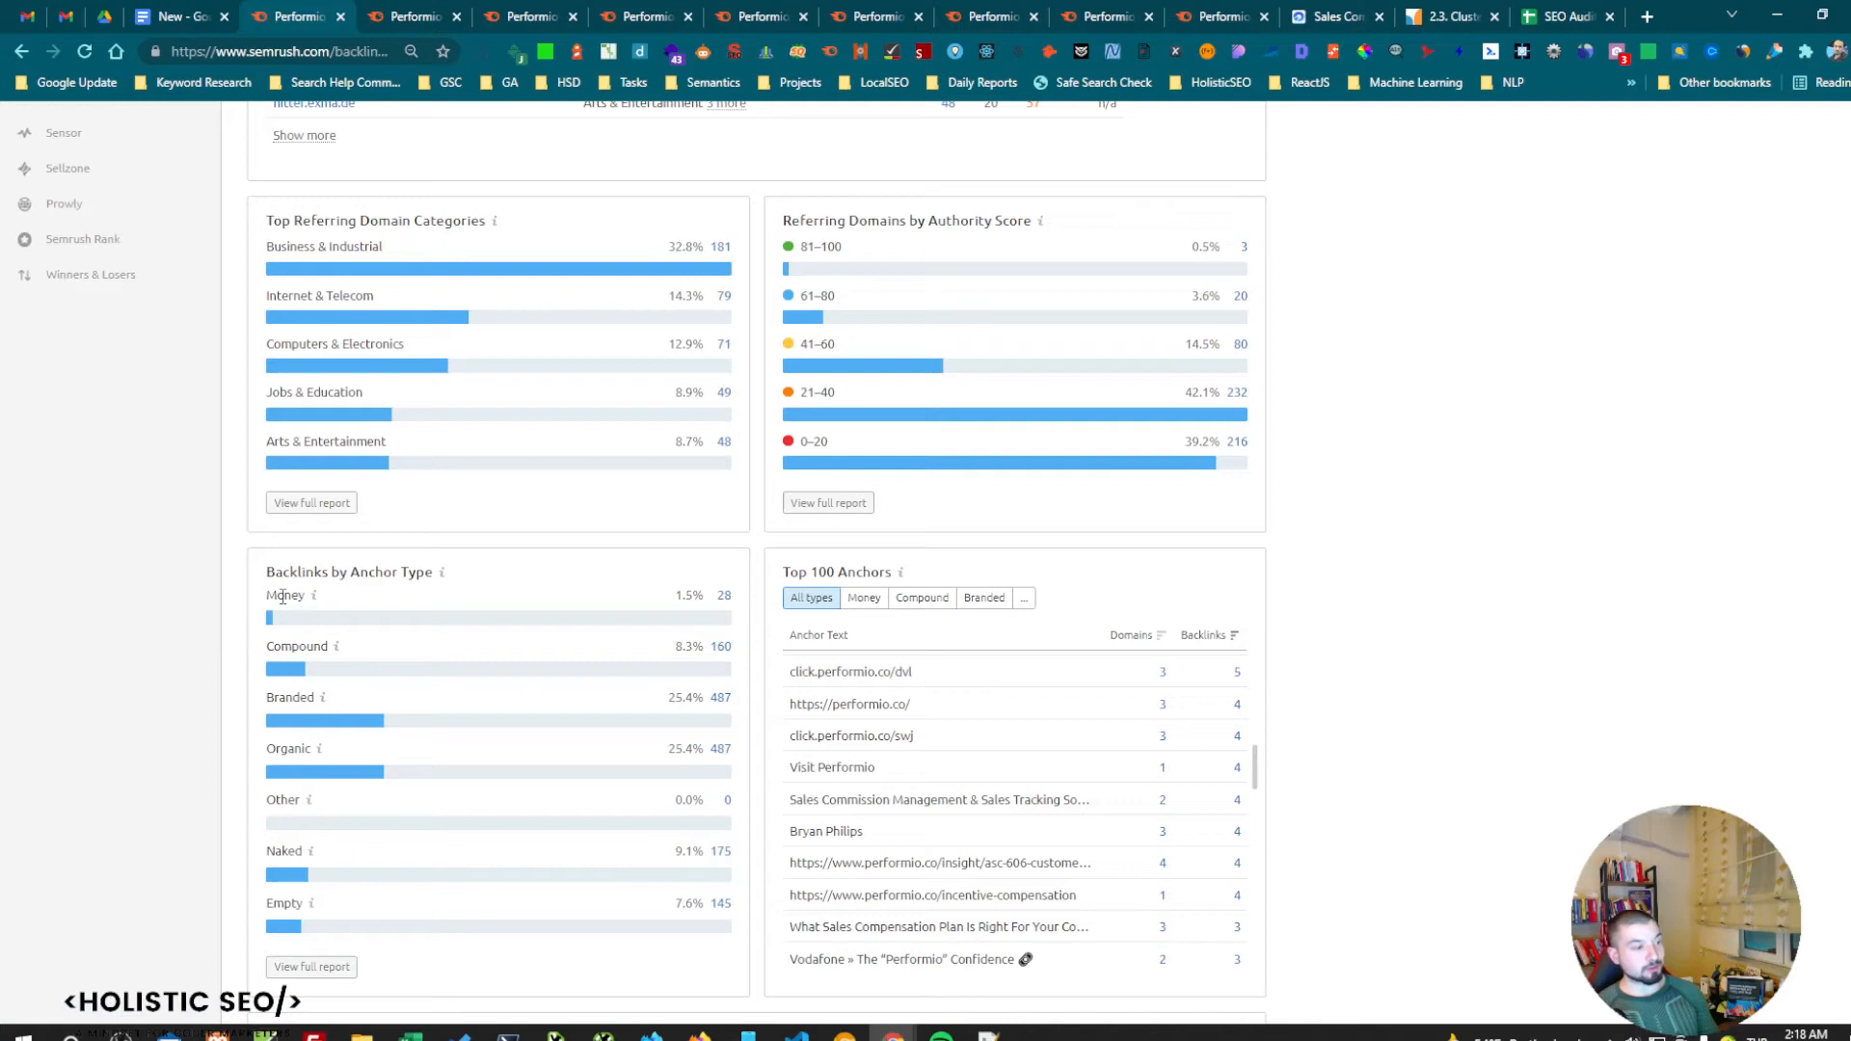
mouse_move(231, 925)
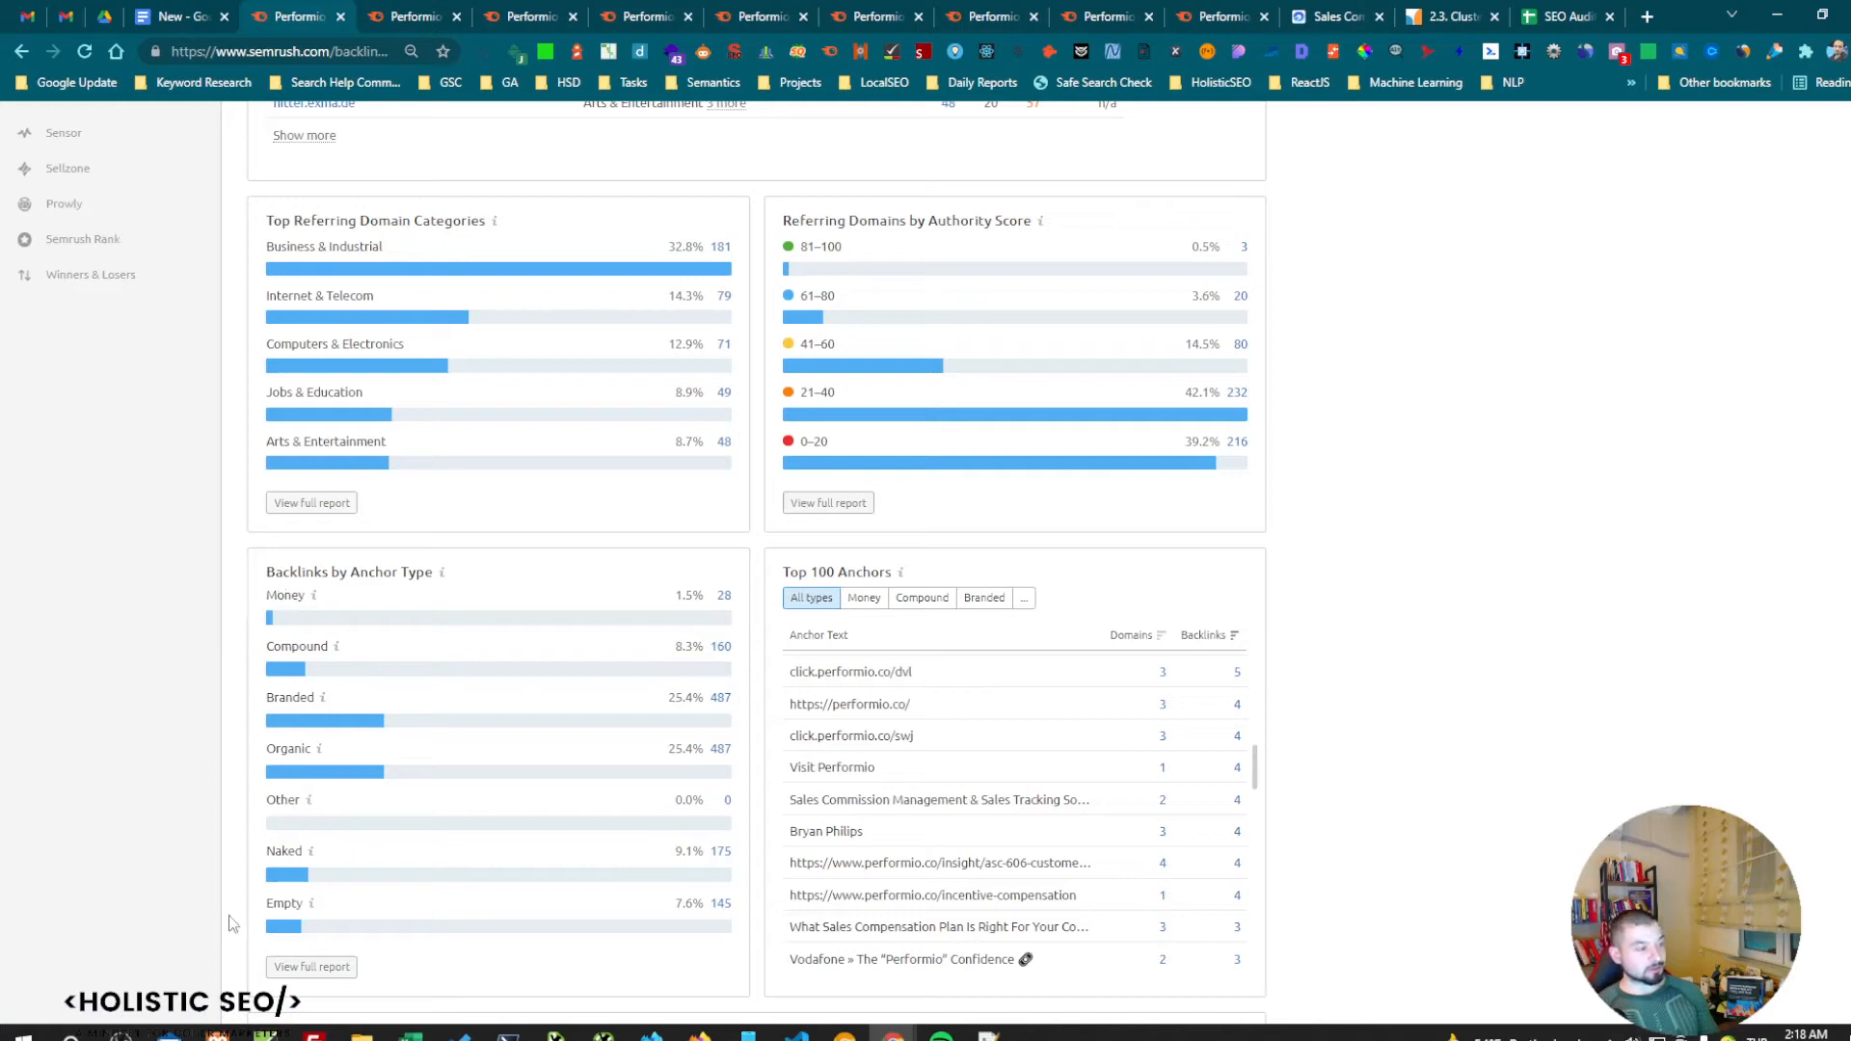
mouse_move(194, 763)
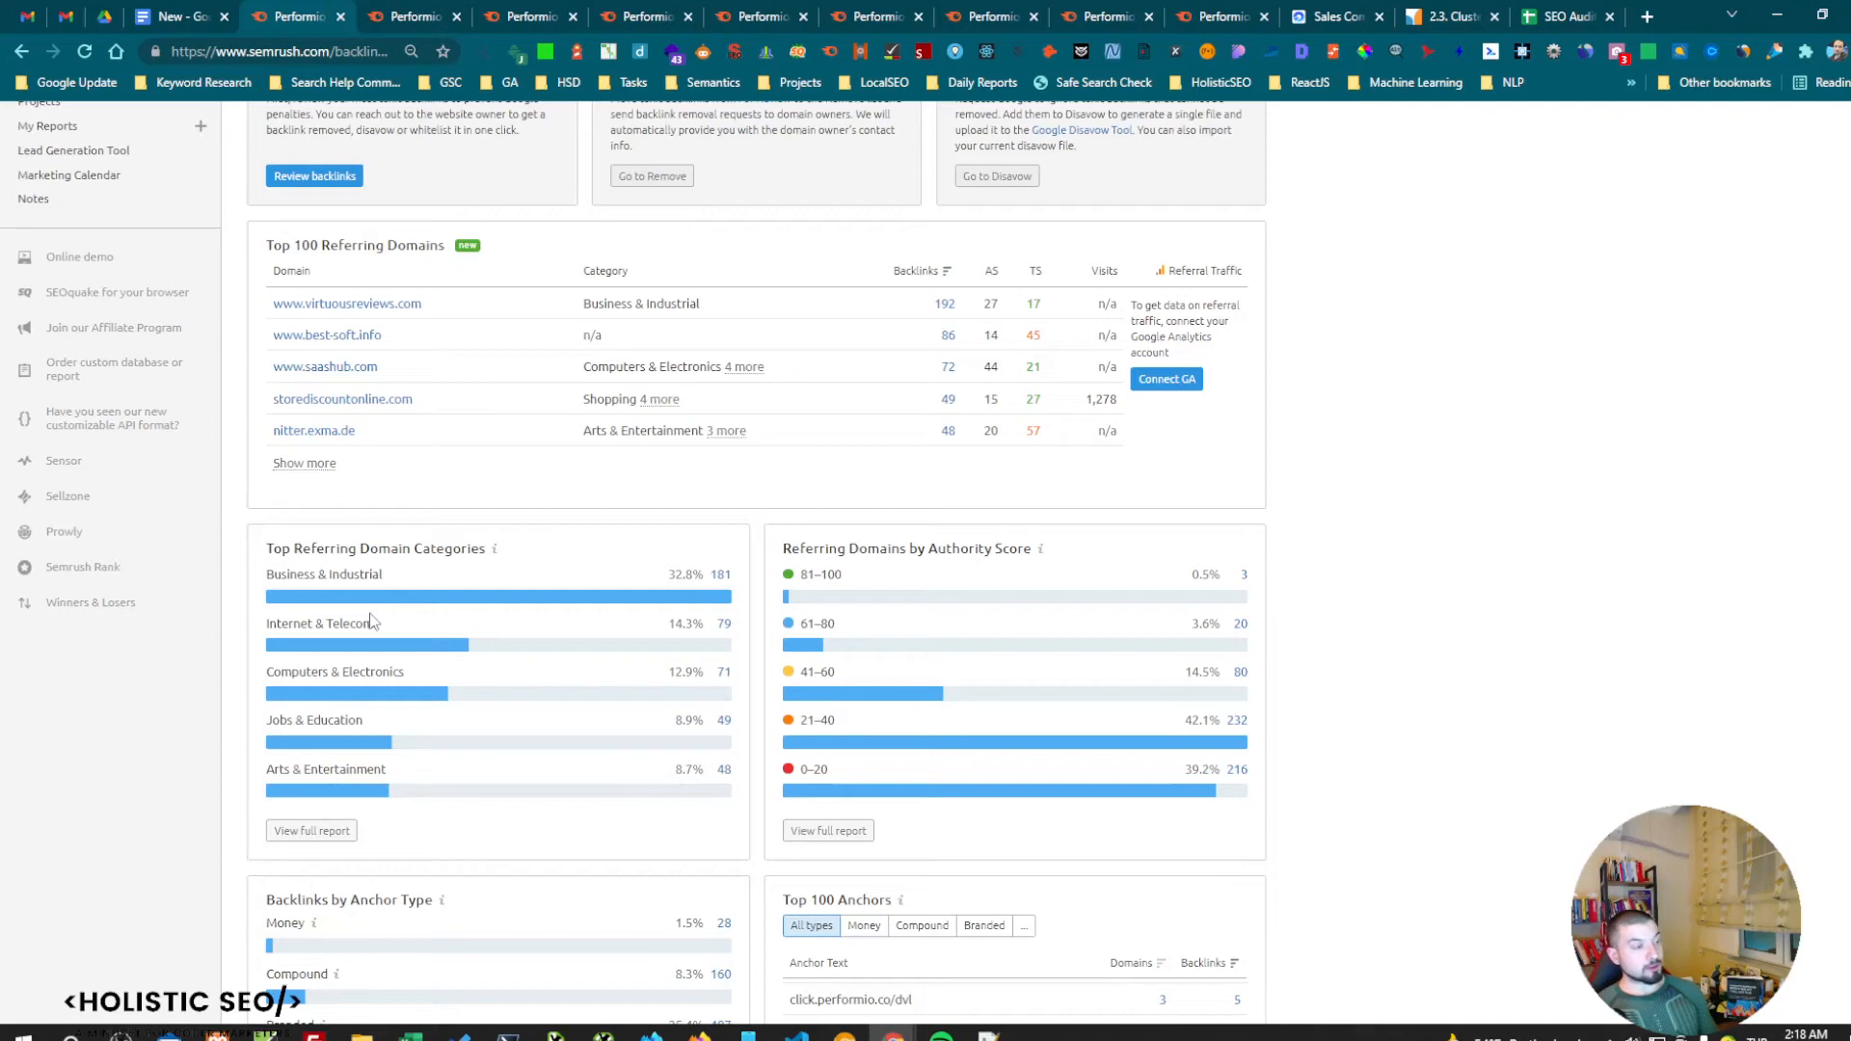
mouse_move(464, 636)
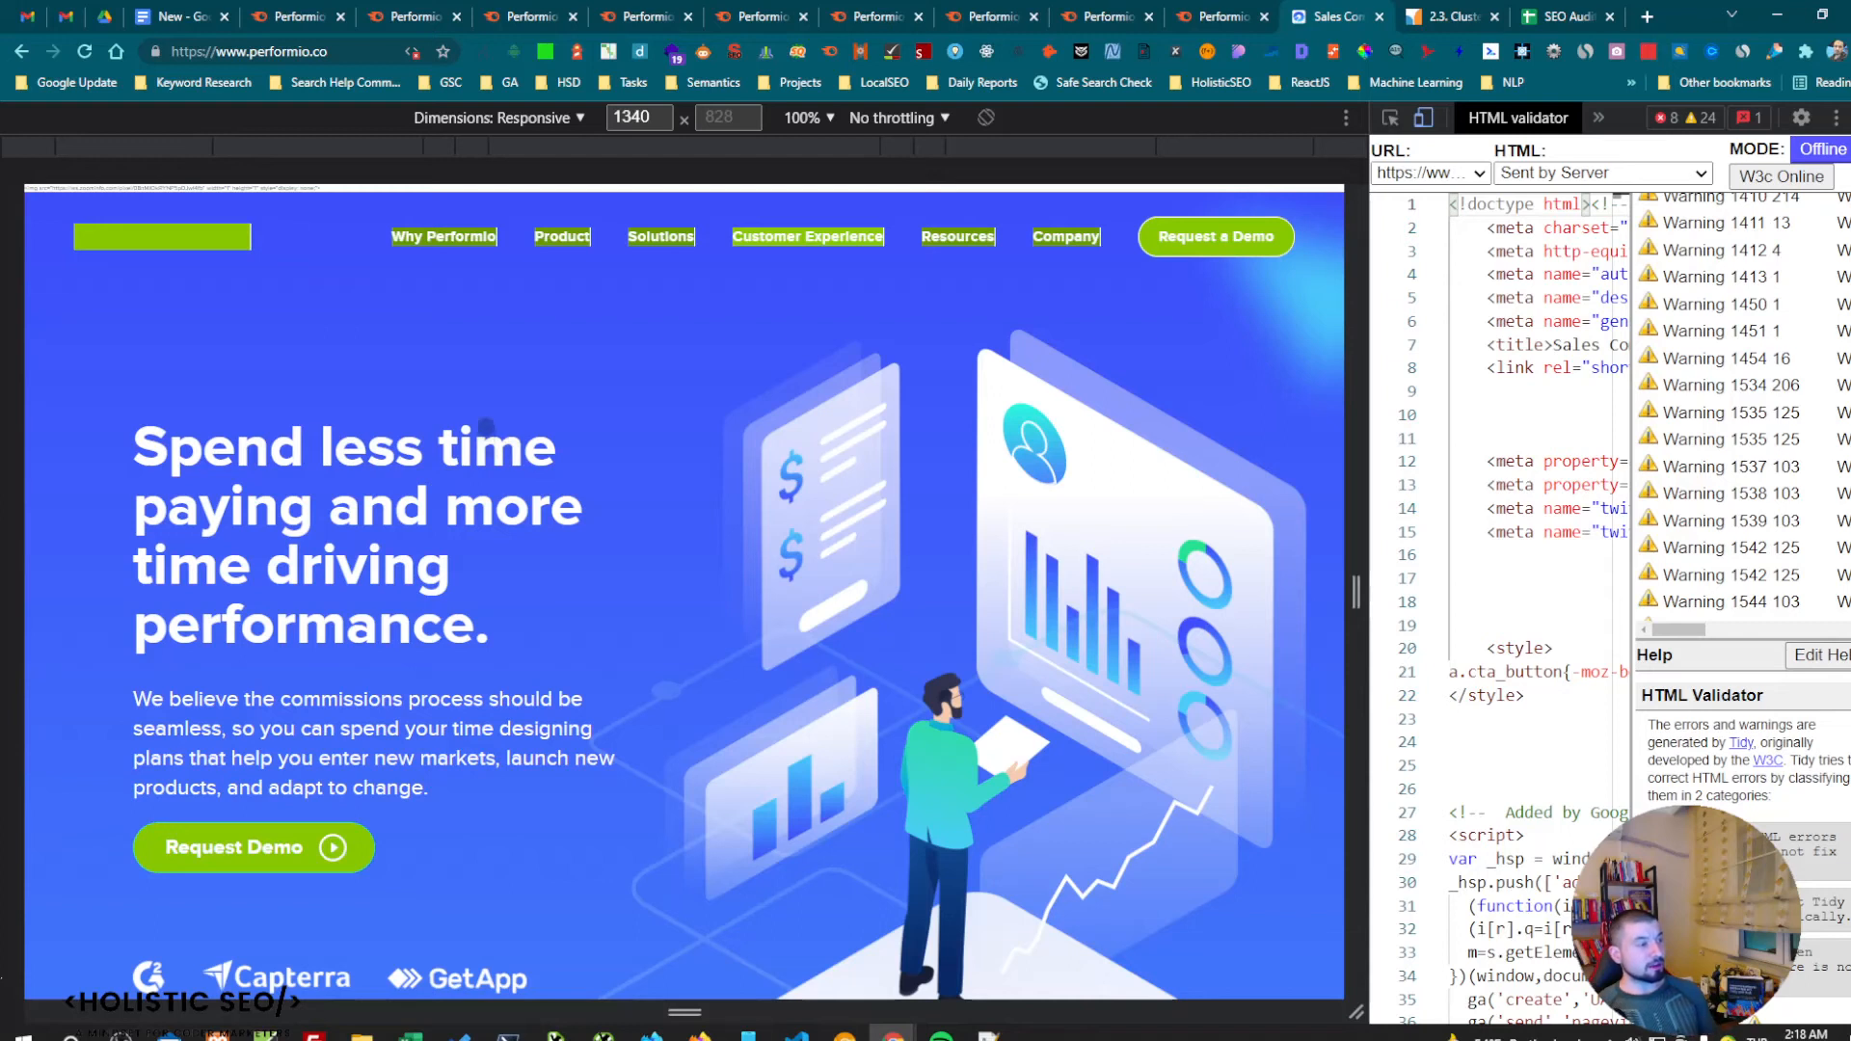
scroll(down, 3)
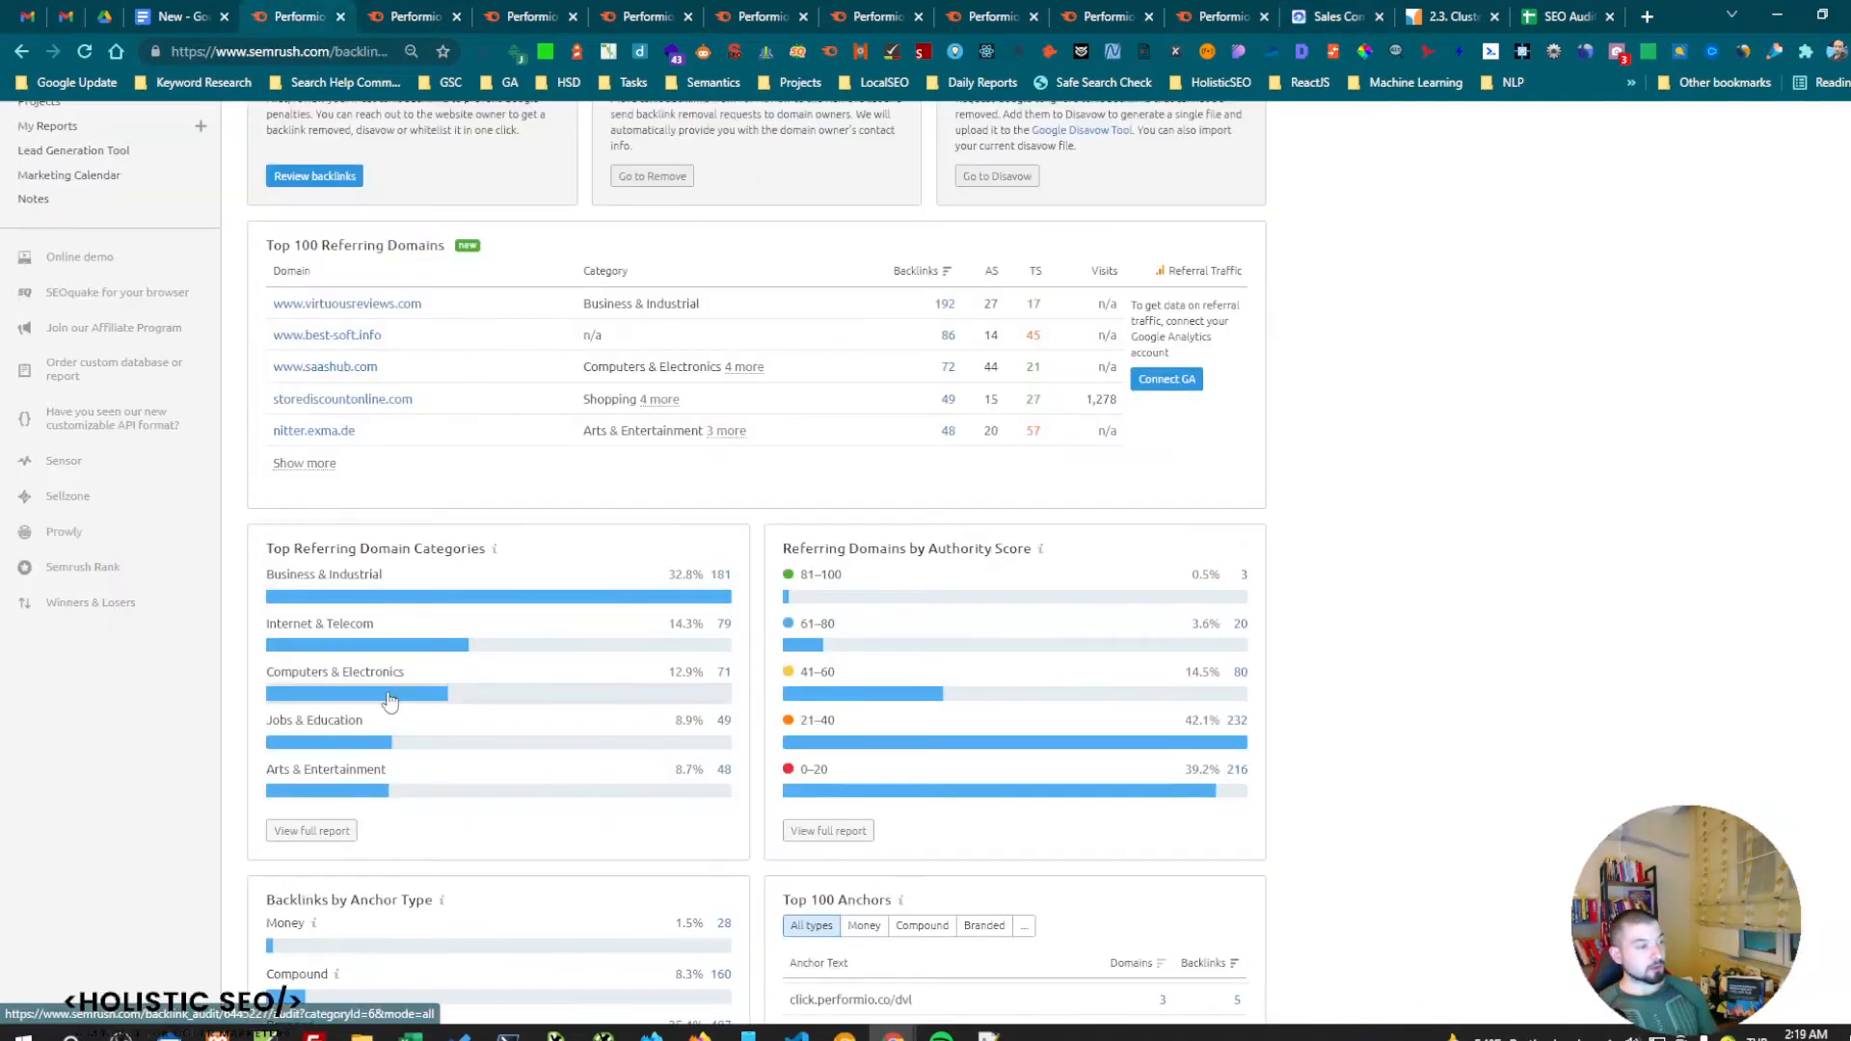
mouse_move(420, 693)
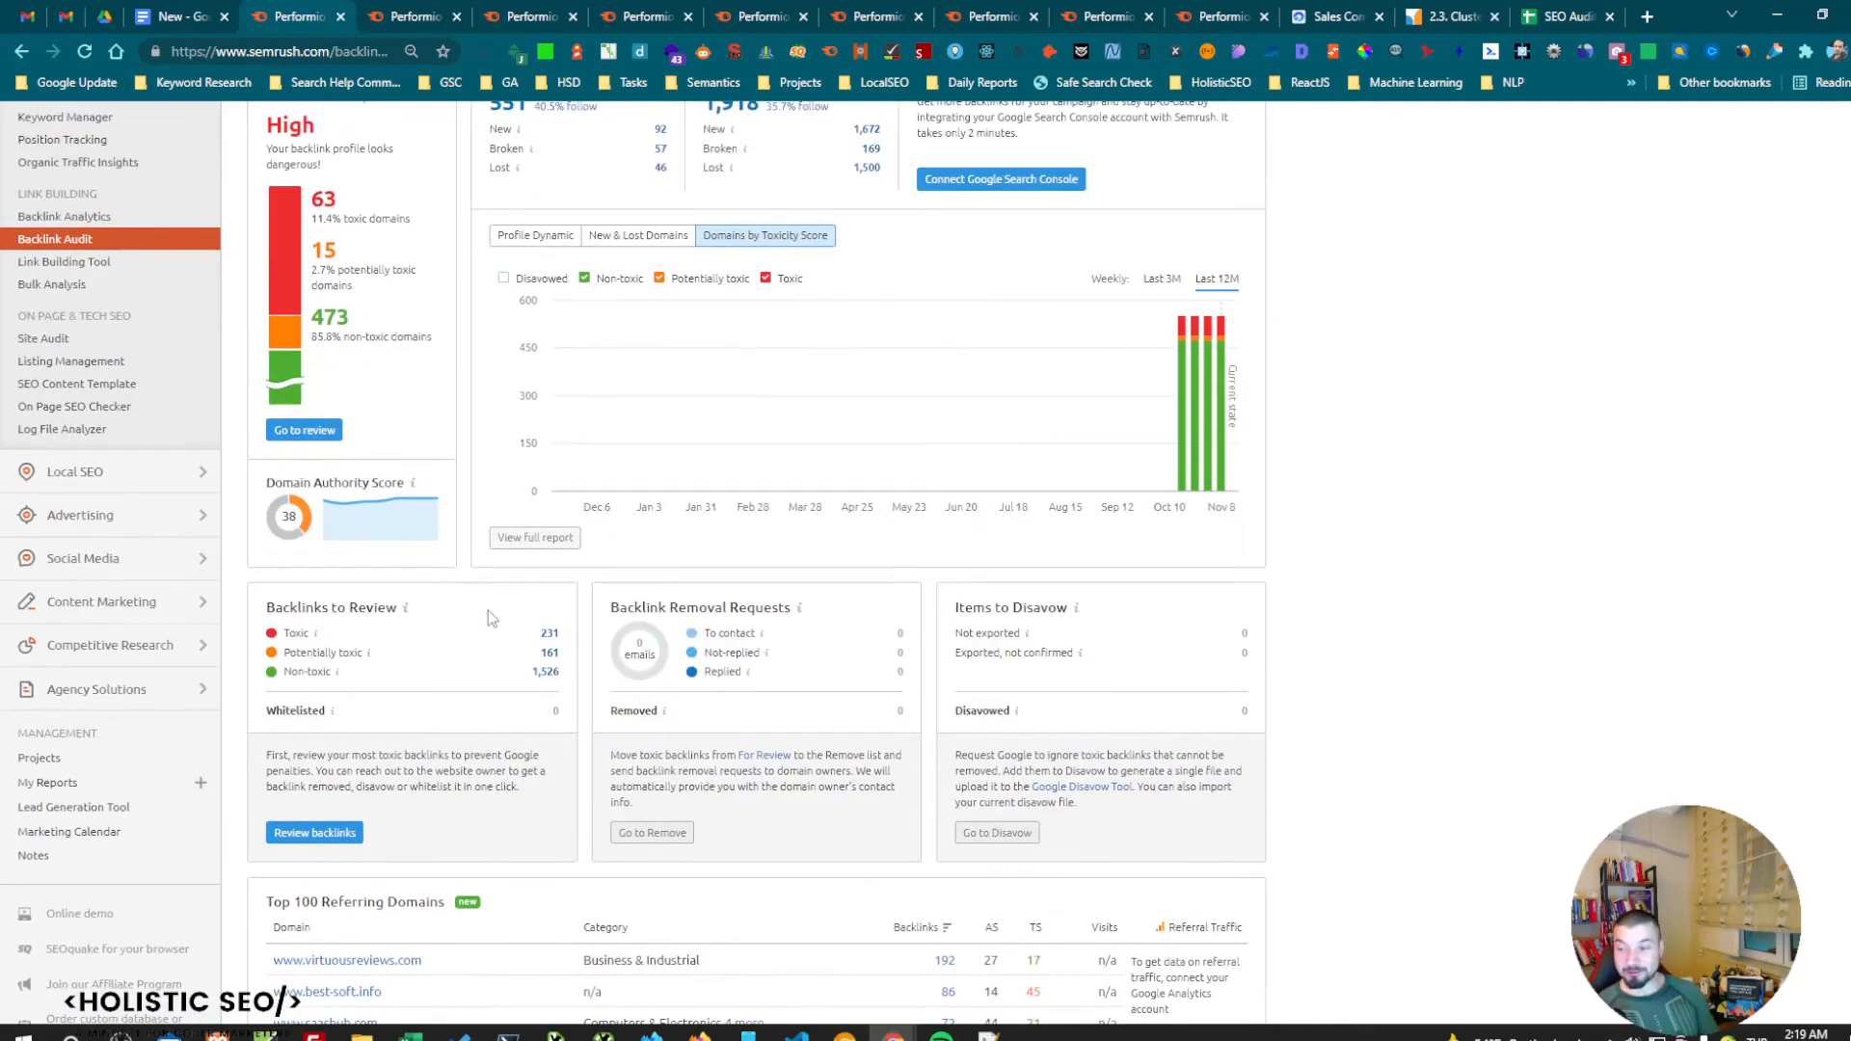
Open On Page SEO Checker's semantic ideas for the sales-commission-glossary page.
scroll(down, 3)
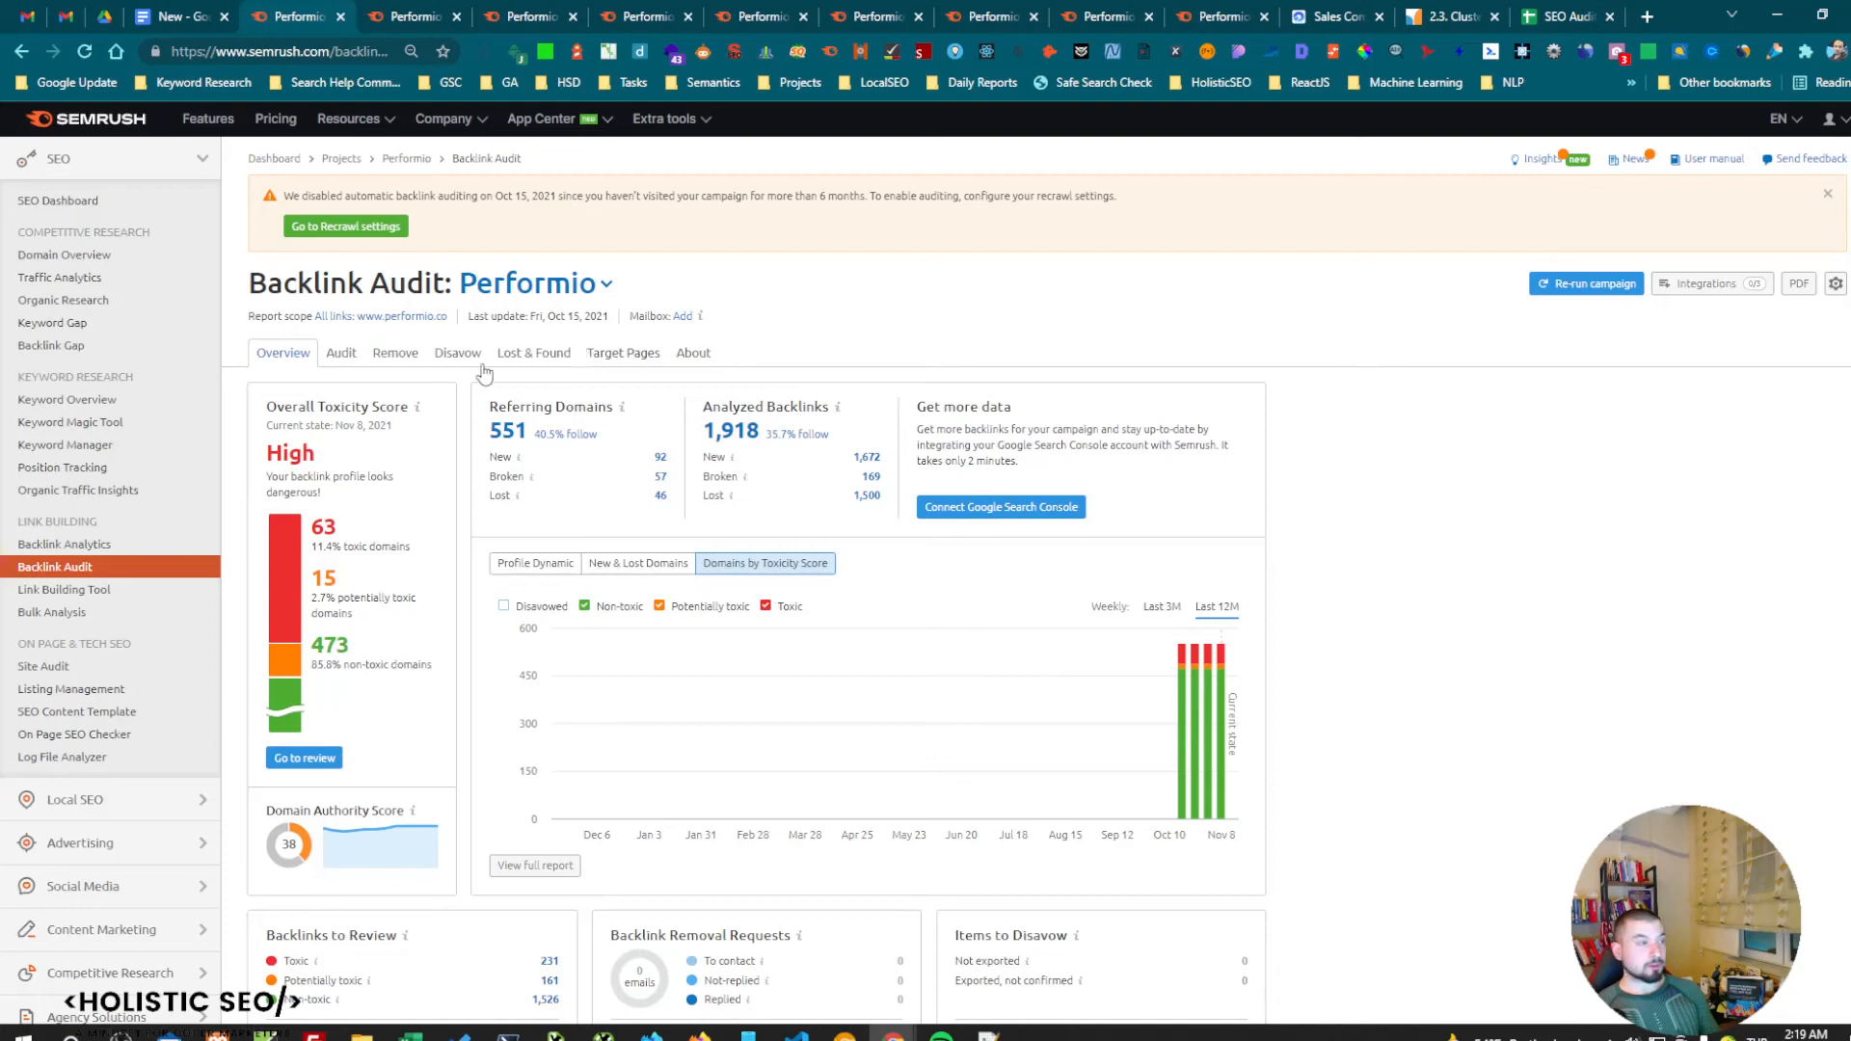
click(340, 352)
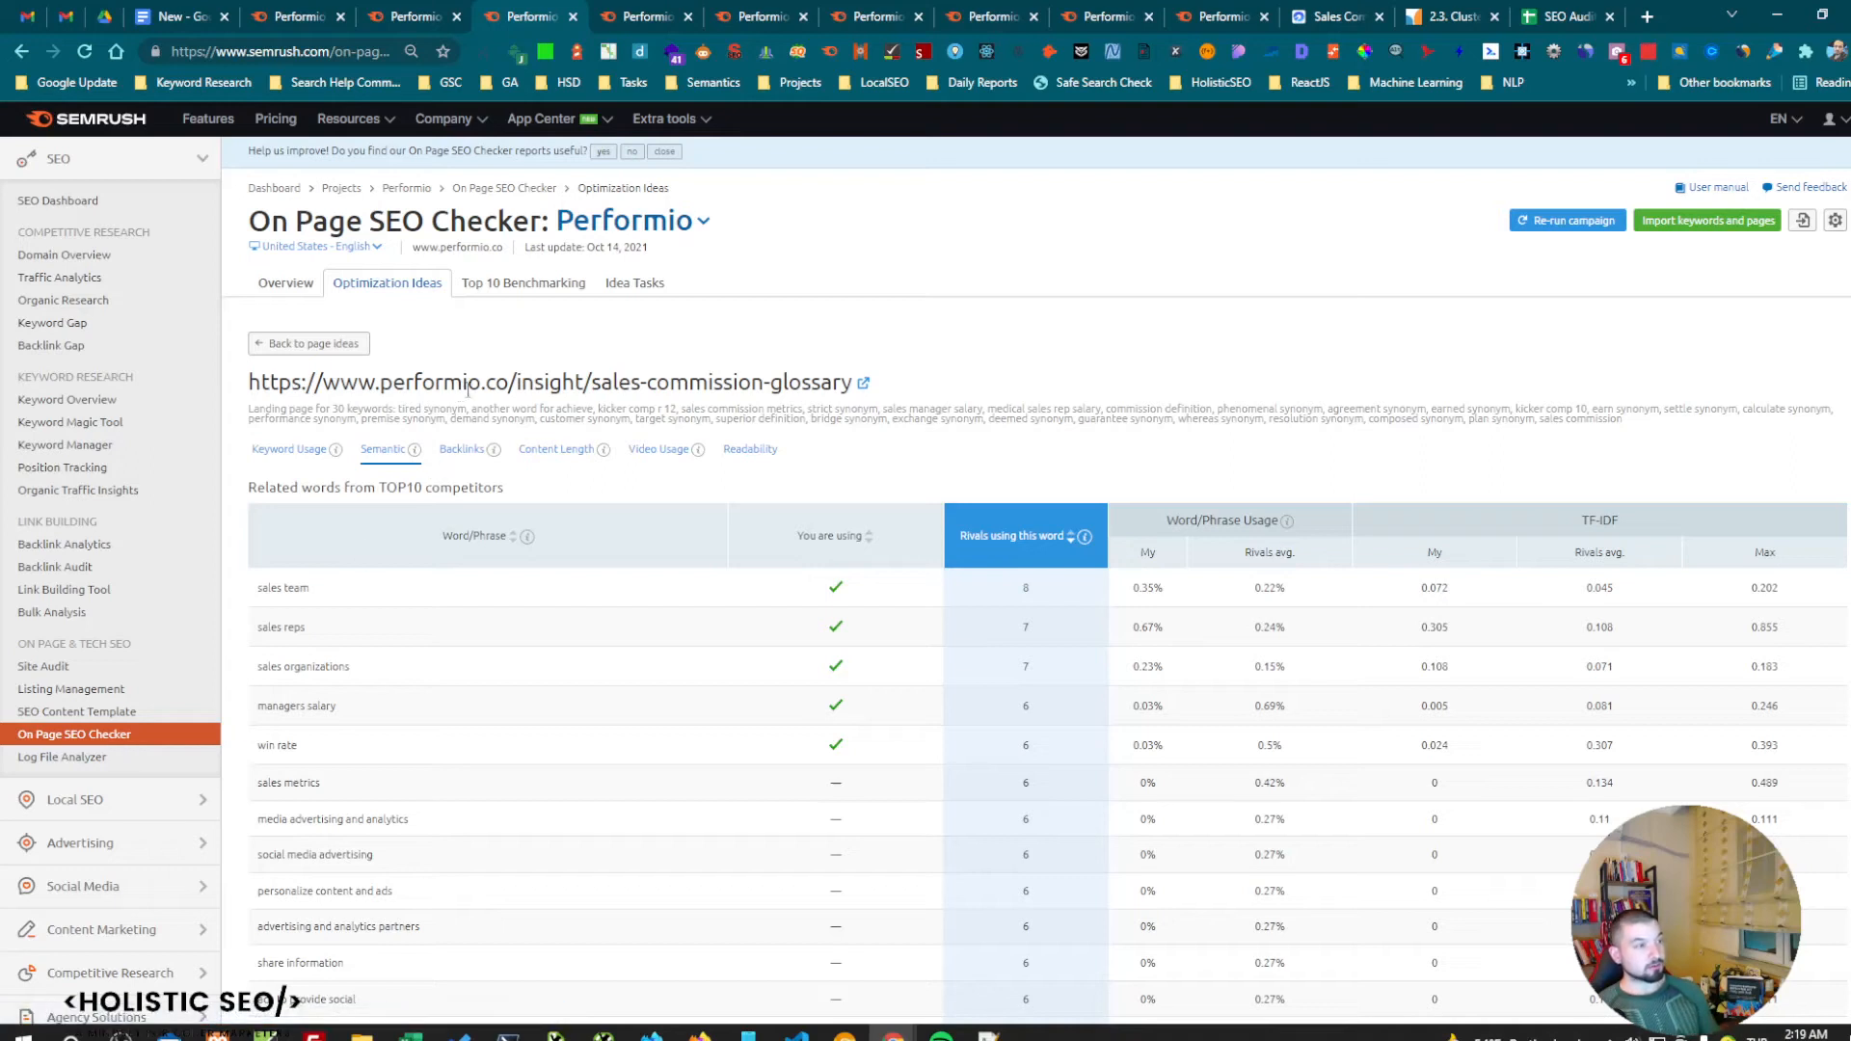
Return to the ideas Overview, list pages with backlink ideas, and scroll the results.
click(284, 283)
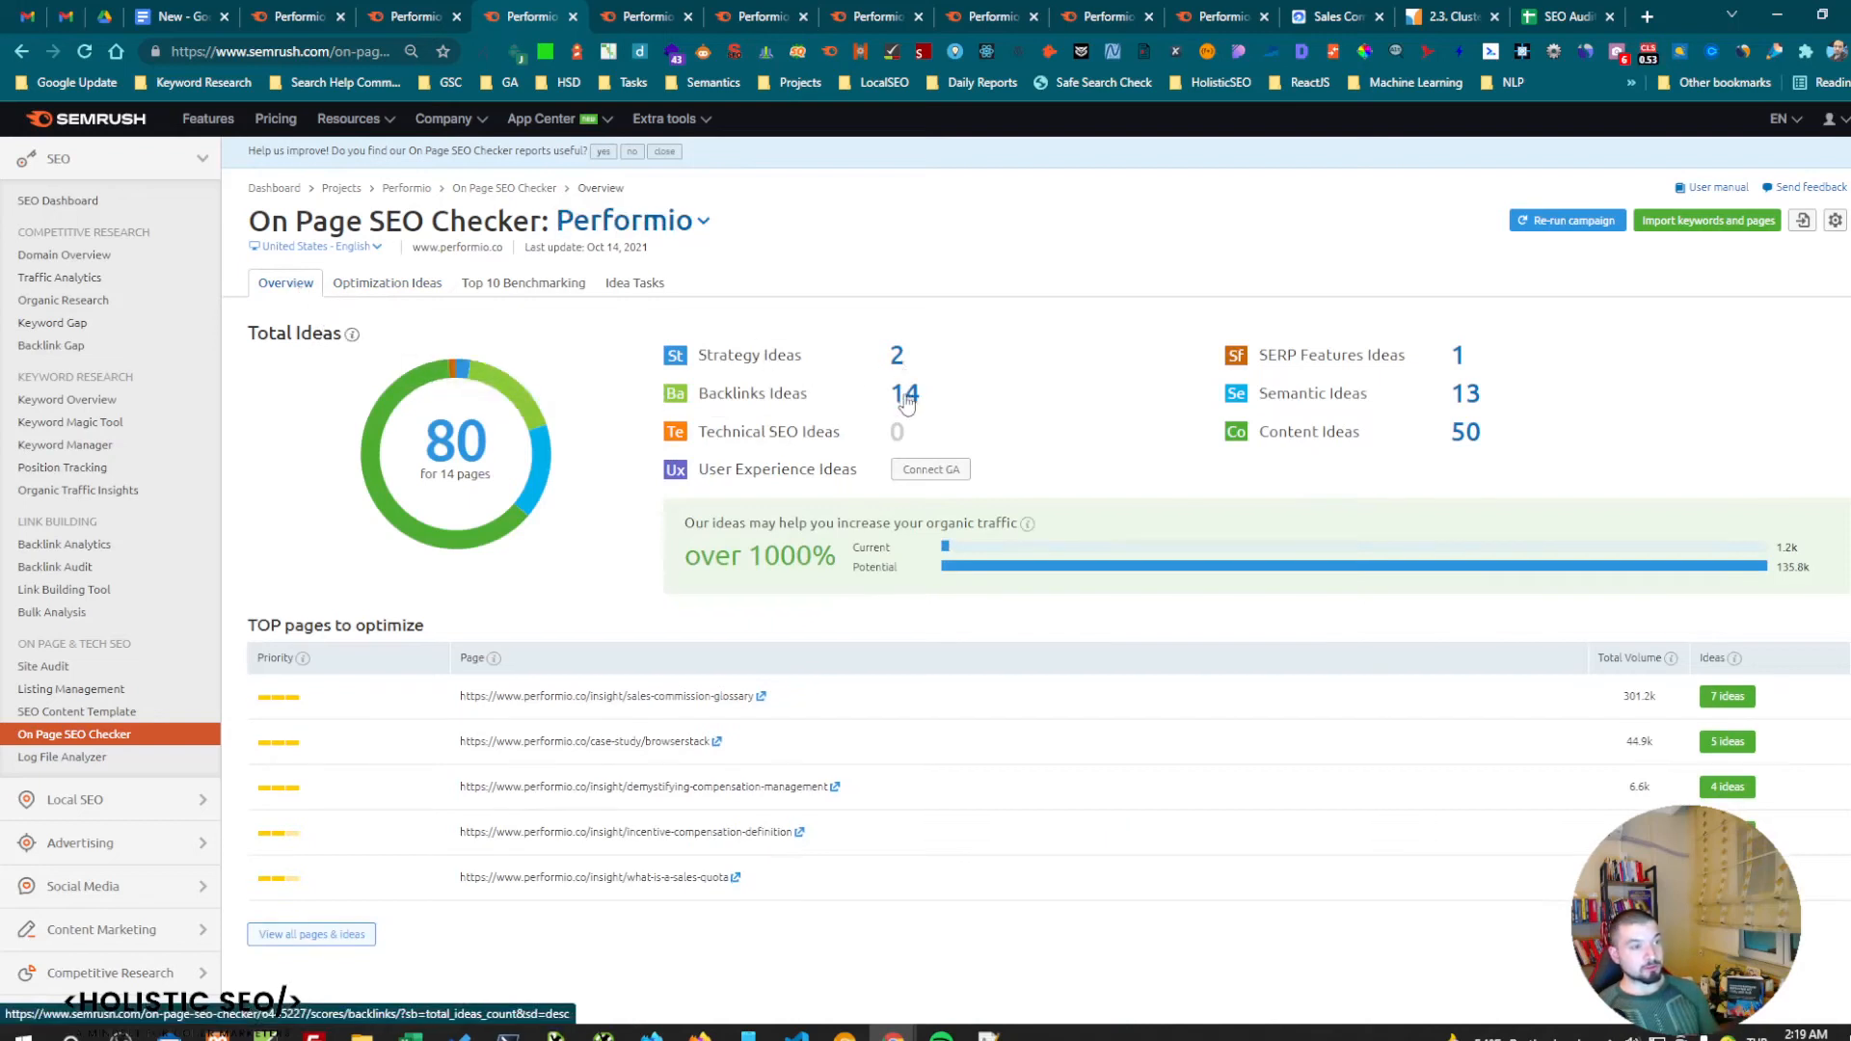
click(386, 283)
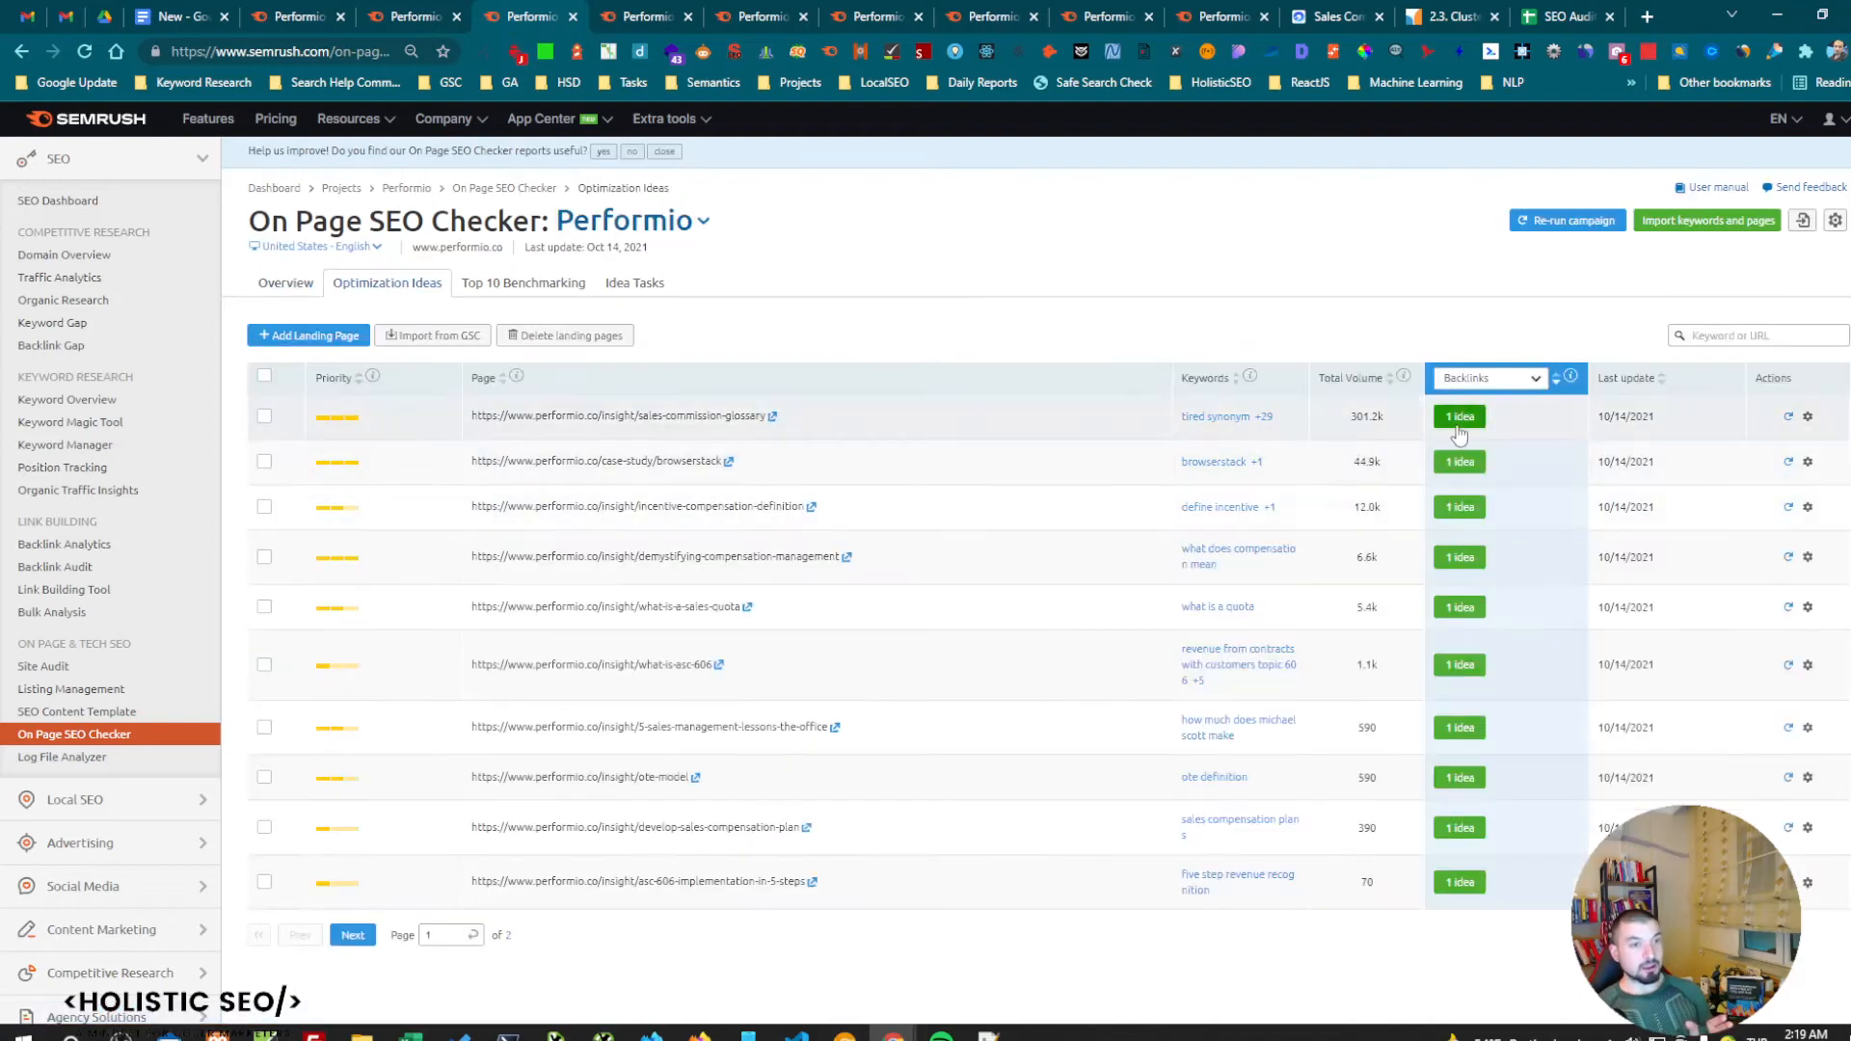
scroll(down, 3)
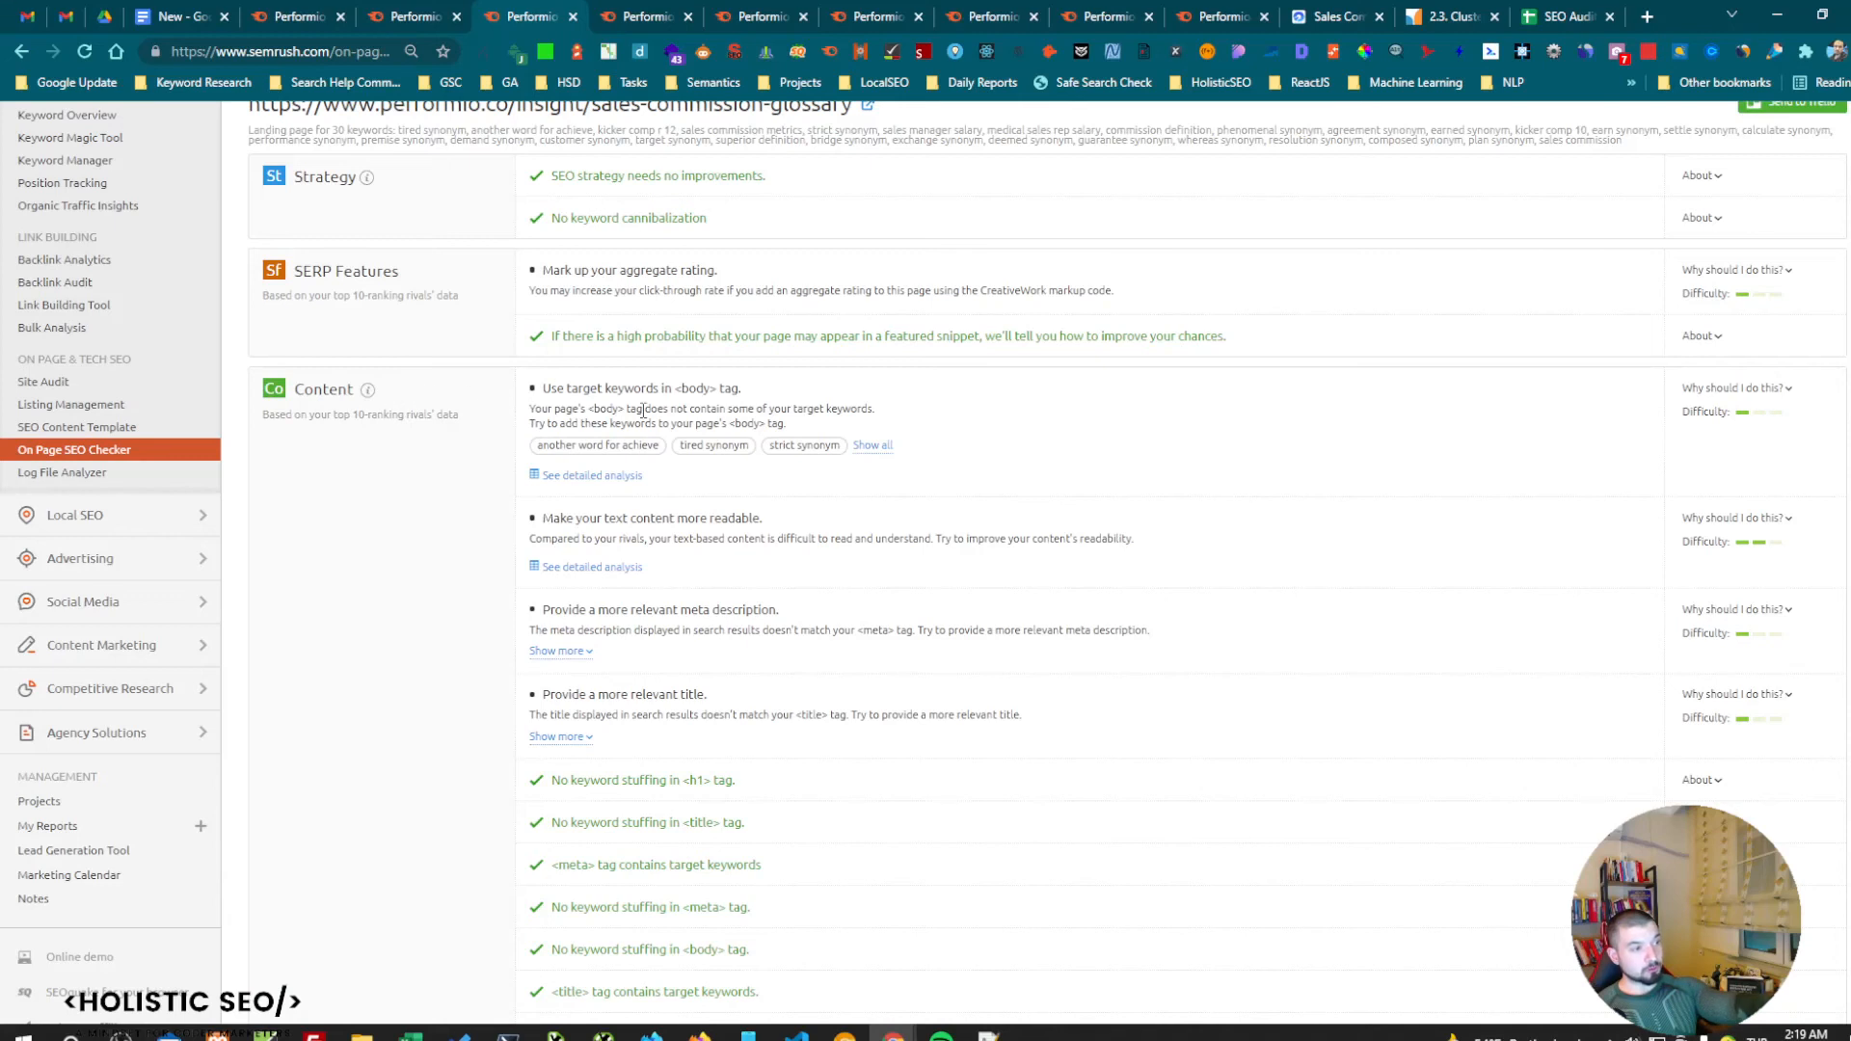
Scroll the glossary page's ideas and show all suggested semantic words.
scroll(down, 3)
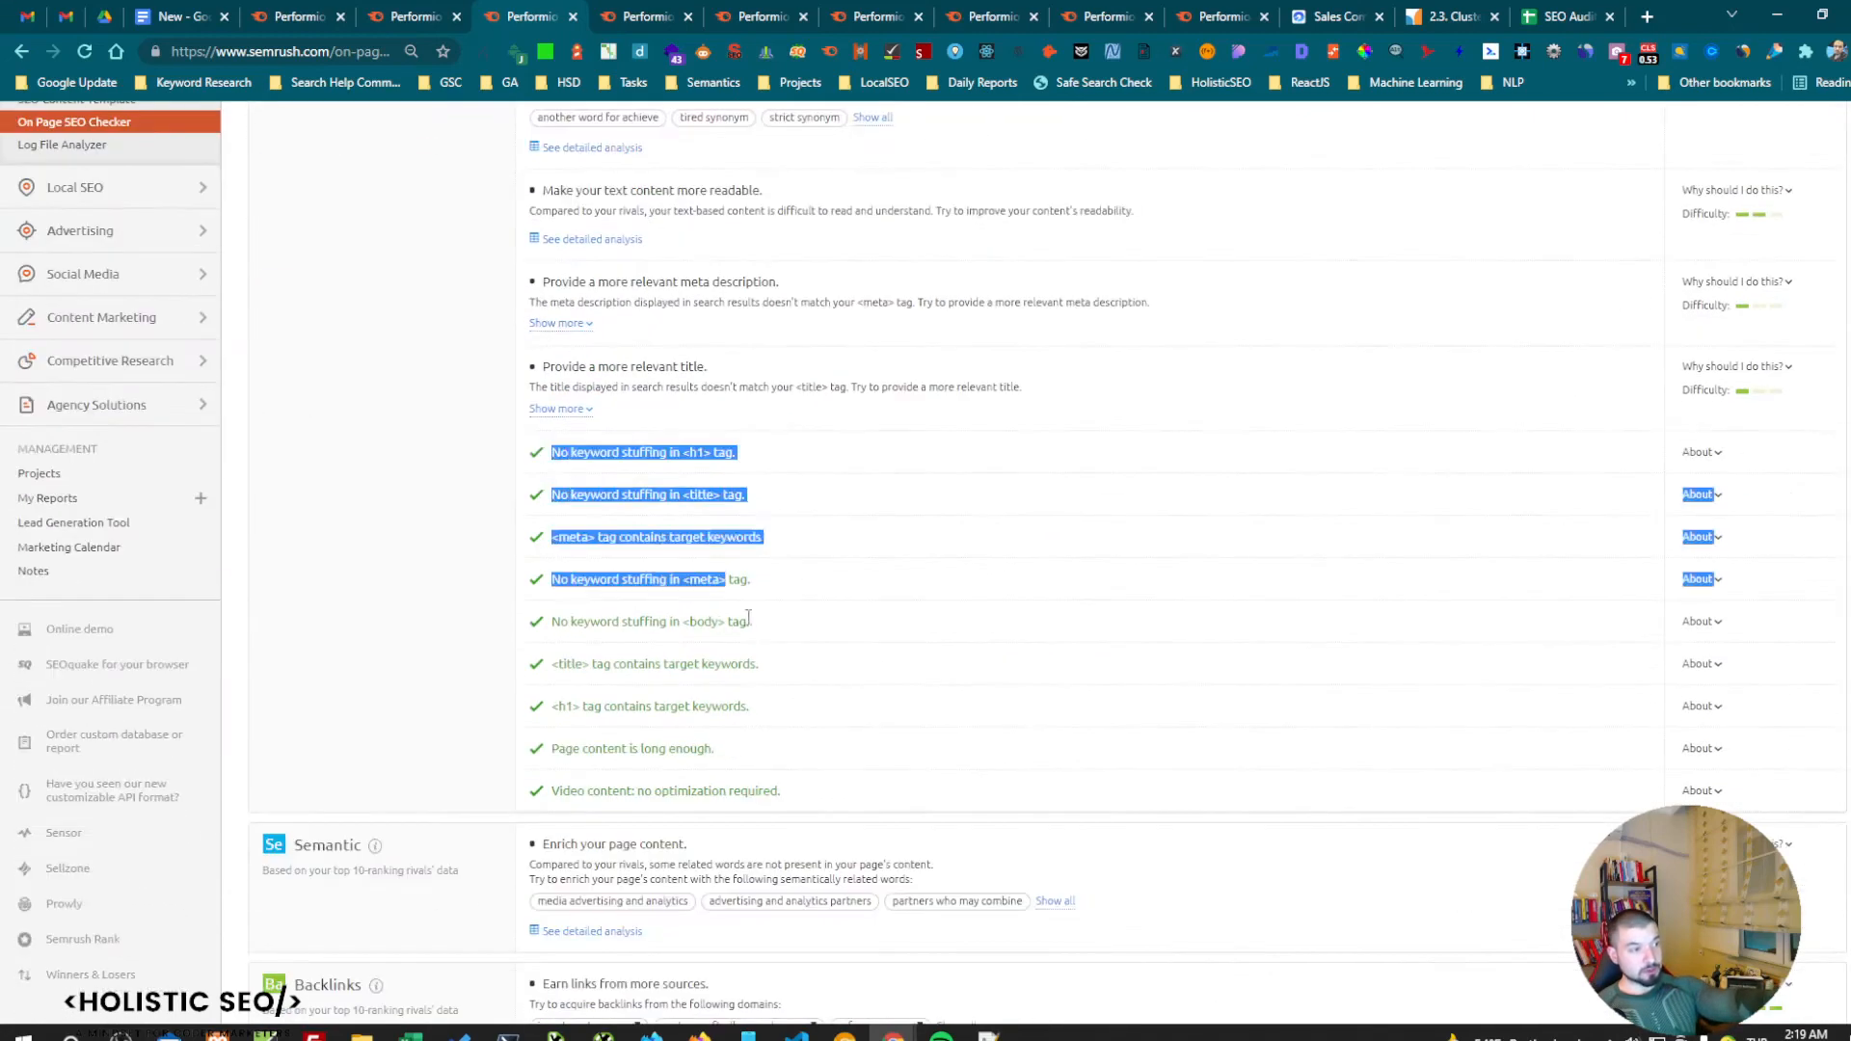
scroll(down, 3)
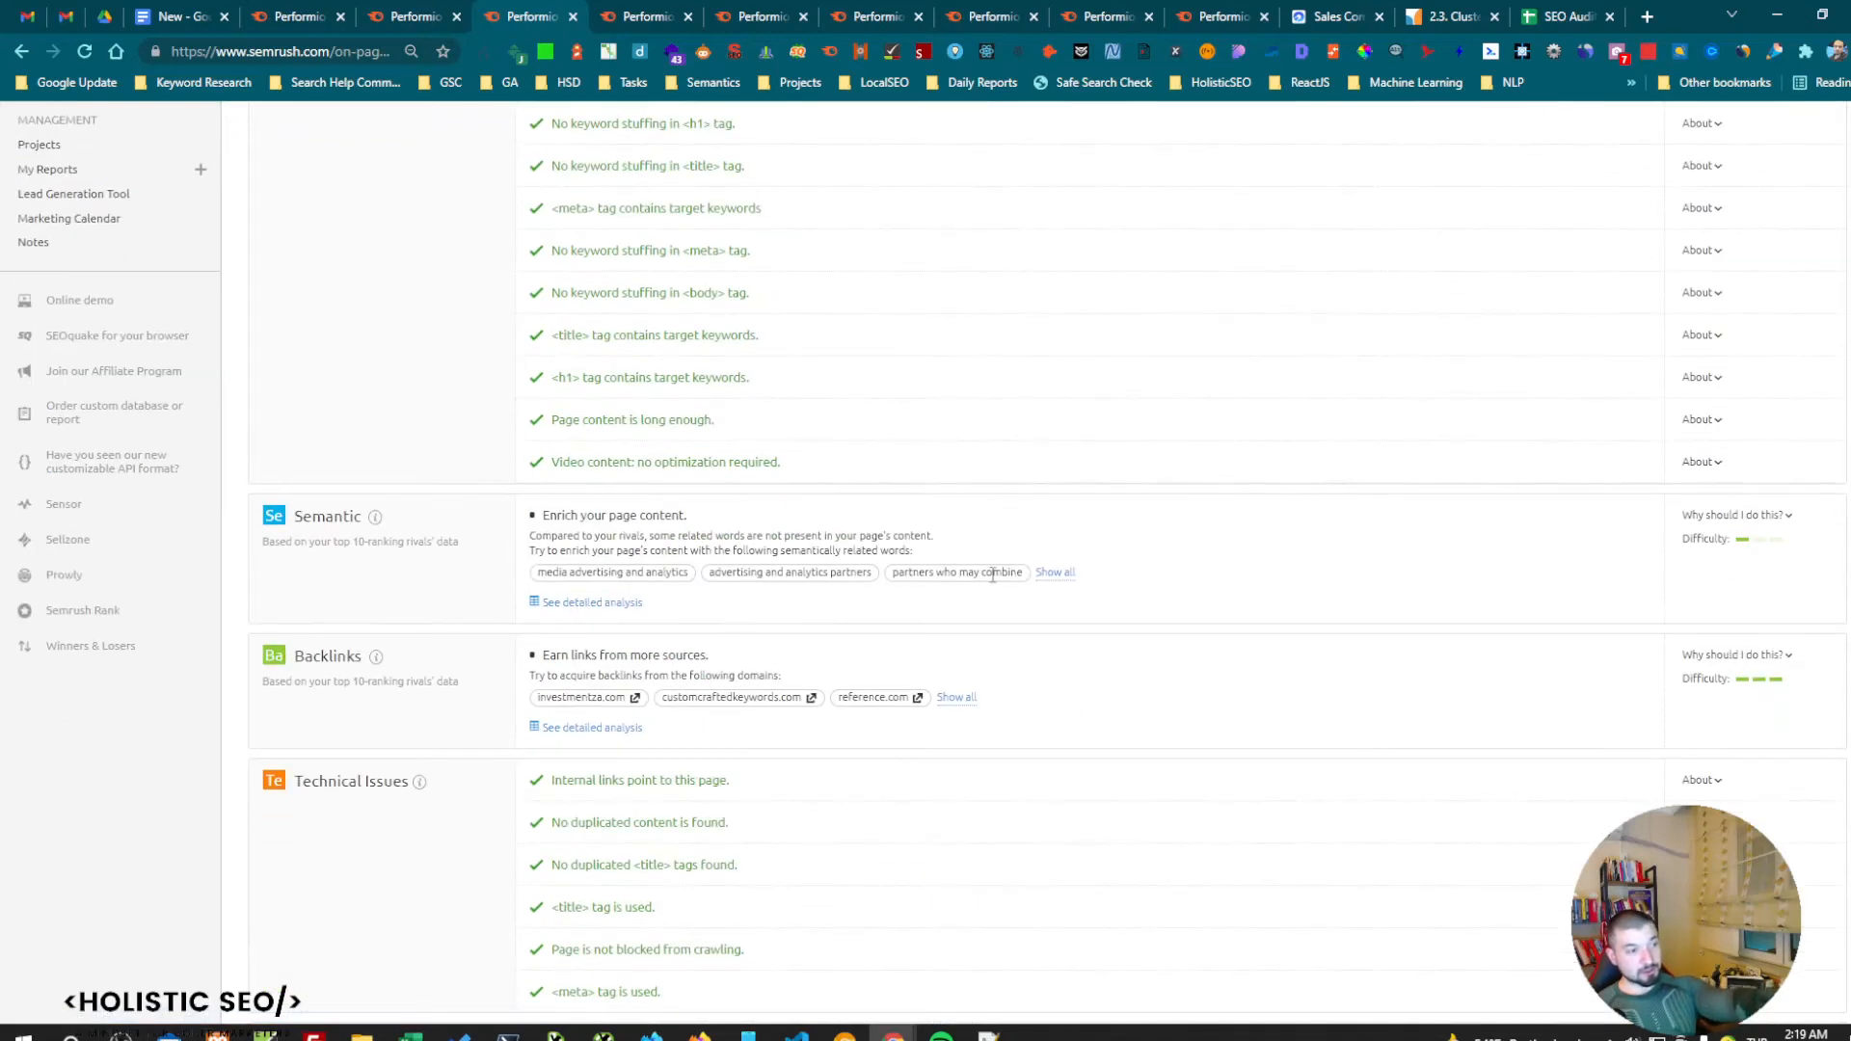
click(1052, 572)
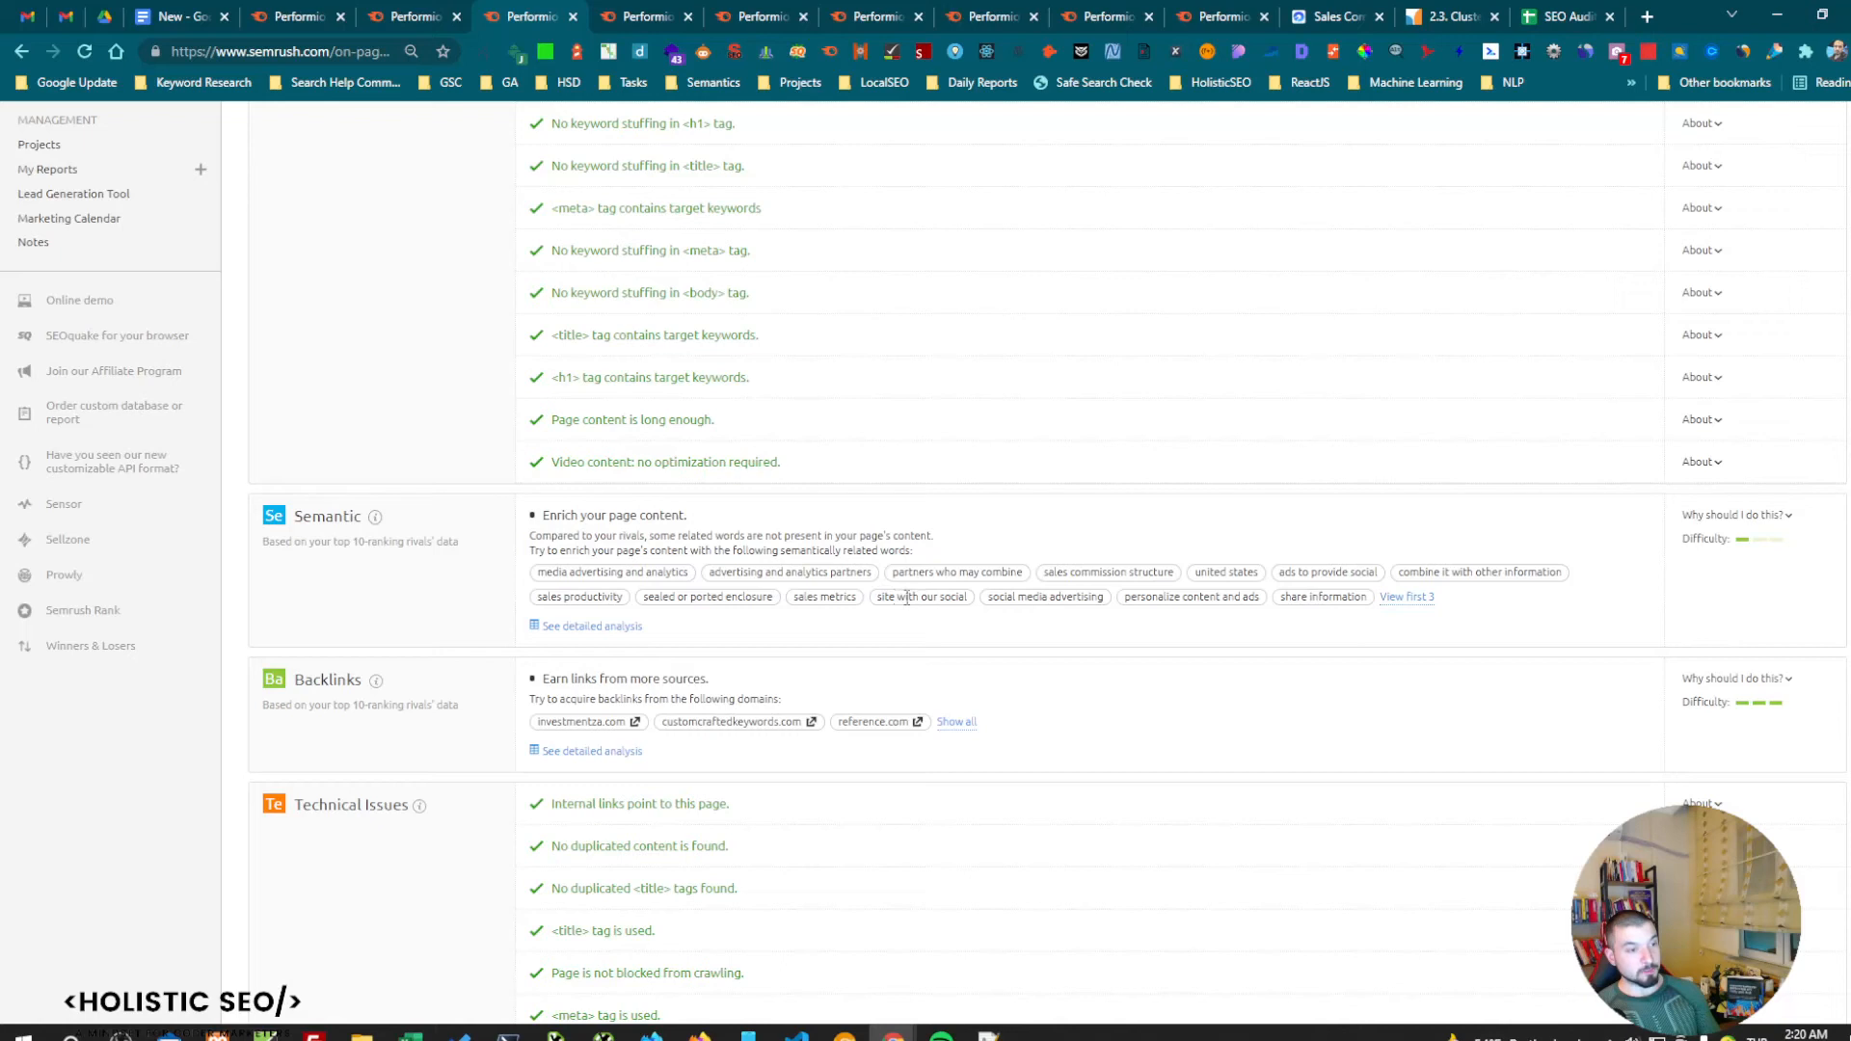
mouse_move(756, 577)
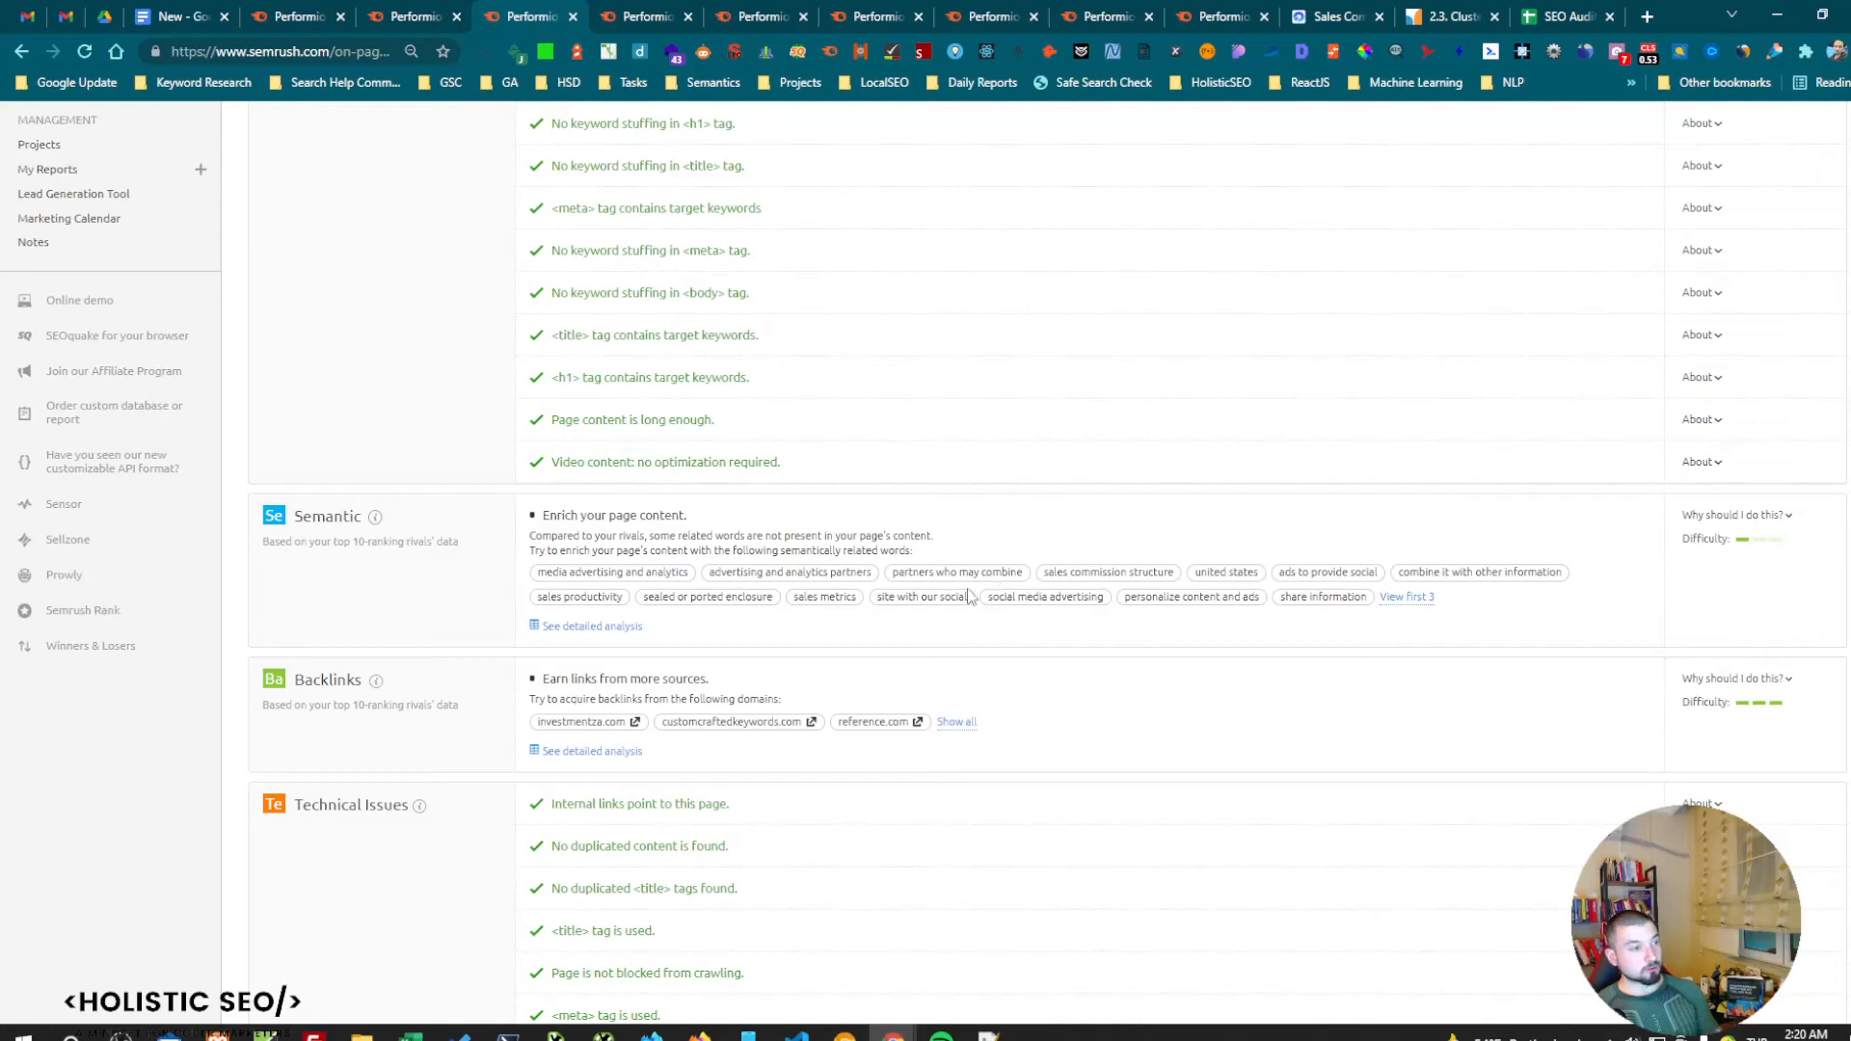
mouse_move(963, 597)
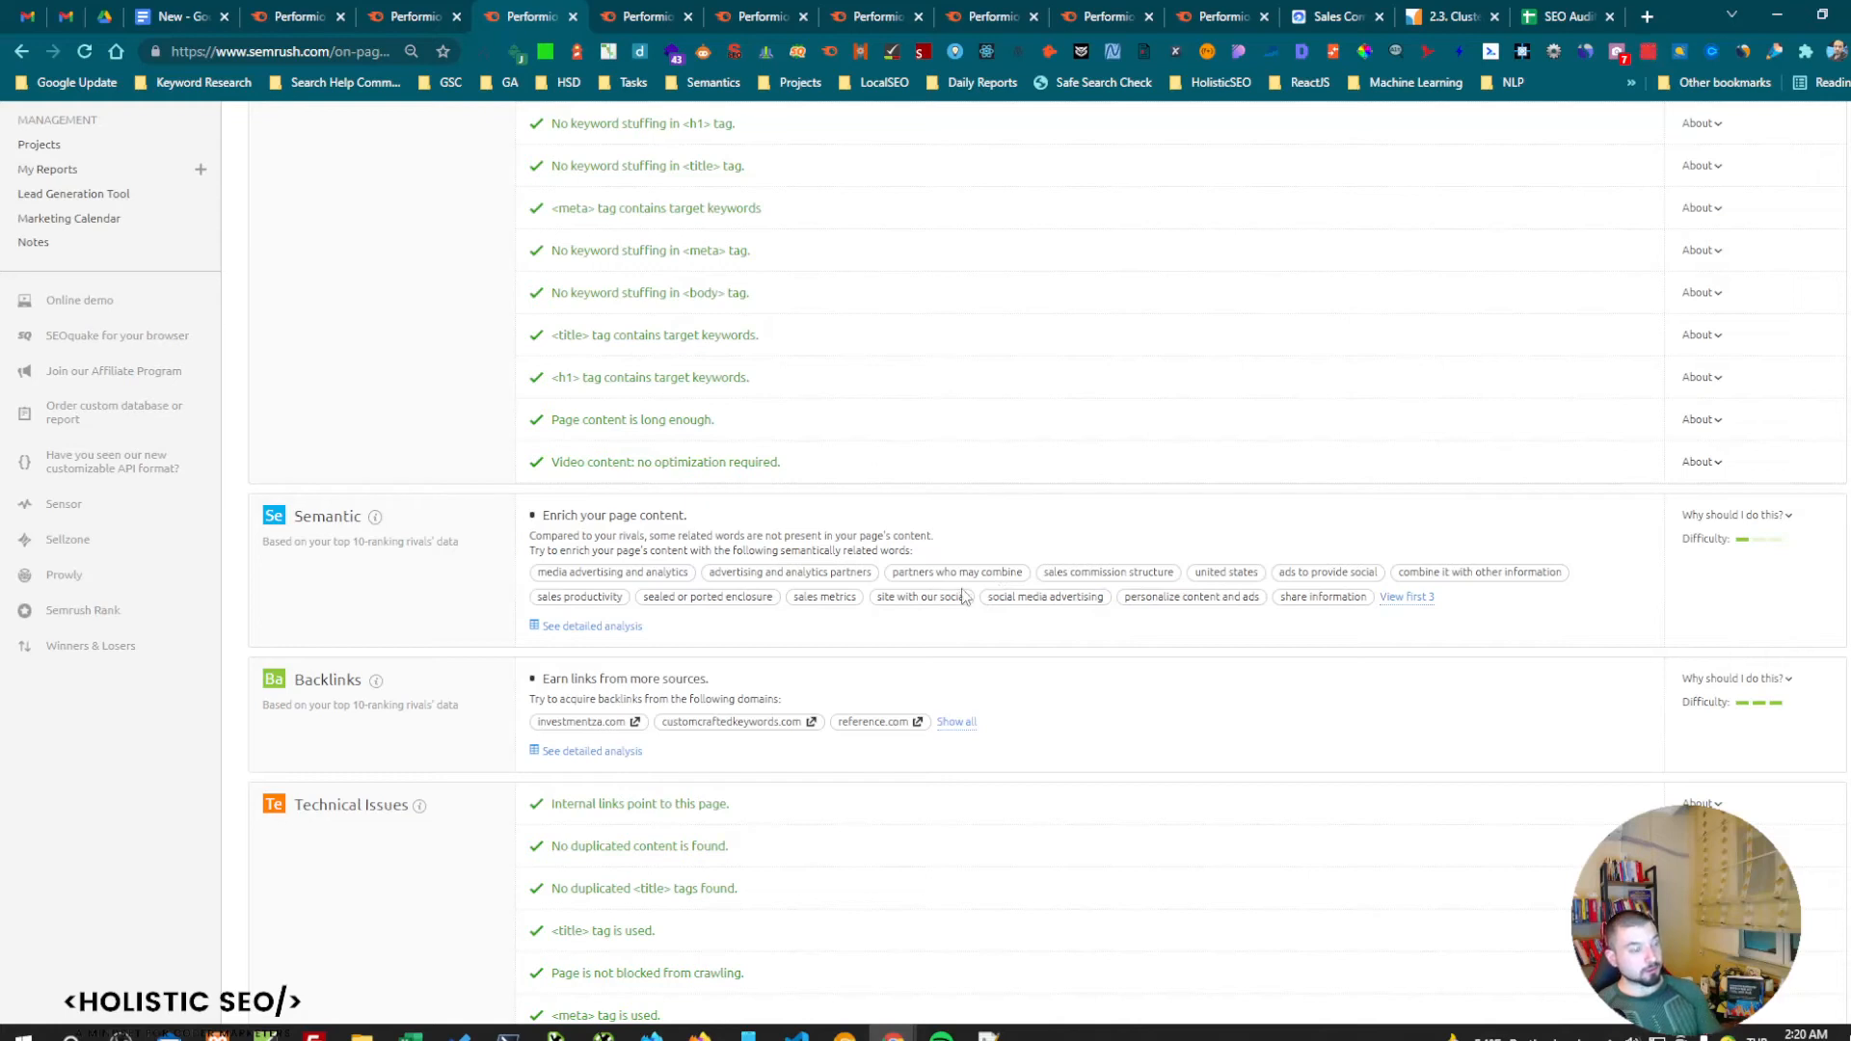
mouse_move(925, 551)
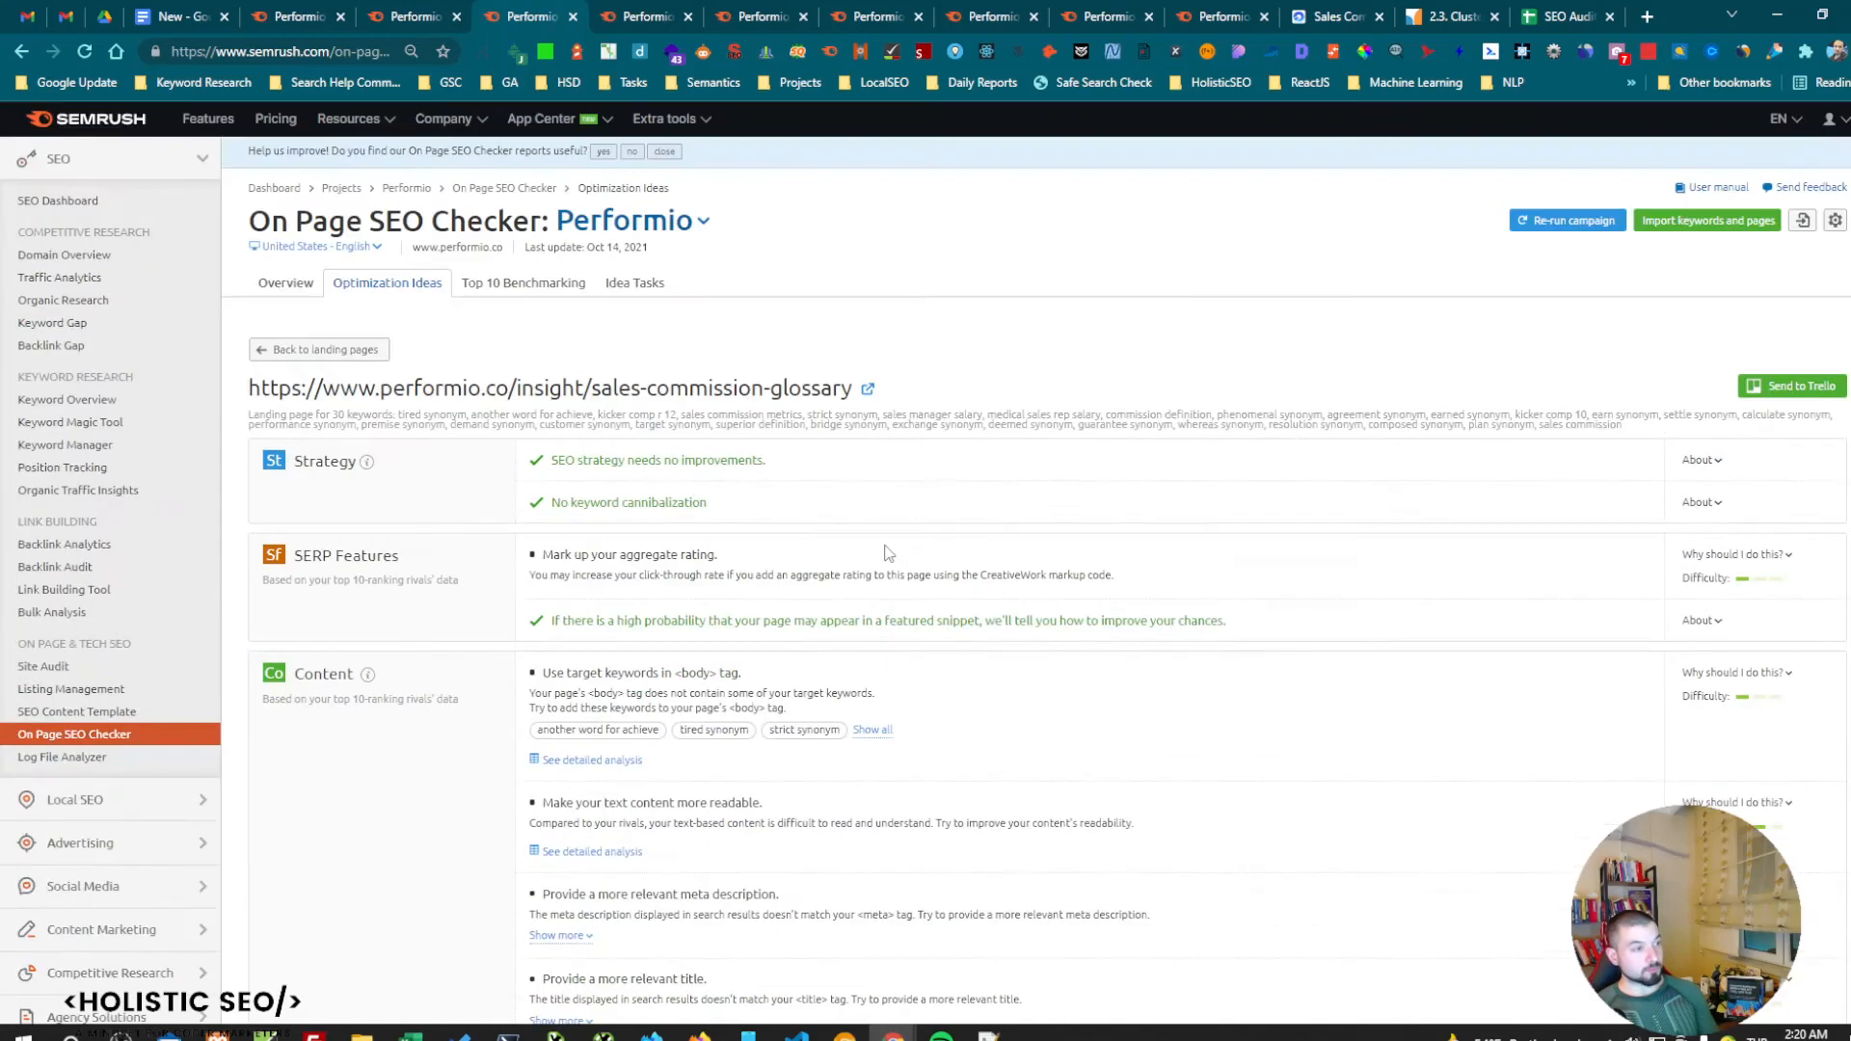
Open Top 10 Benchmarking and review the content length and referring domains comparisons.
click(523, 283)
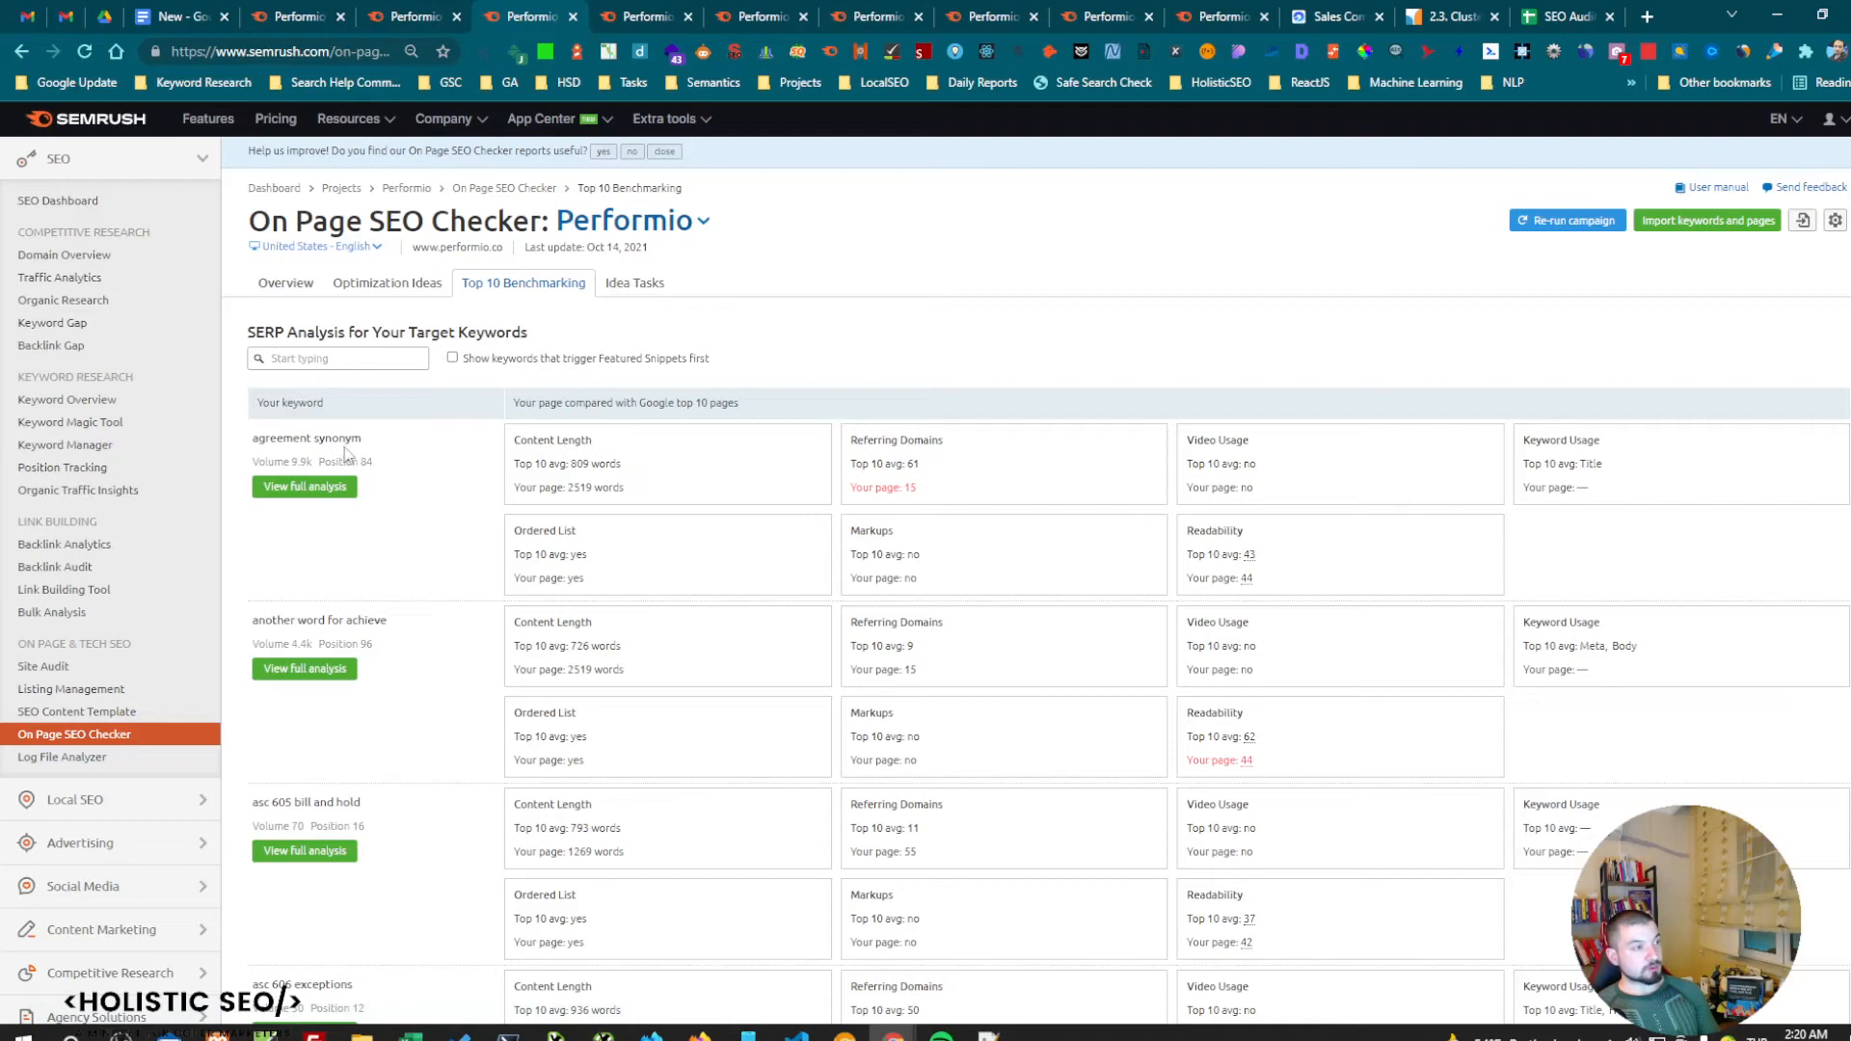
double_click(306, 438)
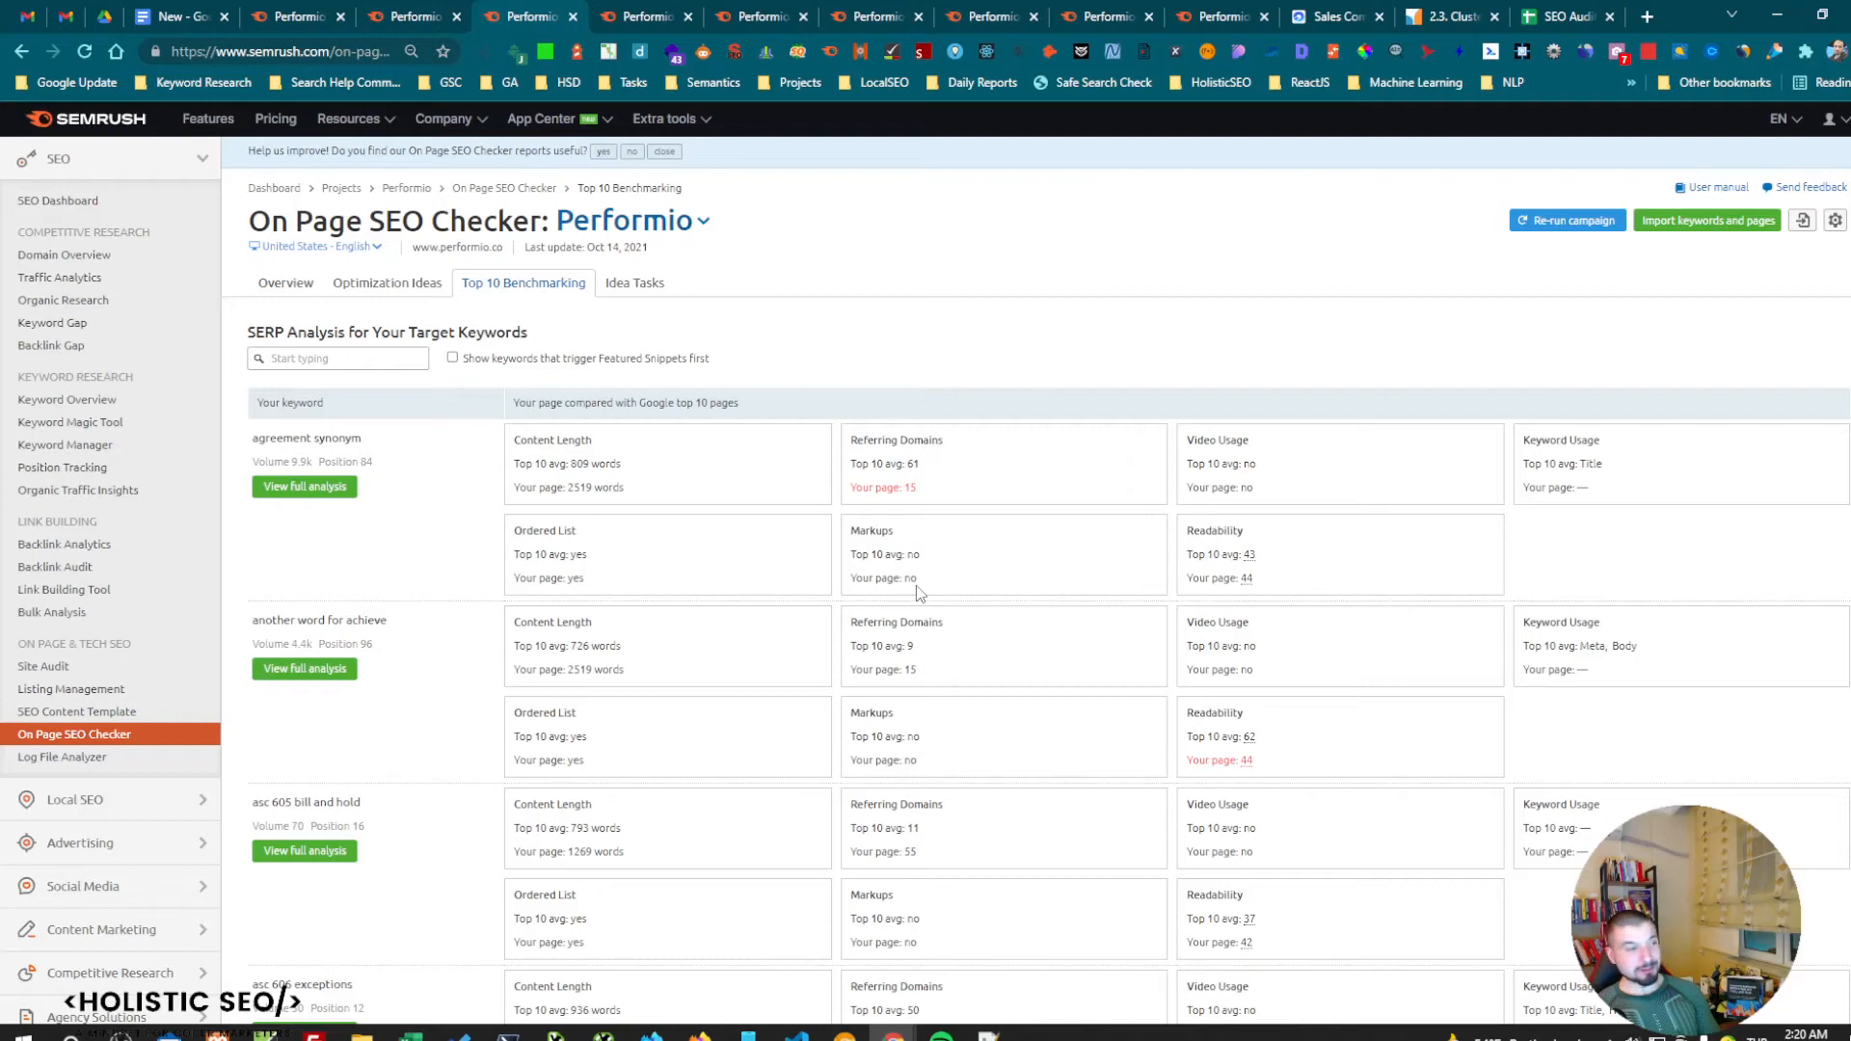
mouse_move(658, 574)
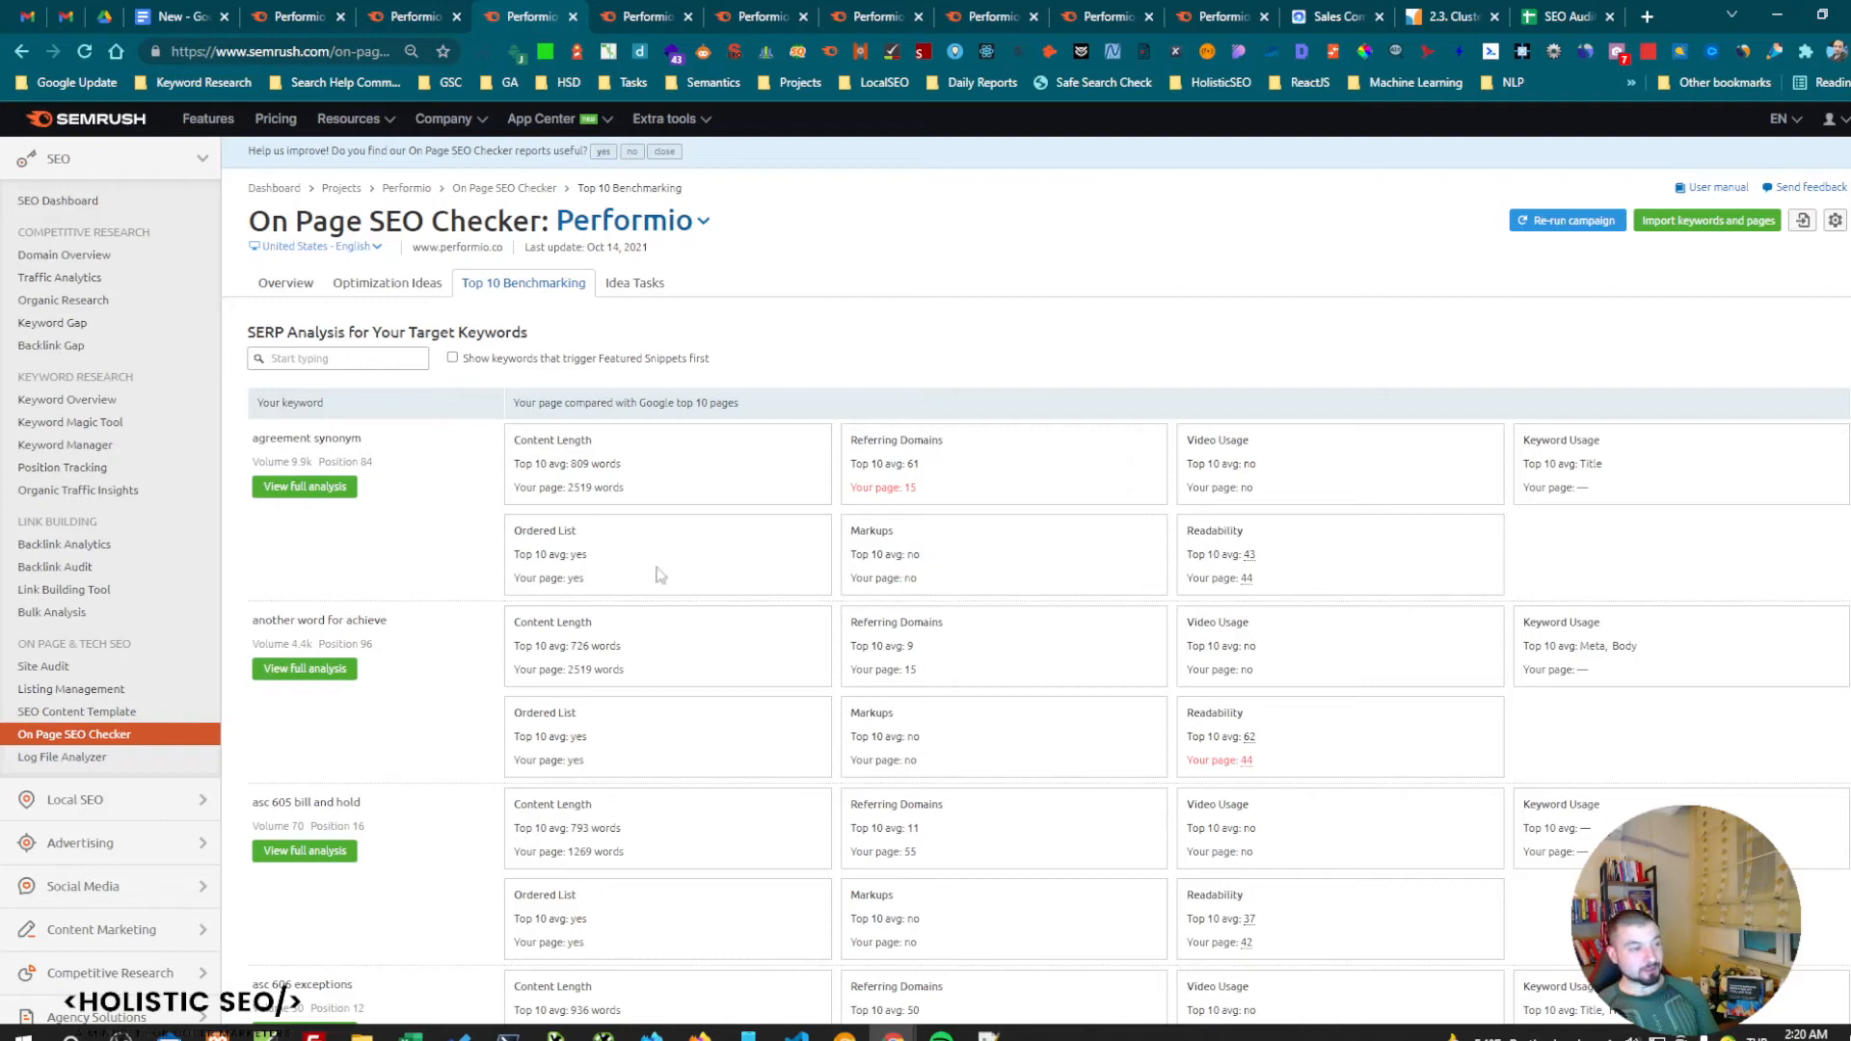
double_click(544, 531)
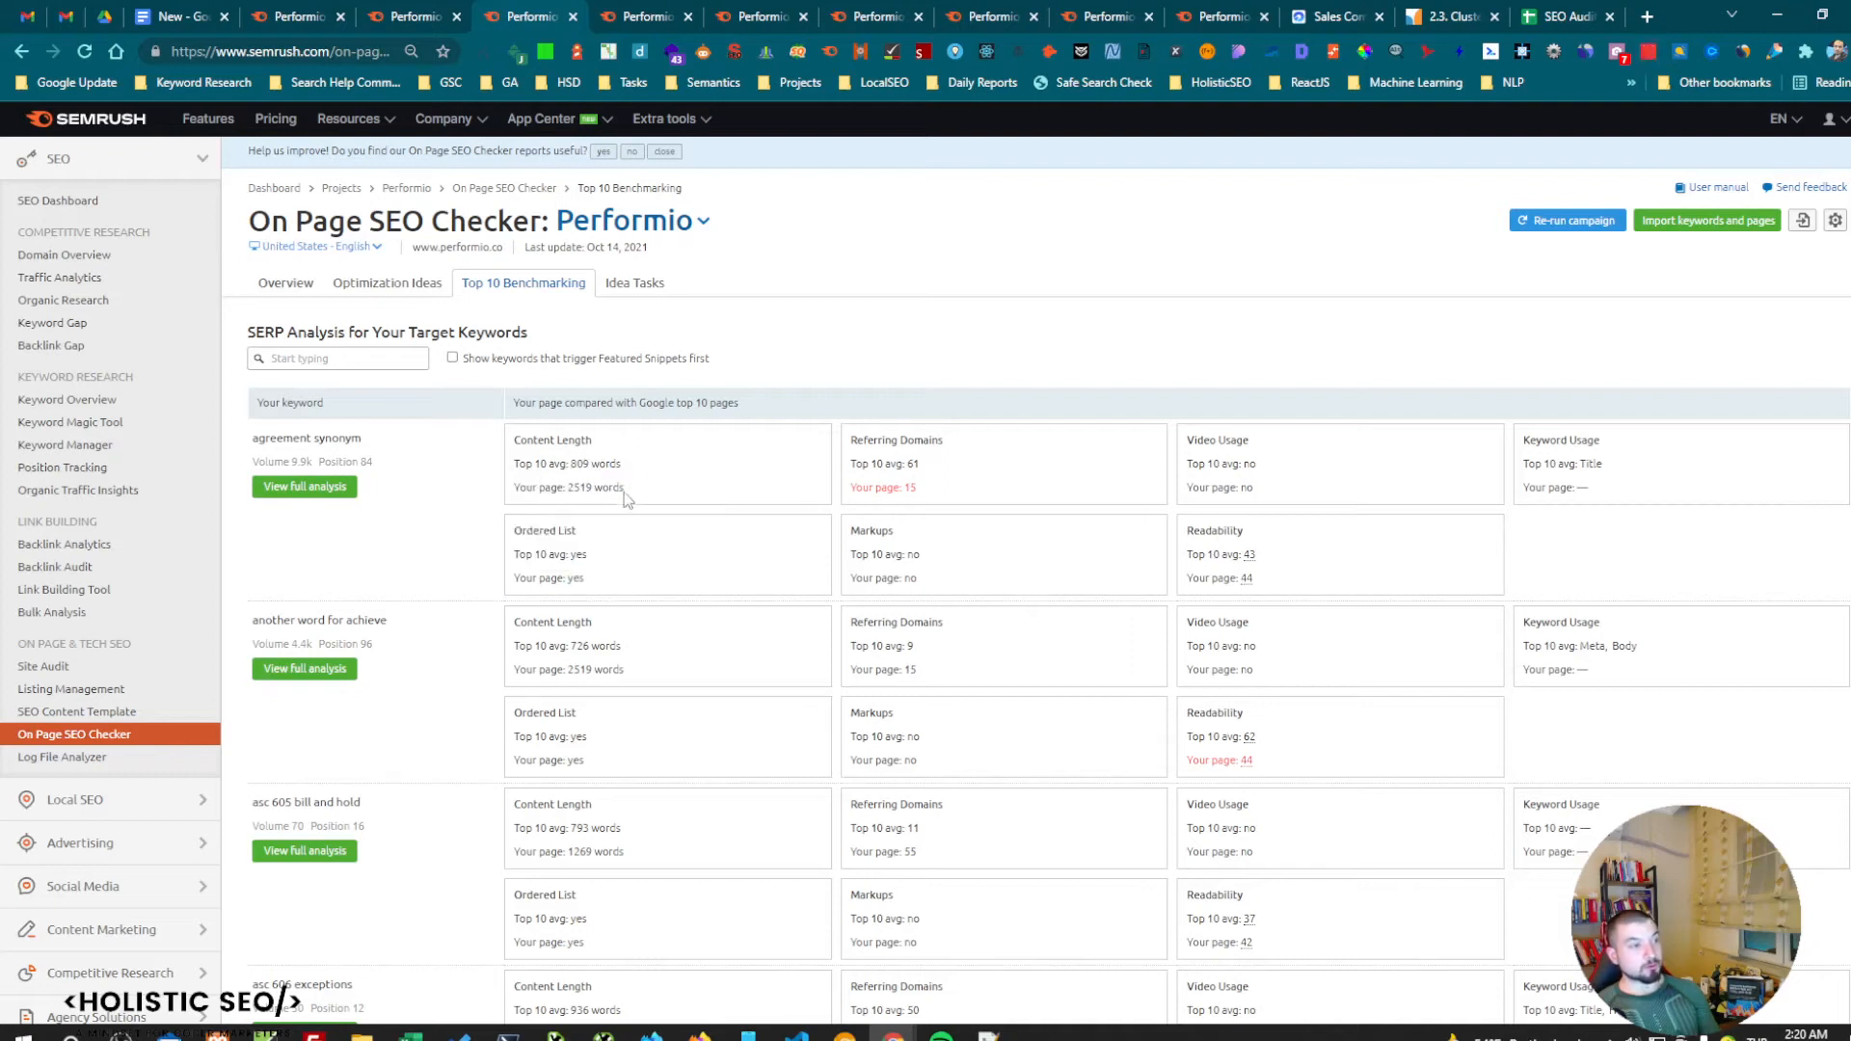
mouse_move(608, 457)
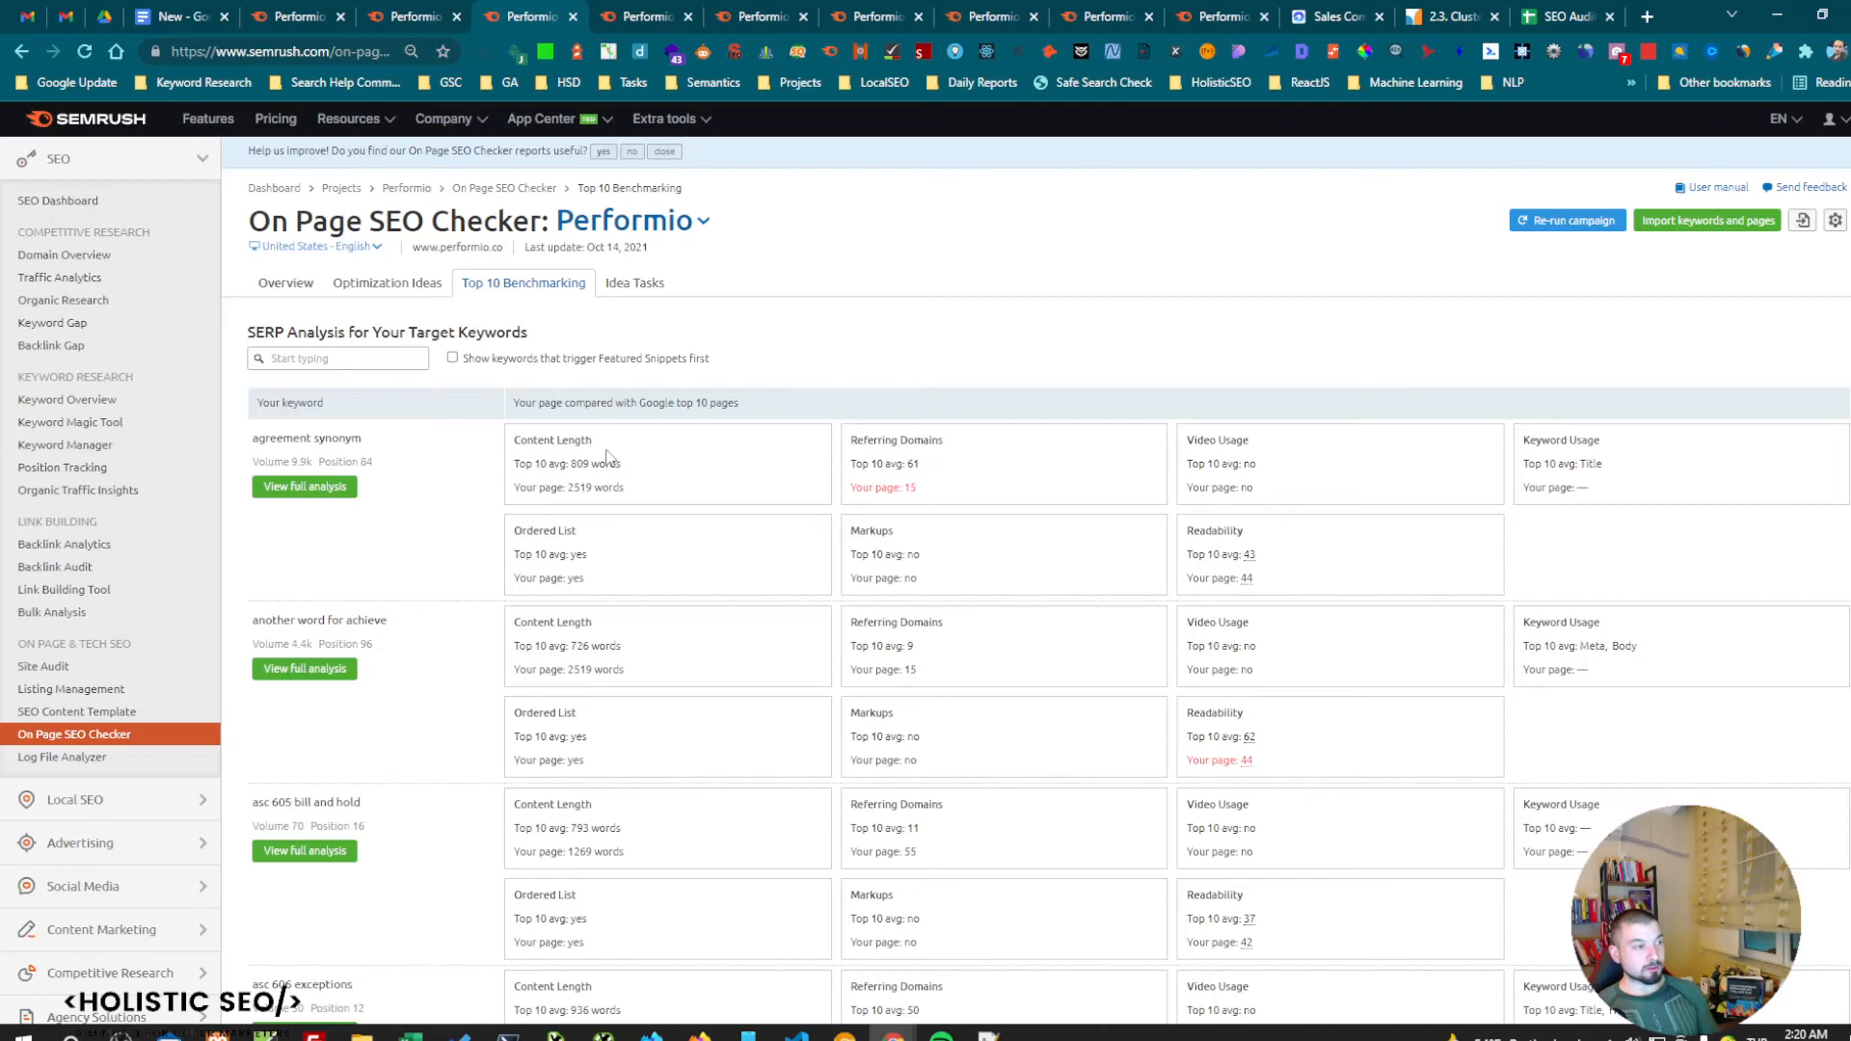
mouse_move(635, 458)
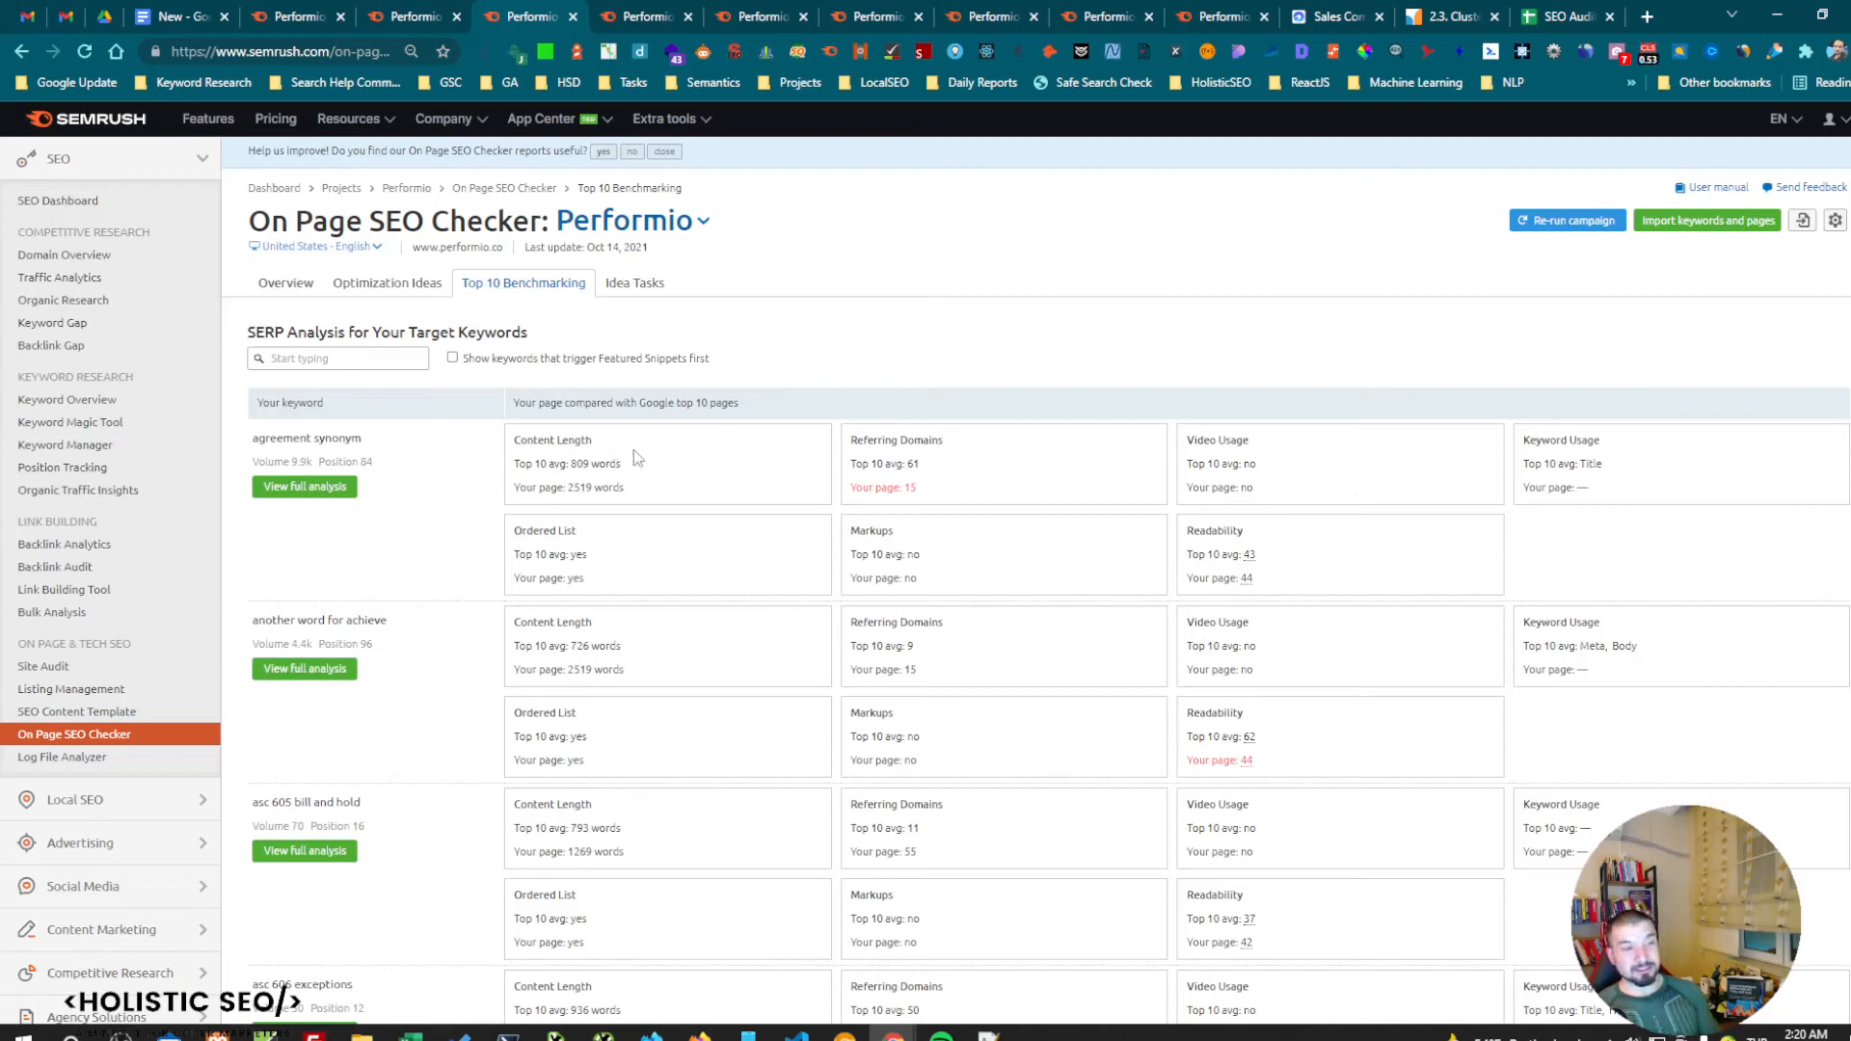
mouse_move(888, 461)
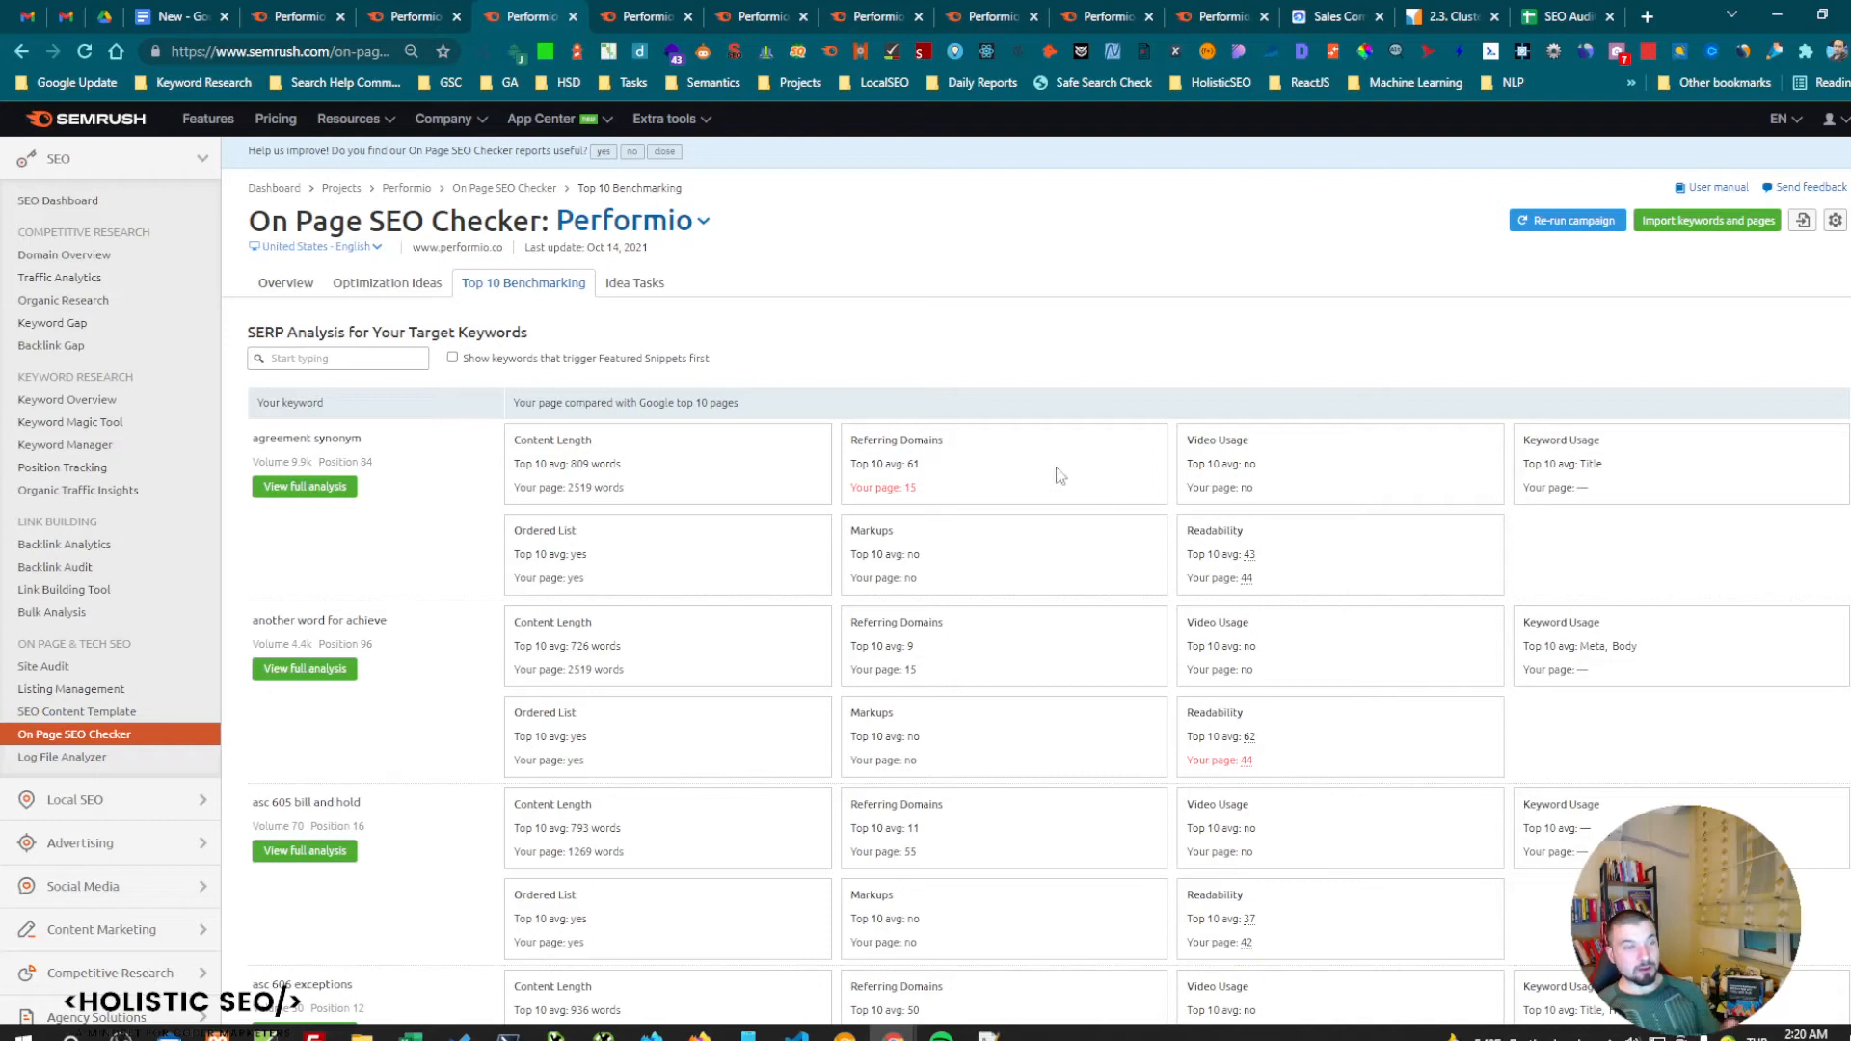
mouse_move(1219, 547)
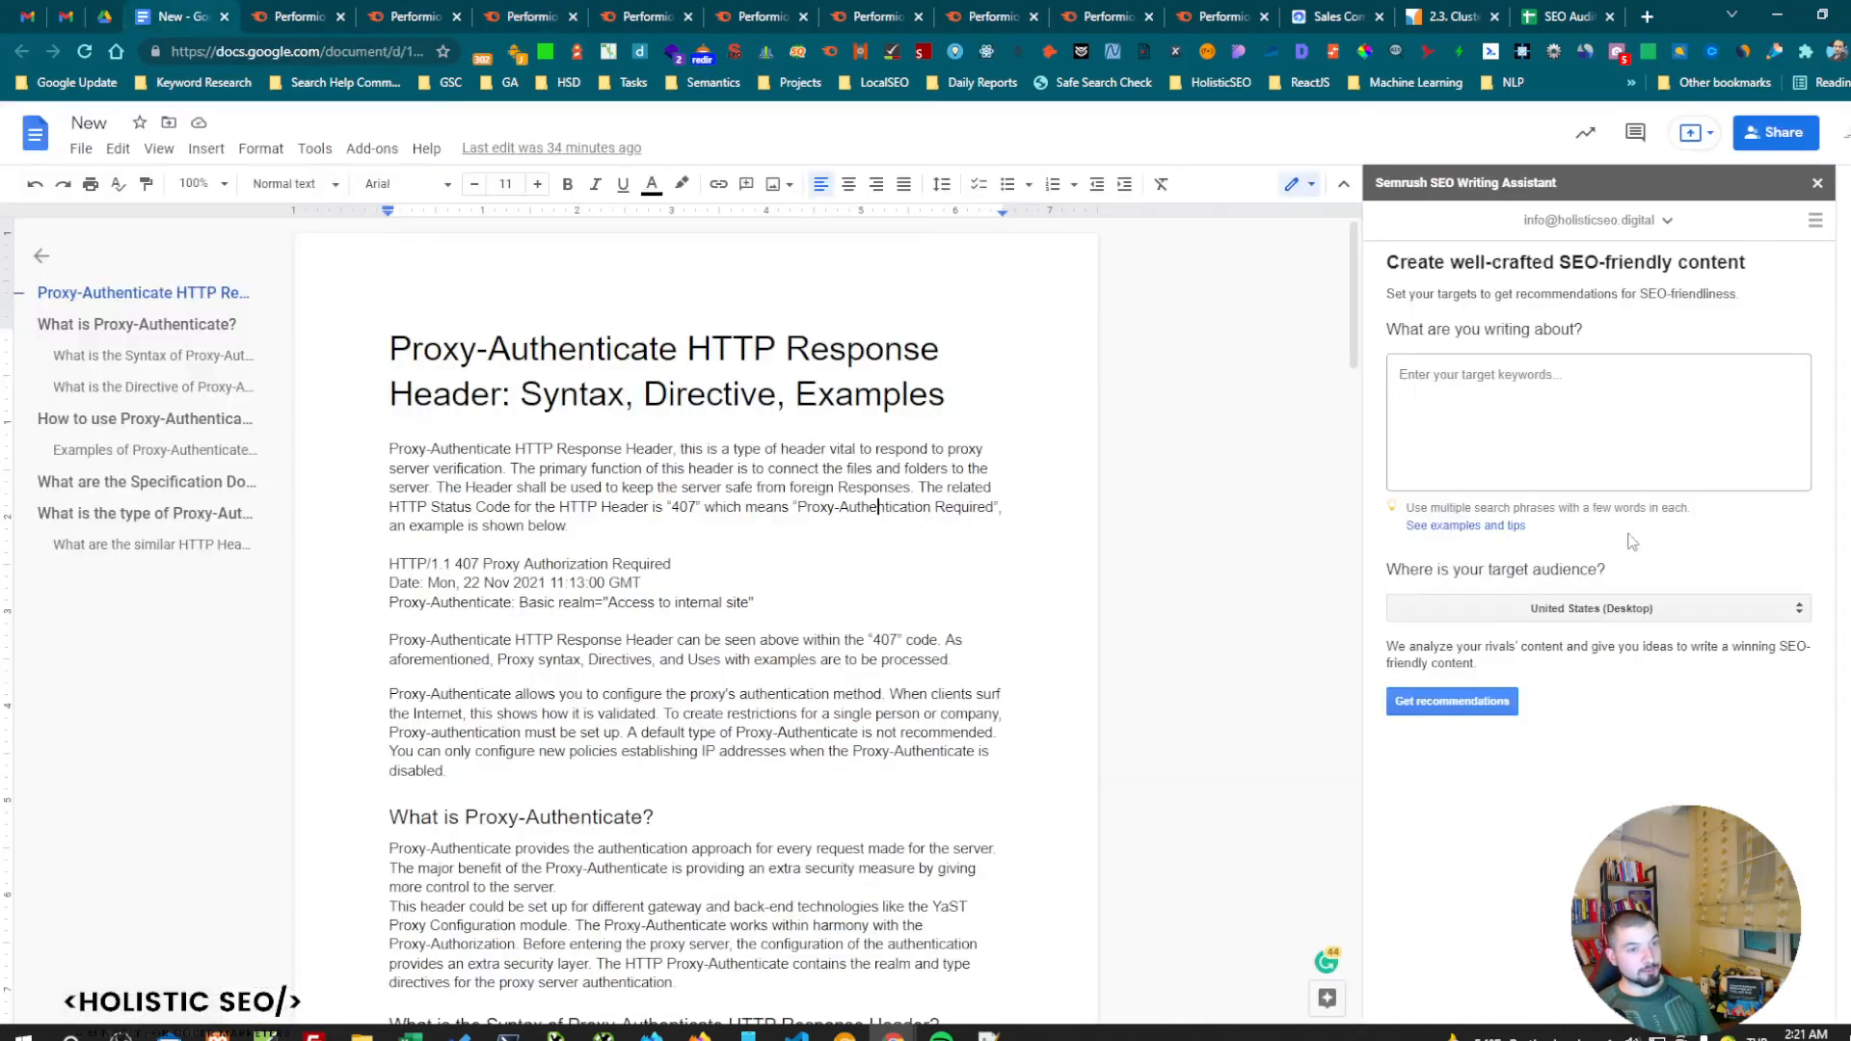
Try the Writing Assistant keyword box in Google Docs, then return to Semrush benchmarking.
click(1597, 420)
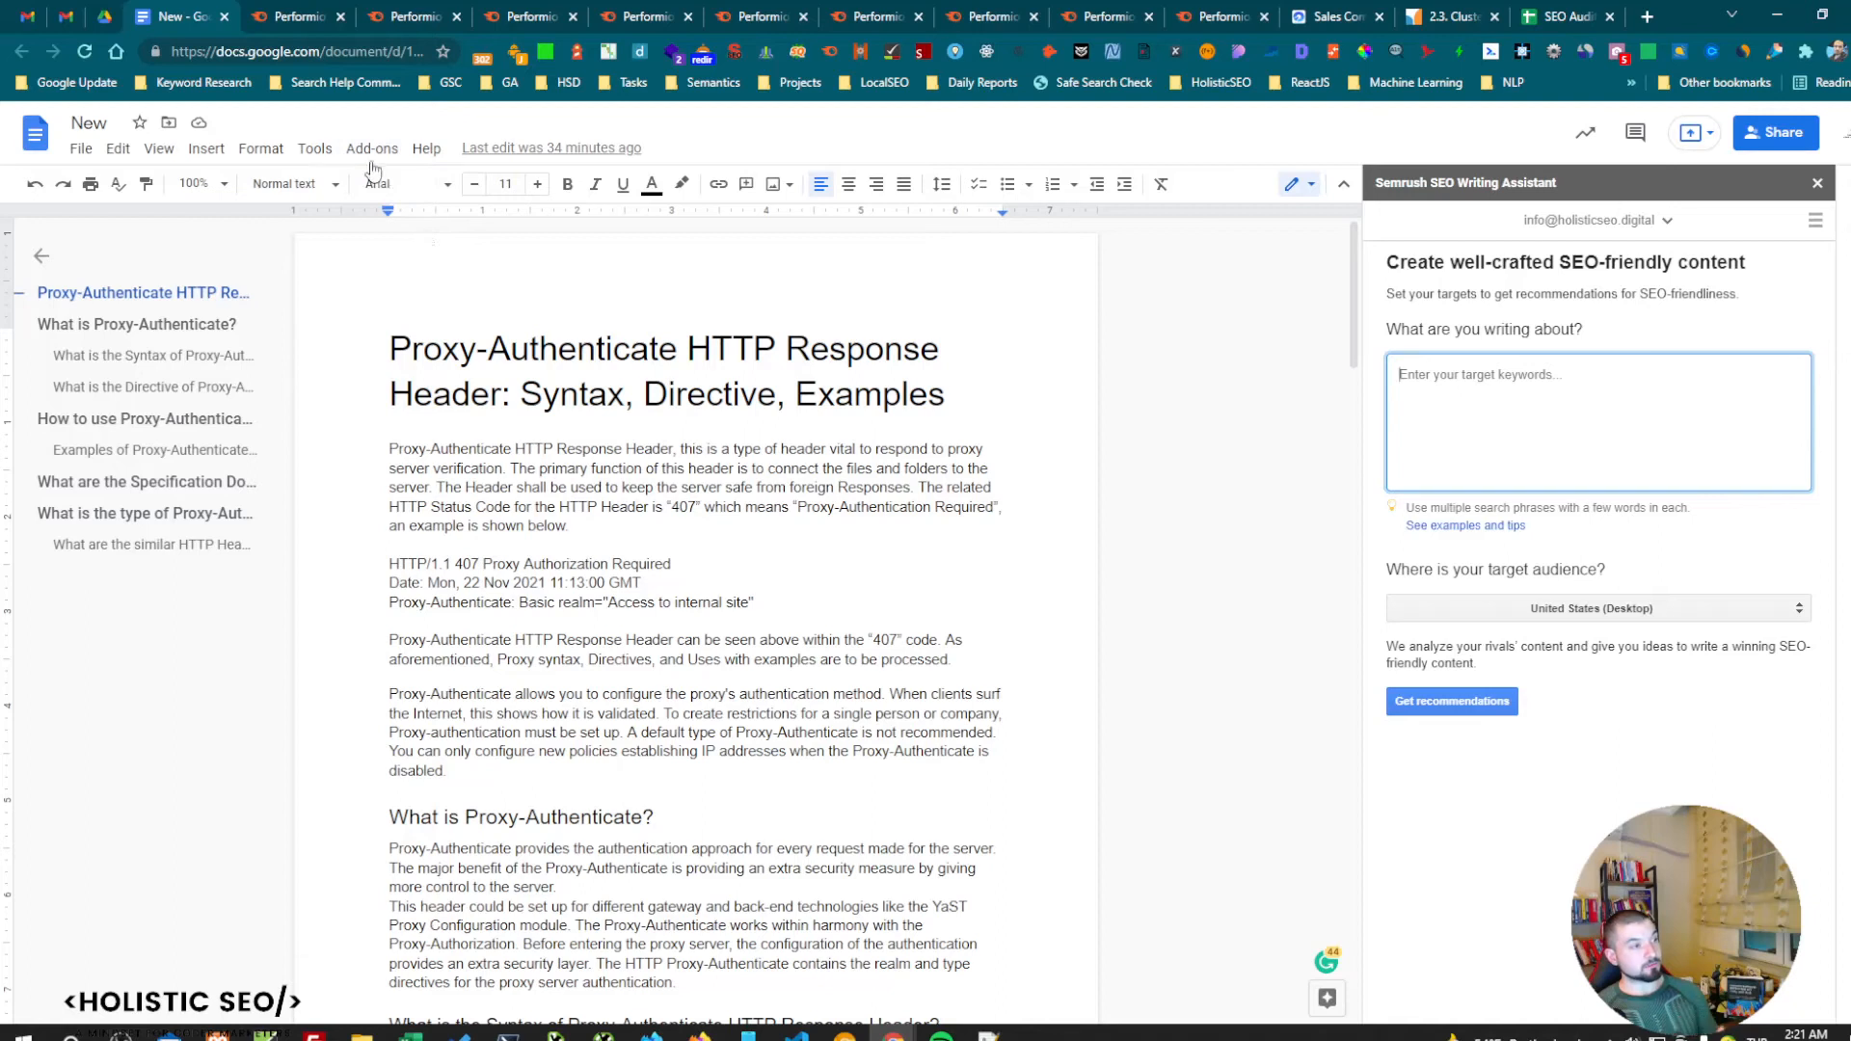
click(371, 147)
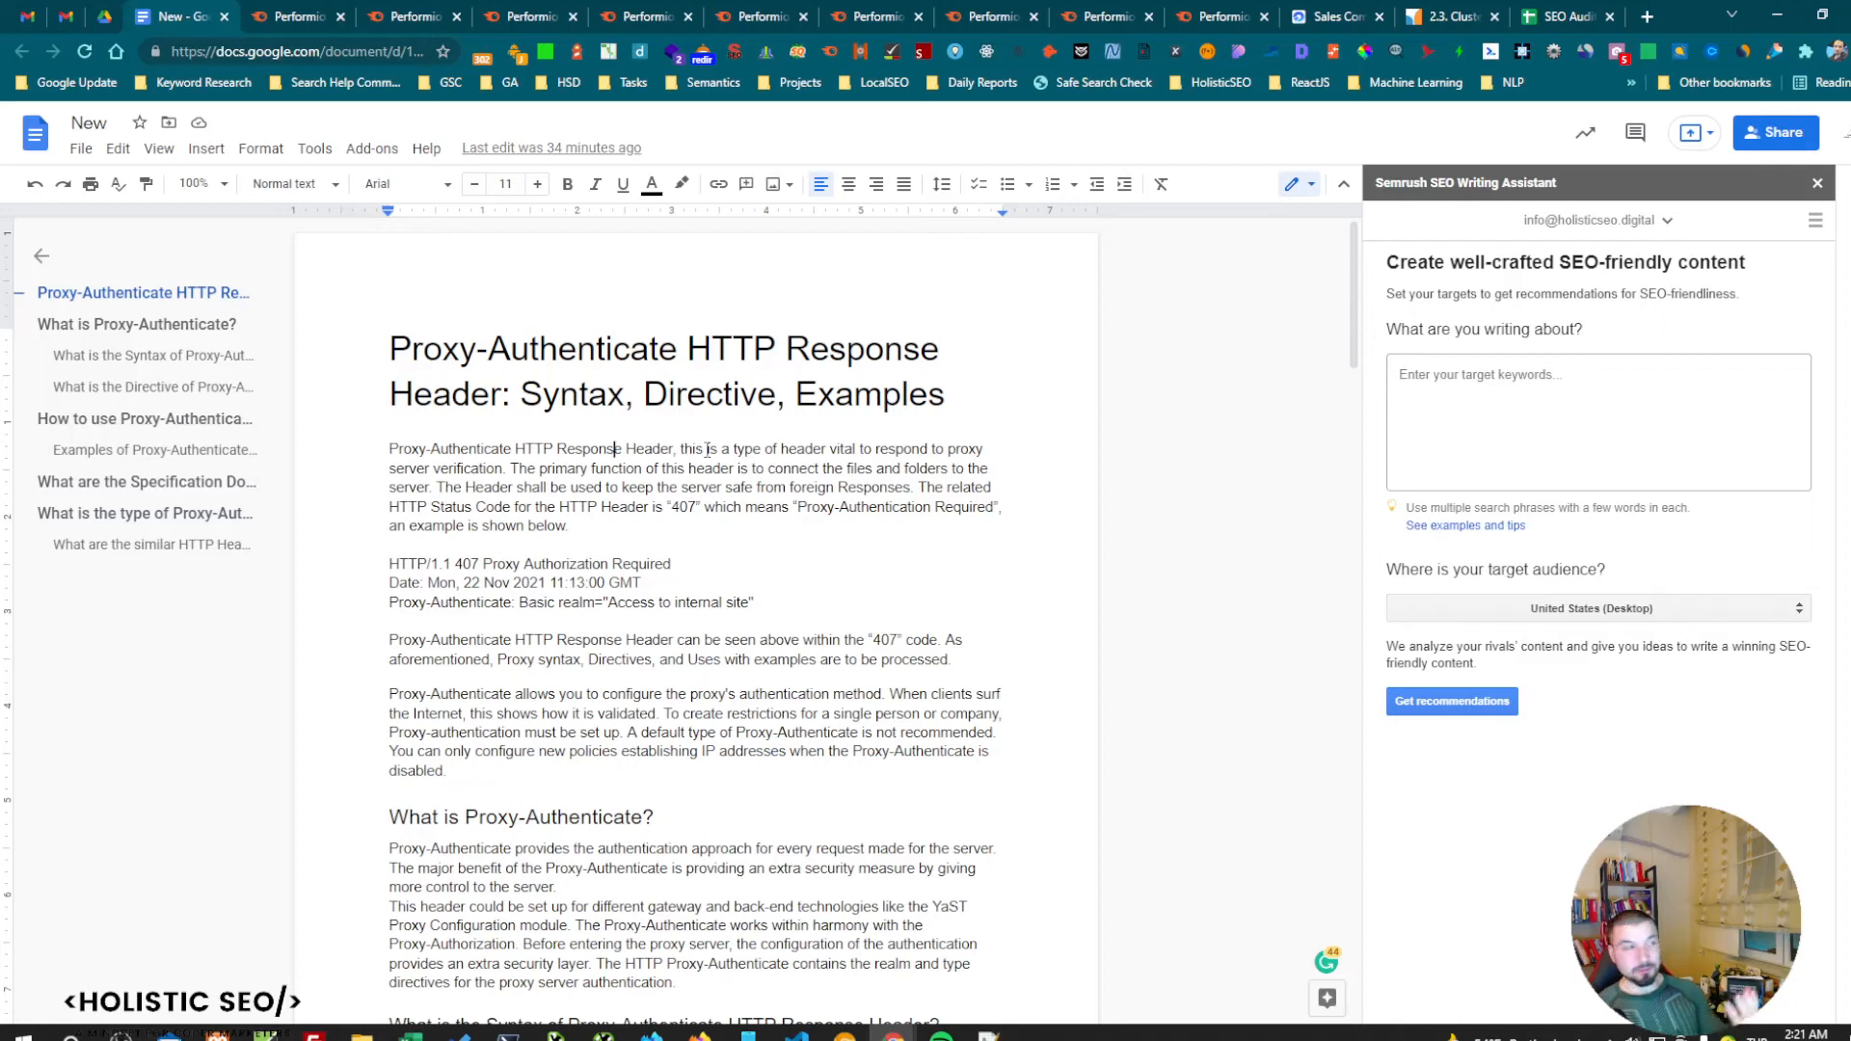
click(530, 16)
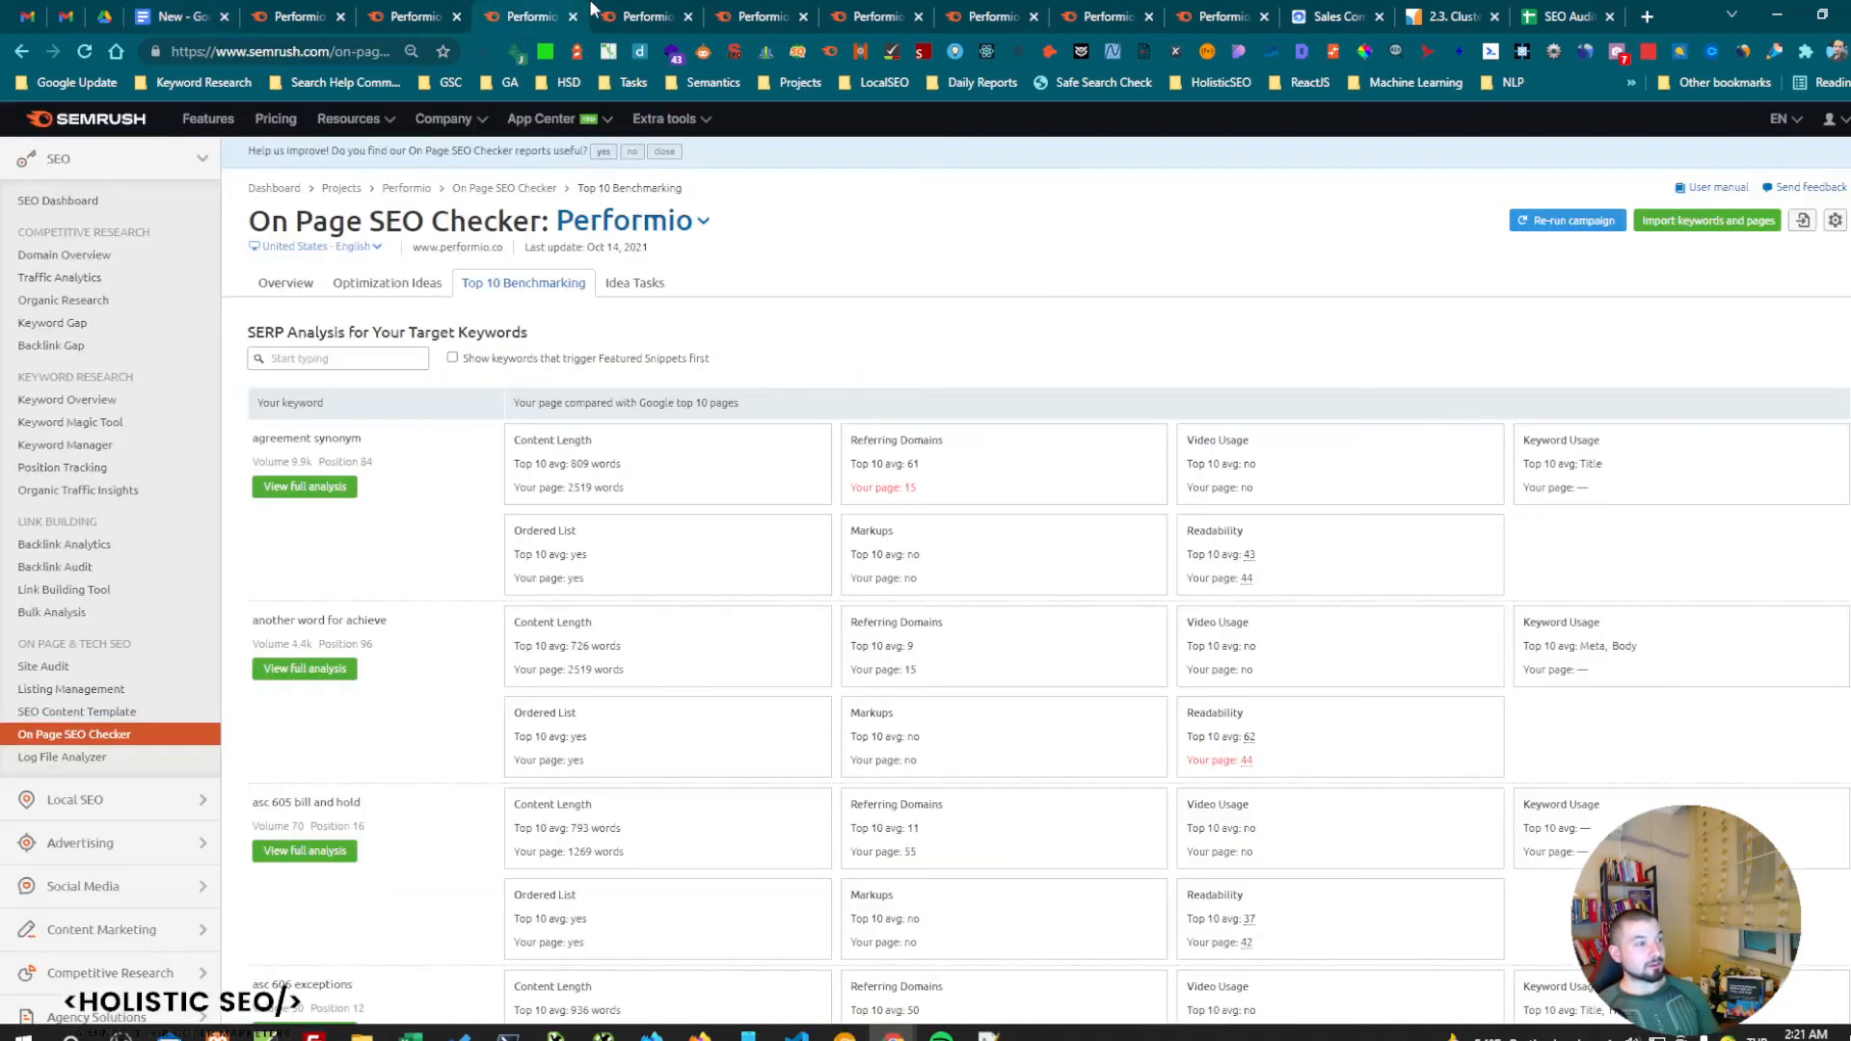
Open Performio's Site Audit and review its issues: 5 errors, then warnings led by 1,181 temporary redirects.
click(43, 667)
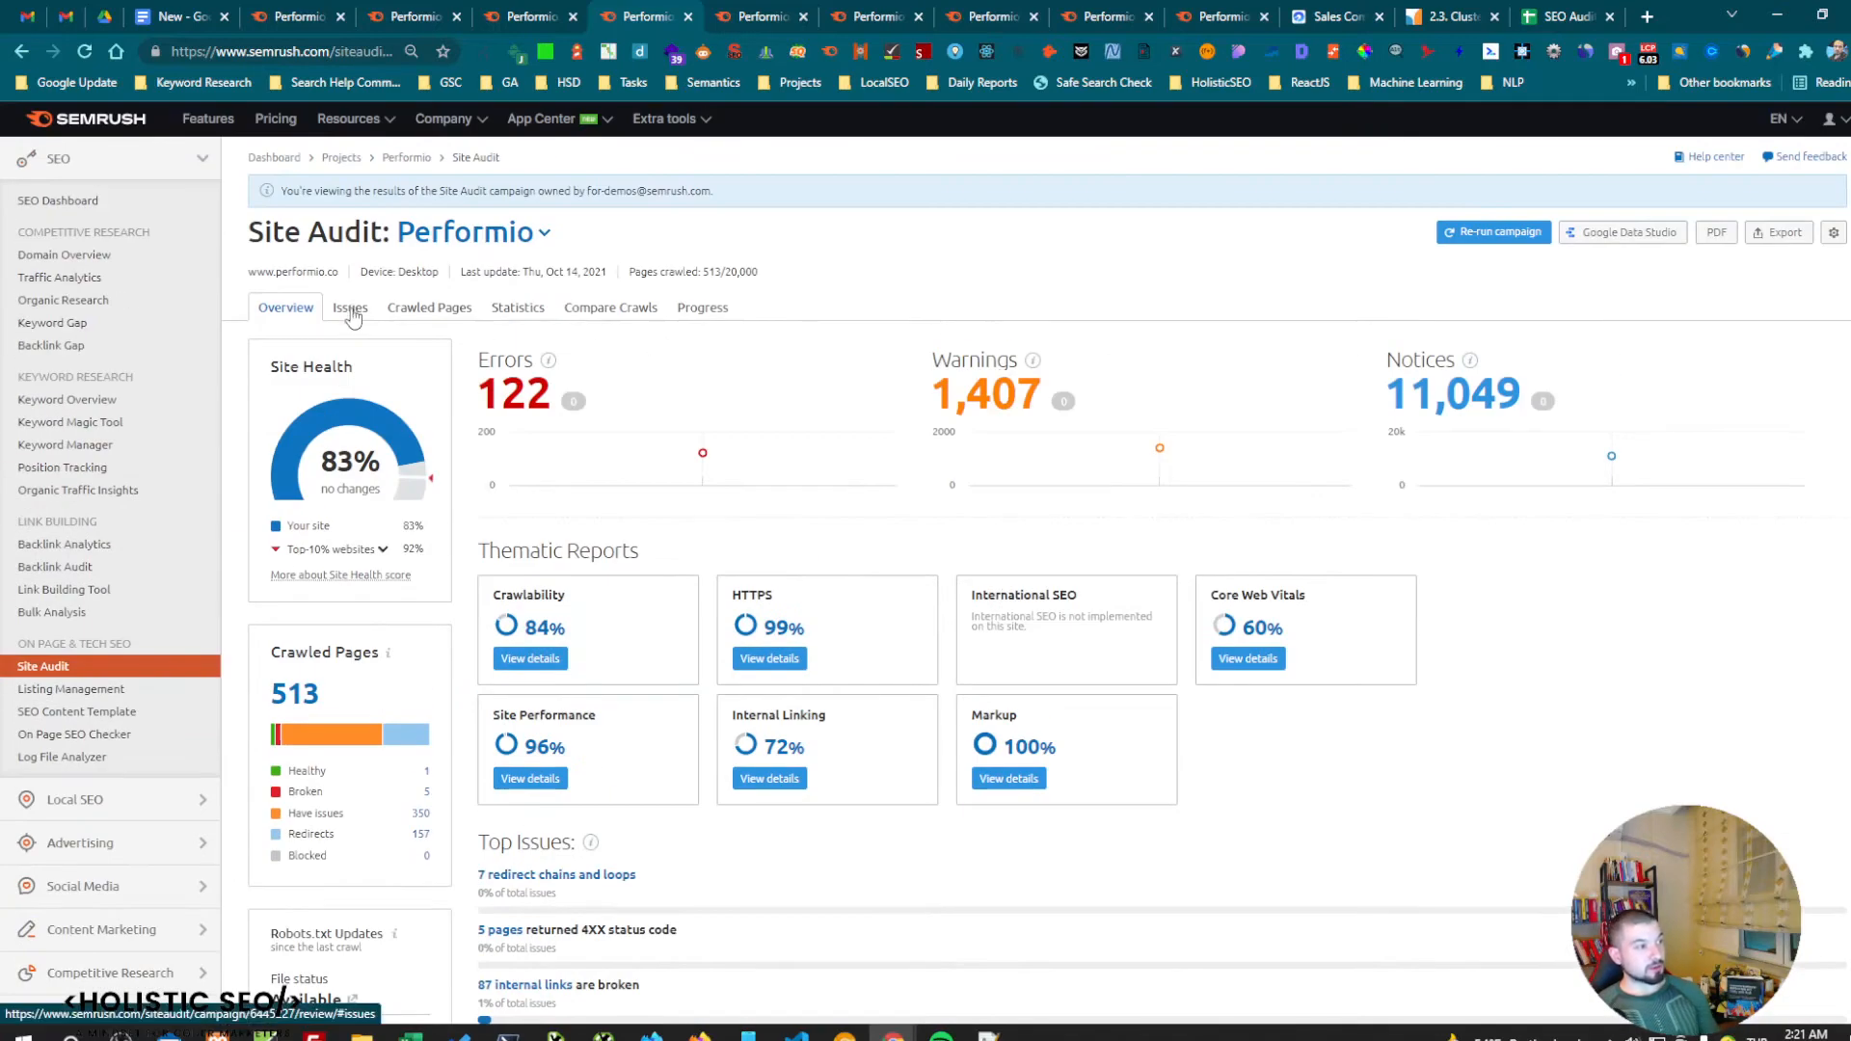
scroll(down, 3)
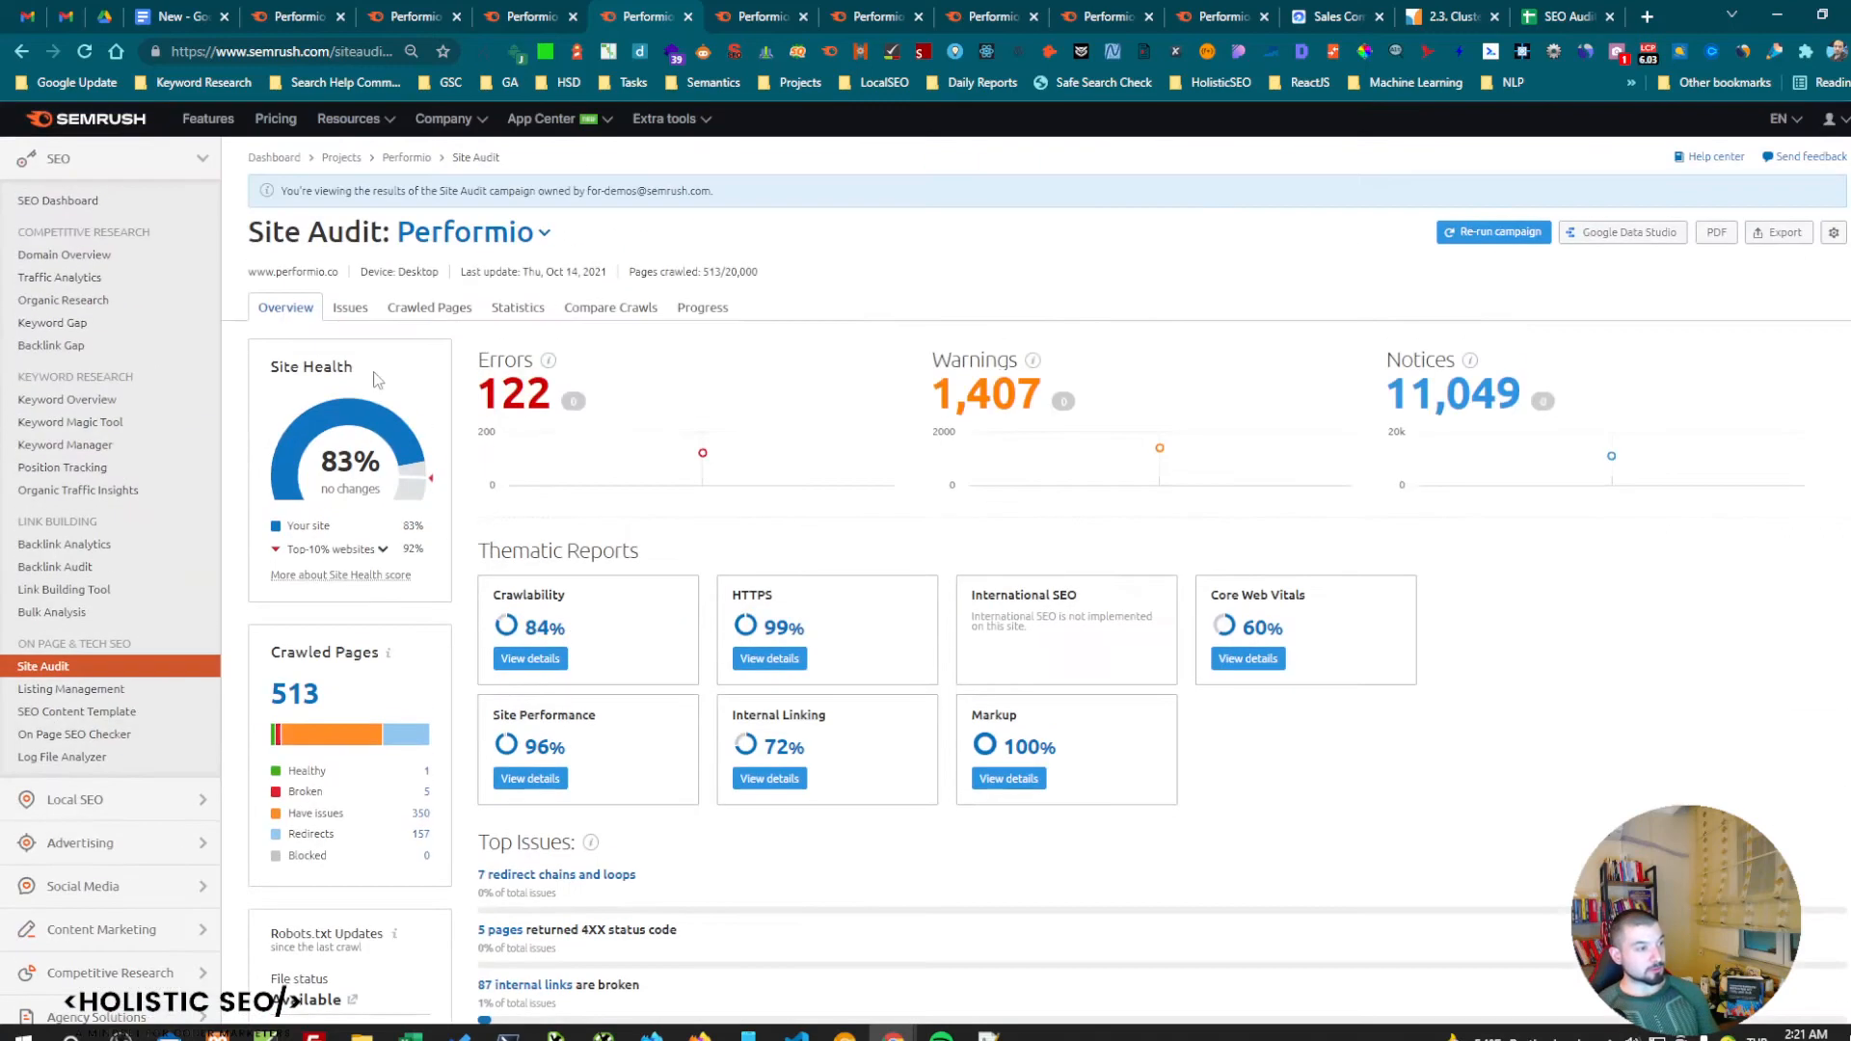
scroll(down, 3)
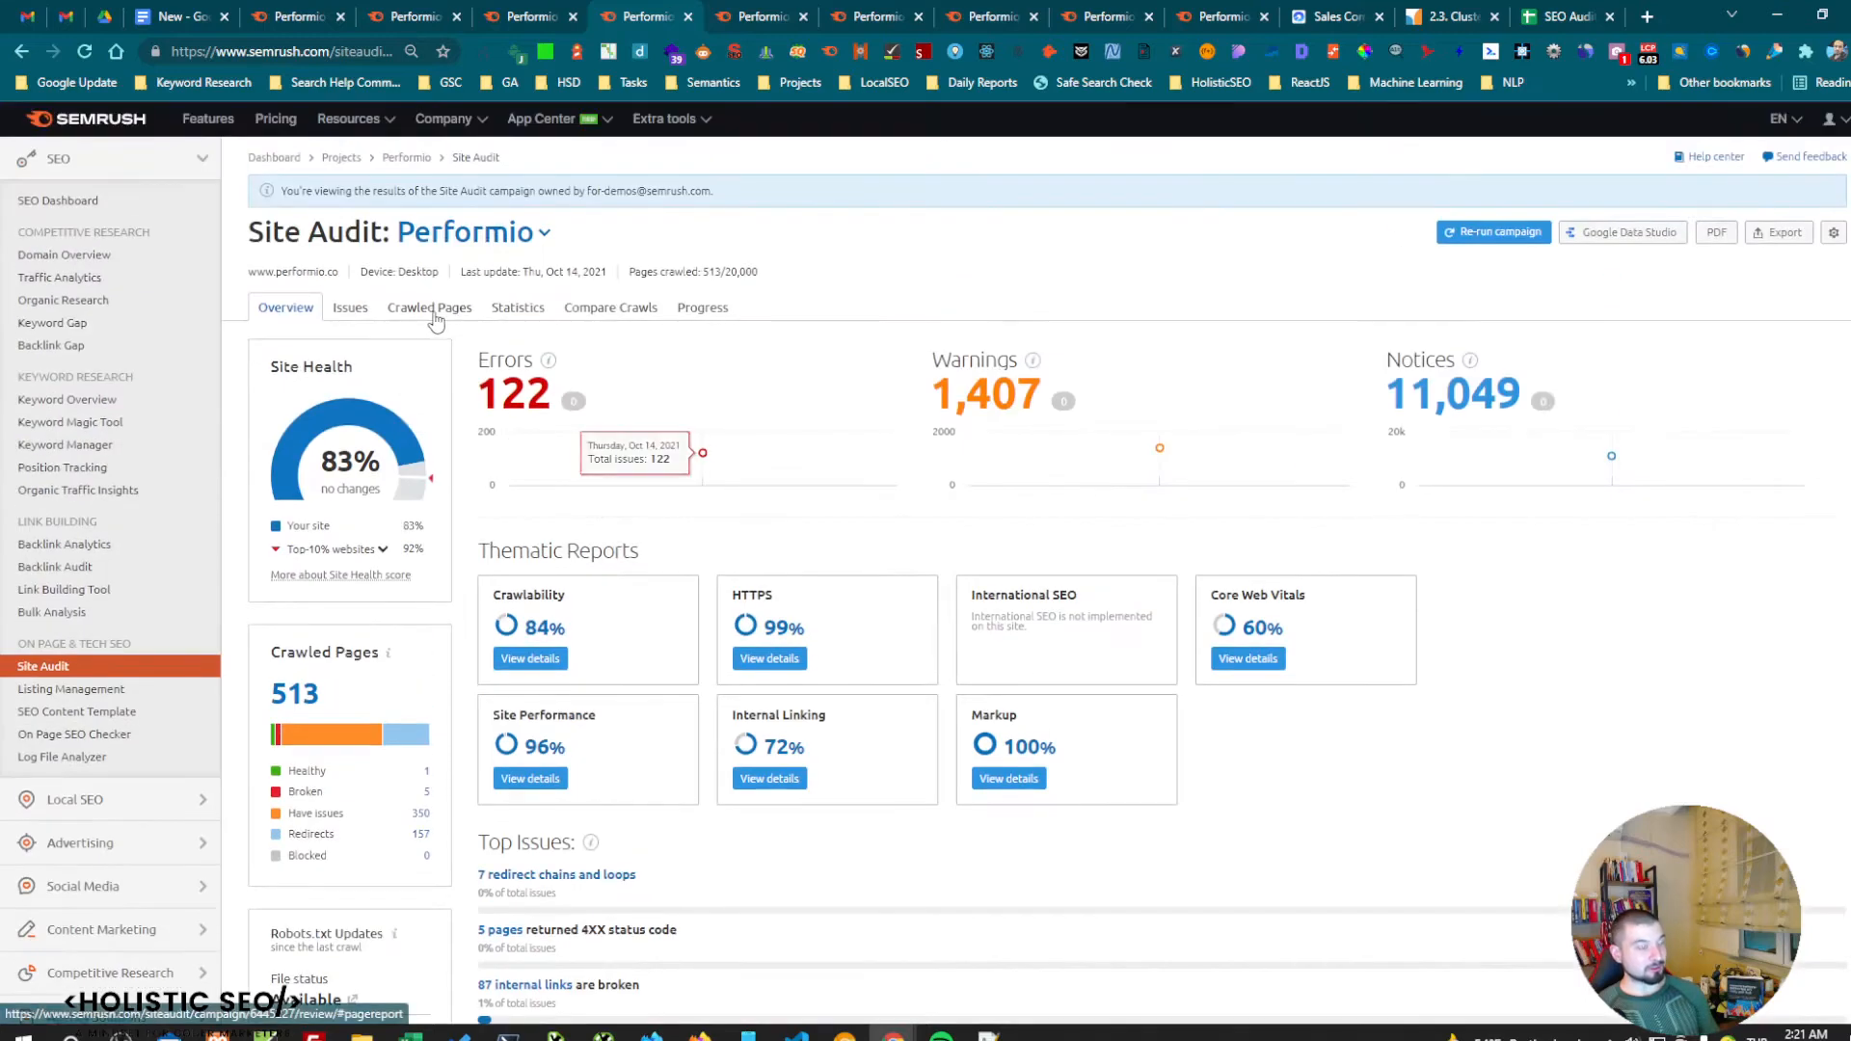
click(349, 306)
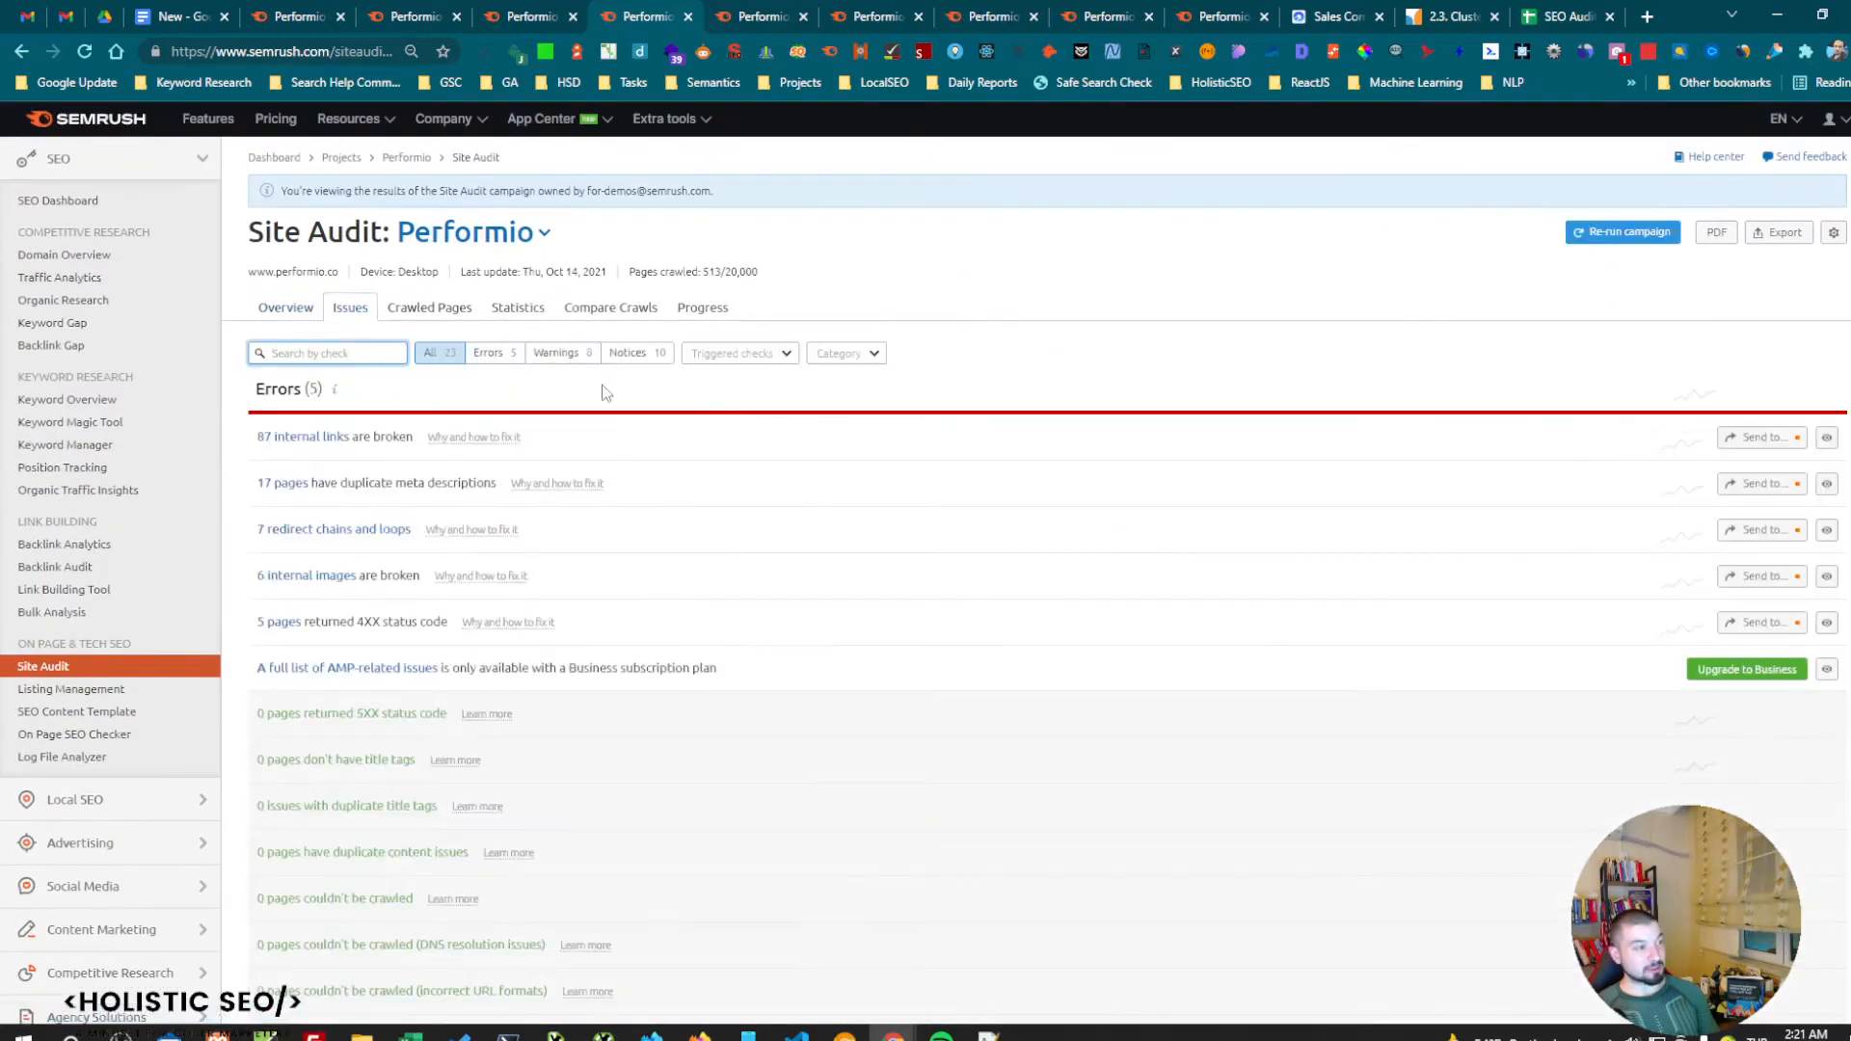
mouse_move(335, 394)
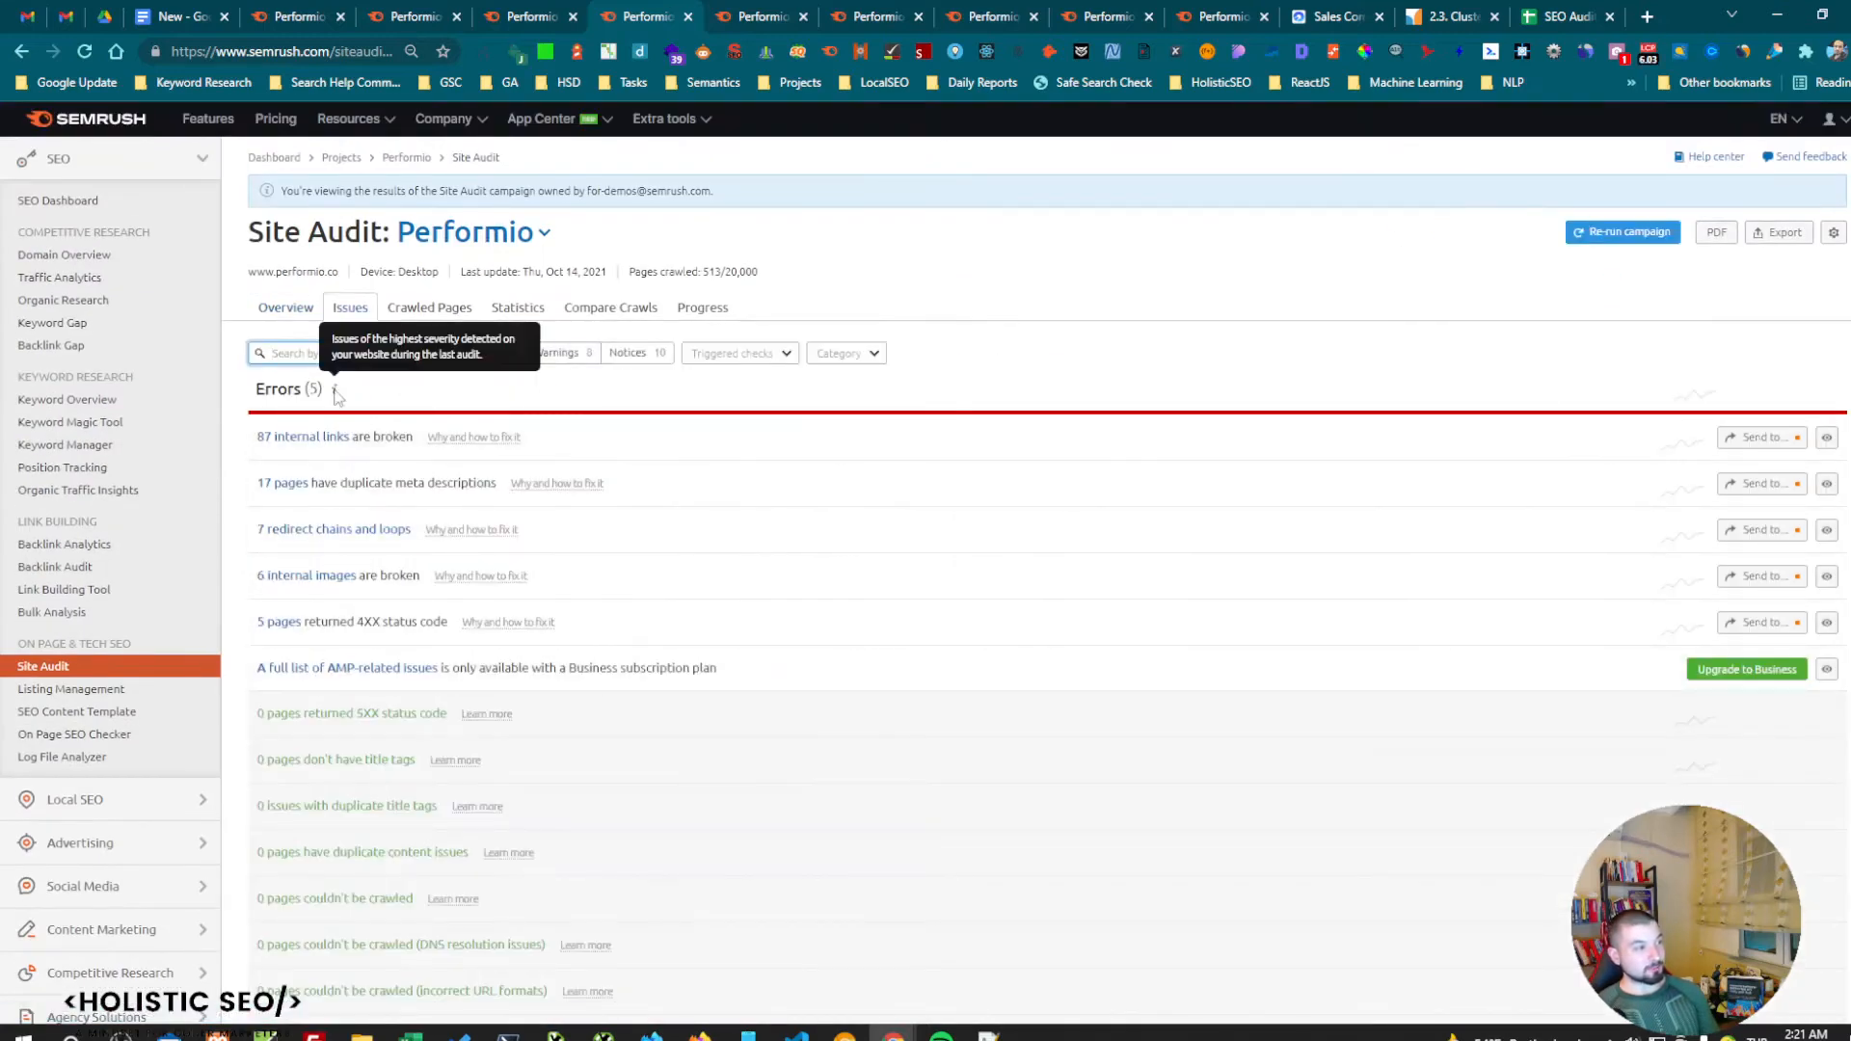
scroll(down, 3)
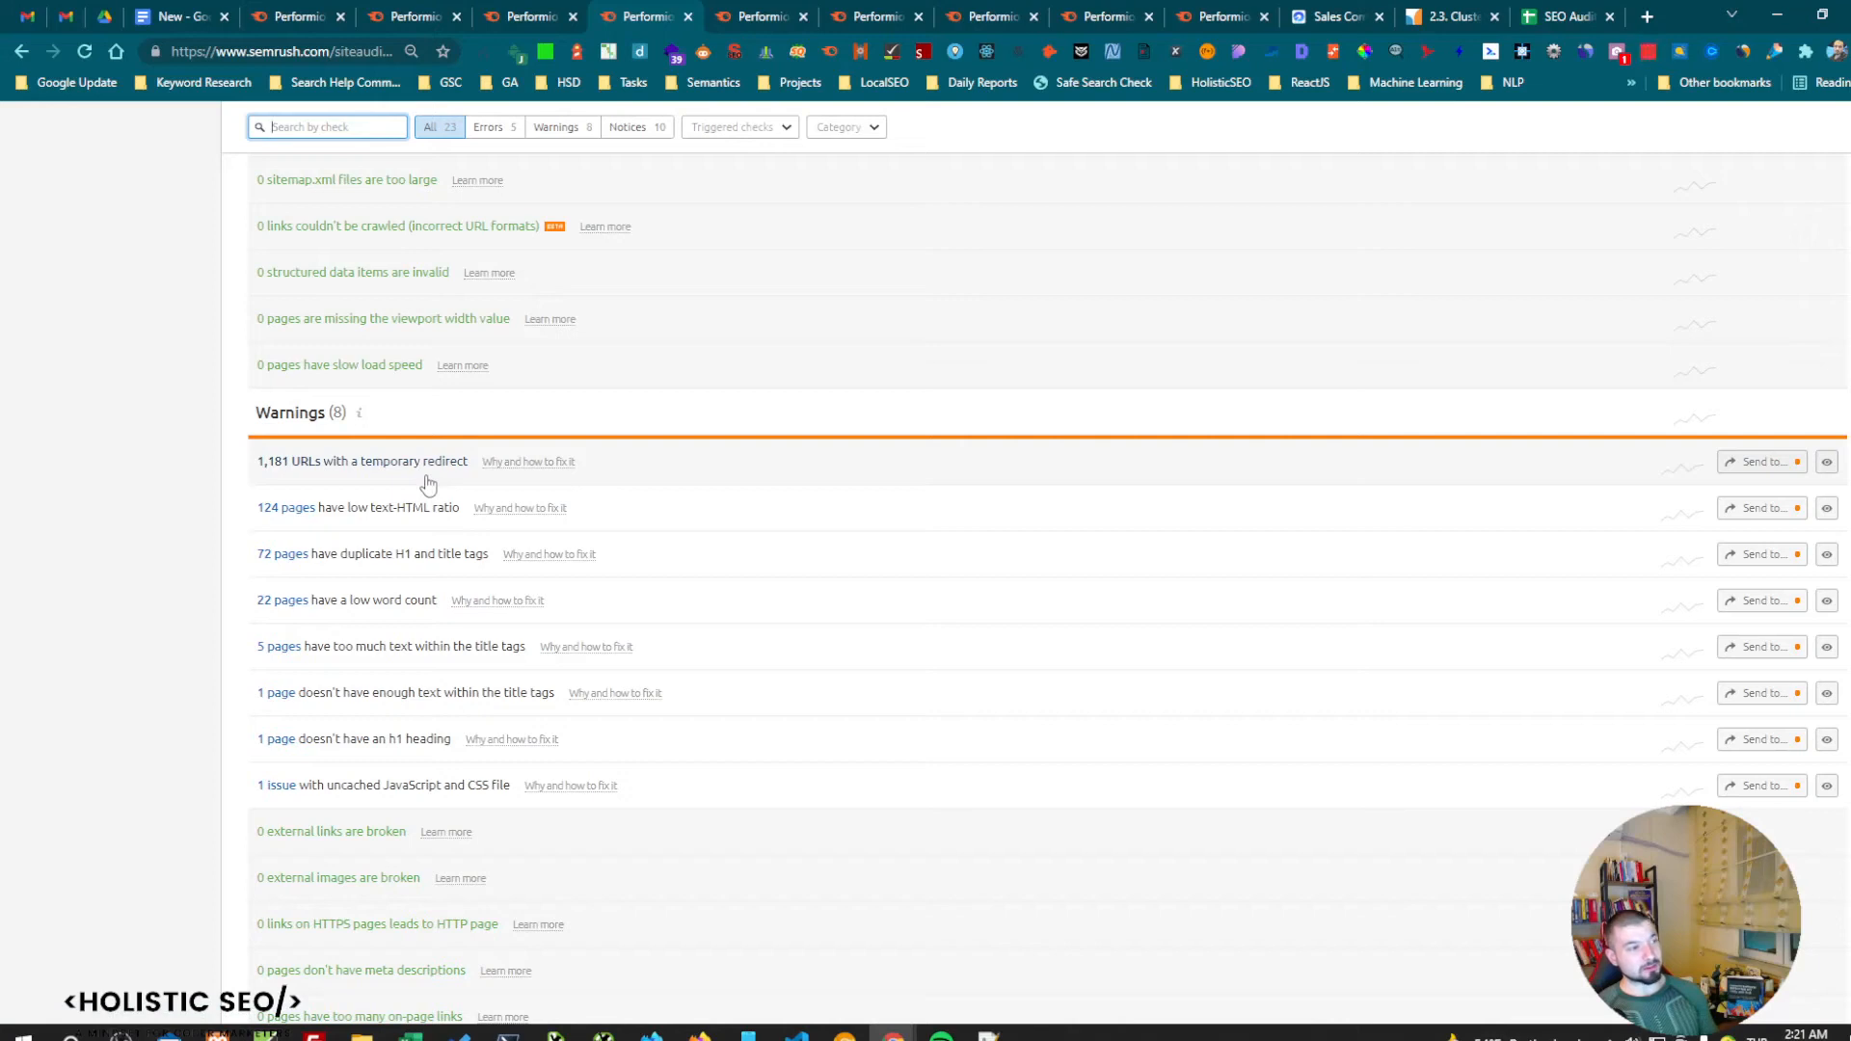
mouse_move(383, 523)
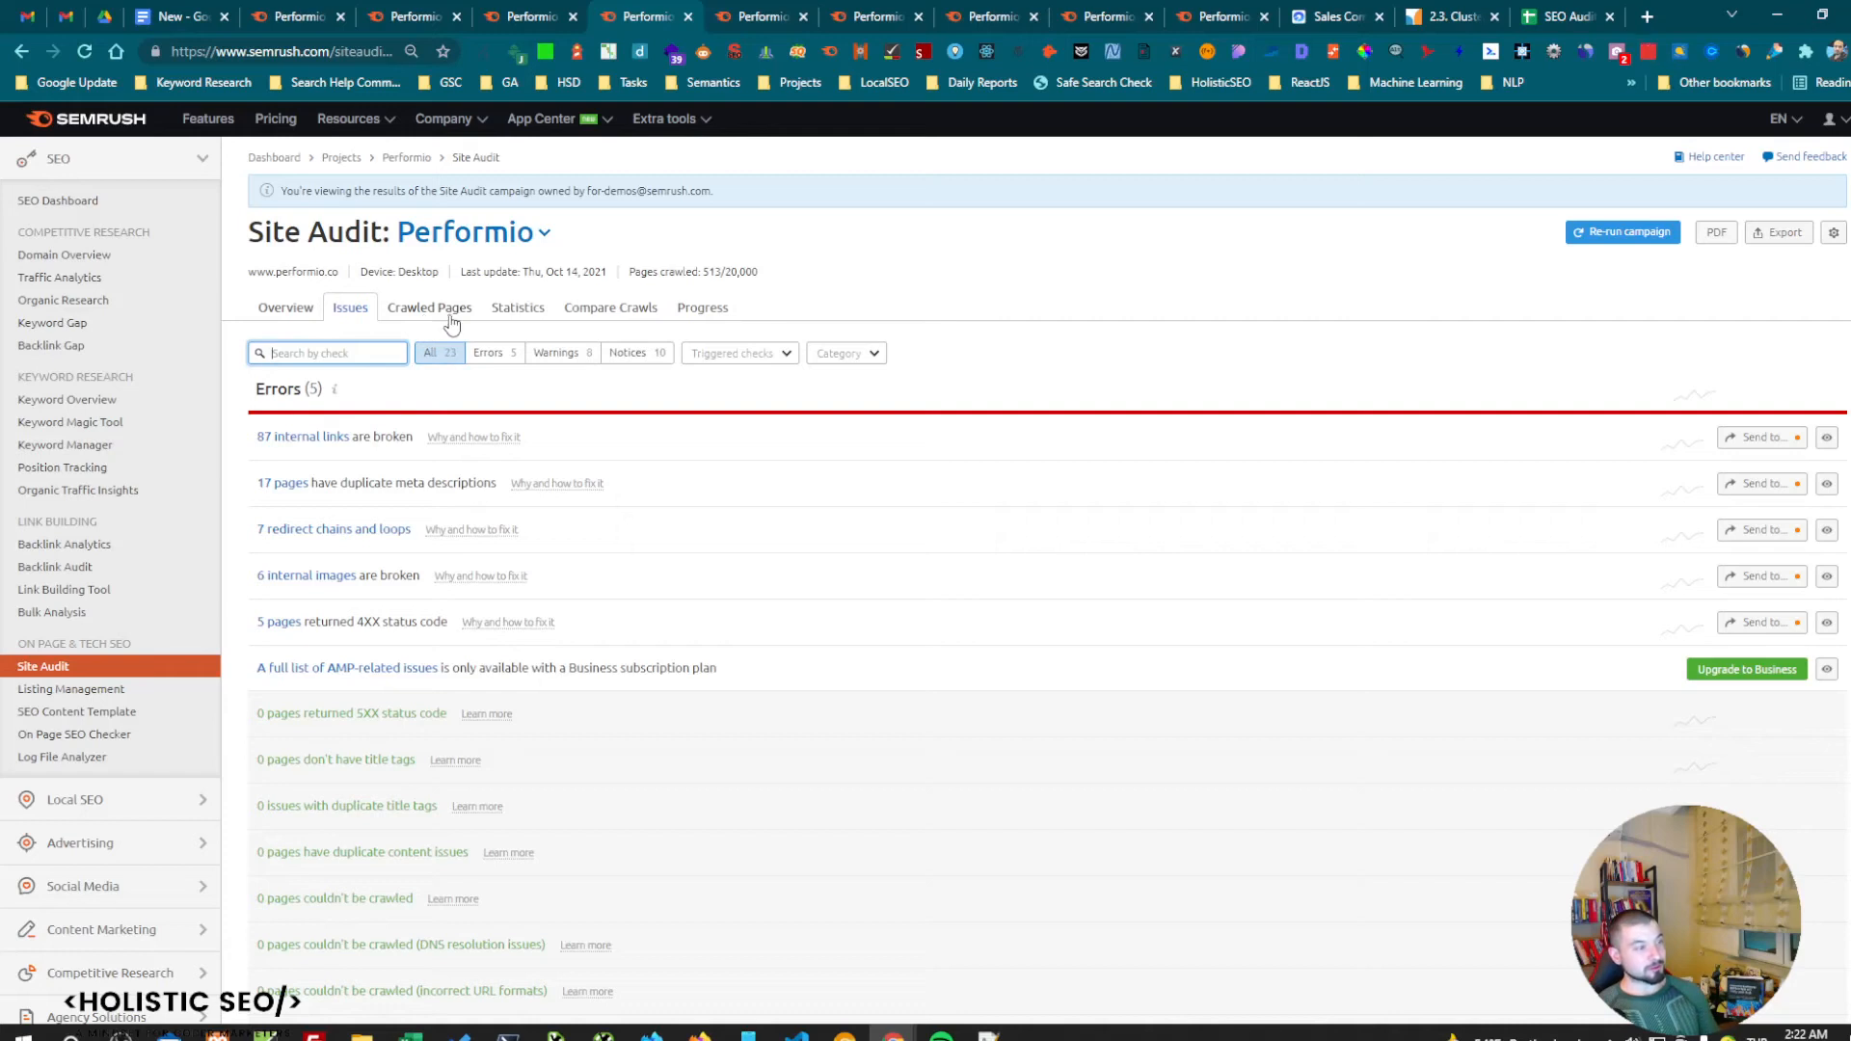
Check crawled pages and statistics (33% canonicalization), then compare crawls: 513 pages, health 83.
click(430, 307)
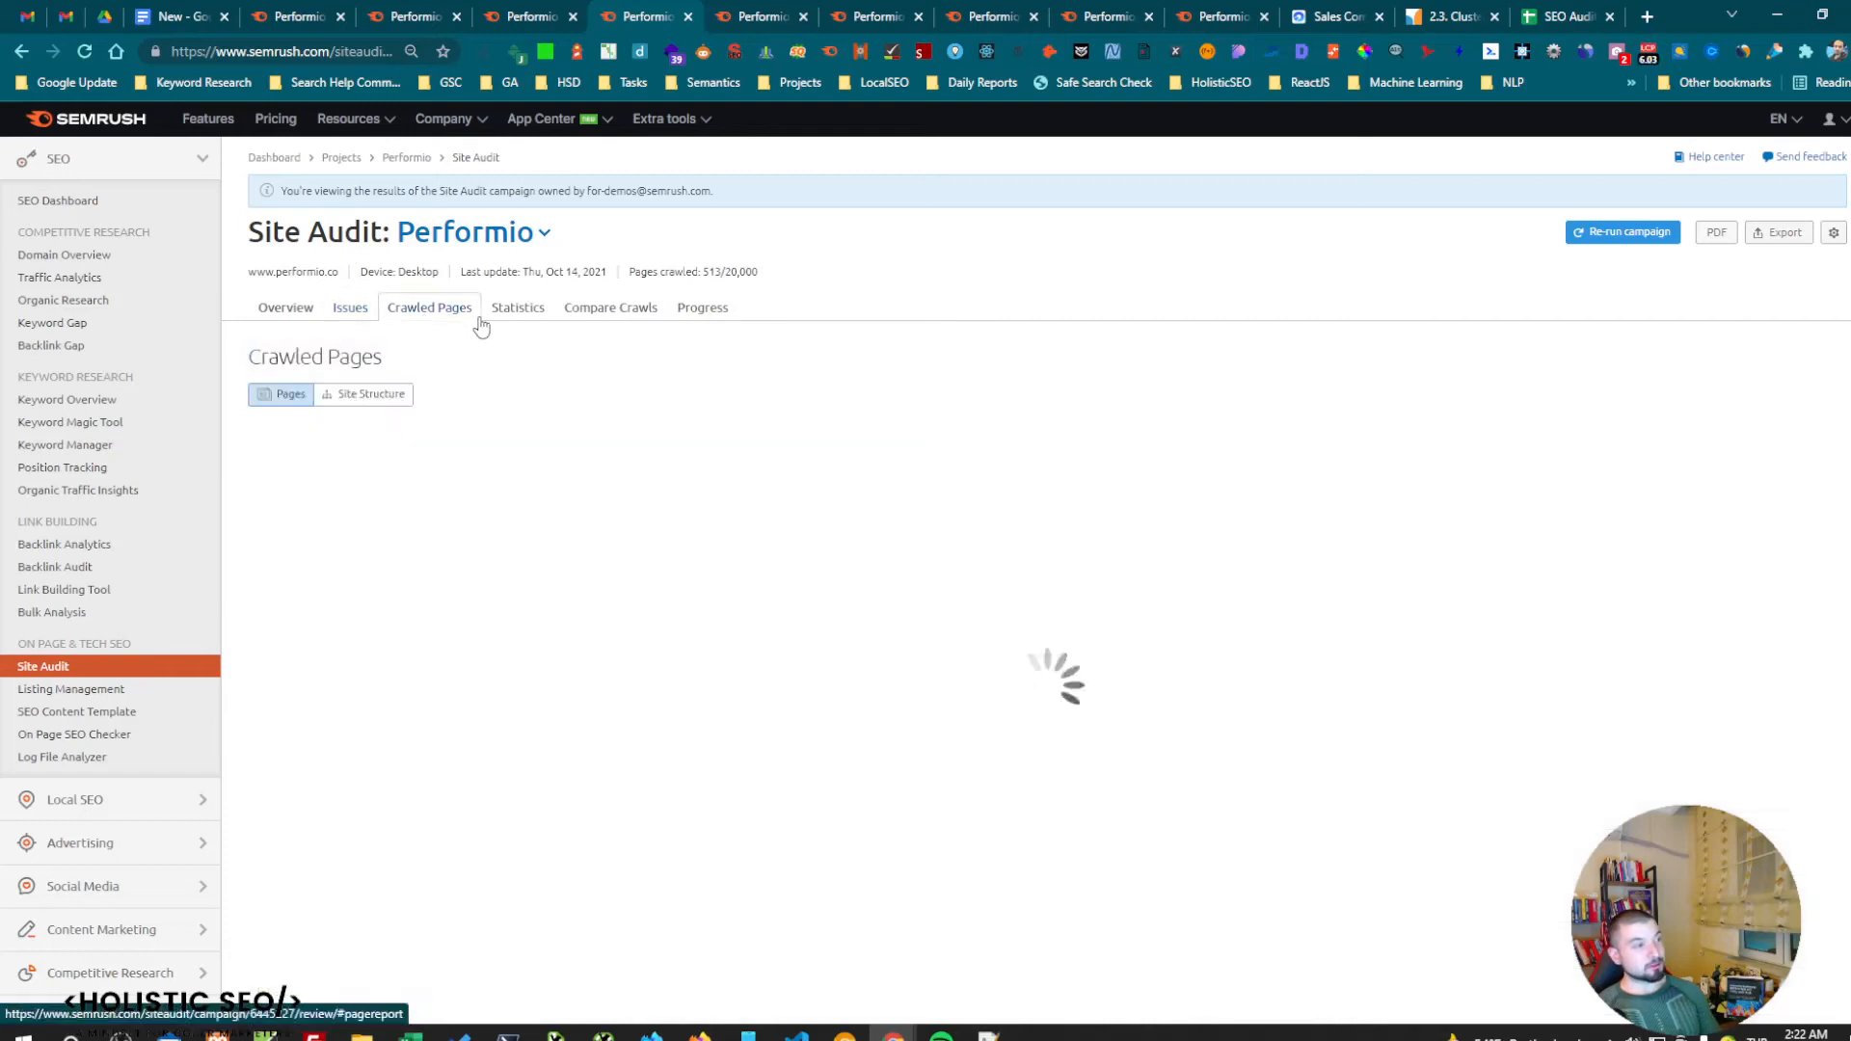
click(516, 307)
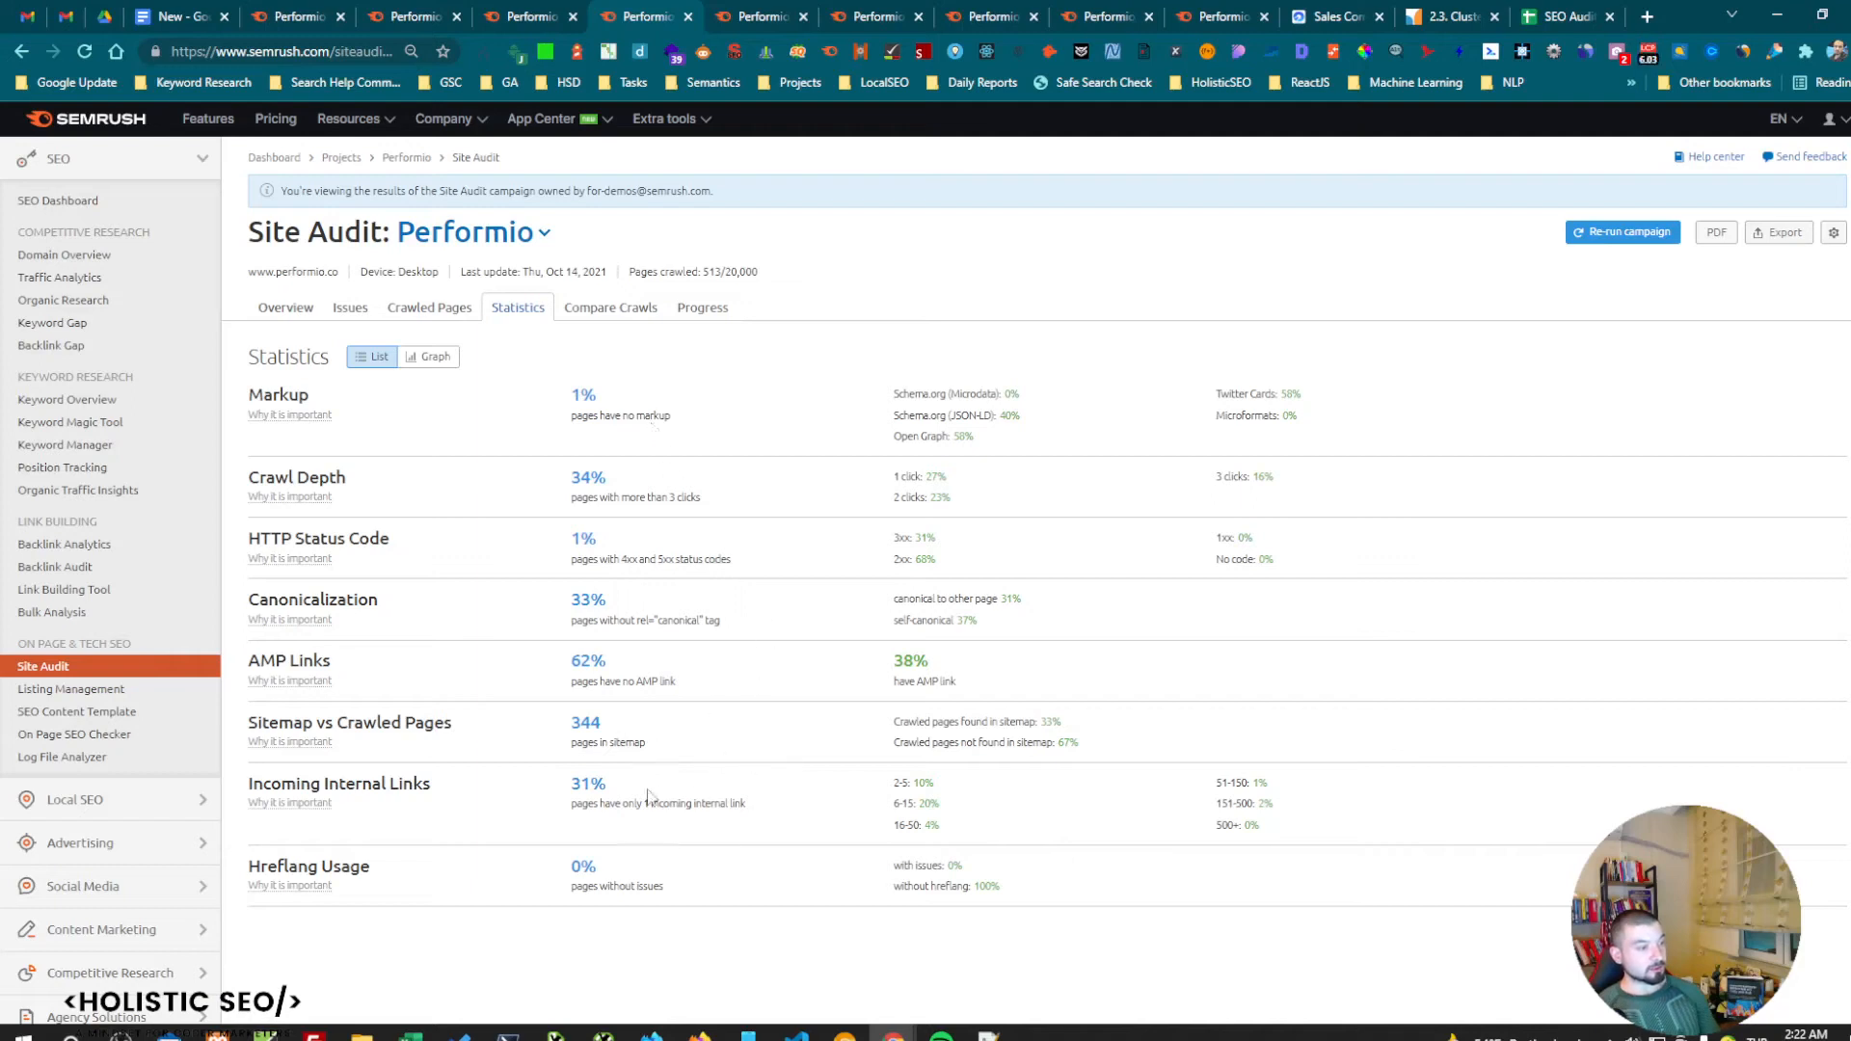
mouse_move(587, 602)
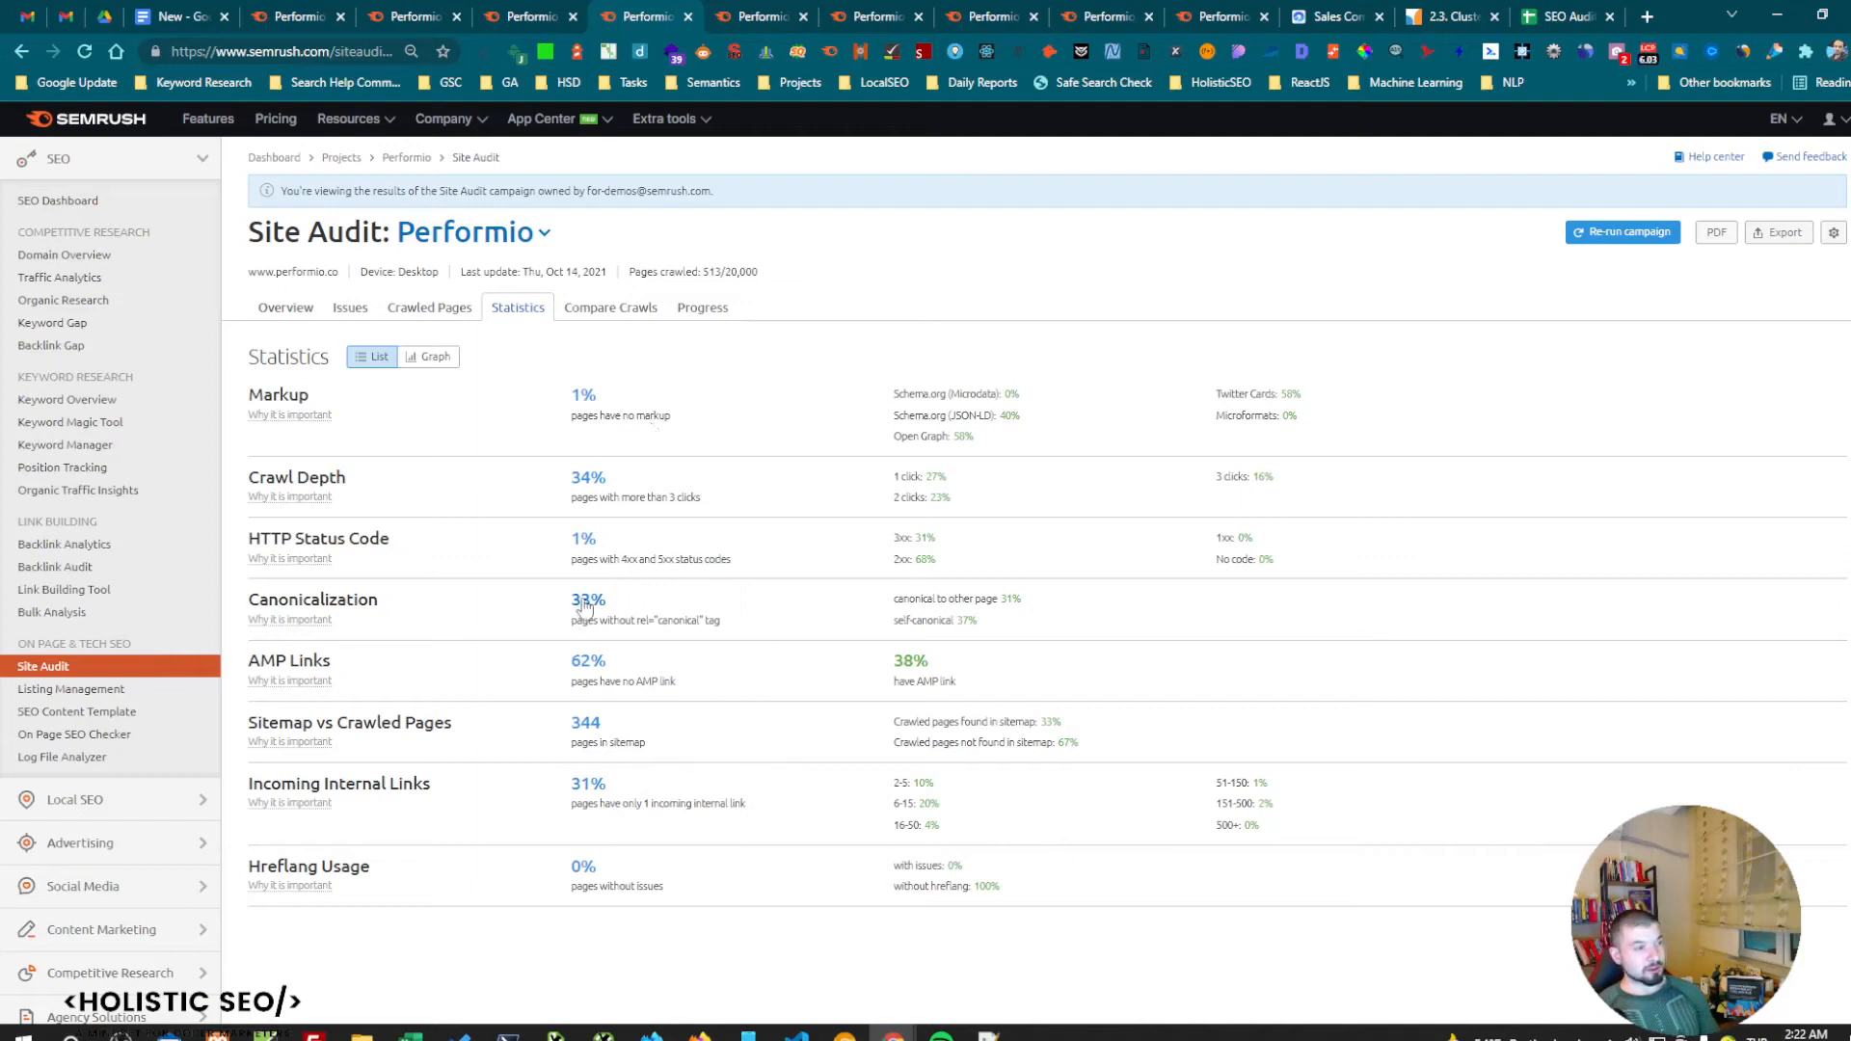
click(587, 599)
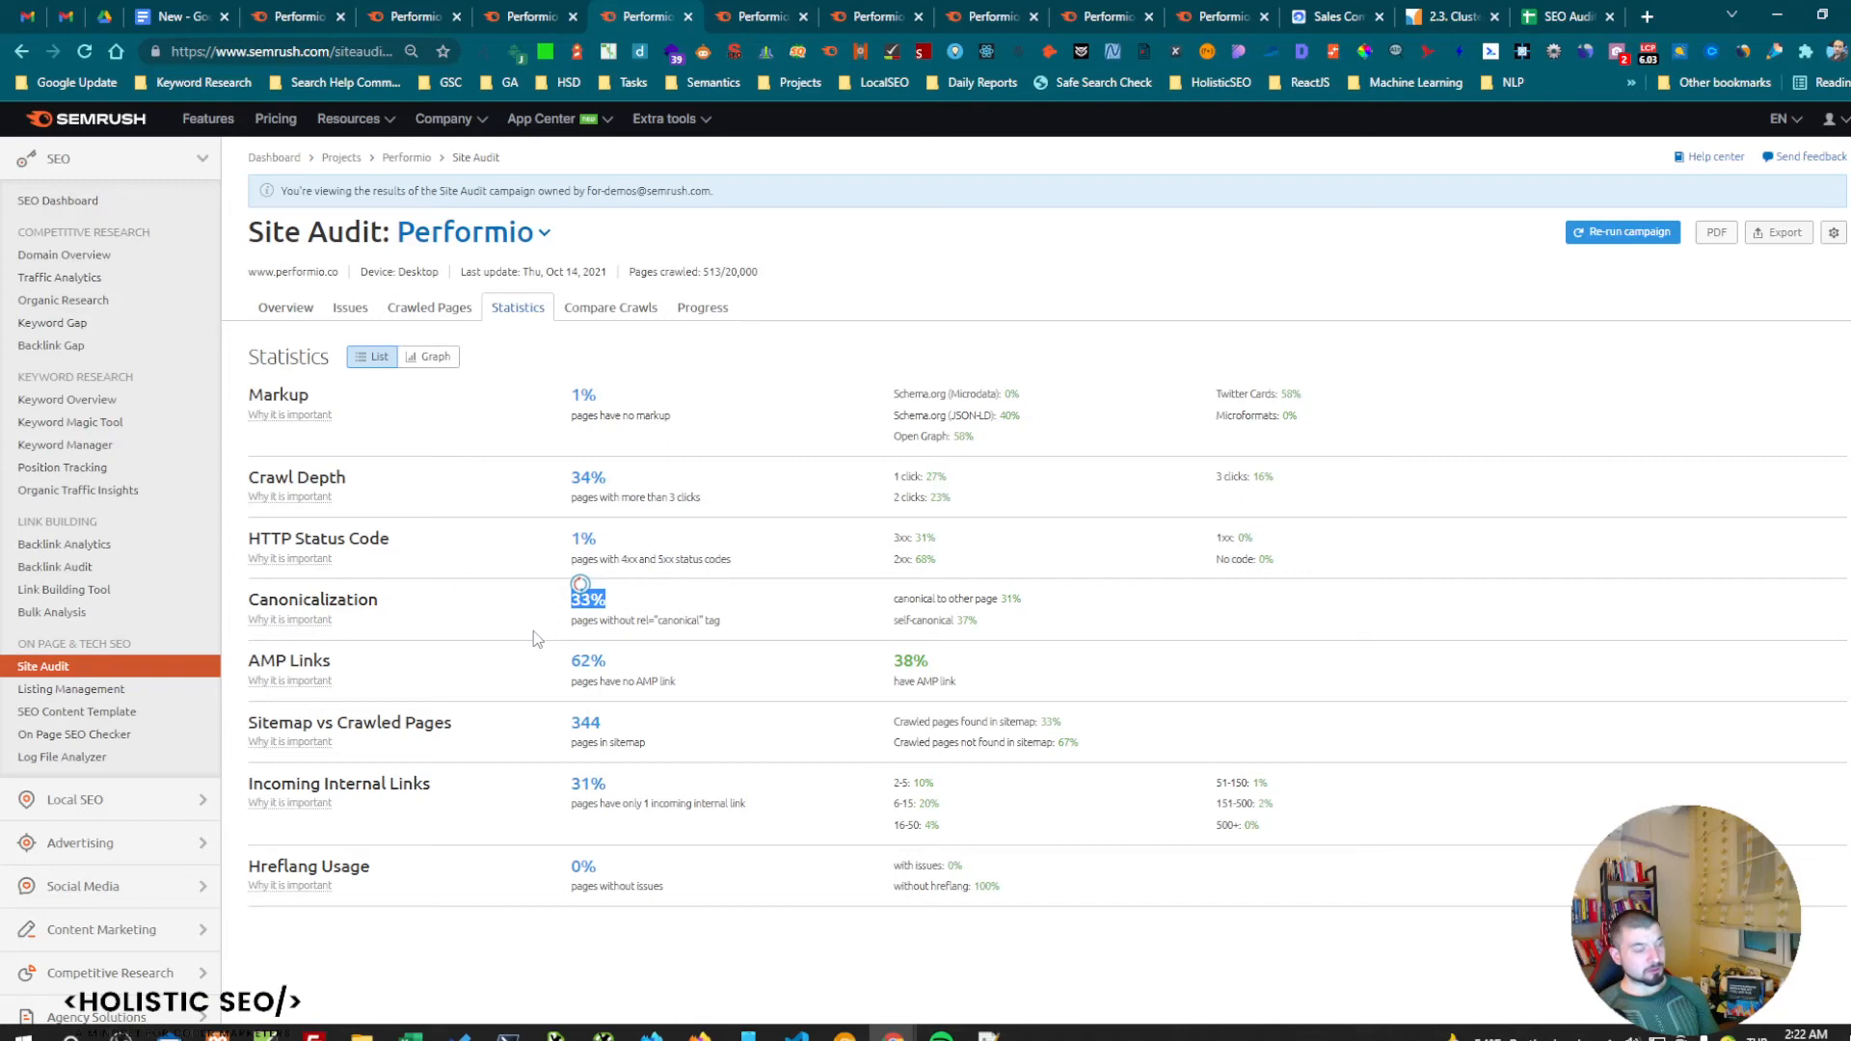
click(610, 307)
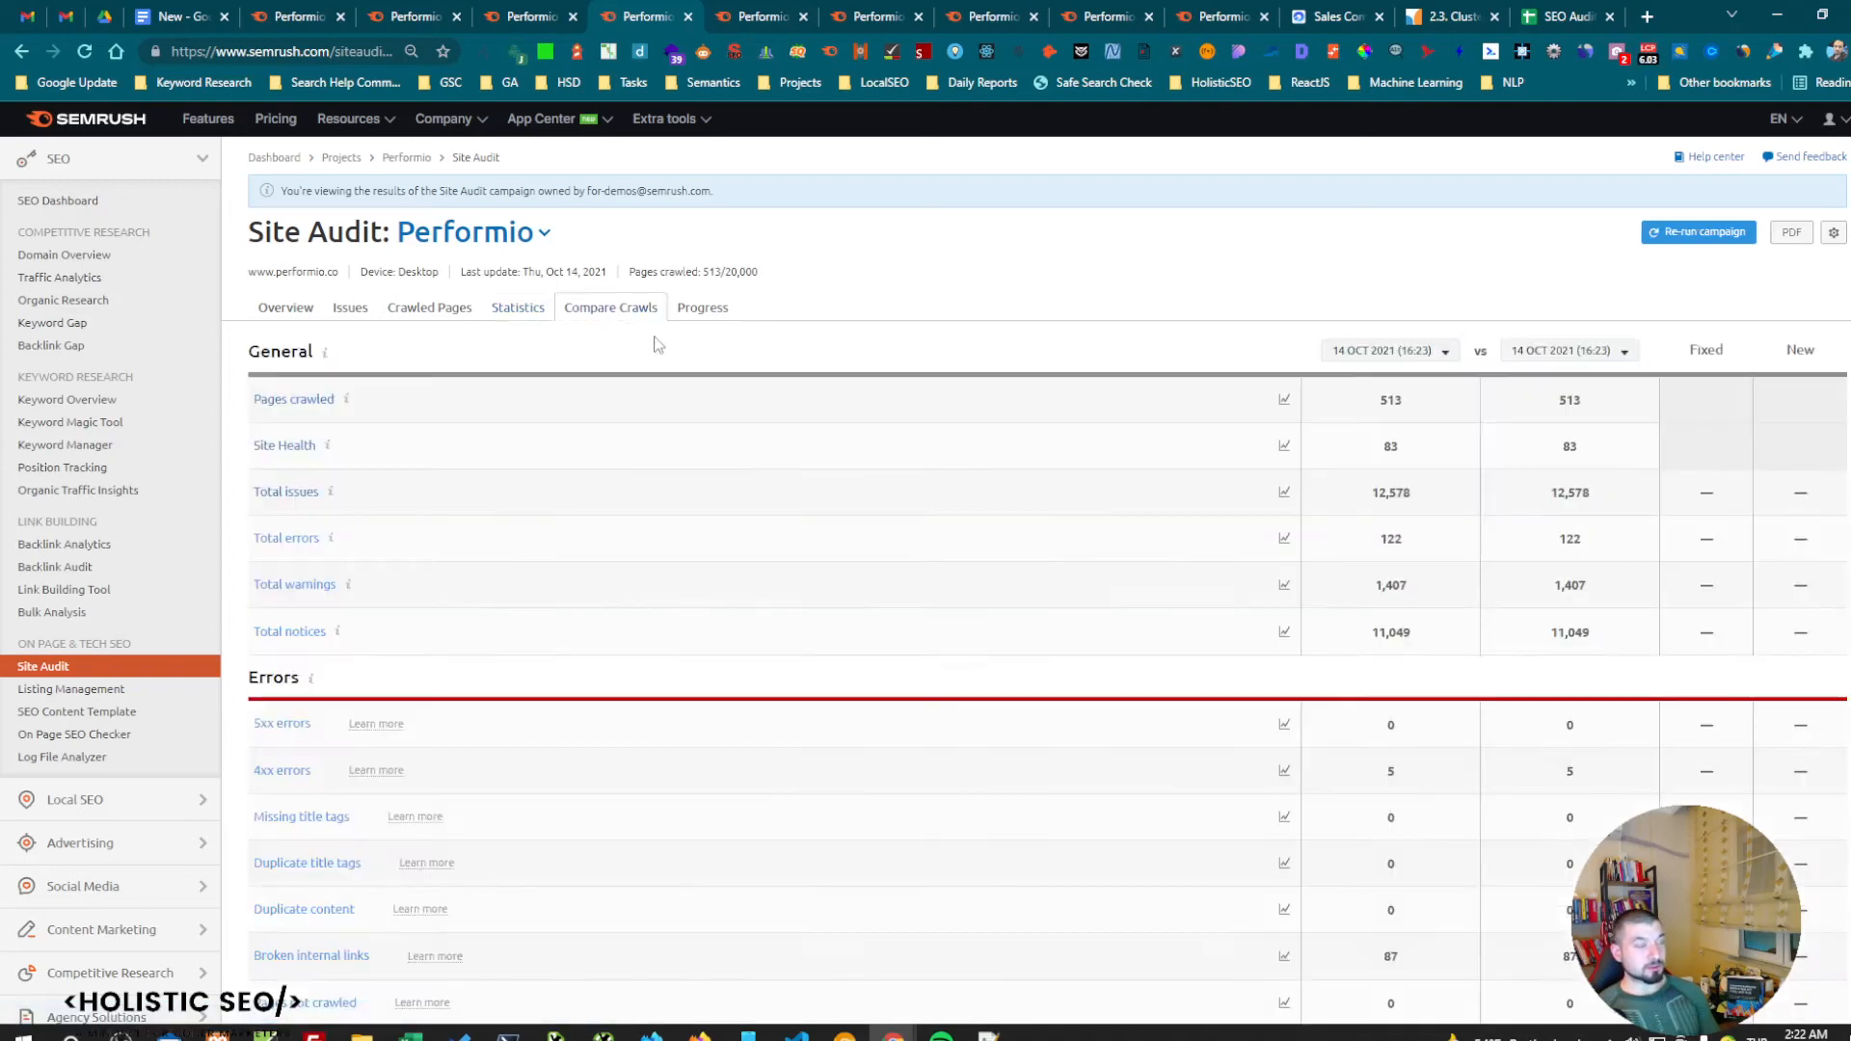
Scroll through the crawl comparison table, then view the Progress chart of total issues.
scroll(down, 3)
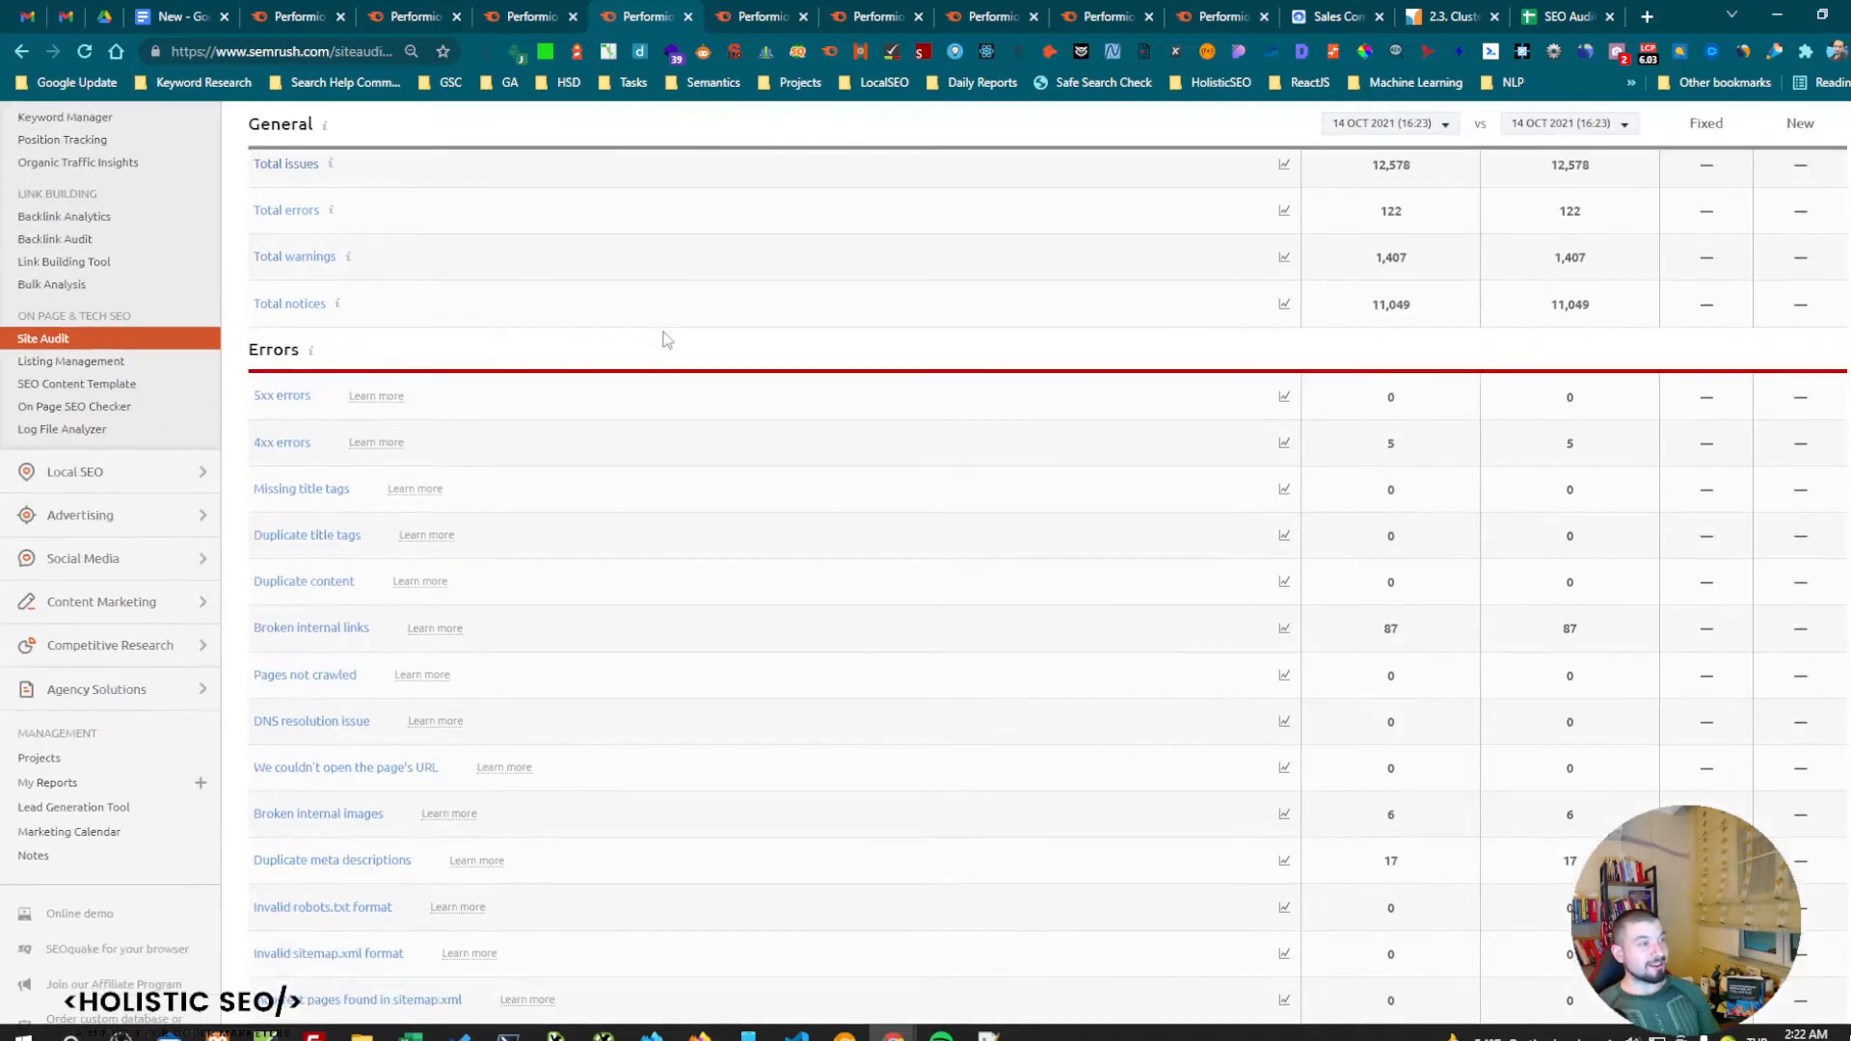
scroll(down, 3)
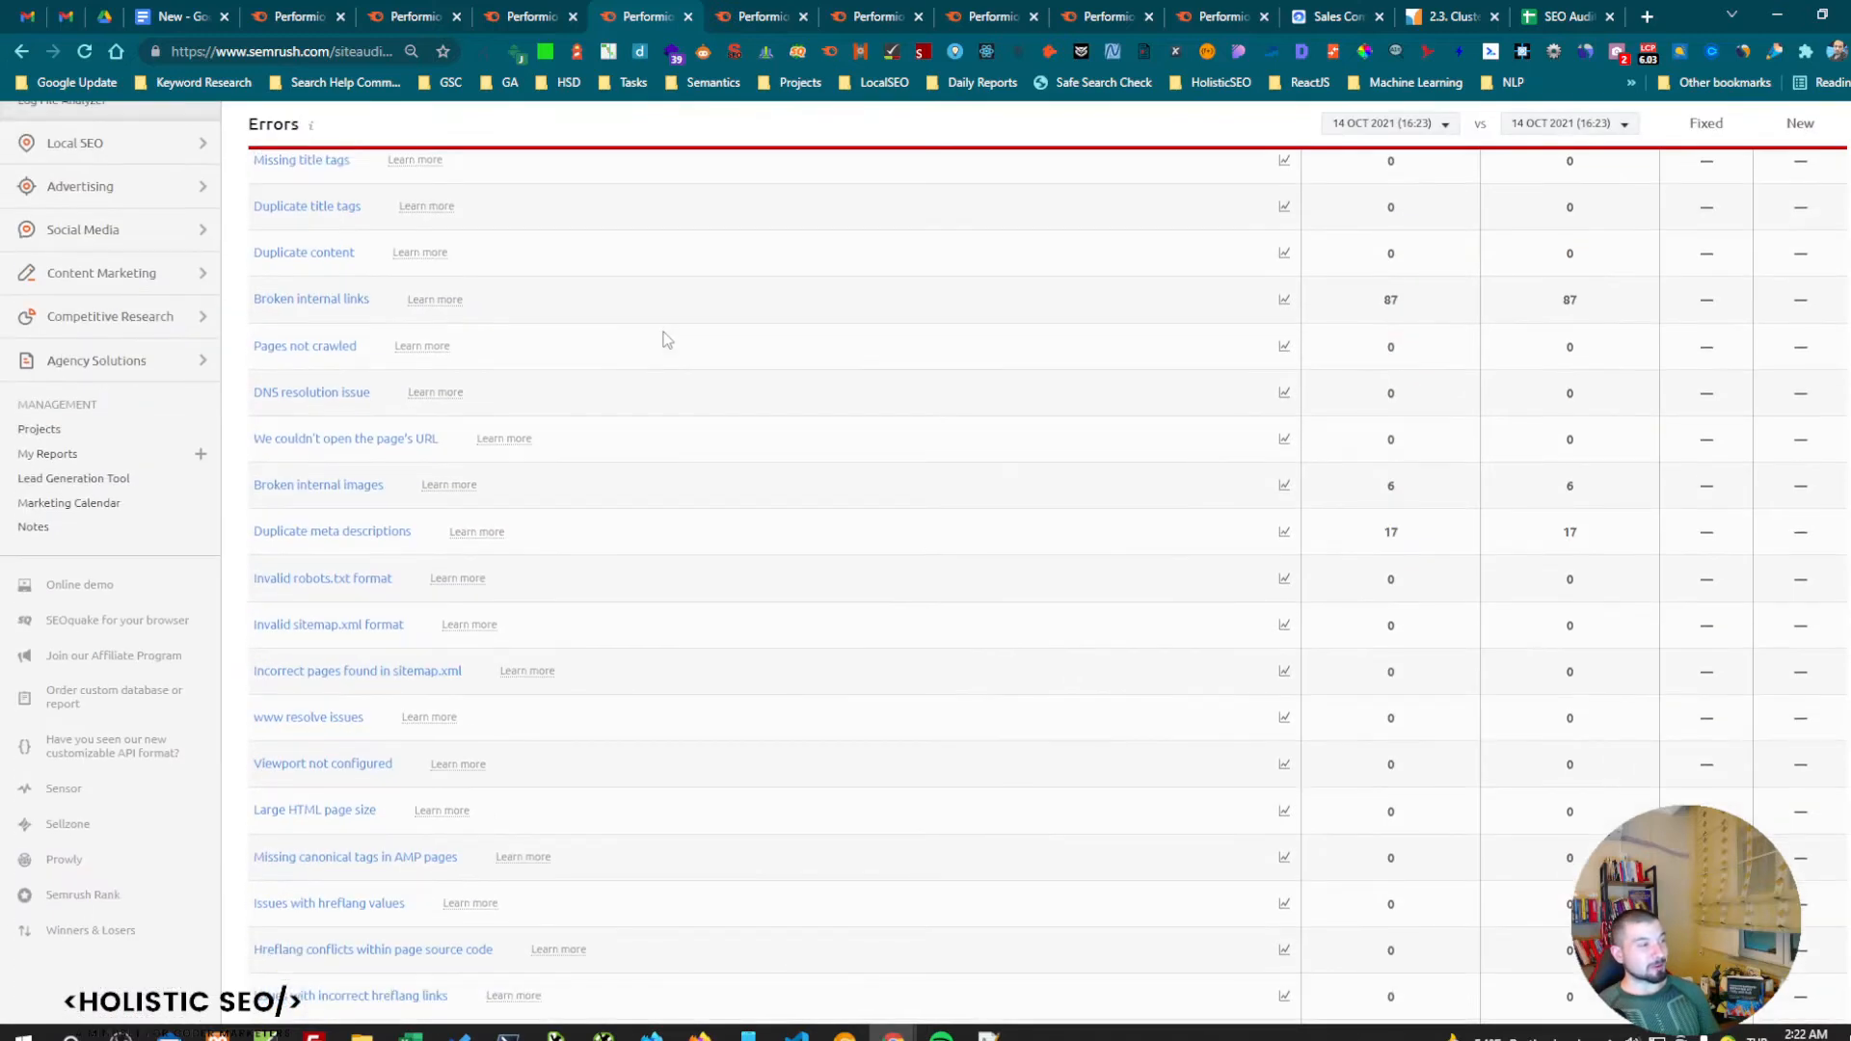
scroll(down, 3)
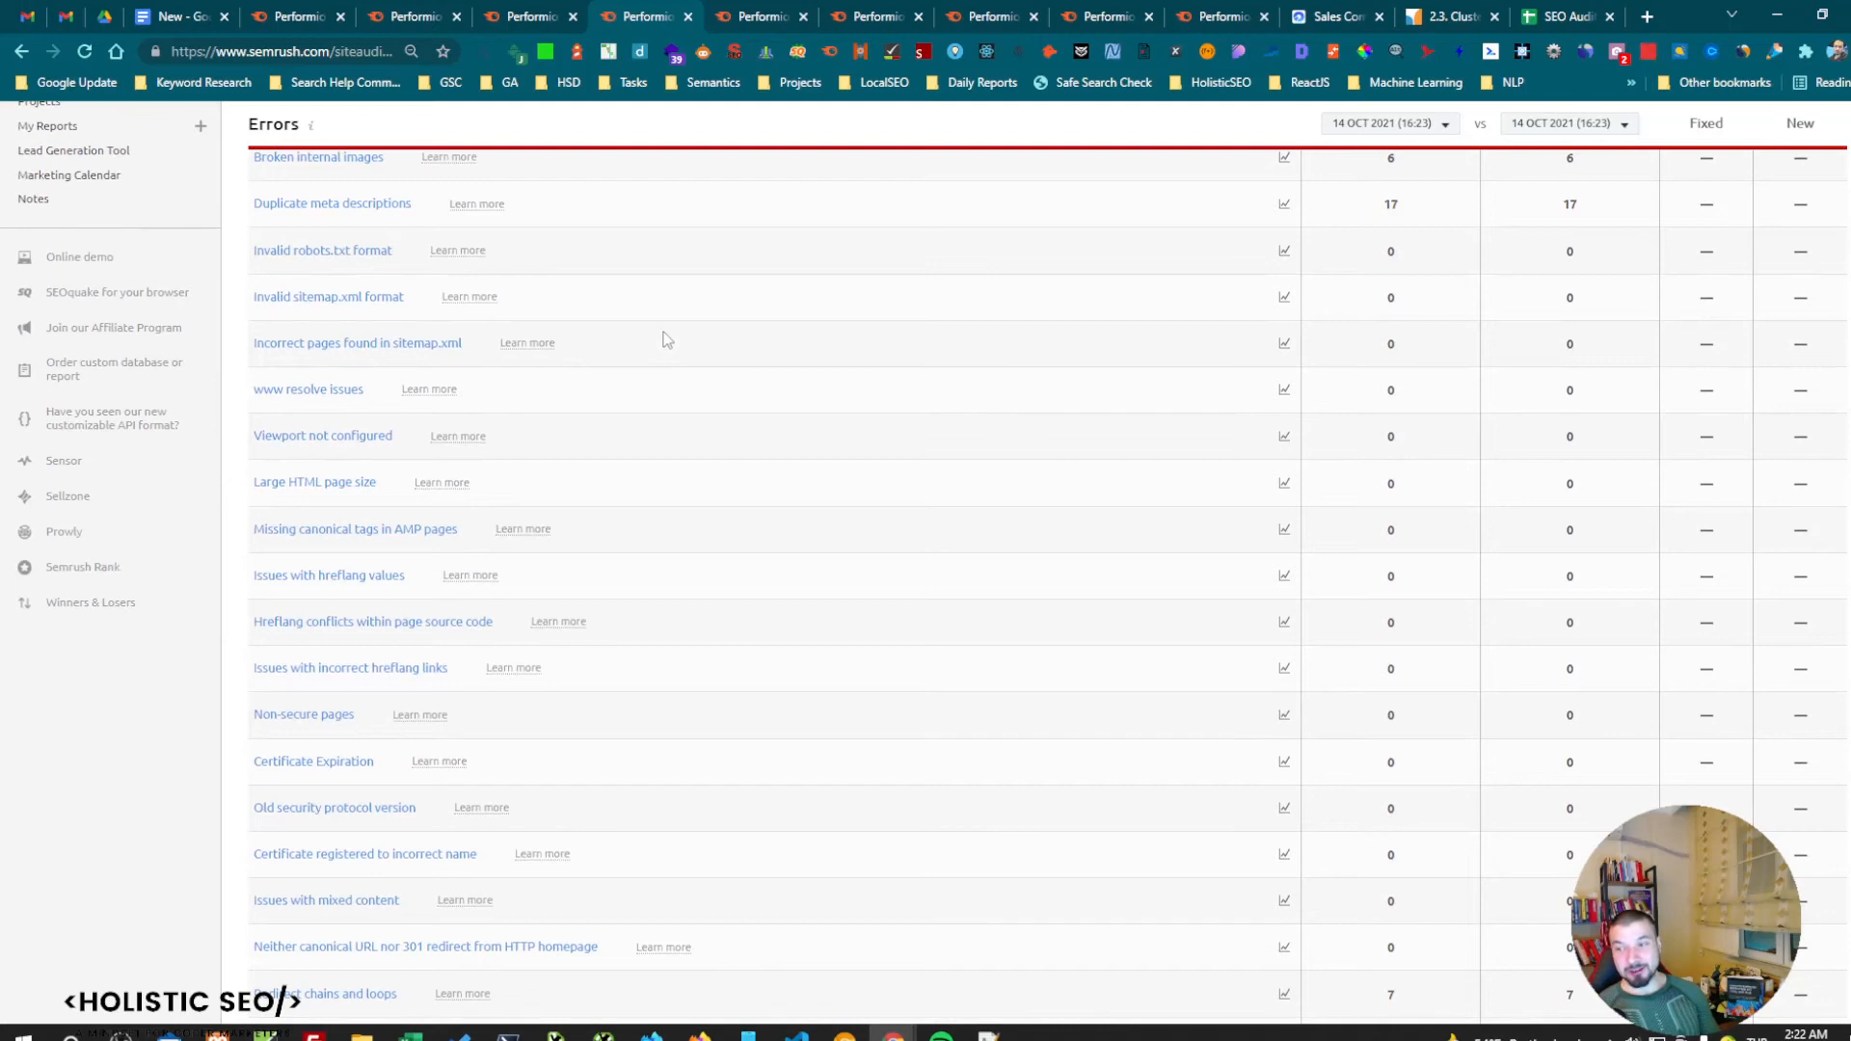
scroll(down, 3)
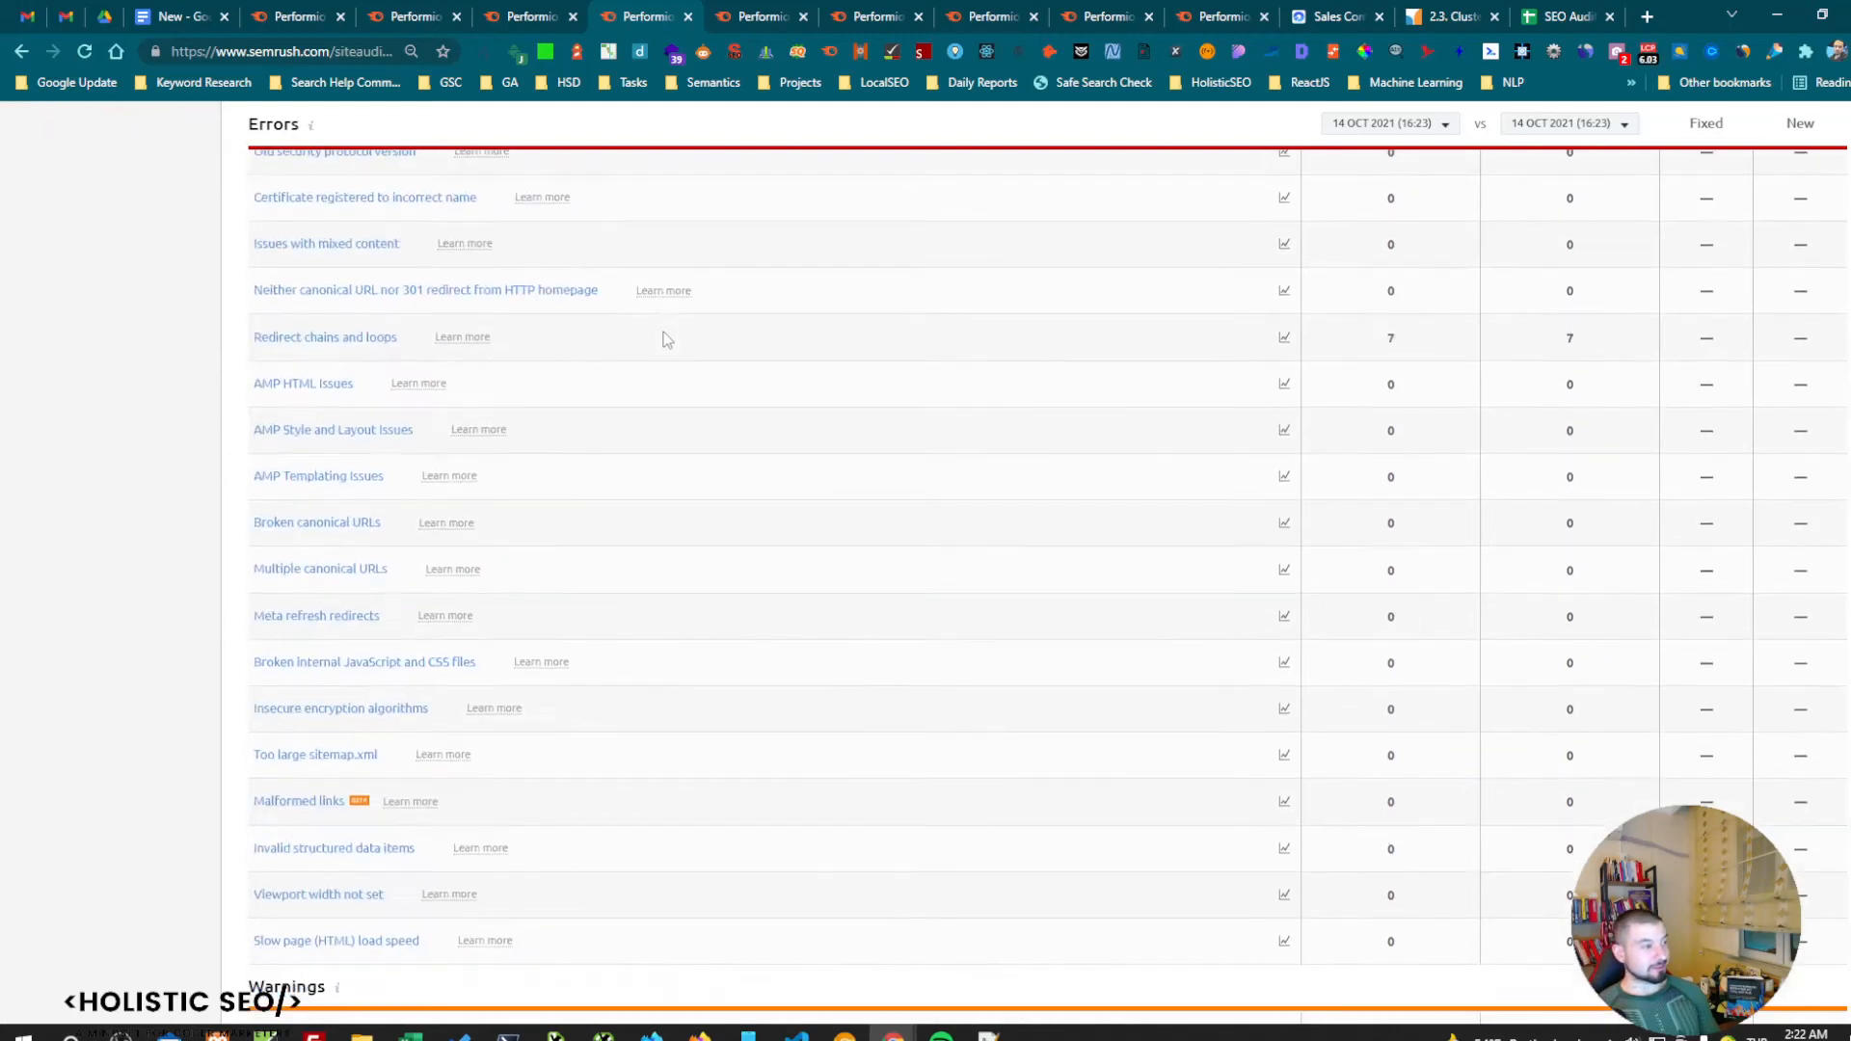
scroll(down, 3)
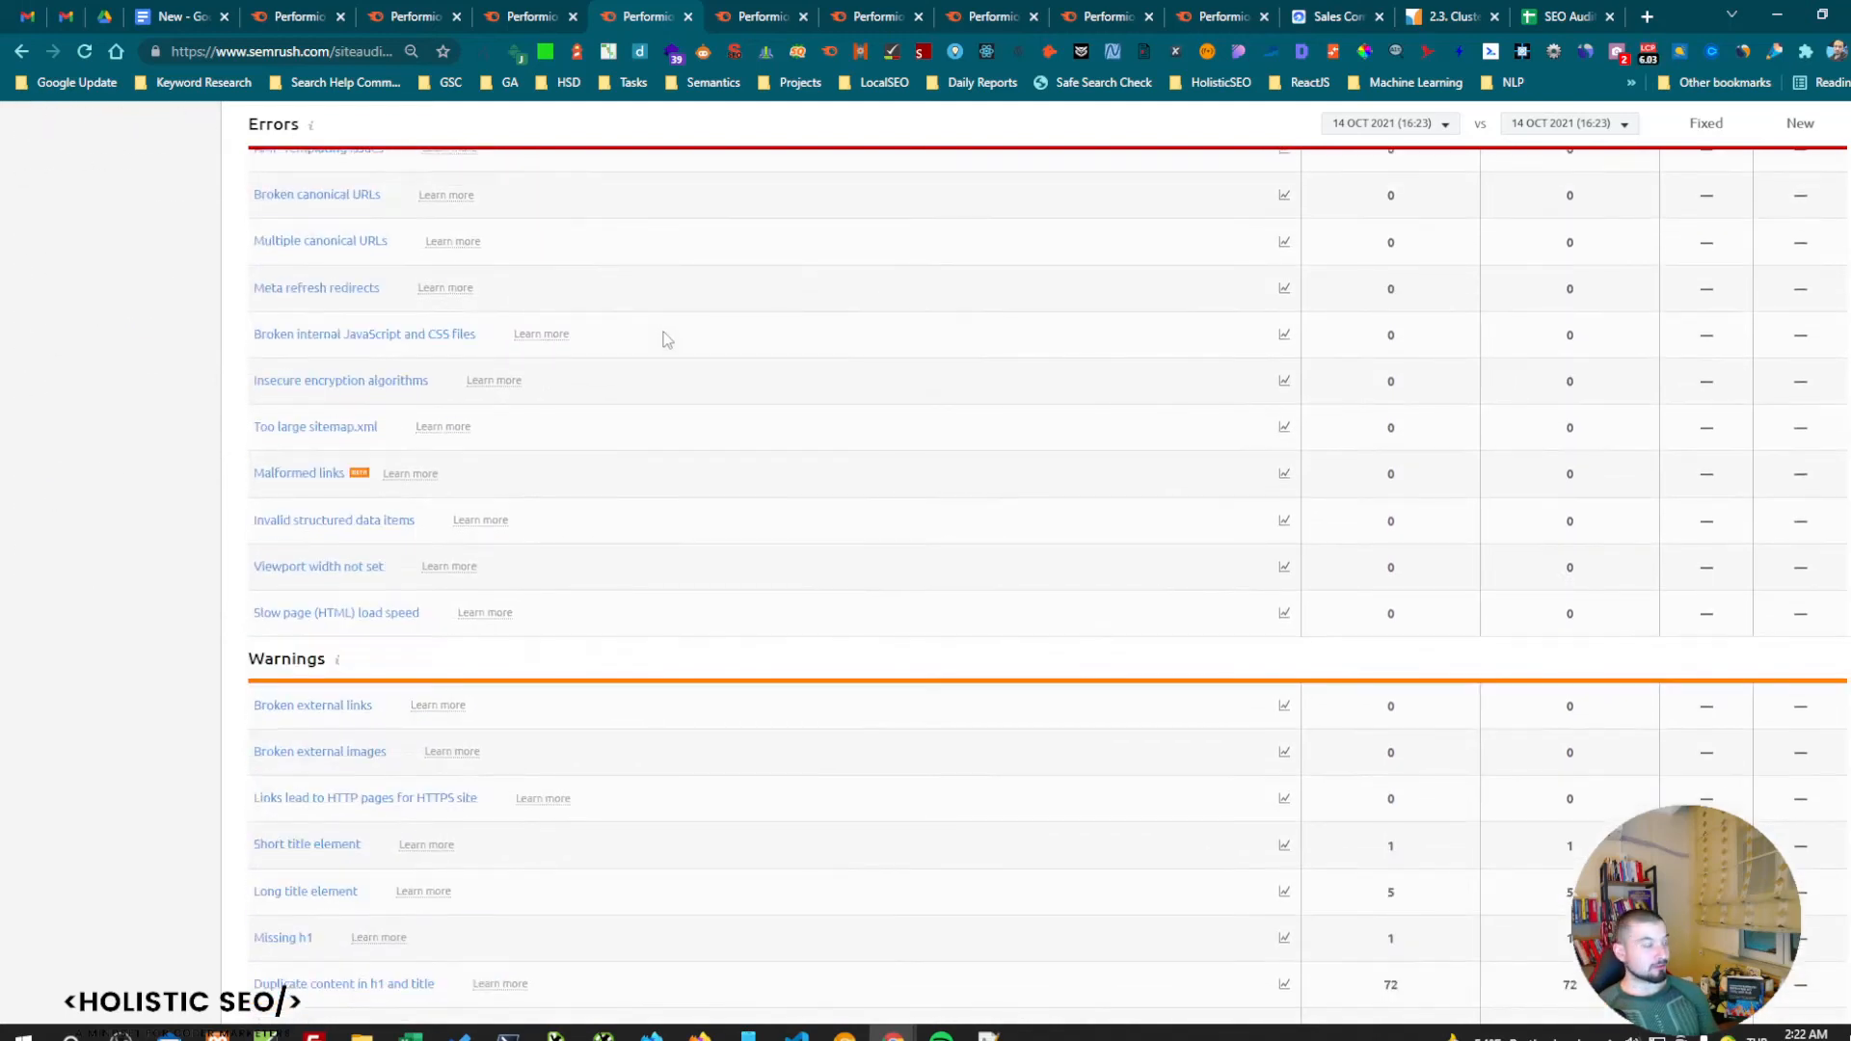
scroll(down, 3)
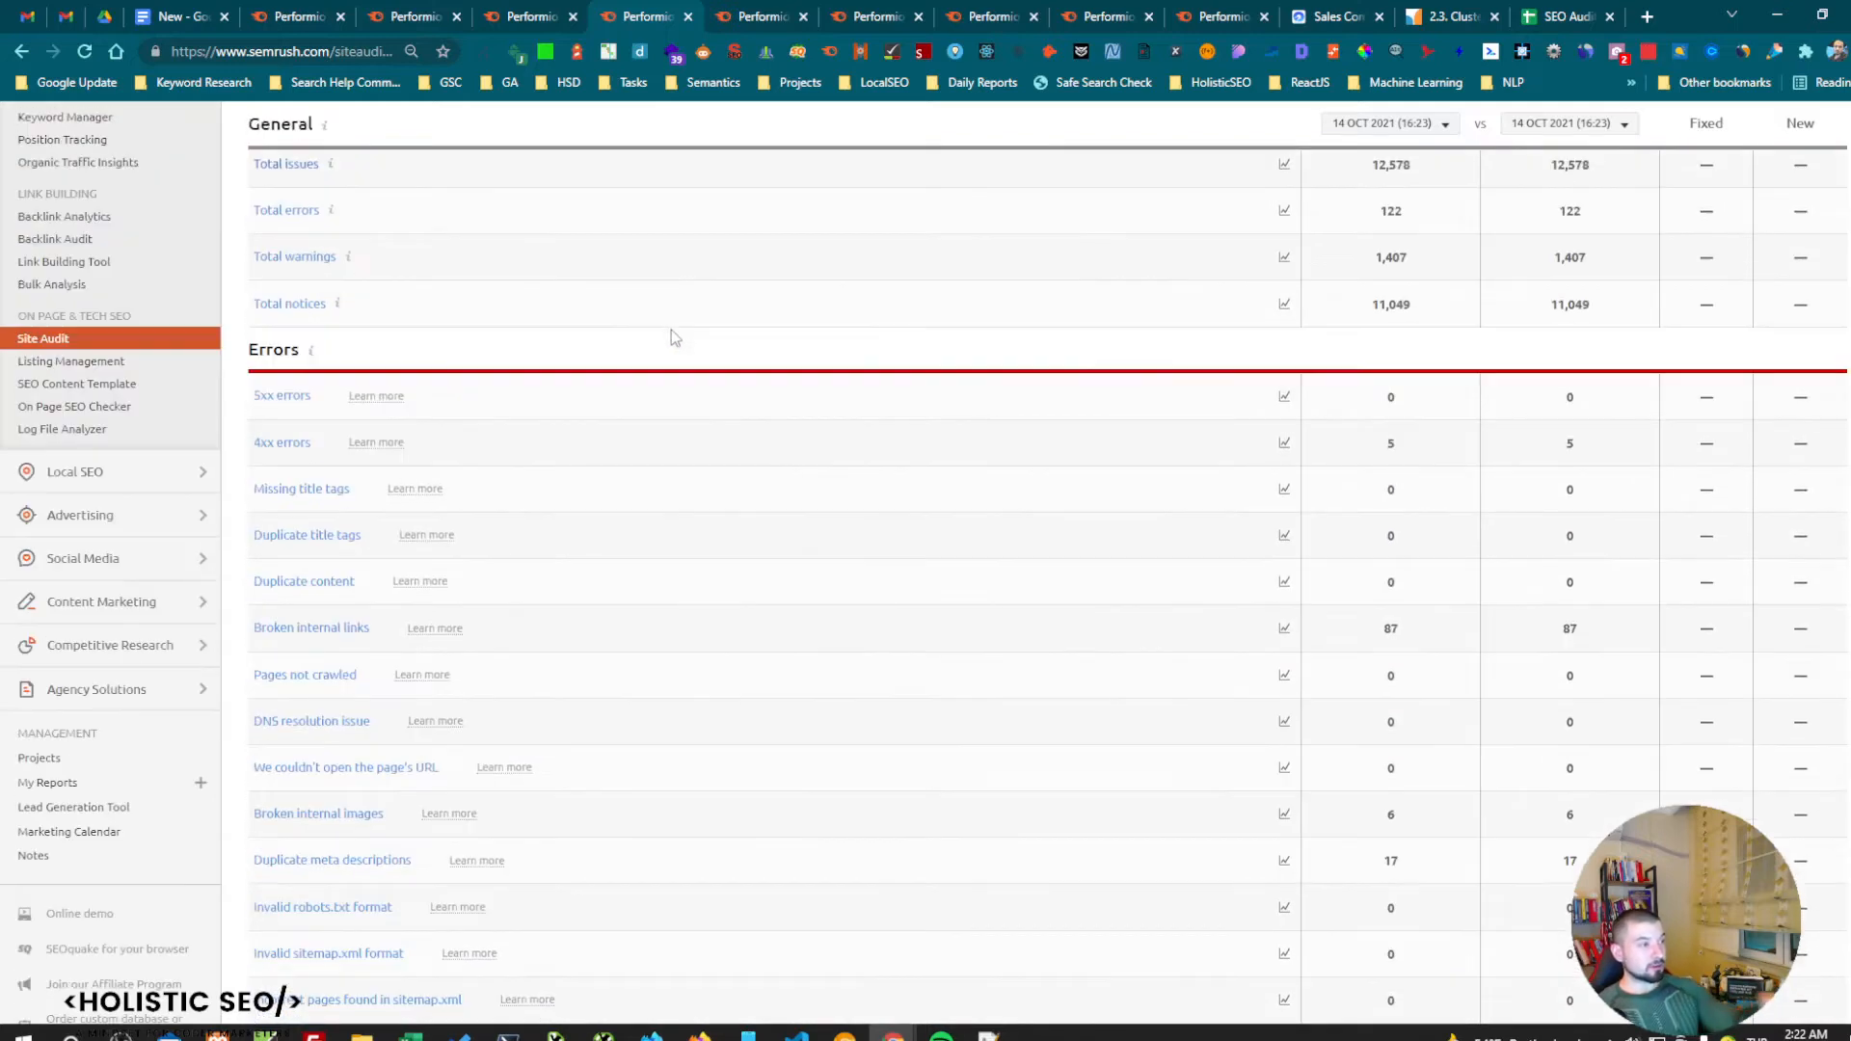
scroll(down, 3)
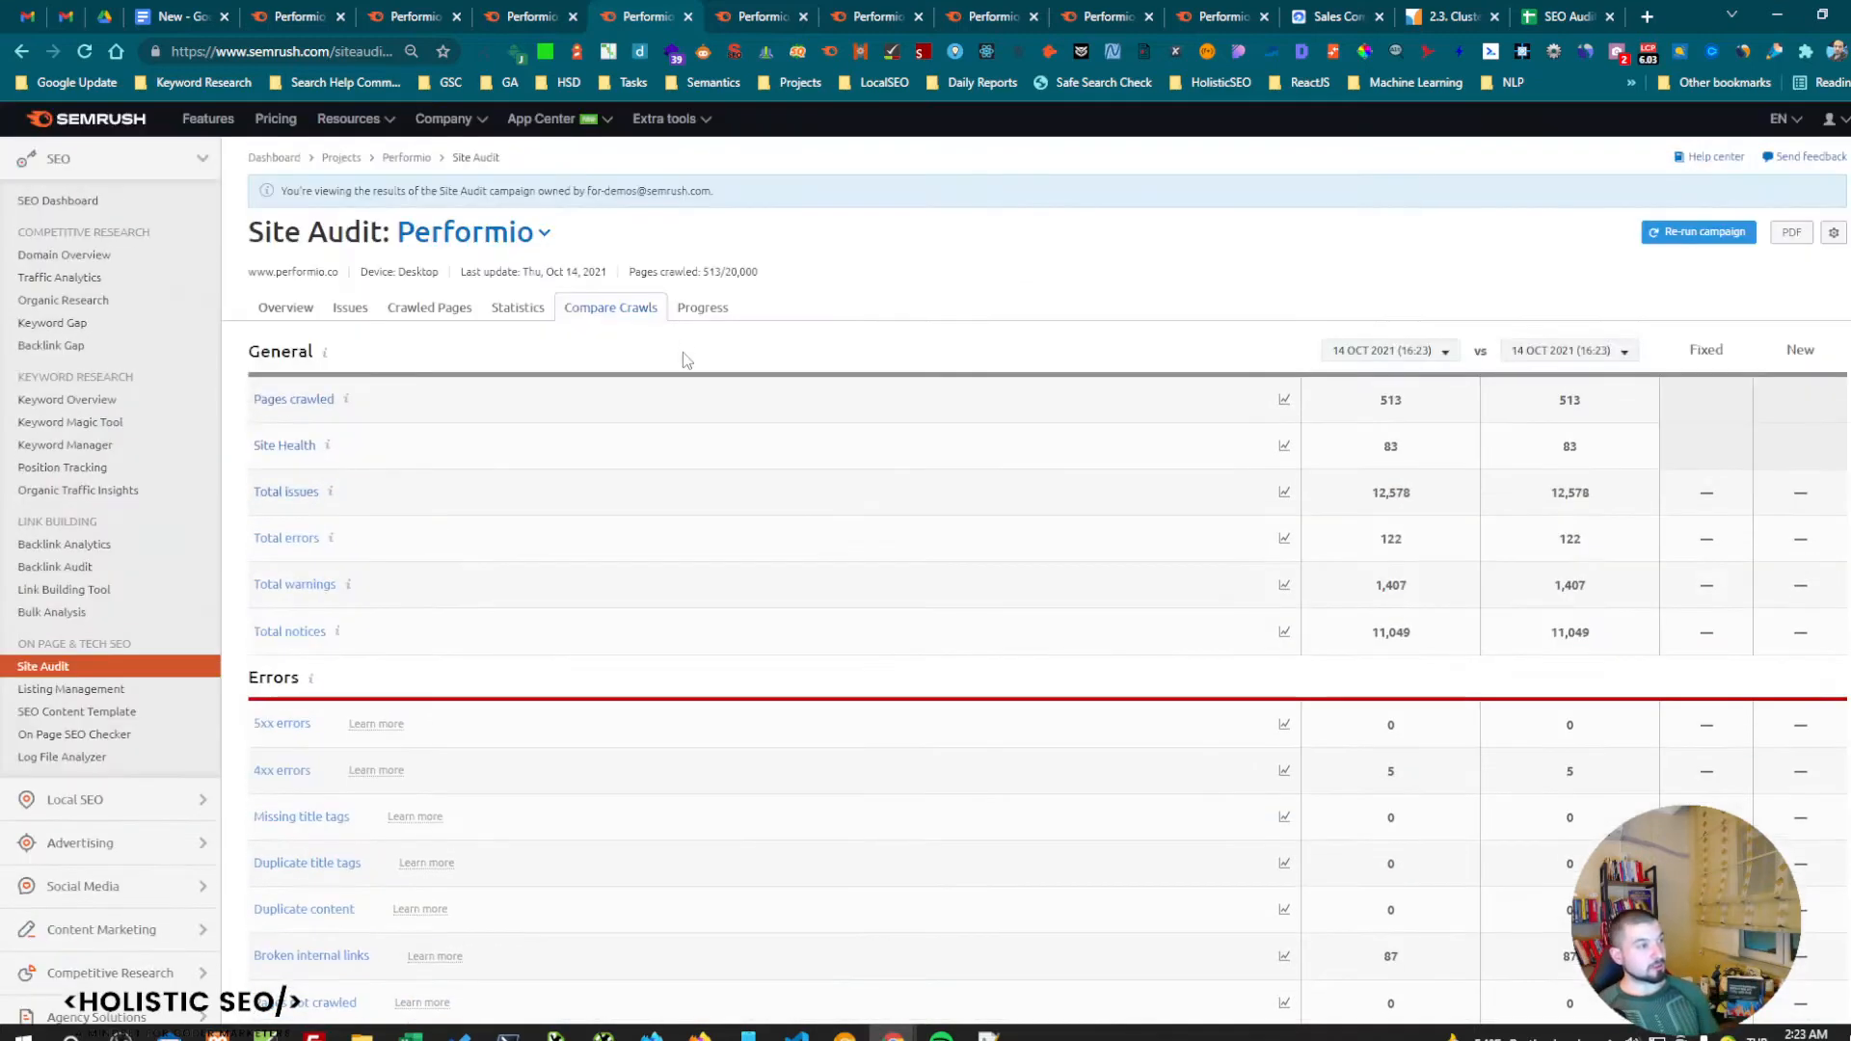
click(701, 306)
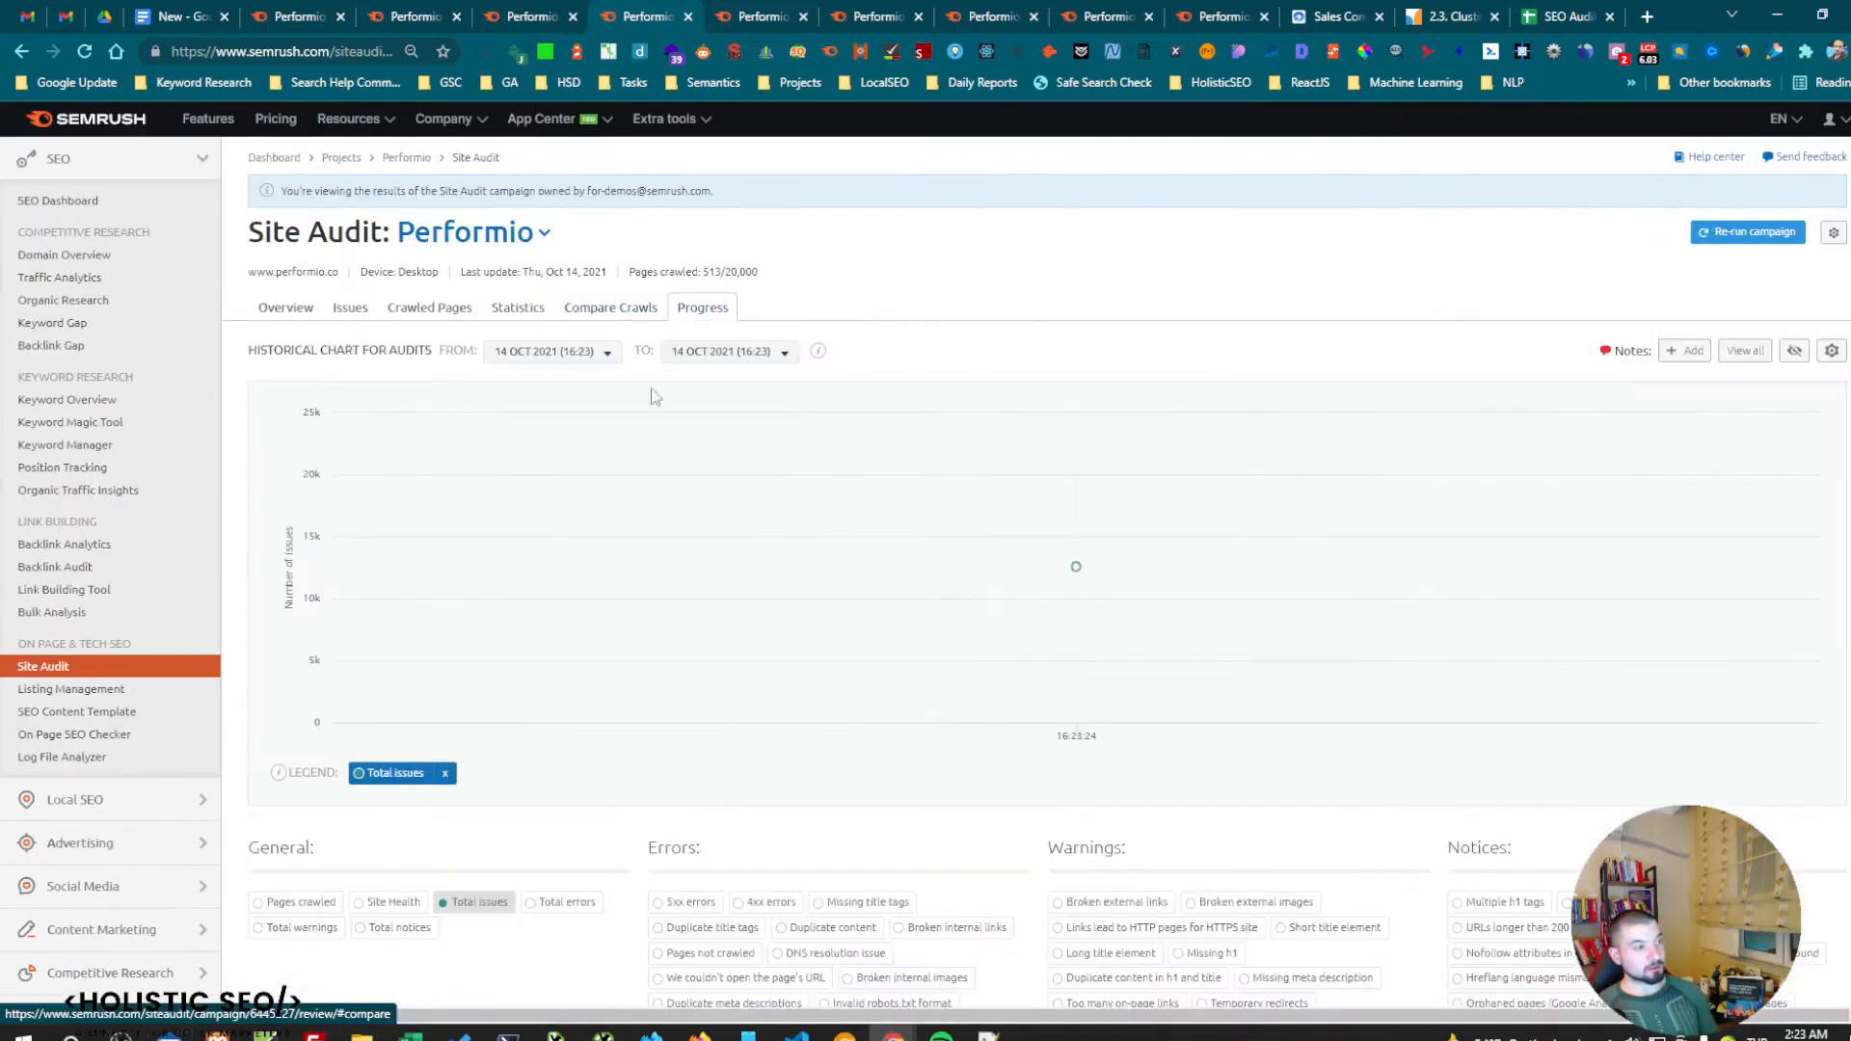
Return to the On Page SEO Checker ideas for the performio.co/insight/ote-model page.
scroll(down, 3)
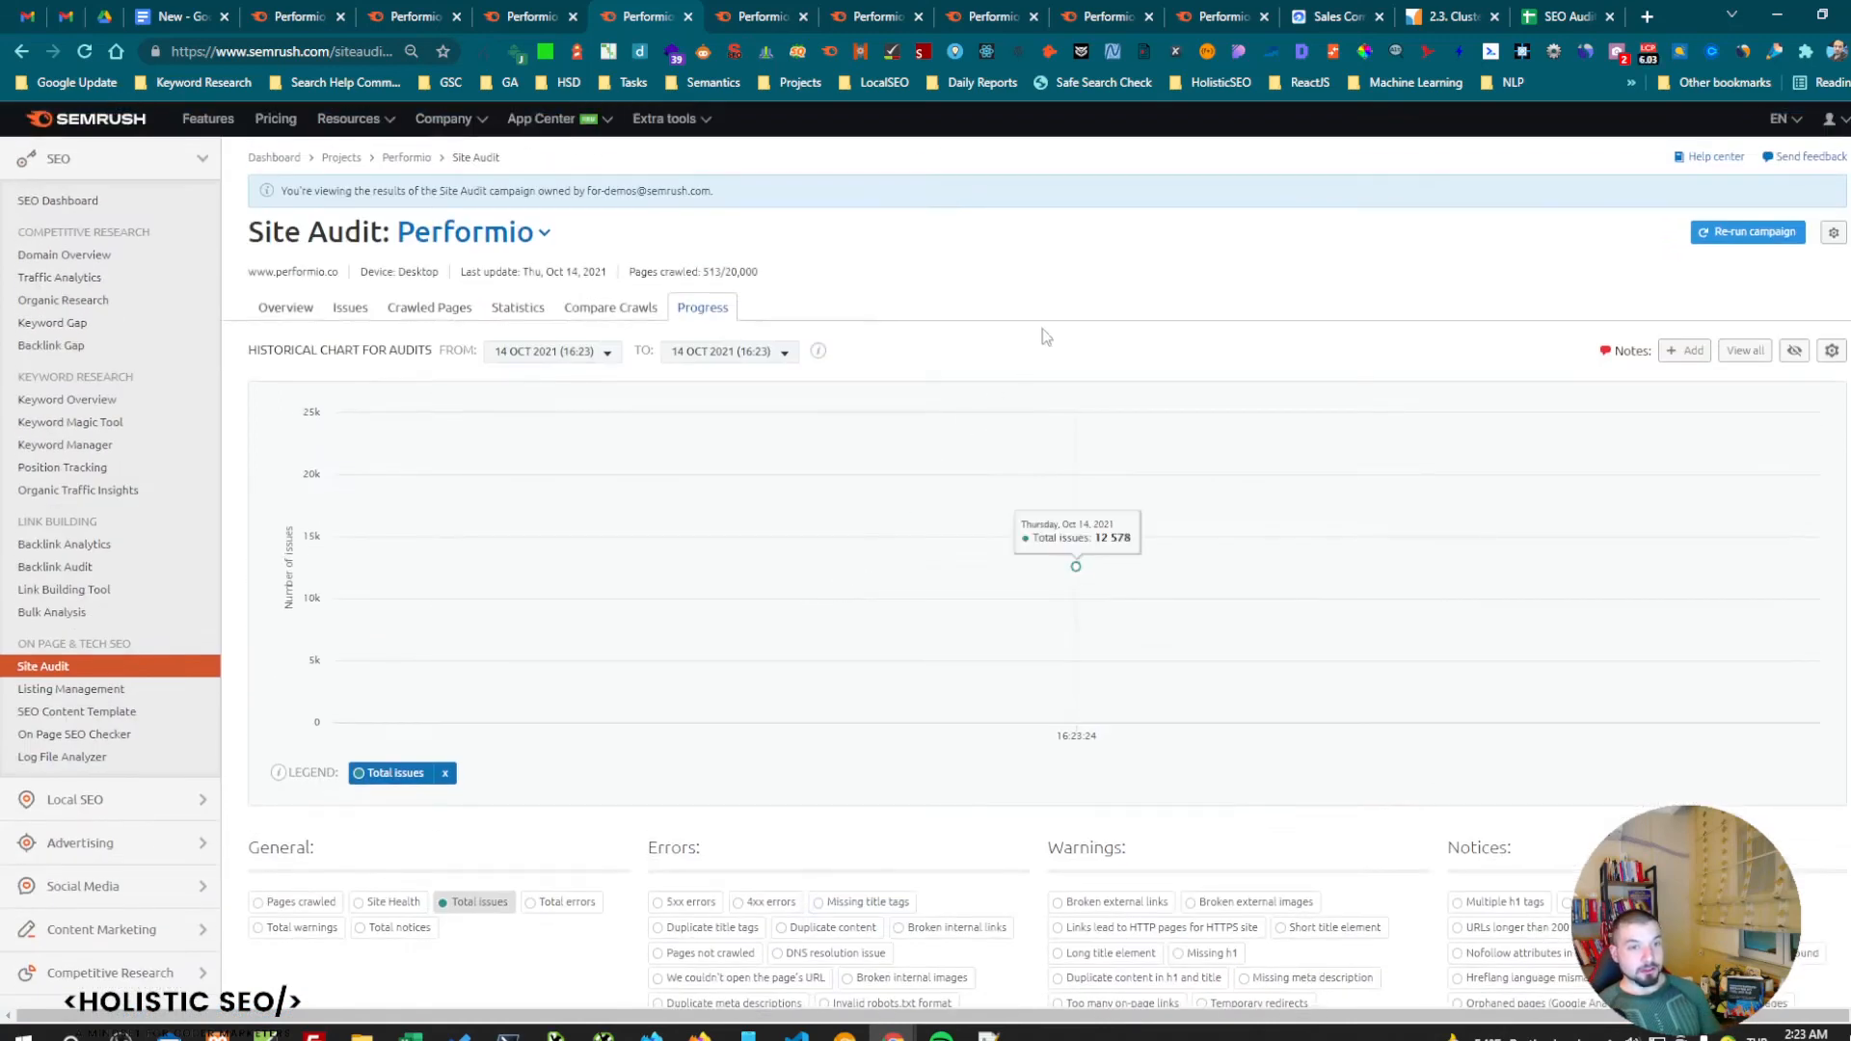
mouse_move(1515, 248)
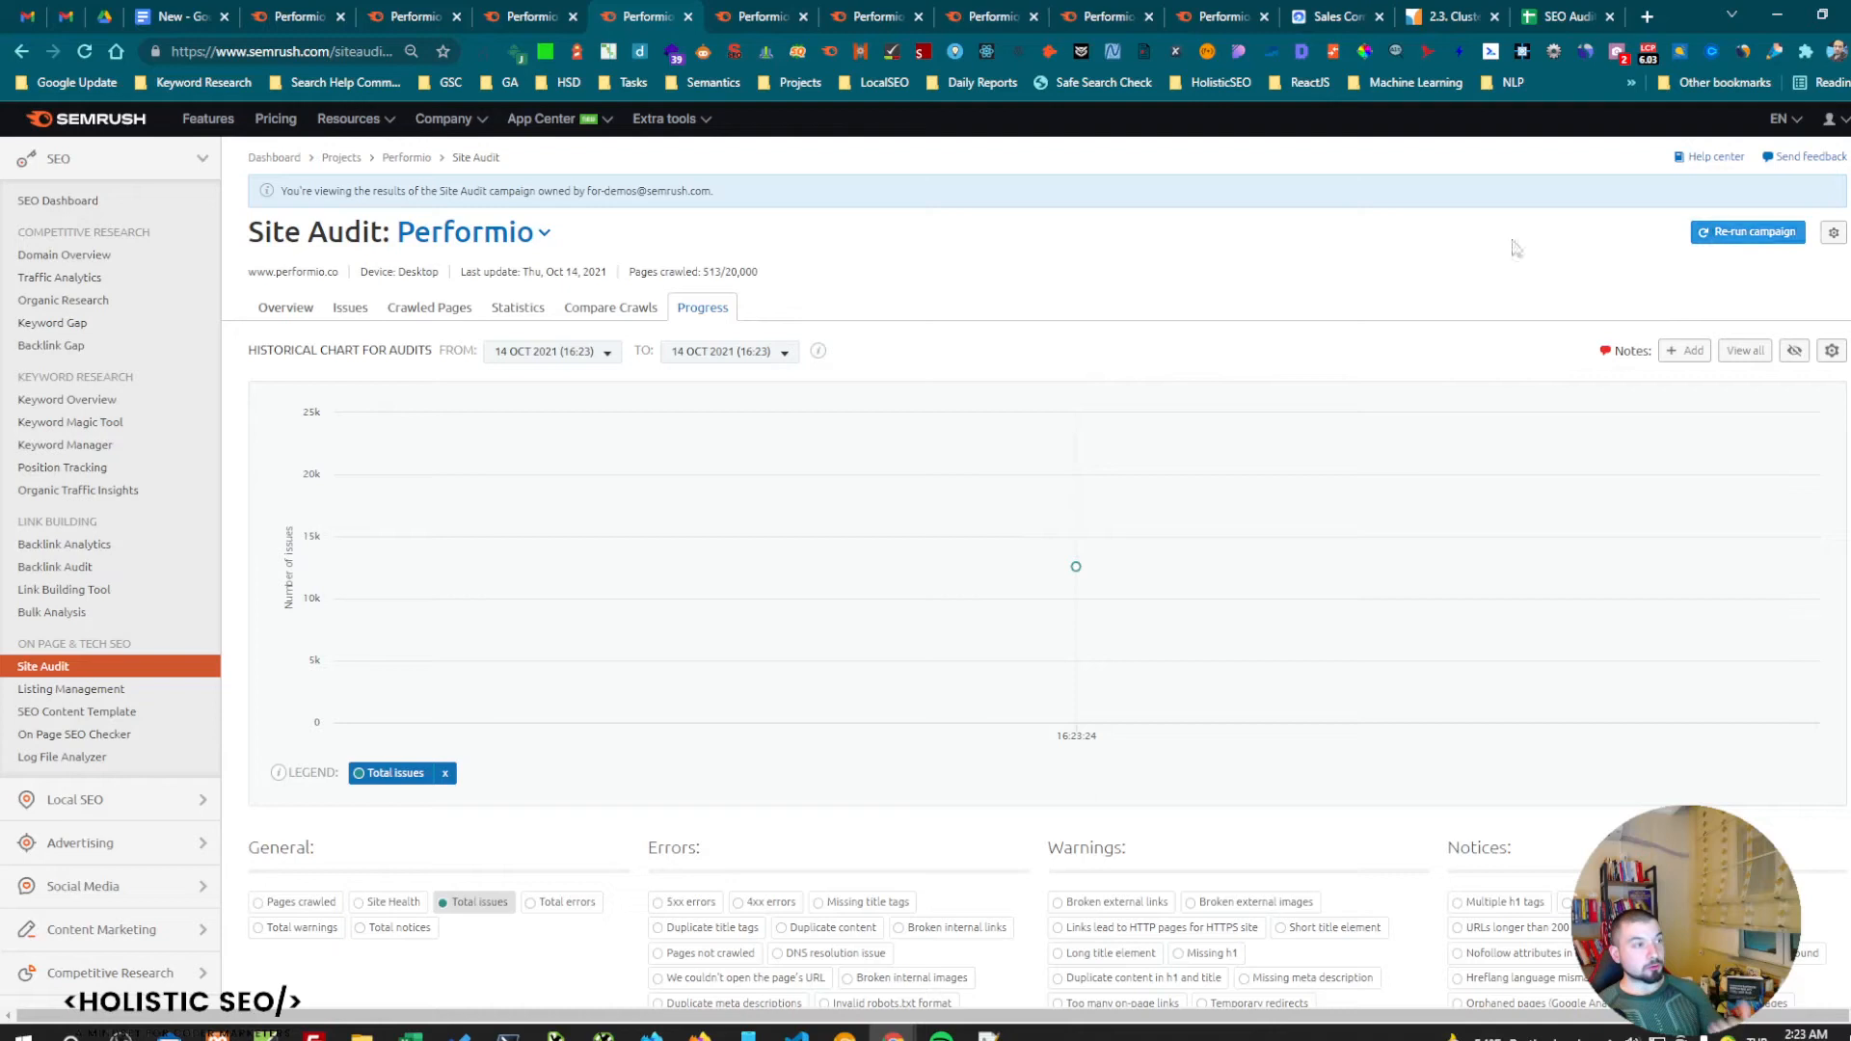
mouse_move(1076, 567)
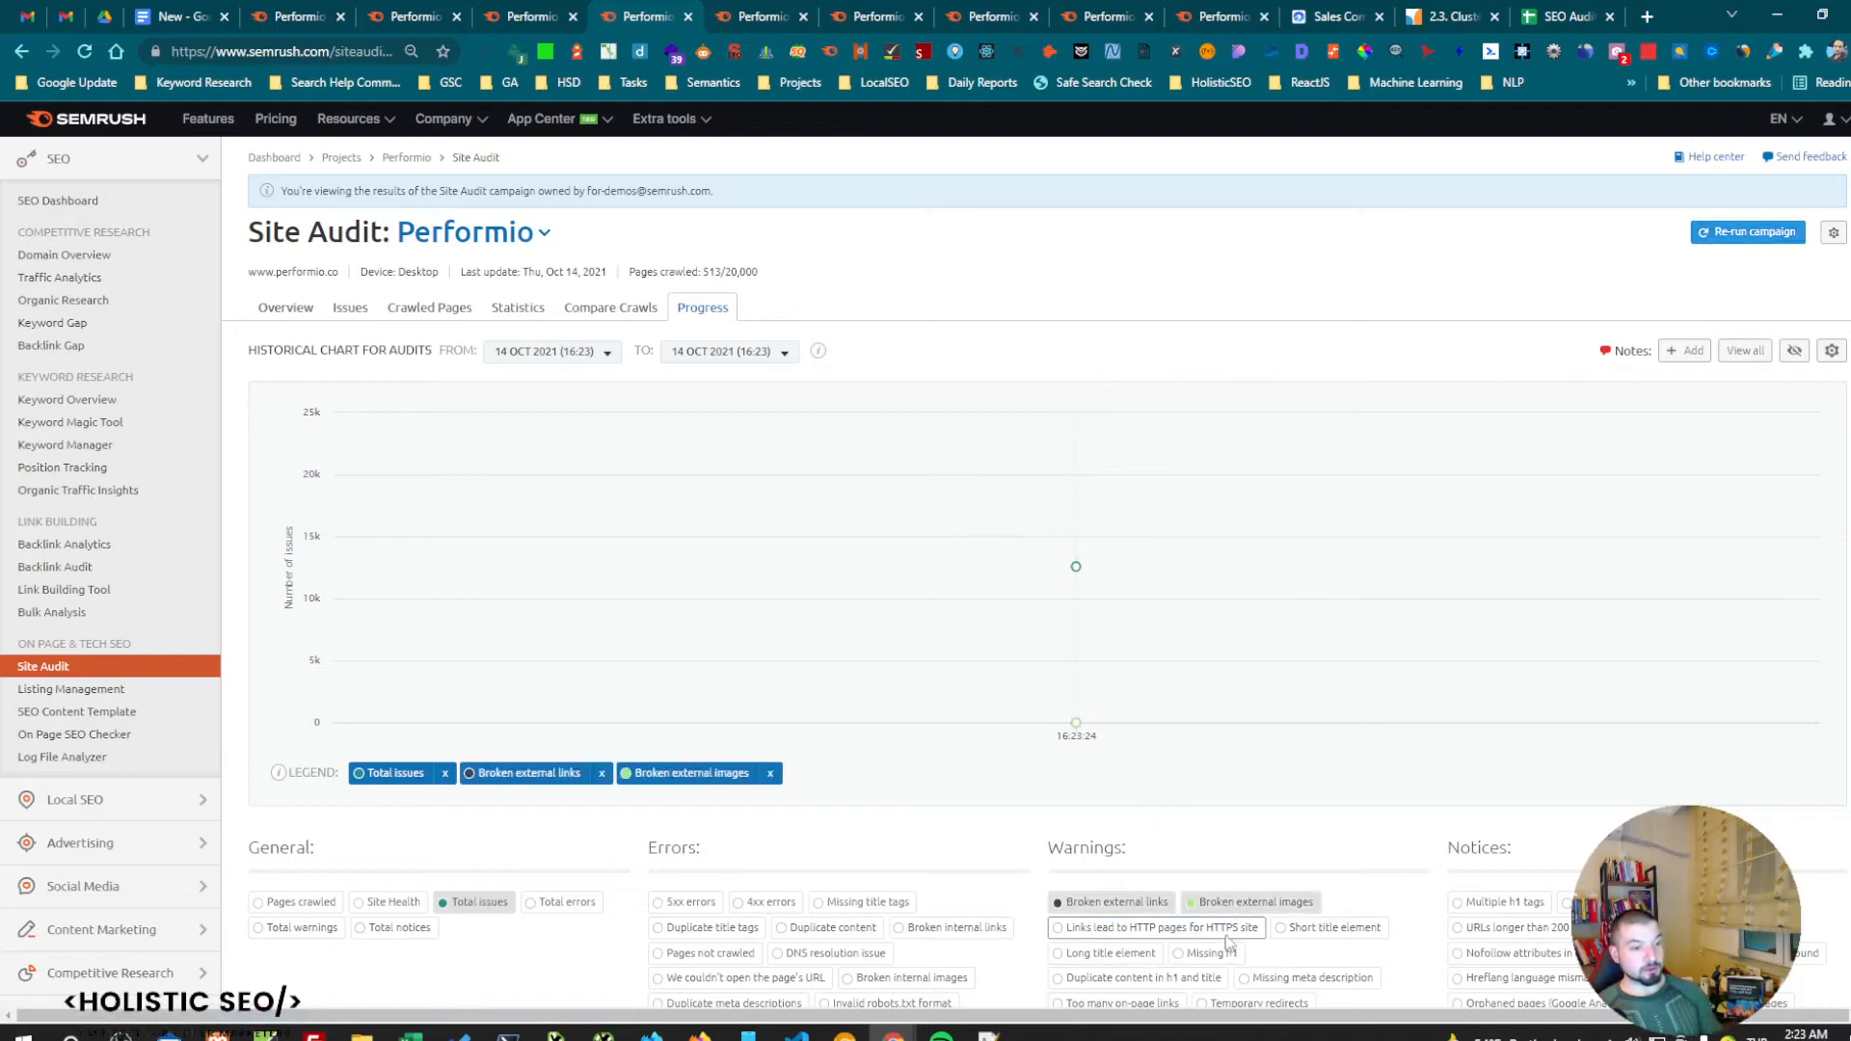
click(1330, 927)
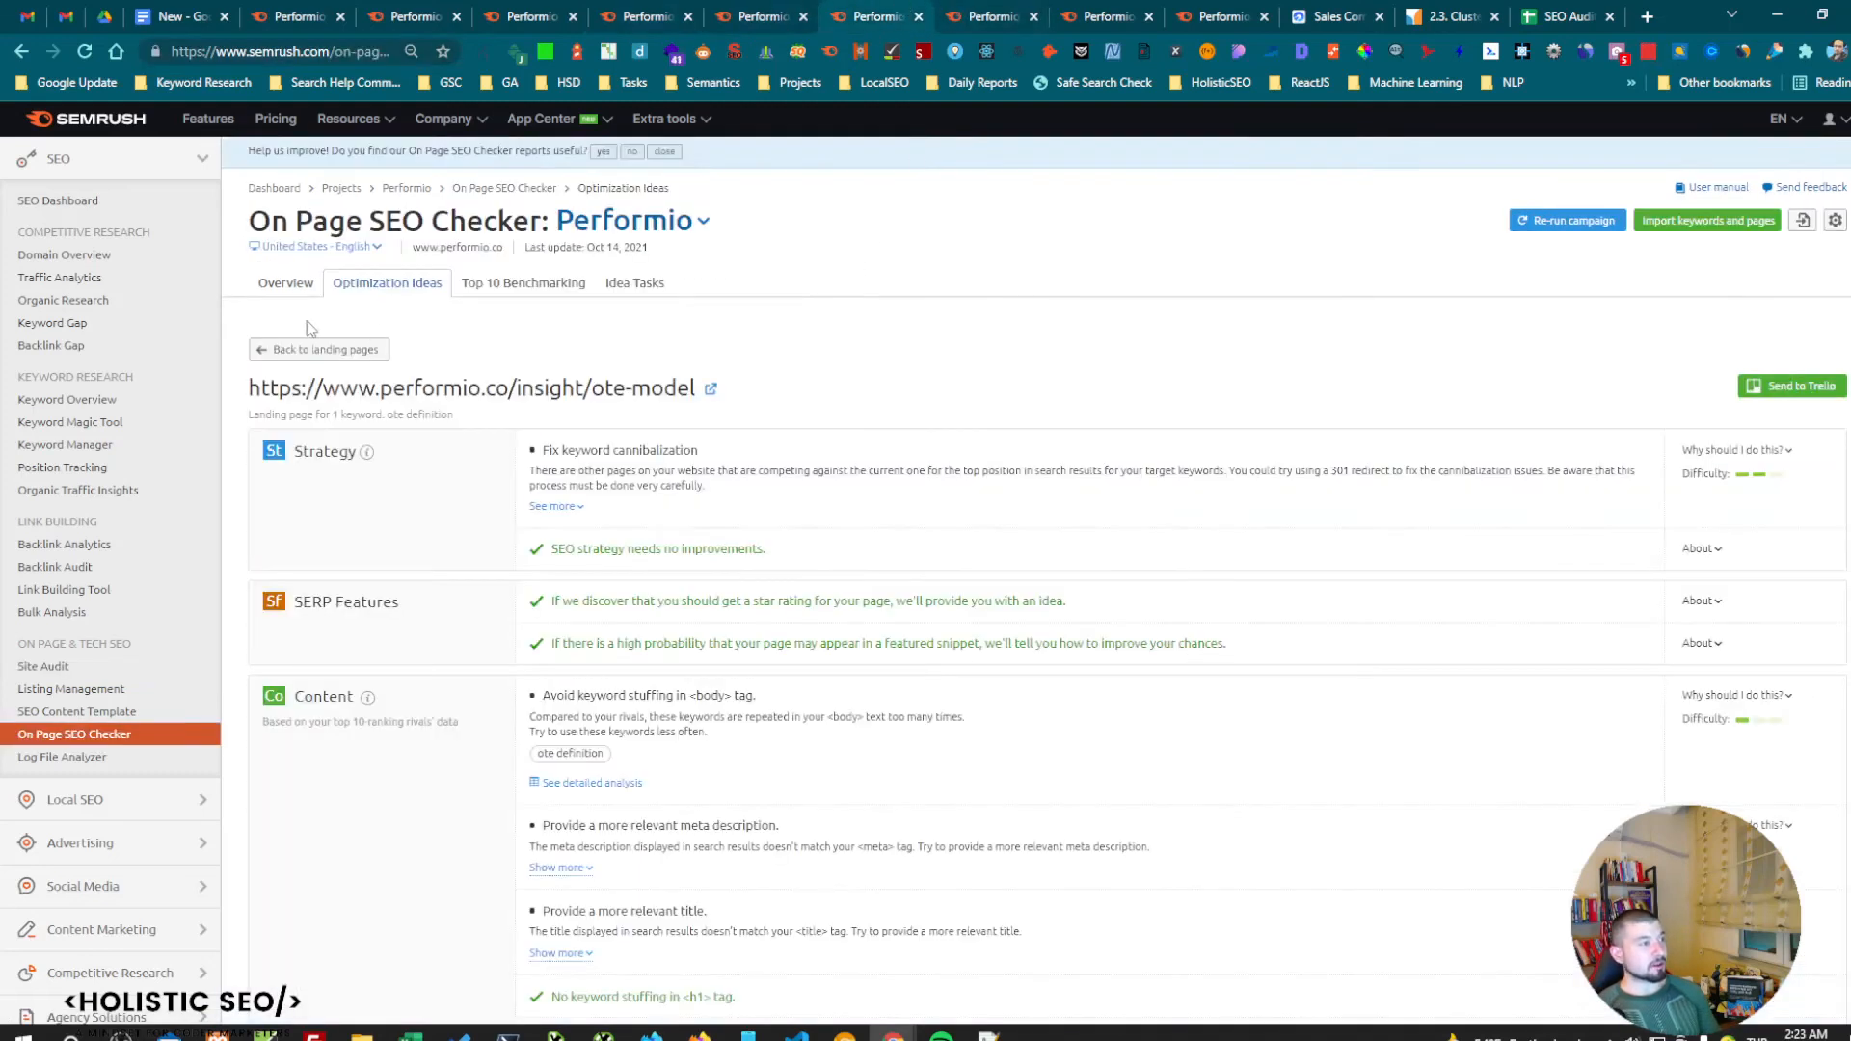
Go back to the On Page SEO Checker overview totalling 80 ideas for 14 pages.
click(284, 282)
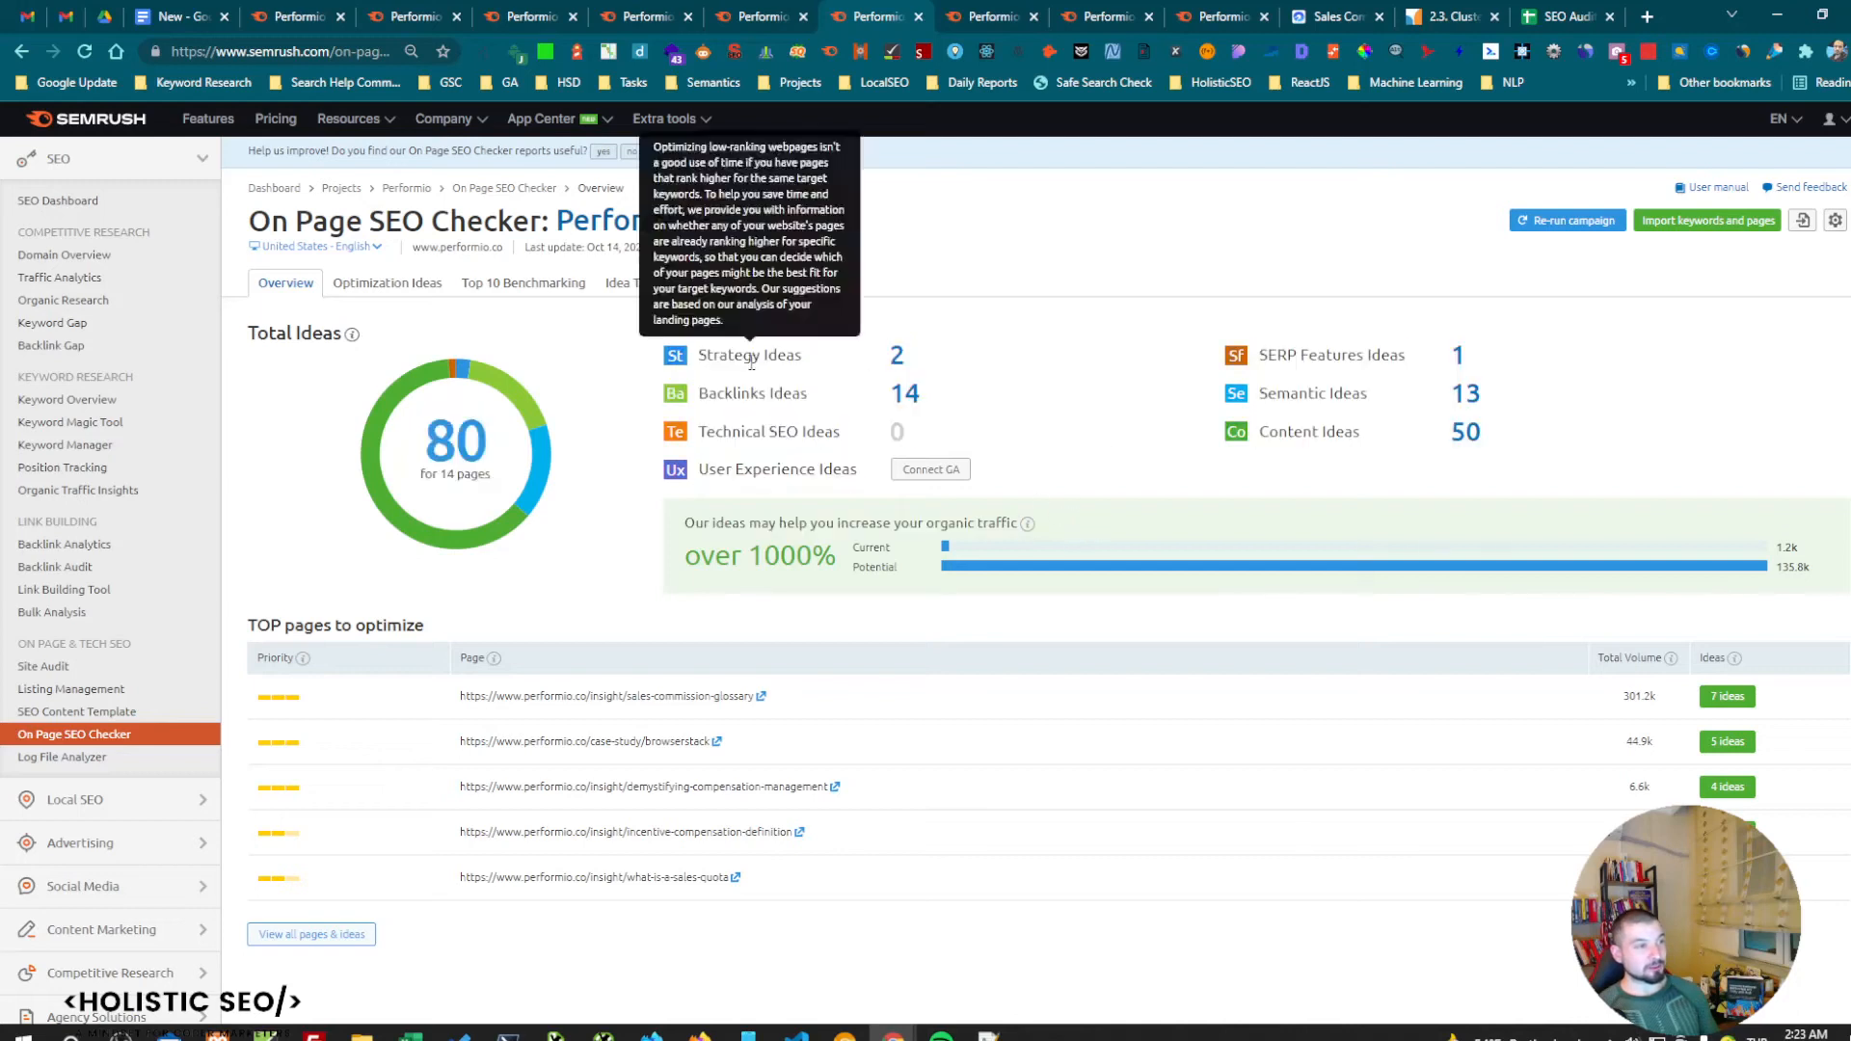
mouse_move(505, 356)
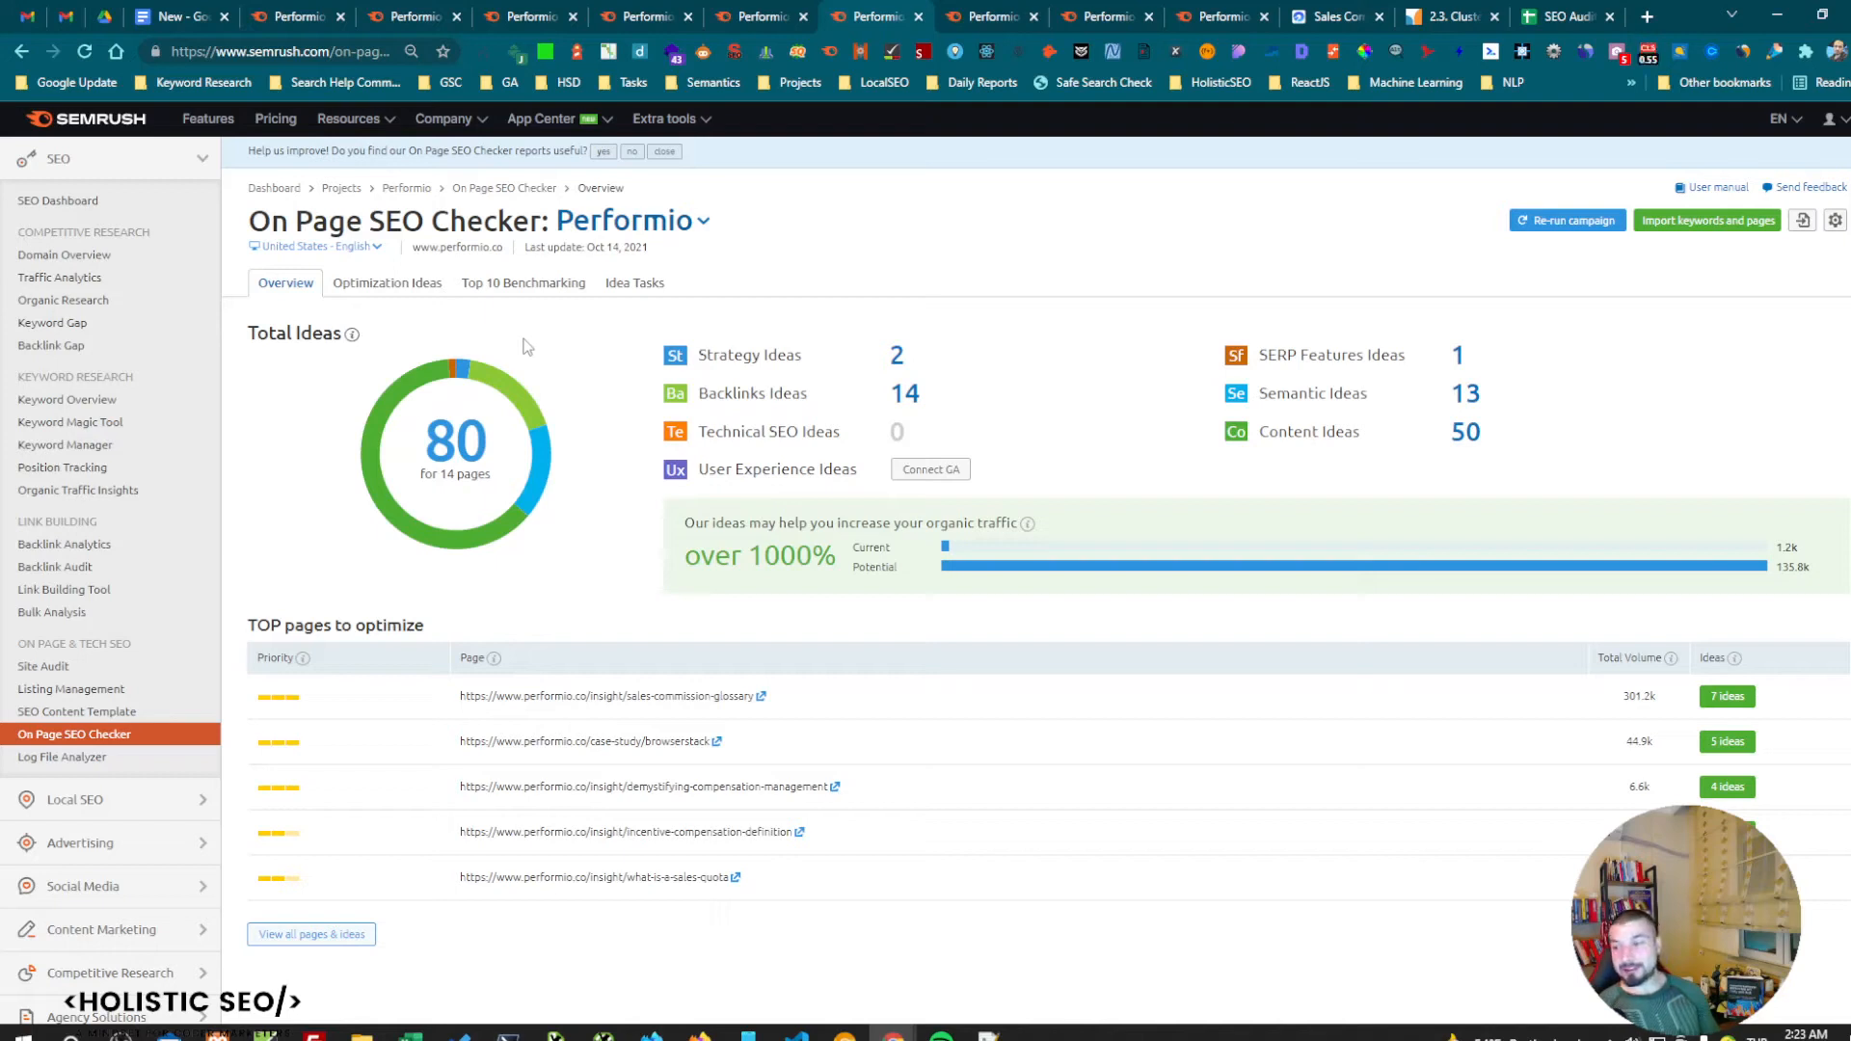
mouse_move(674, 412)
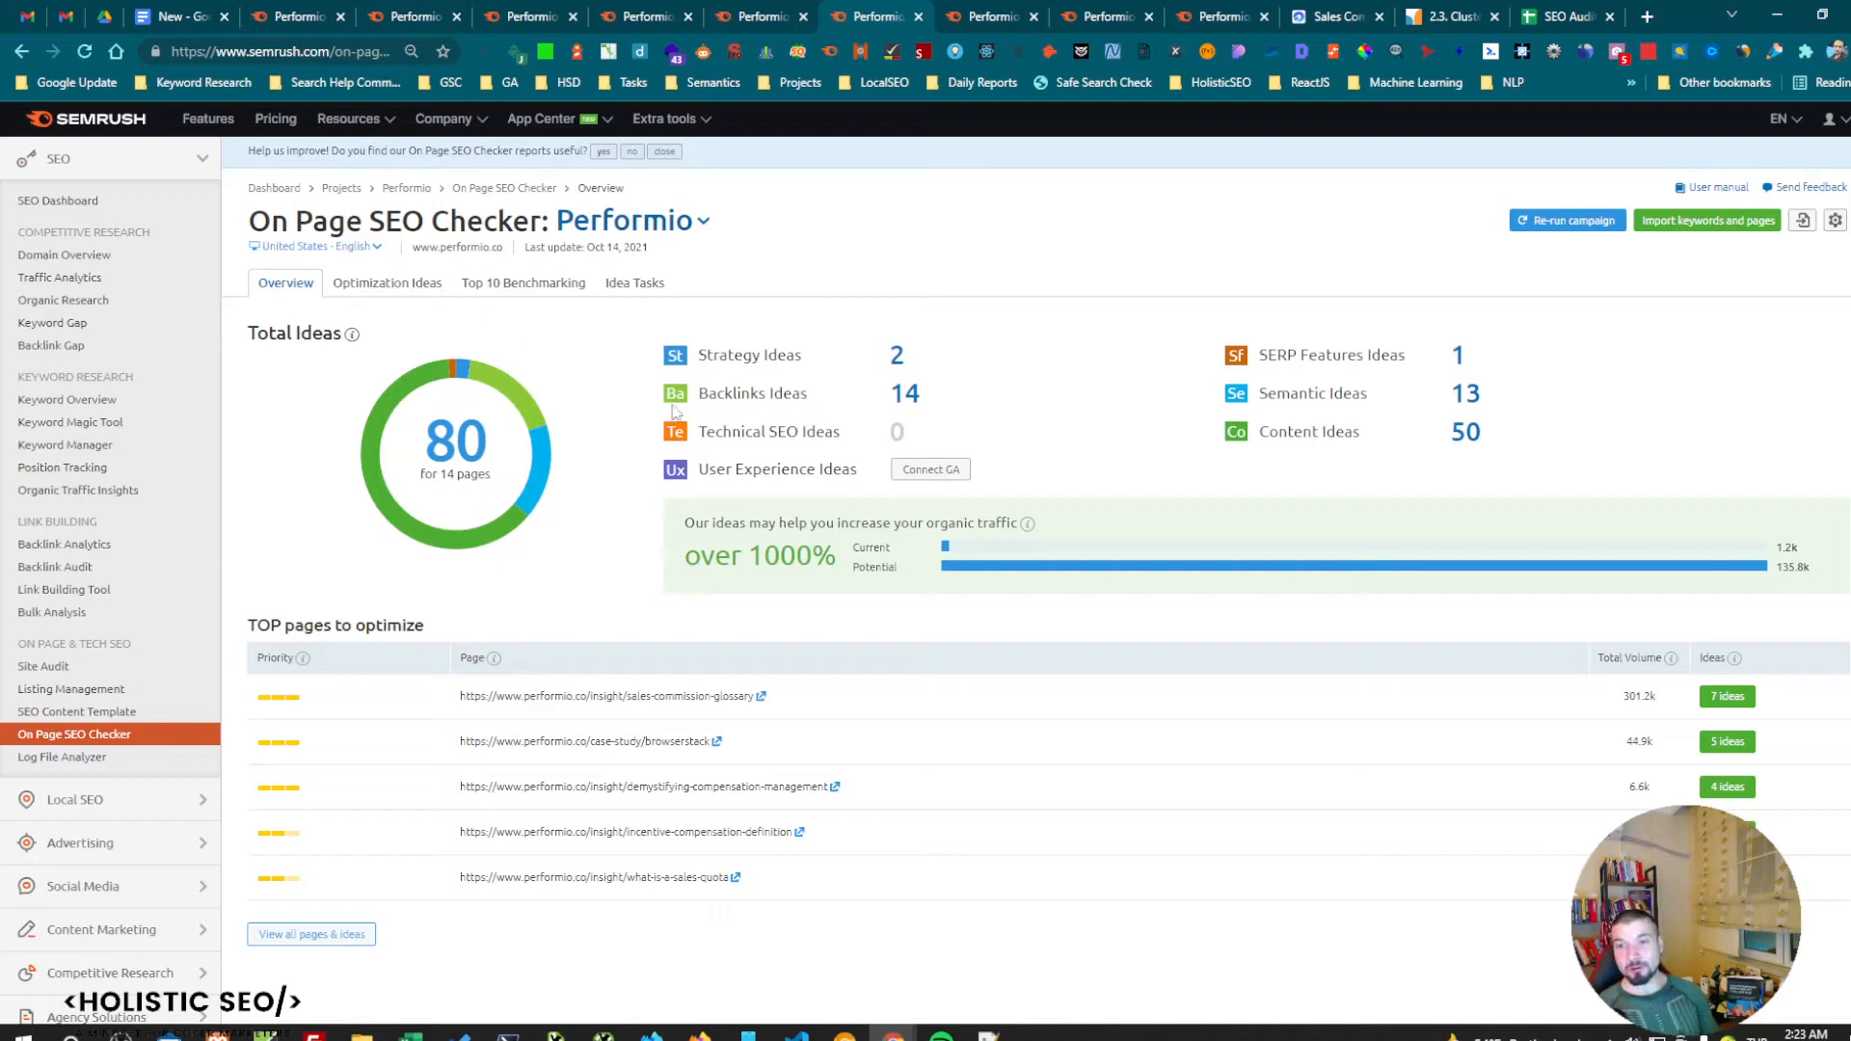